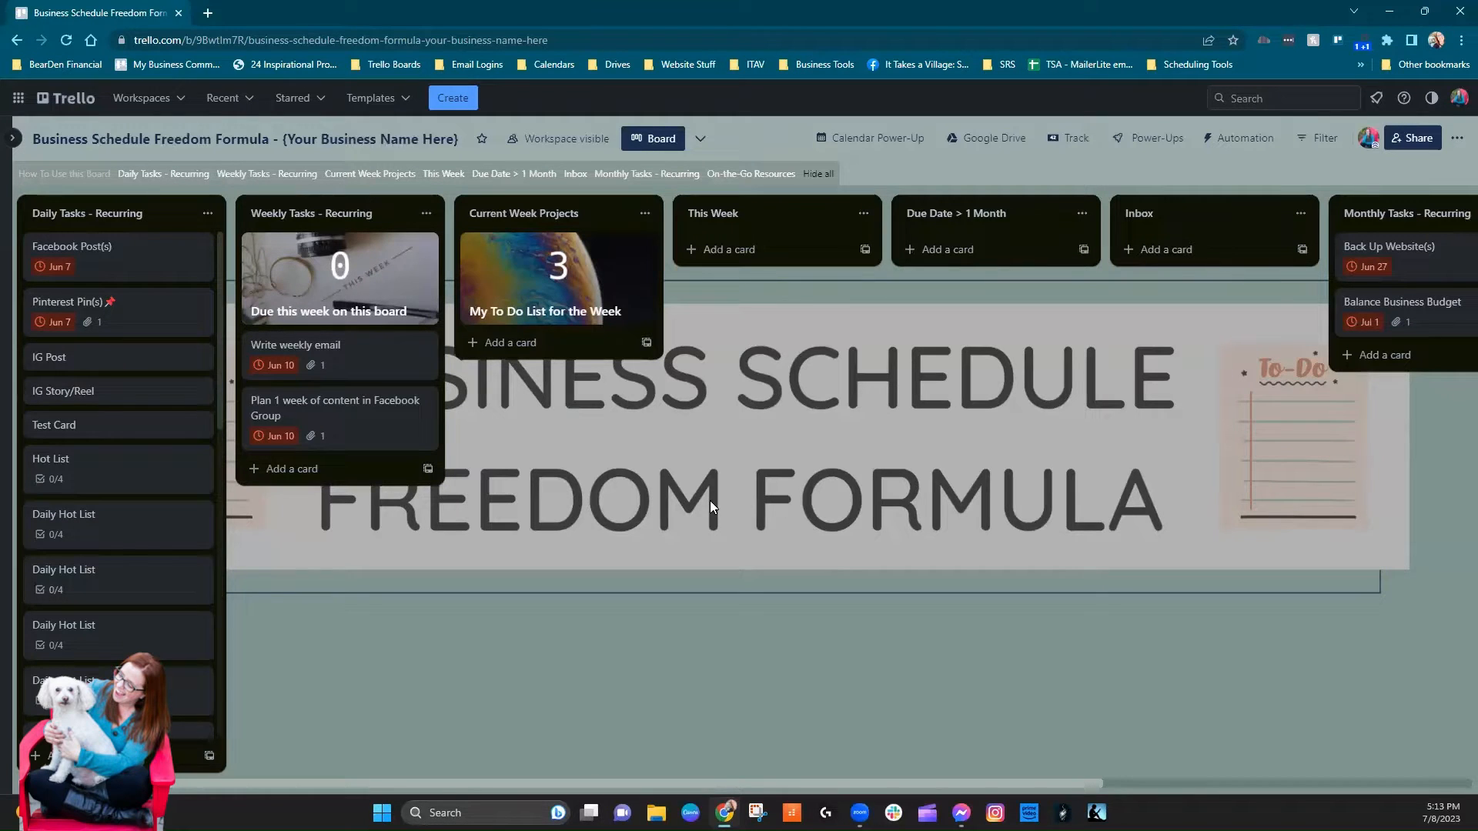
{"action": "mouse_move", "coordinate": [821, 449]}
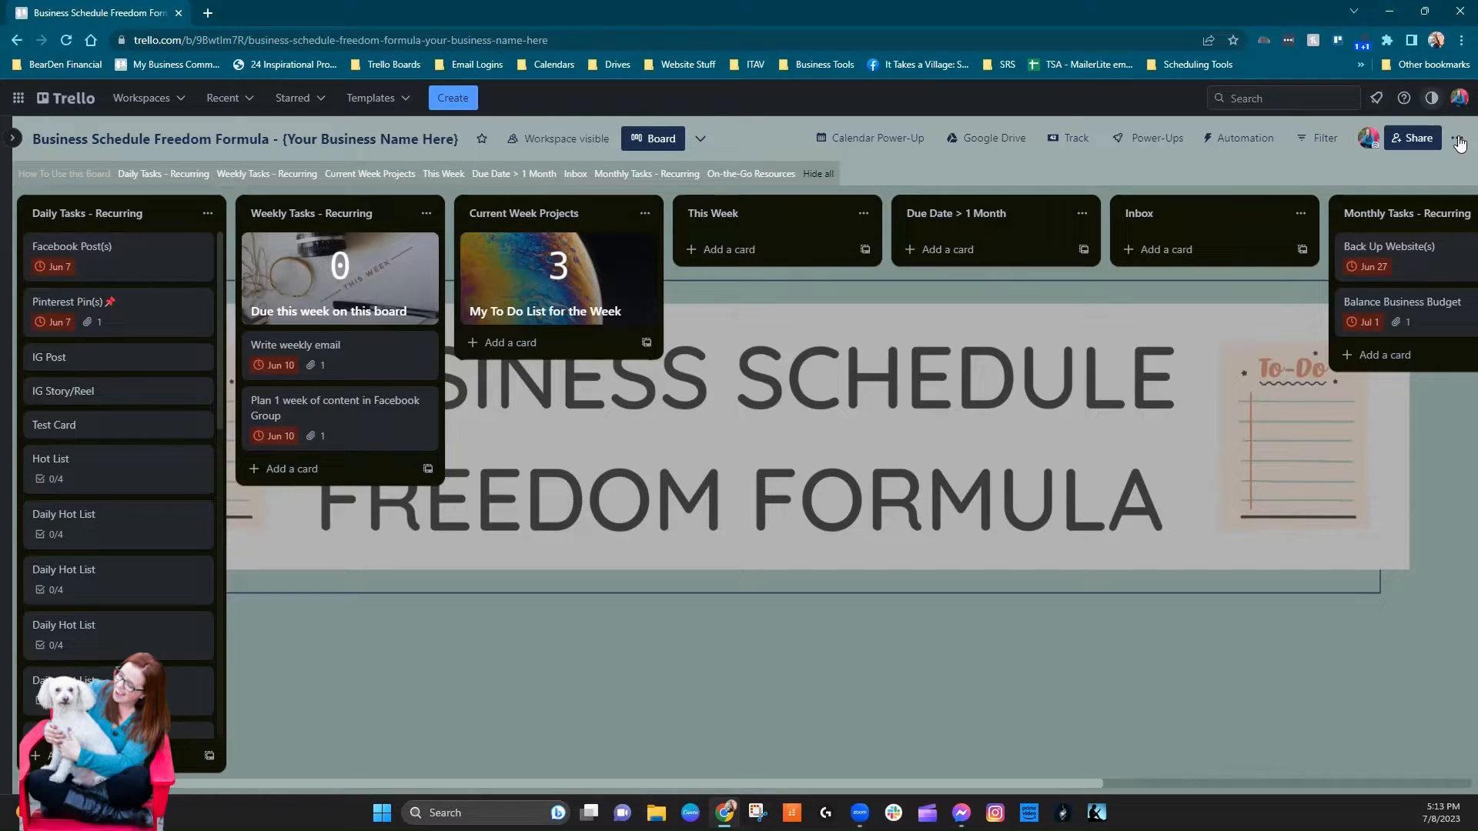
- Review the board menu's print and export options, then close the menu
{"action": "left_click", "coordinate": [1459, 138]}
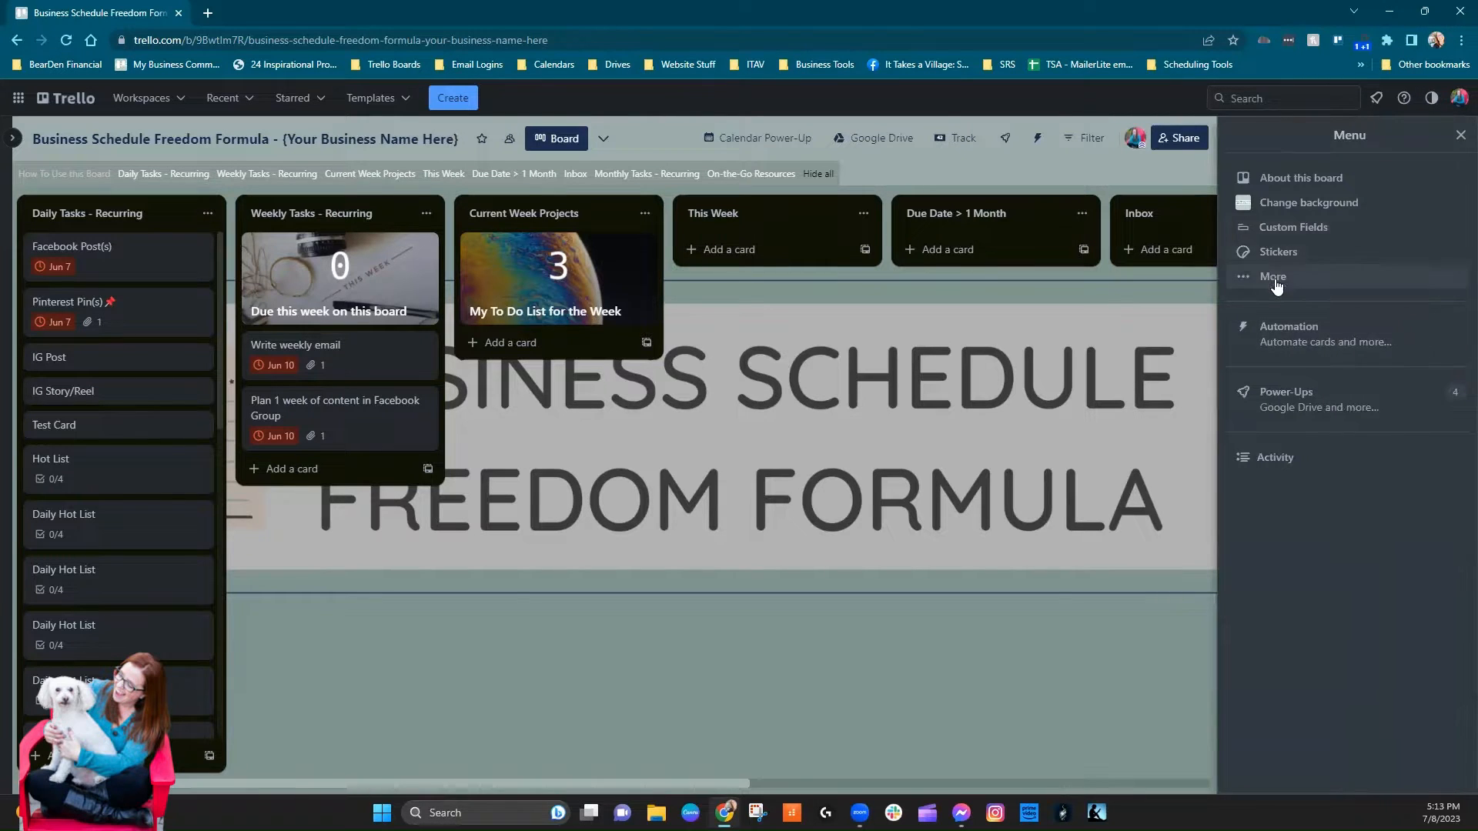
{"action": "left_click", "coordinate": [1273, 275]}
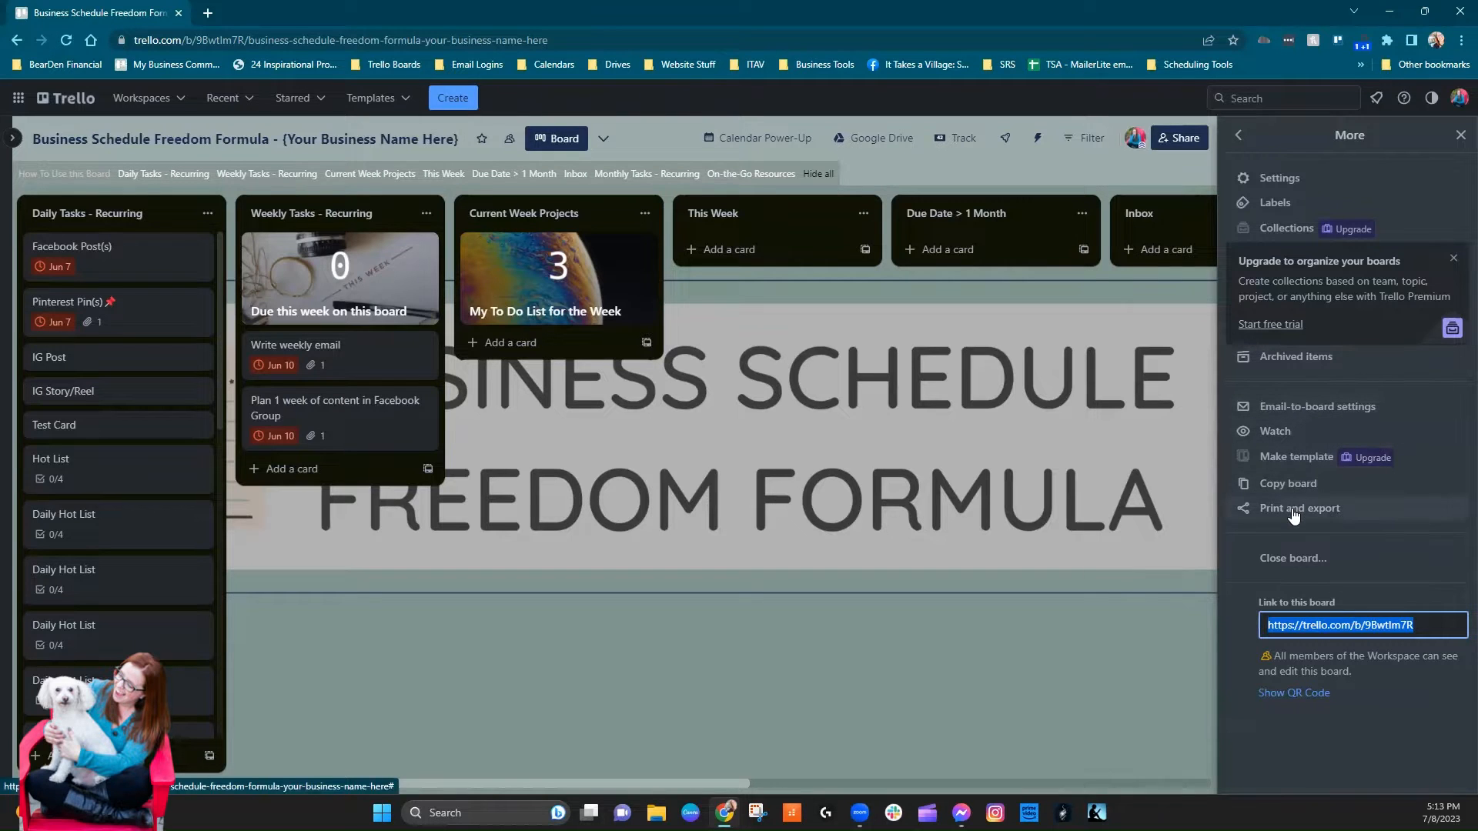
{"action": "left_click", "coordinate": [1299, 508]}
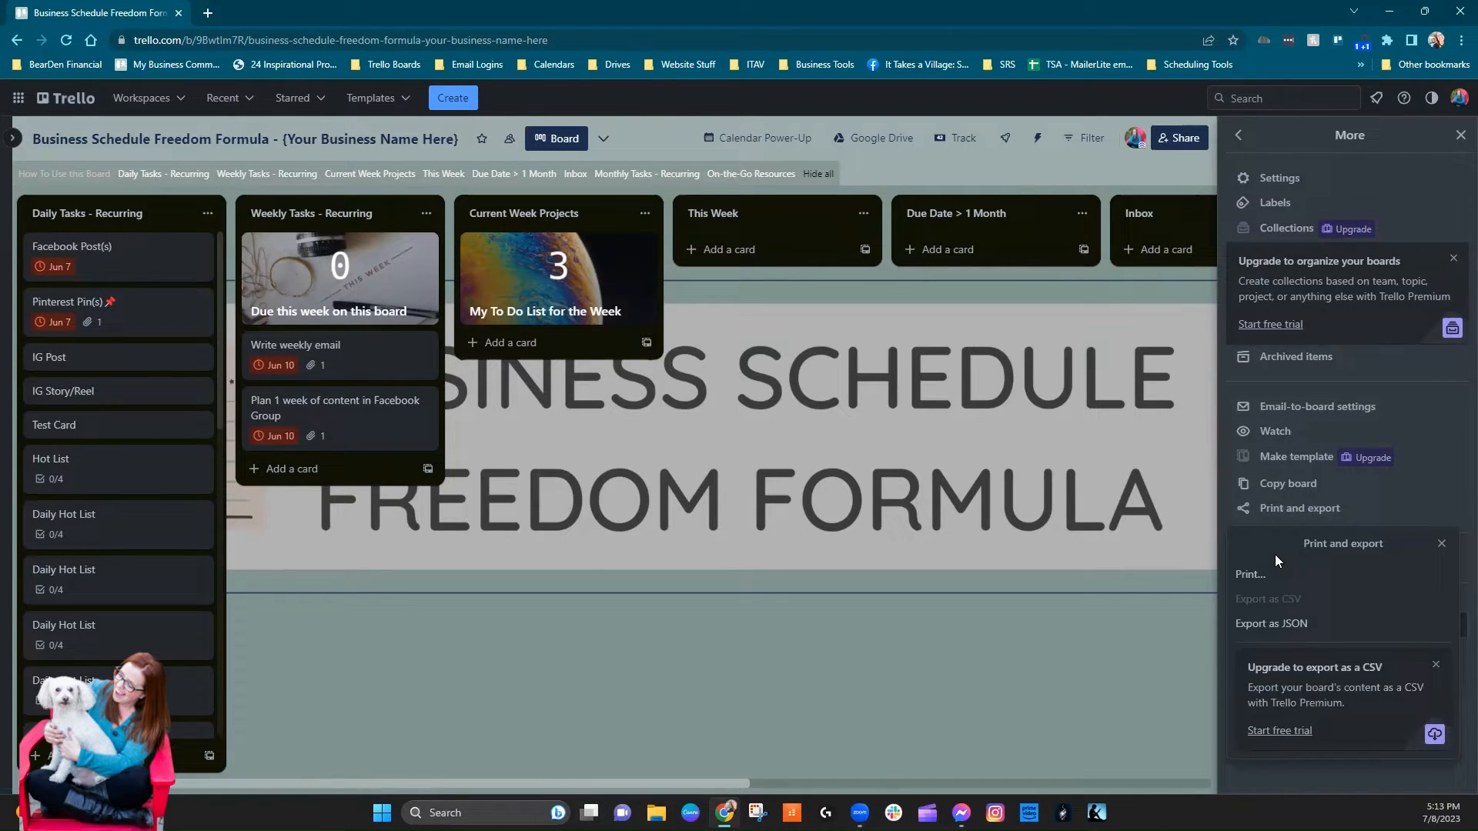
{"action": "mouse_move", "coordinate": [1025, 528]}
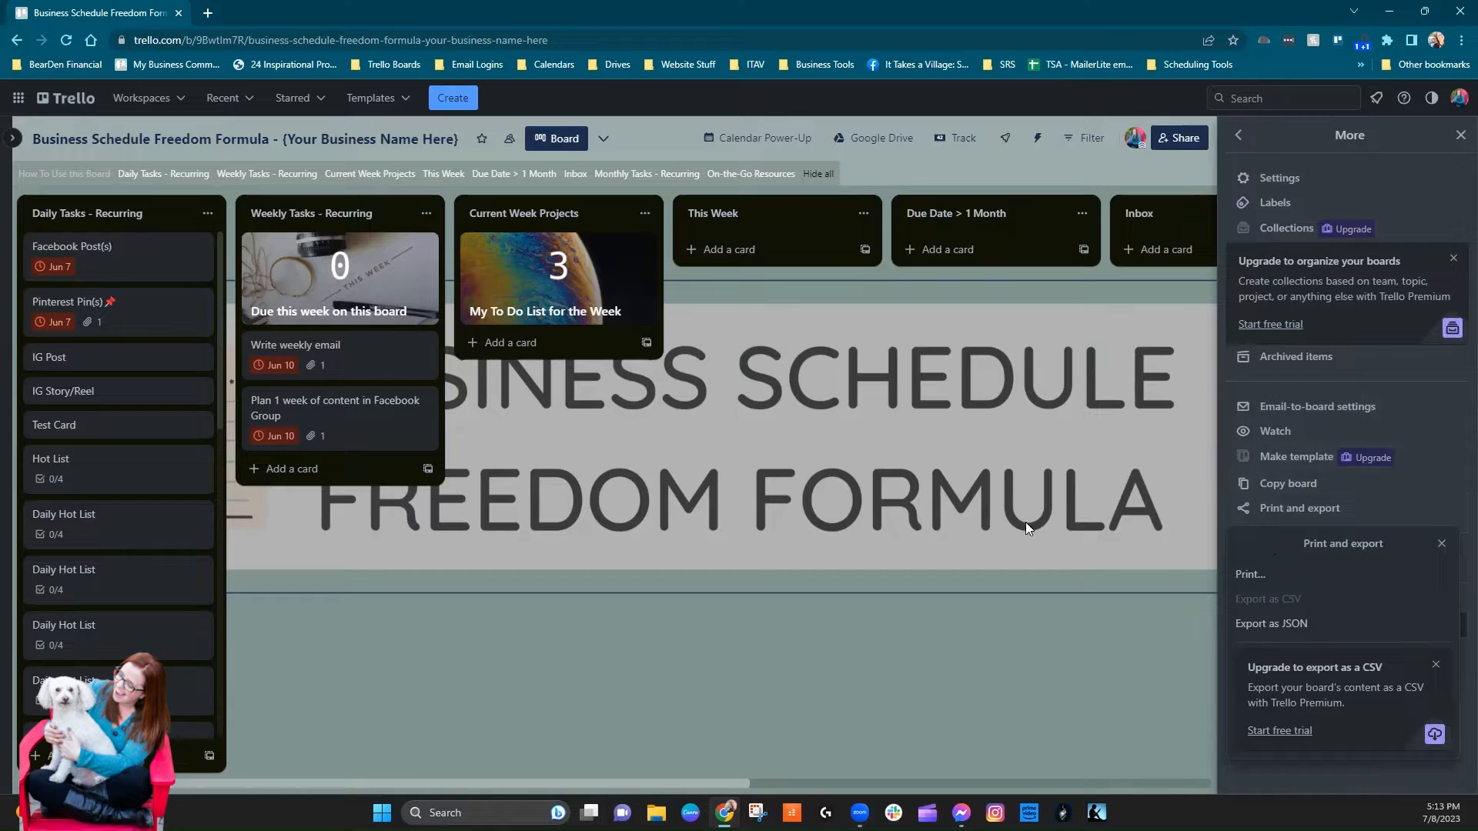
{"action": "mouse_move", "coordinate": [1292, 604]}
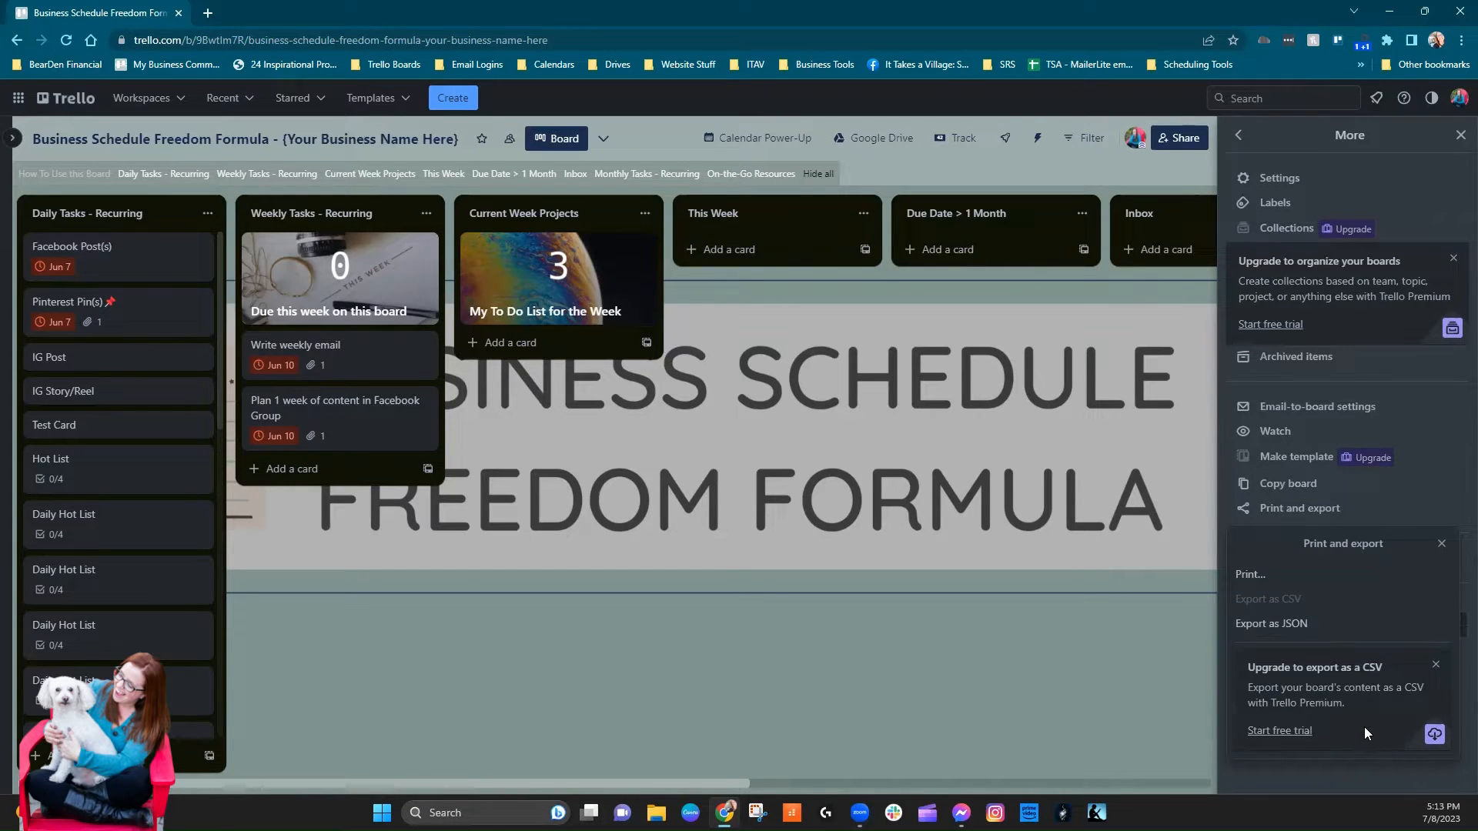
{"action": "mouse_move", "coordinate": [1354, 736]}
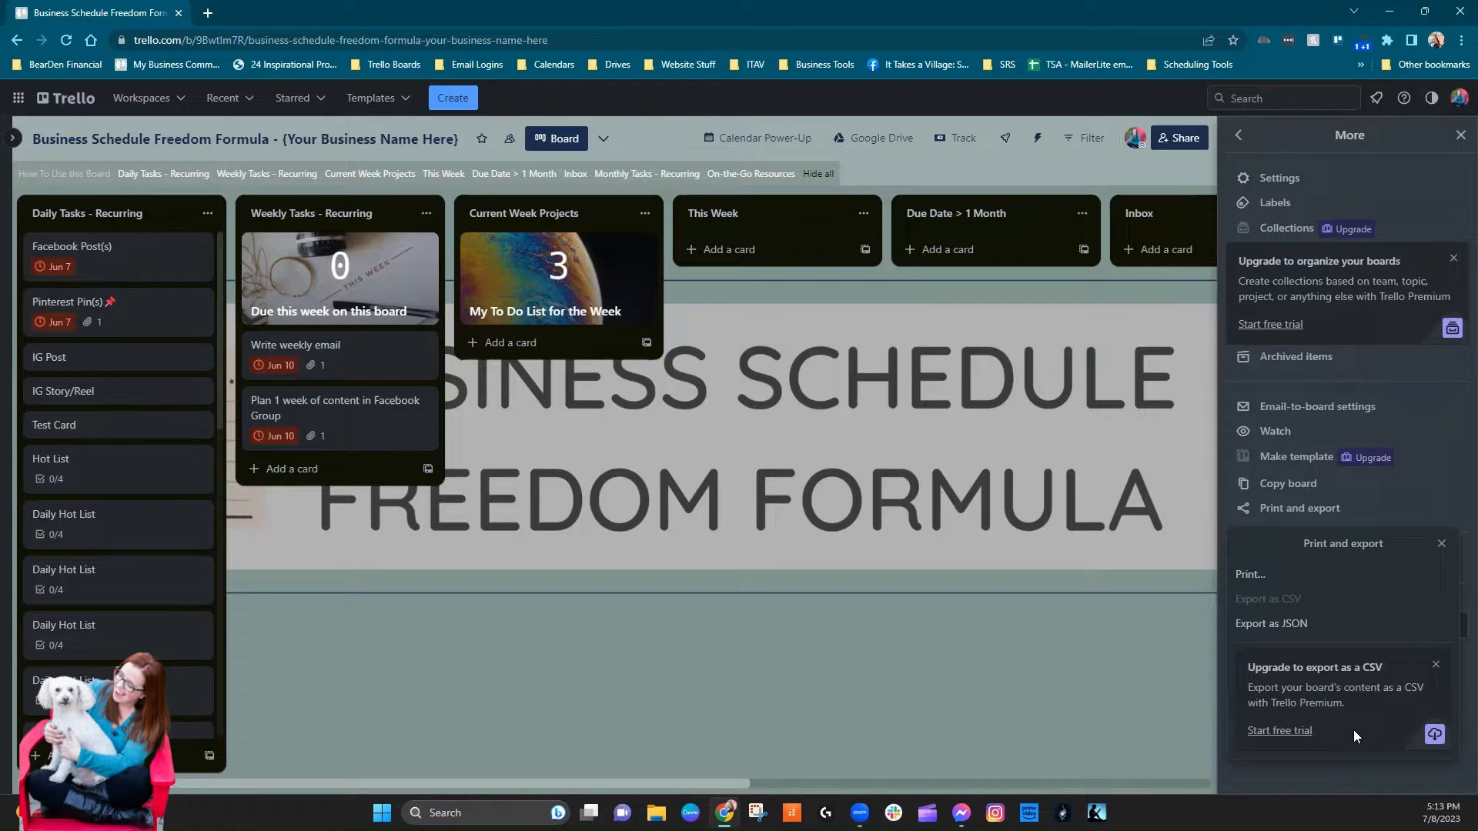
{"action": "mouse_move", "coordinate": [1280, 623]}
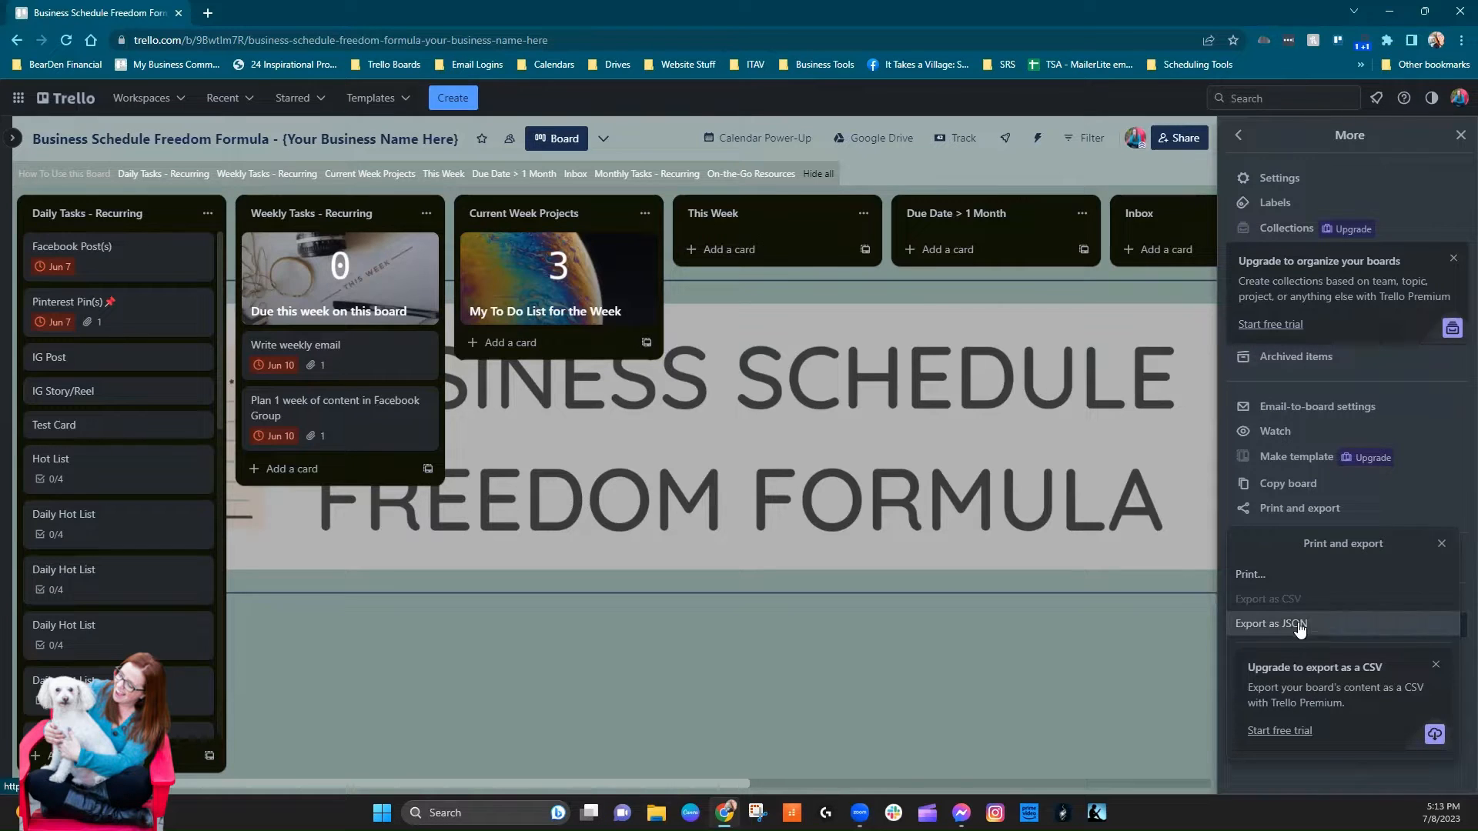
{"action": "mouse_move", "coordinate": [1328, 629]}
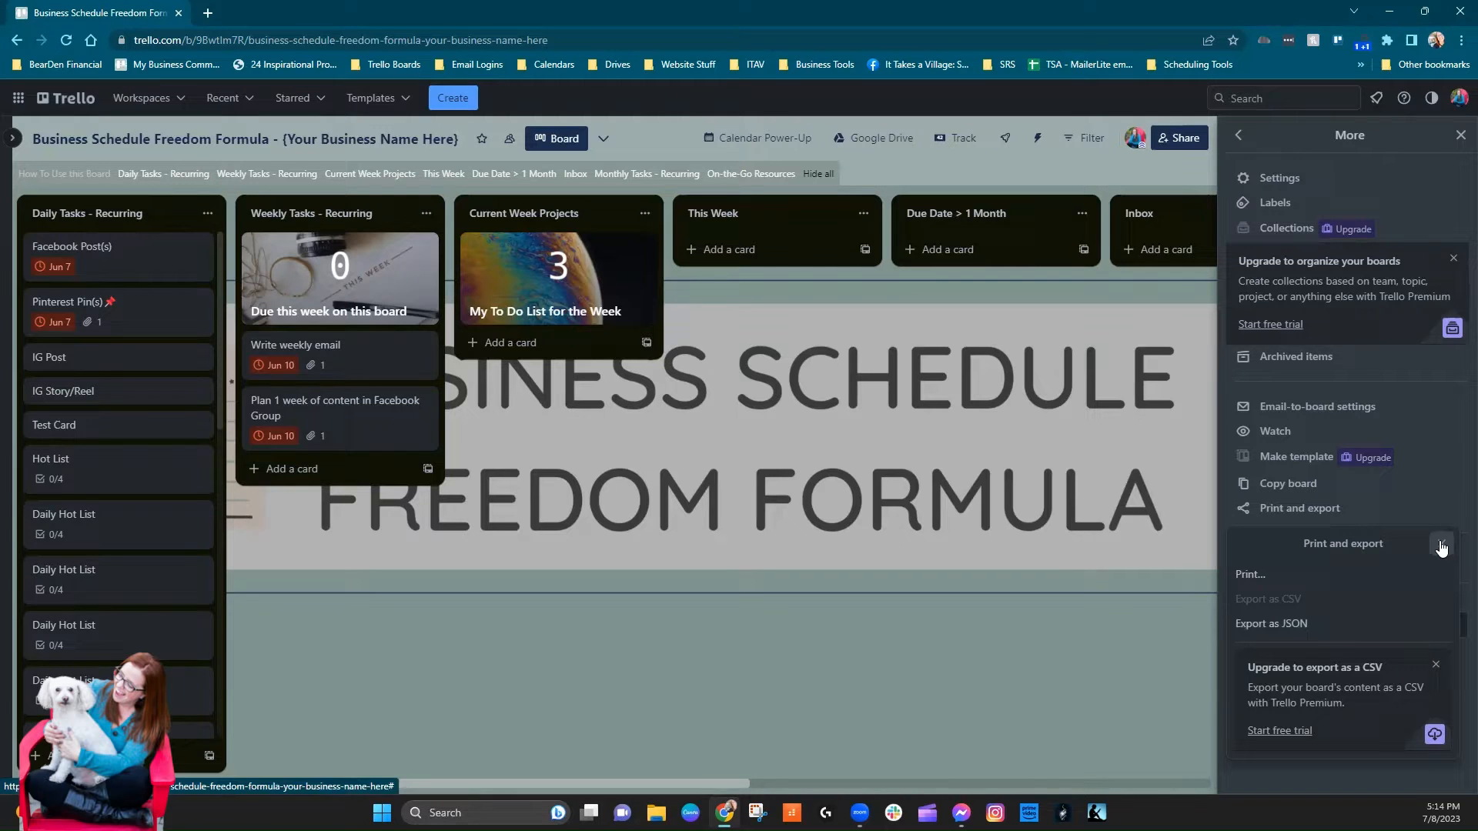
{"action": "left_click", "coordinate": [1441, 548]}
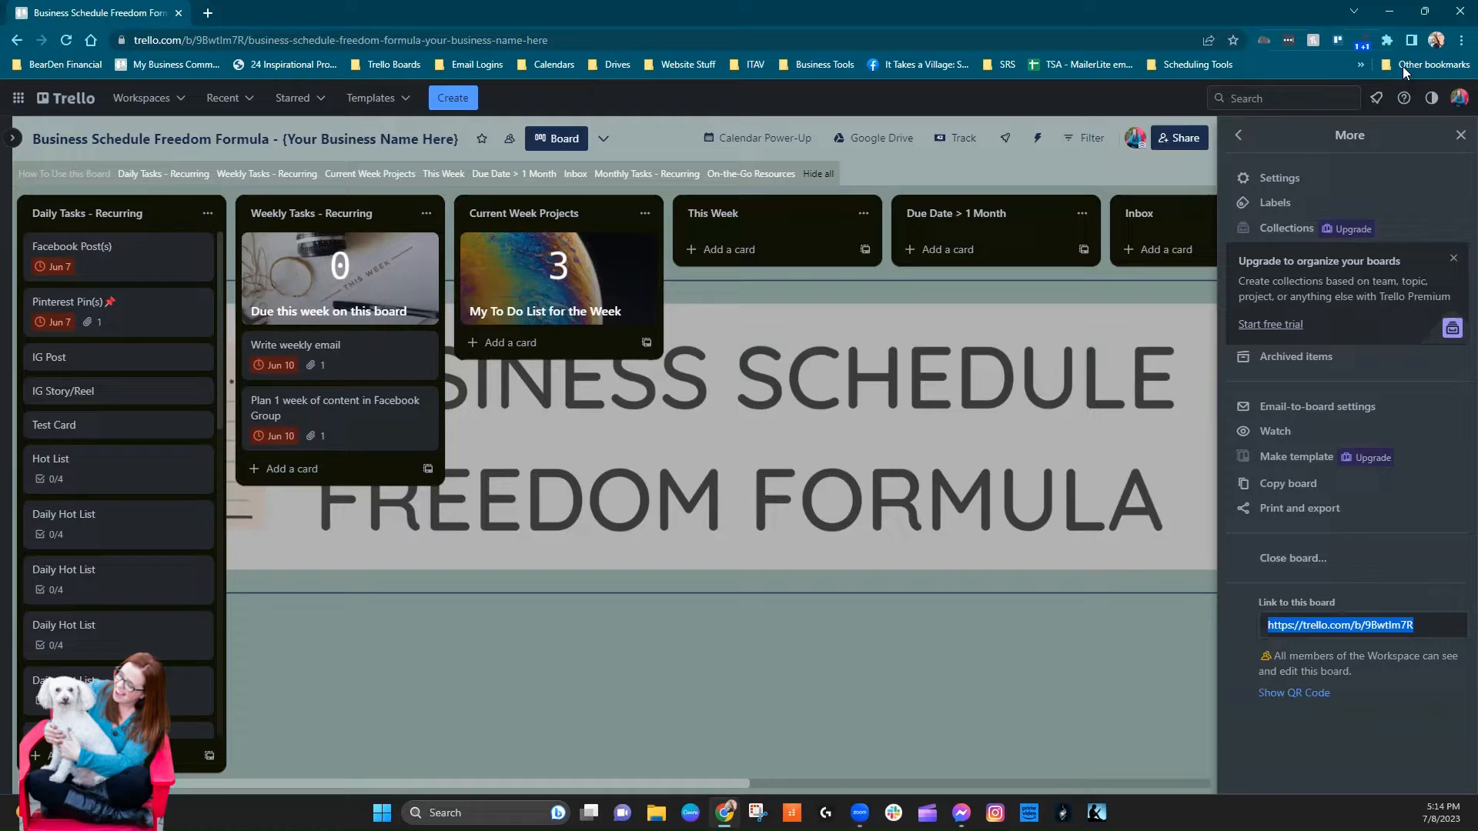
{"action": "left_click", "coordinate": [1460, 135]}
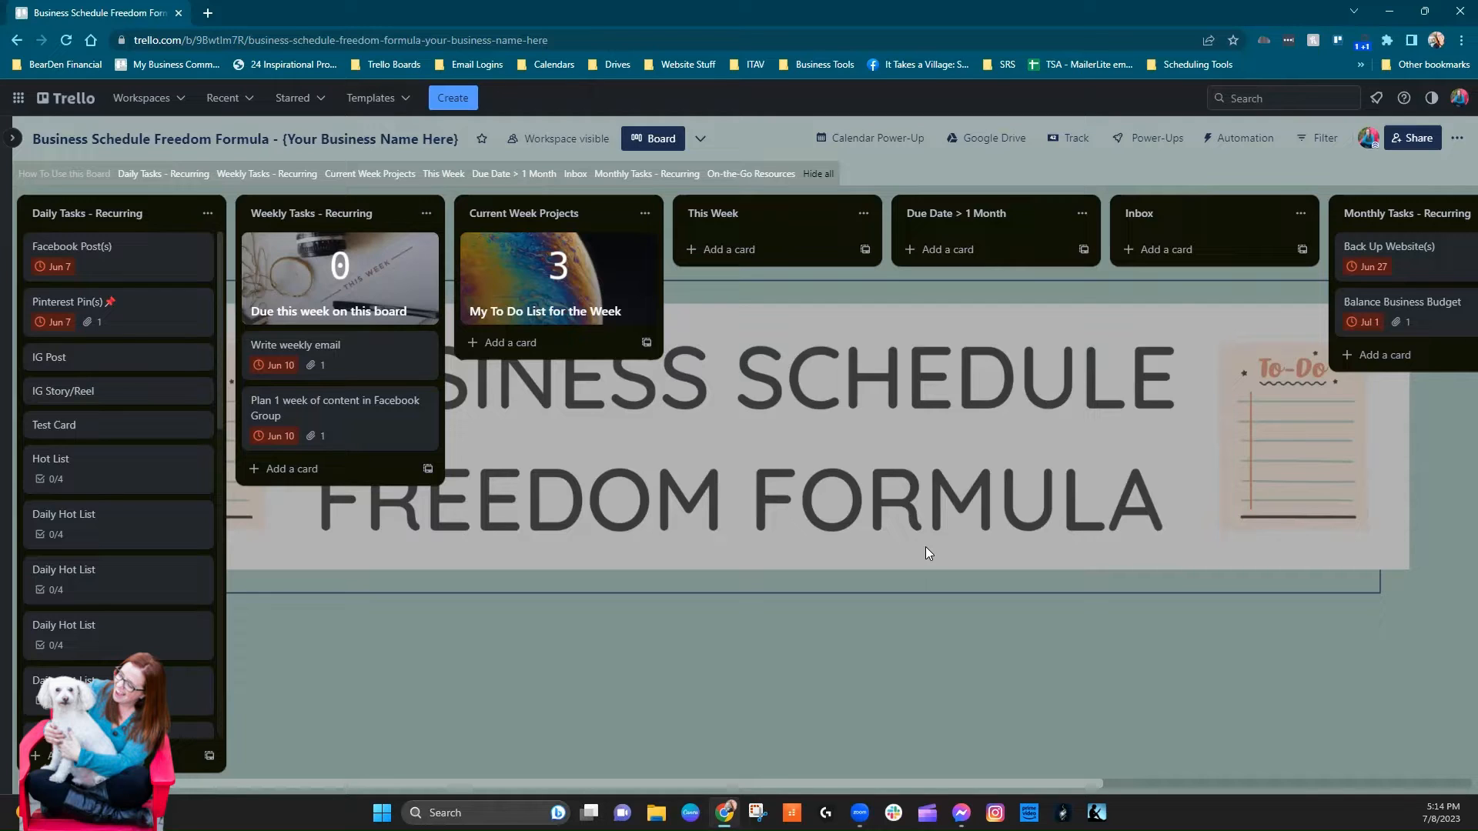
{"action": "mouse_move", "coordinate": [971, 383]}
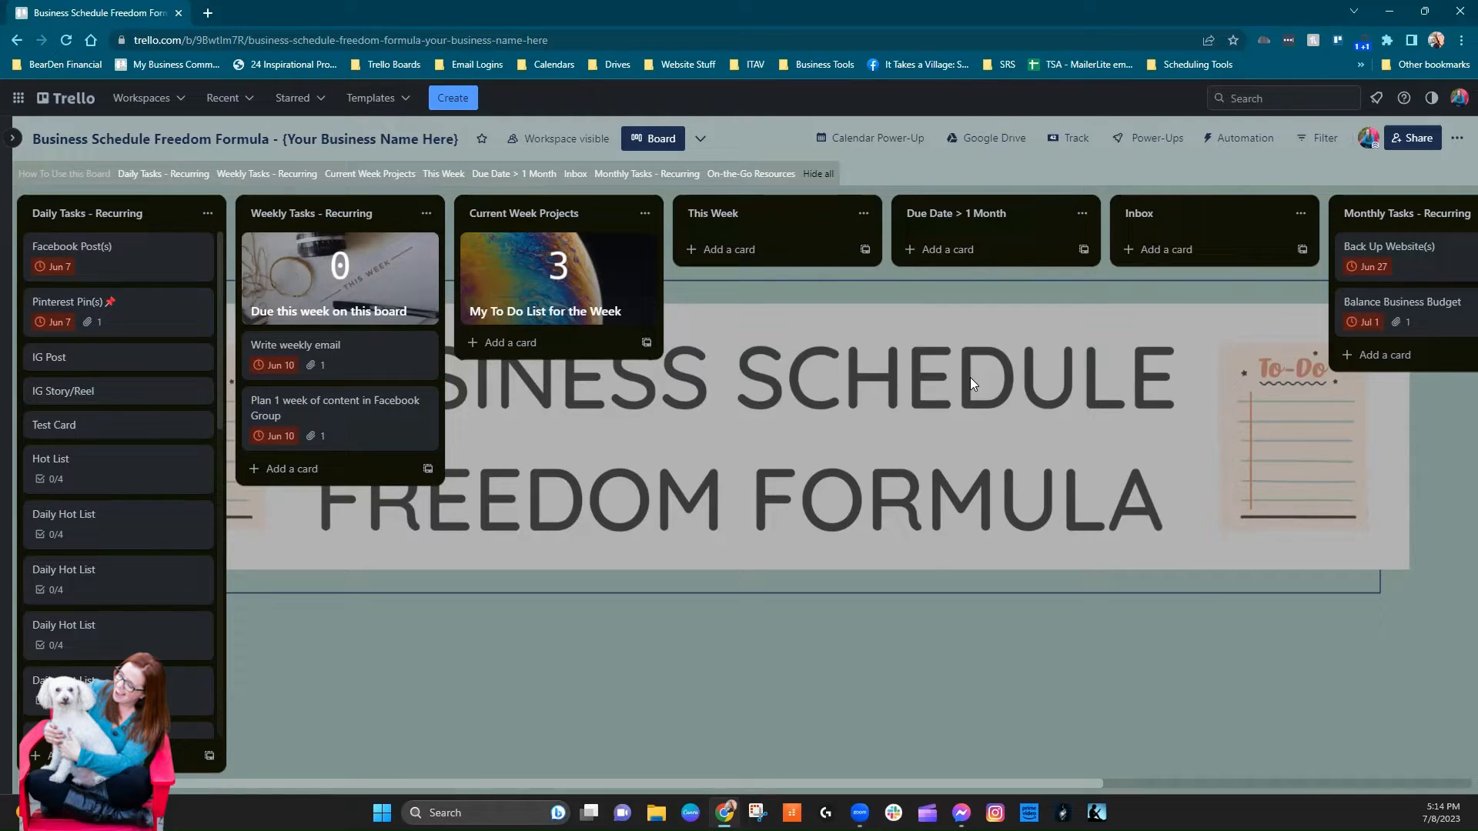
{"action": "mouse_move", "coordinate": [1132, 182]}
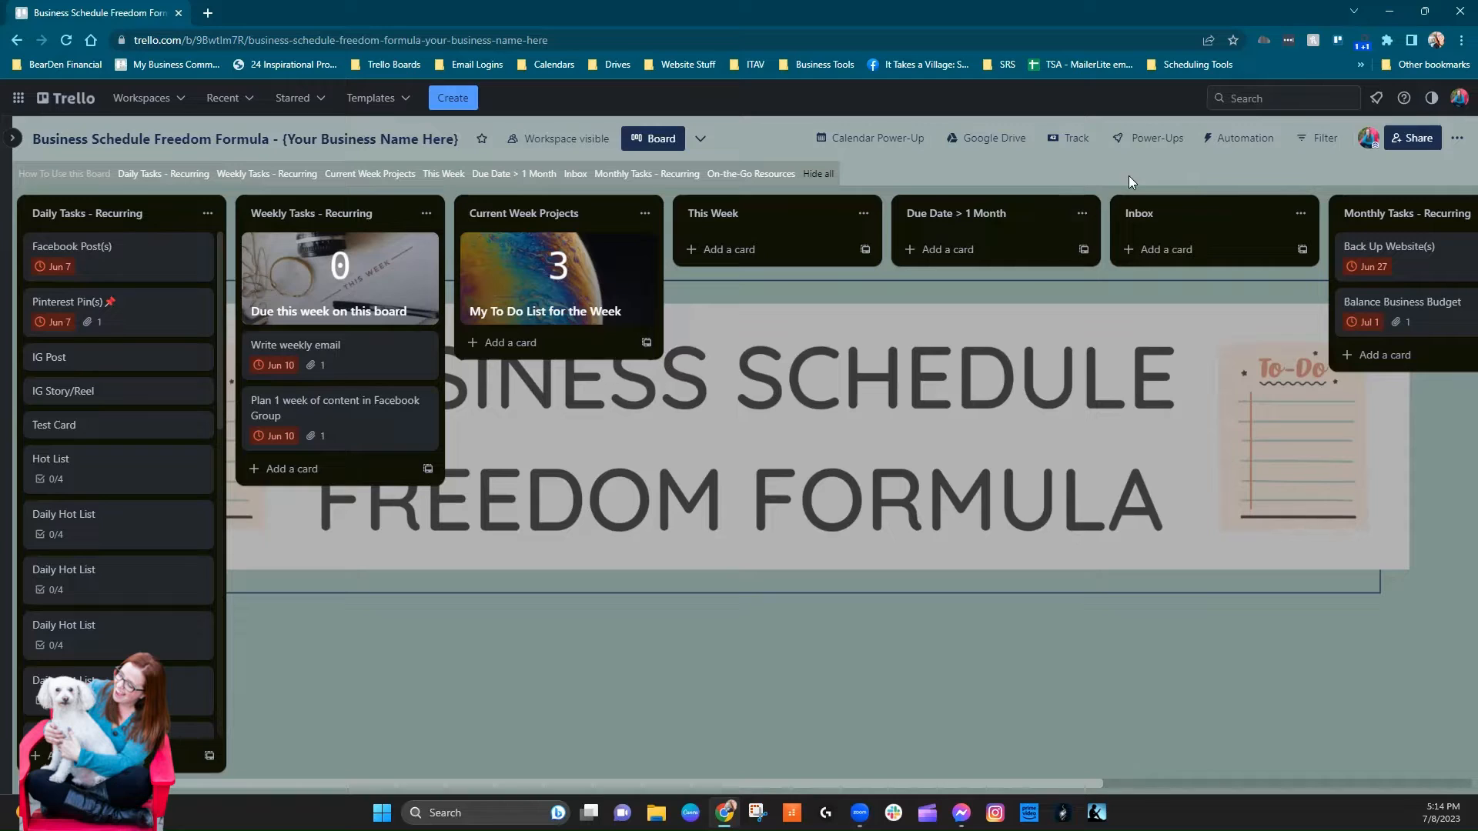
{"action": "mouse_move", "coordinate": [1161, 157]}
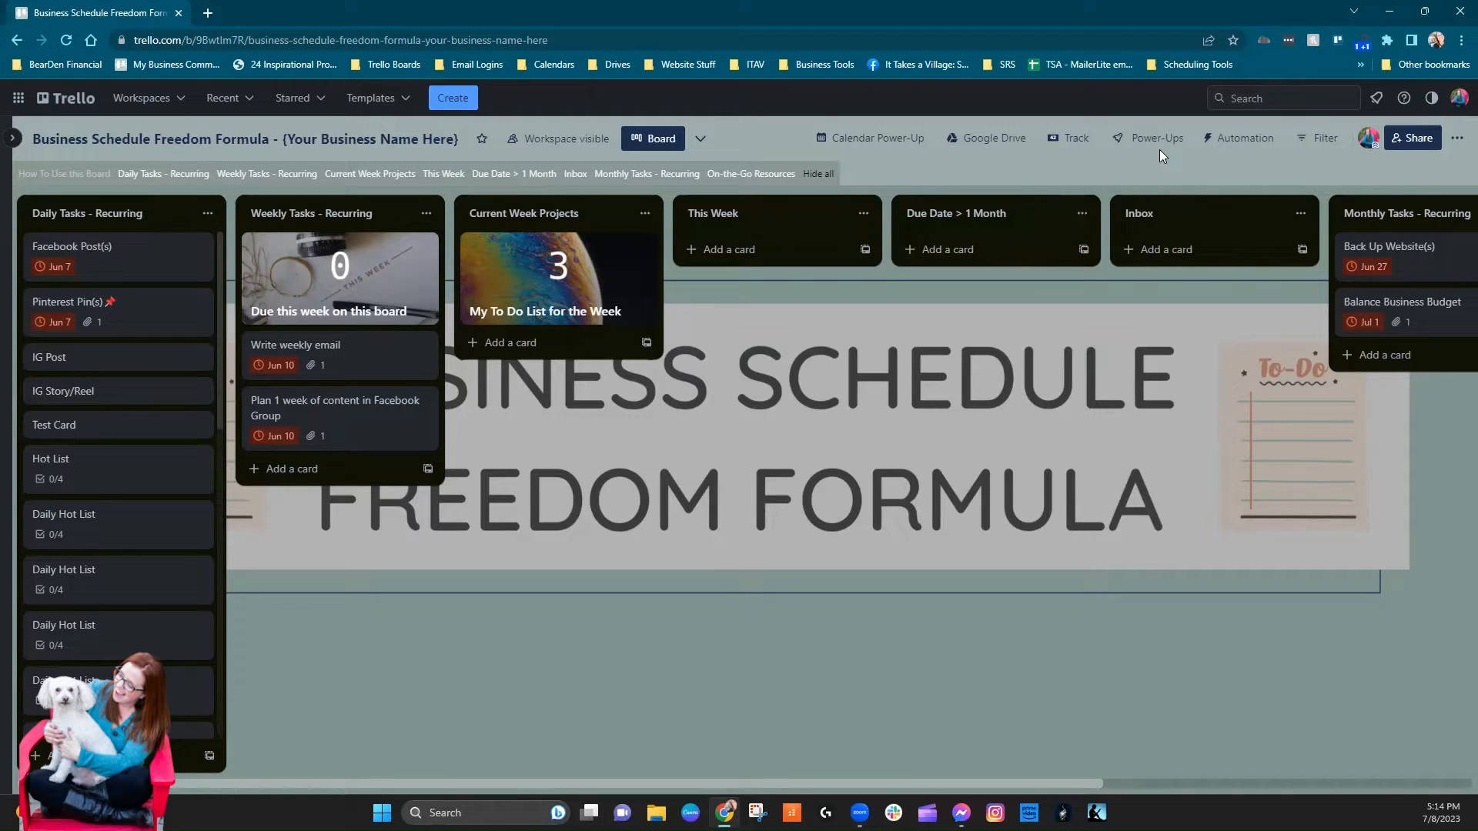
{"action": "mouse_move", "coordinate": [1153, 139]}
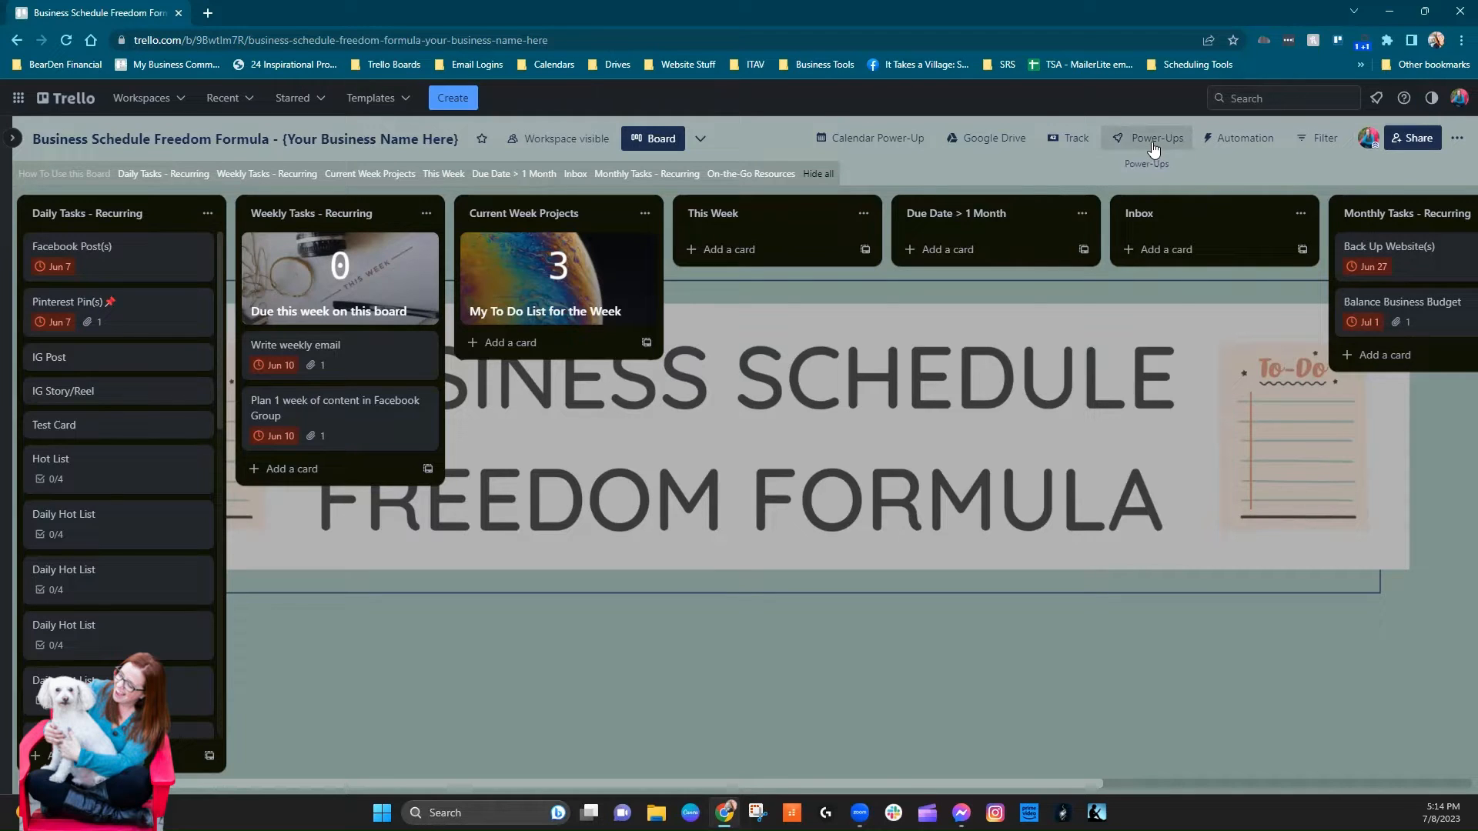
- View the board's enabled Power-Ups and go to the Add Power-Ups directory
{"action": "left_click", "coordinate": [1151, 139]}
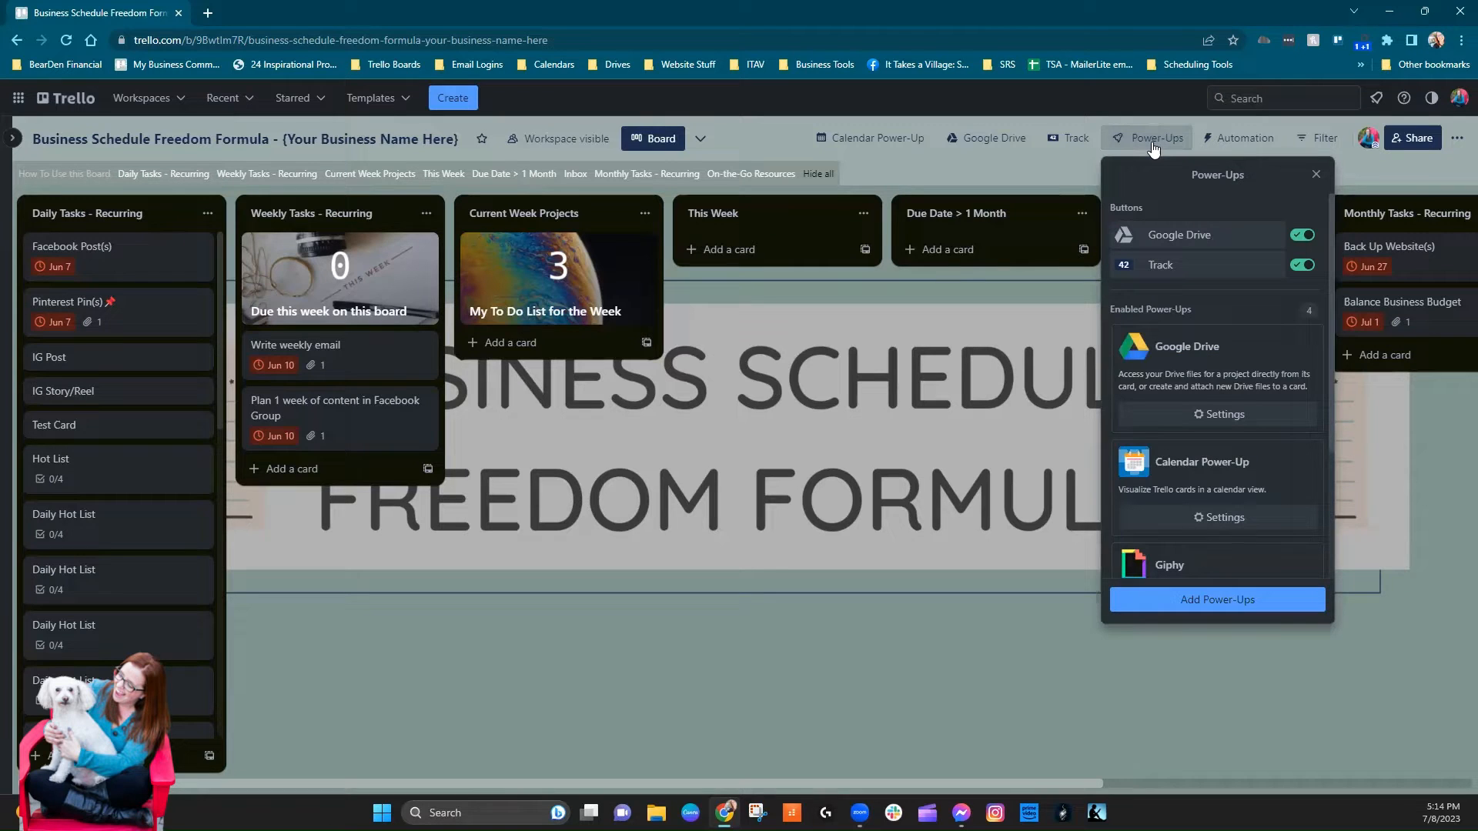
{"action": "mouse_move", "coordinate": [1216, 599]}
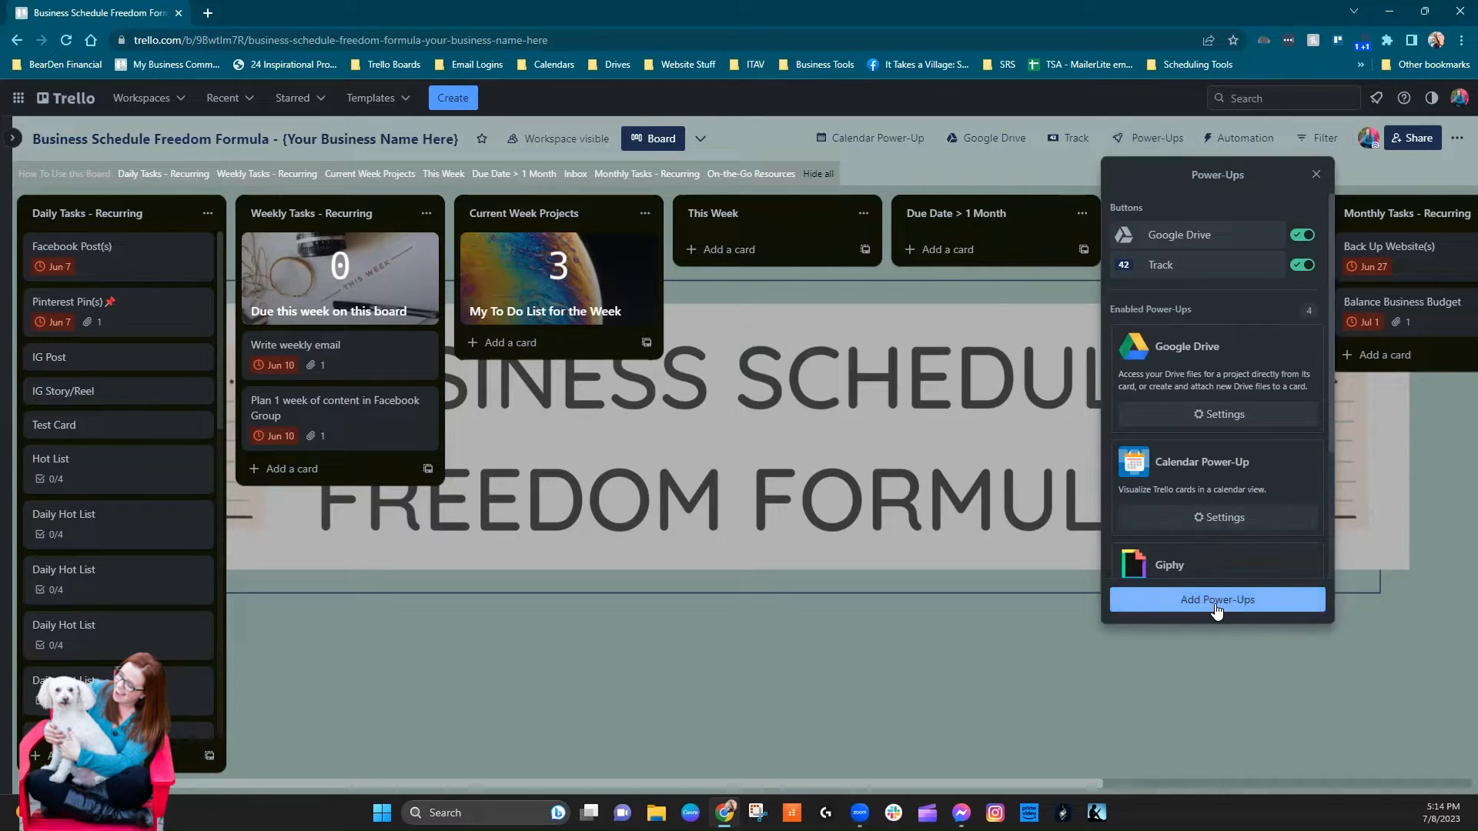
{"action": "left_click", "coordinate": [1216, 599]}
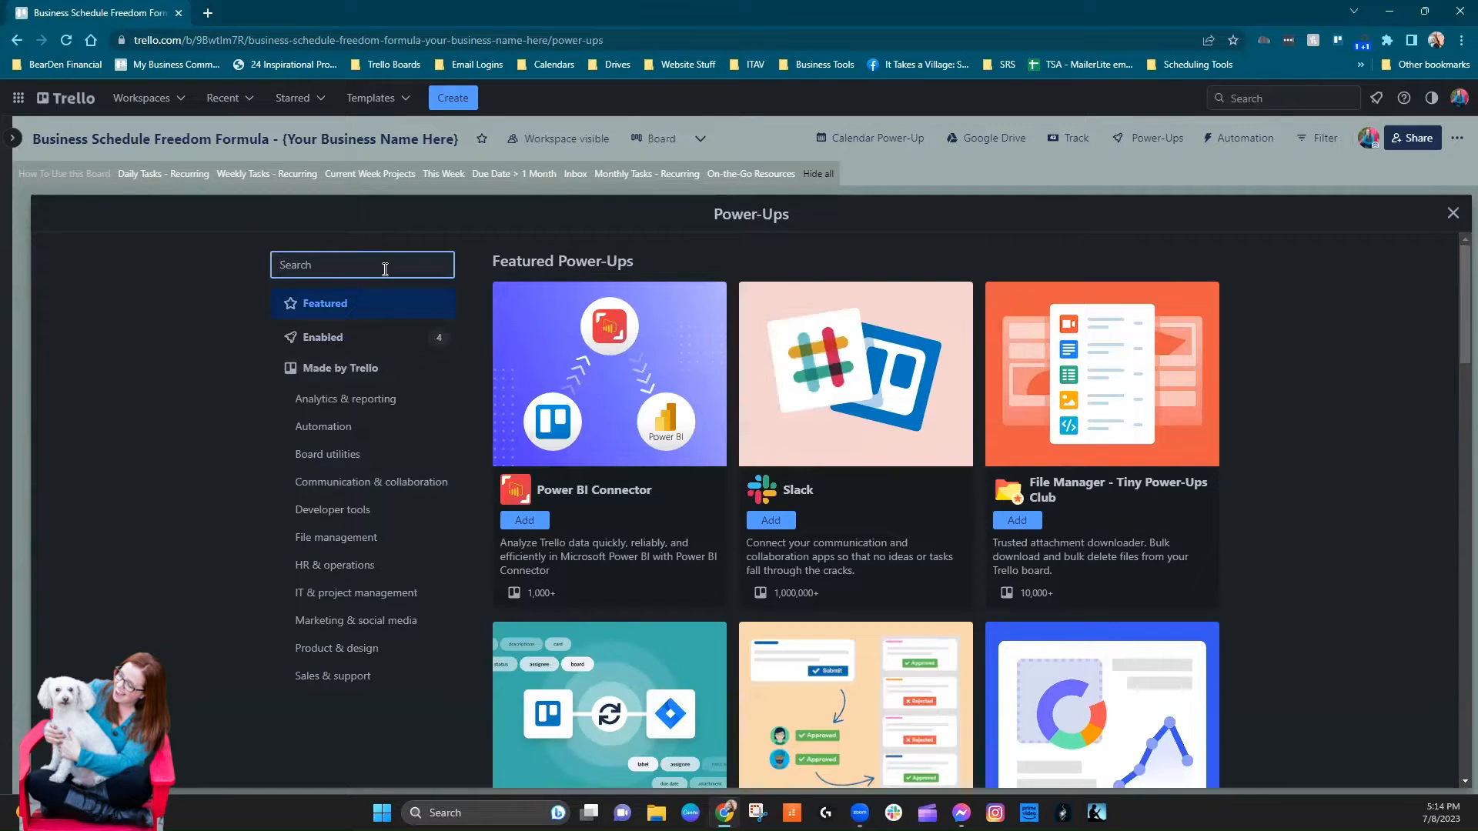
- Search for 'Exports for Trello by Blue Cat (CSV, Excel)' and read its detail page
{"action": "type", "text": "Exports for Trello by Blue Cat (CSV, Excel)"}
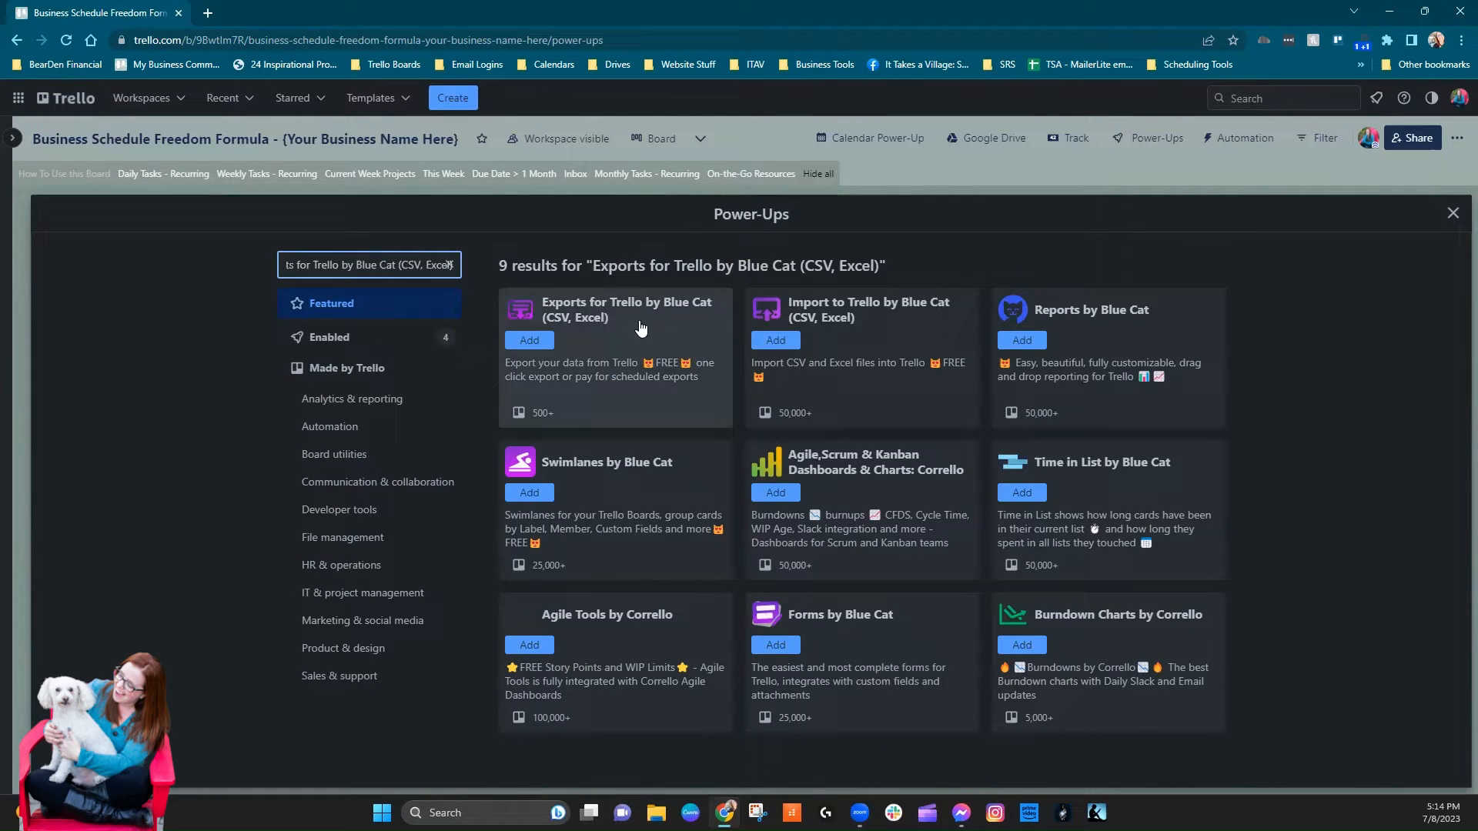
{"action": "mouse_move", "coordinate": [622, 347]}
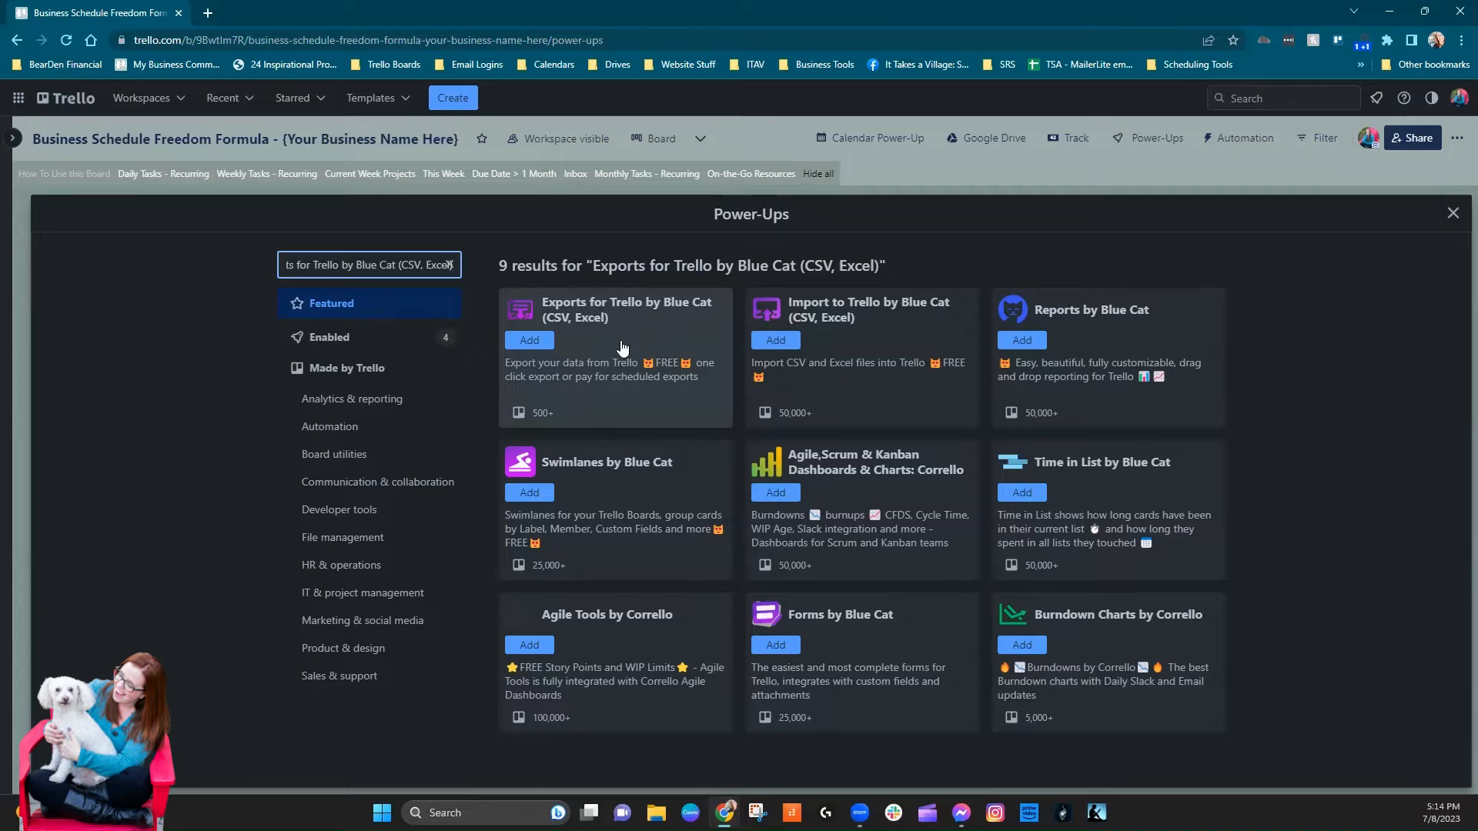
{"action": "mouse_move", "coordinate": [511, 376]}
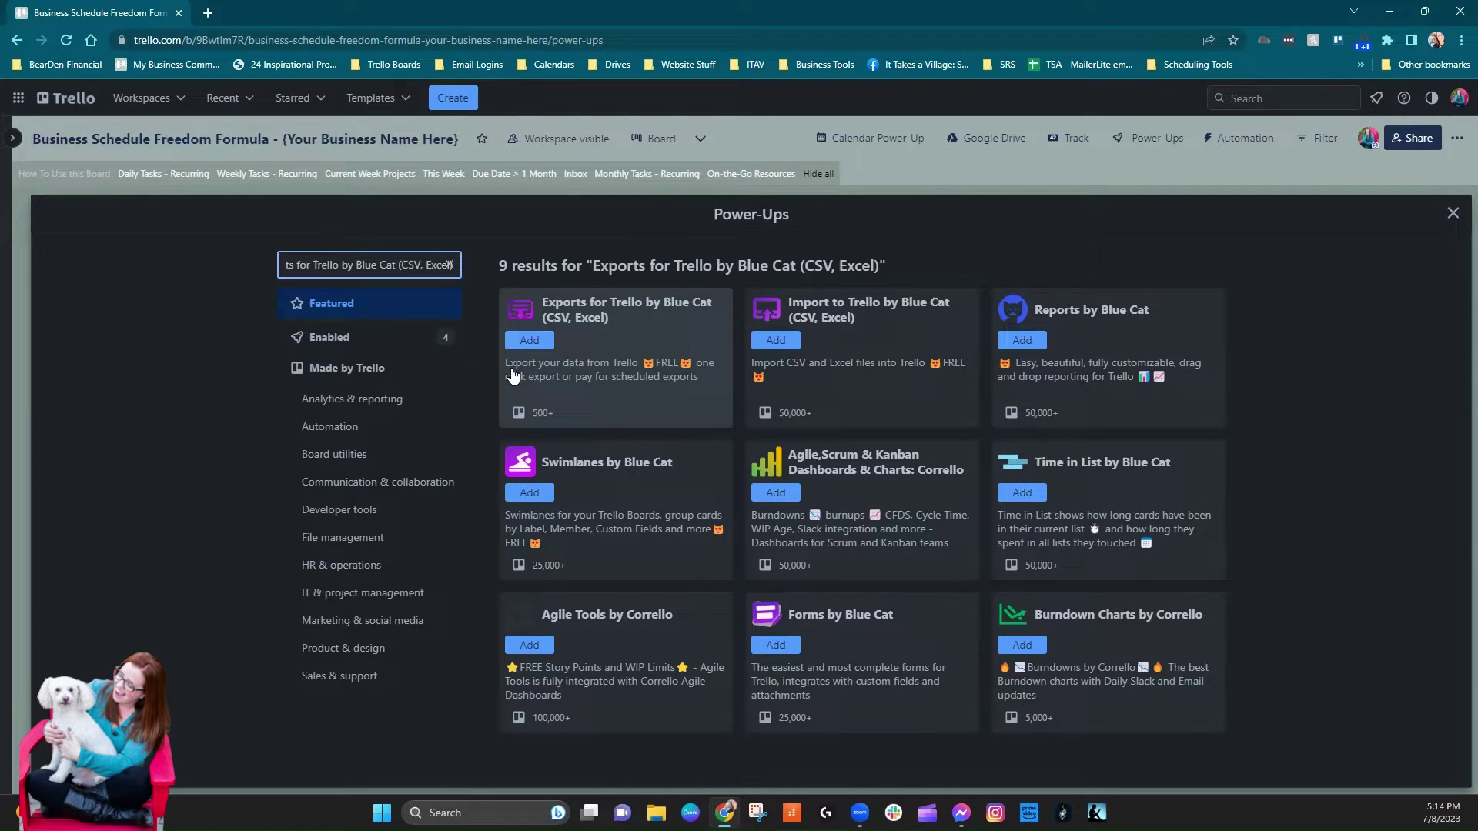
{"action": "mouse_move", "coordinate": [594, 373]}
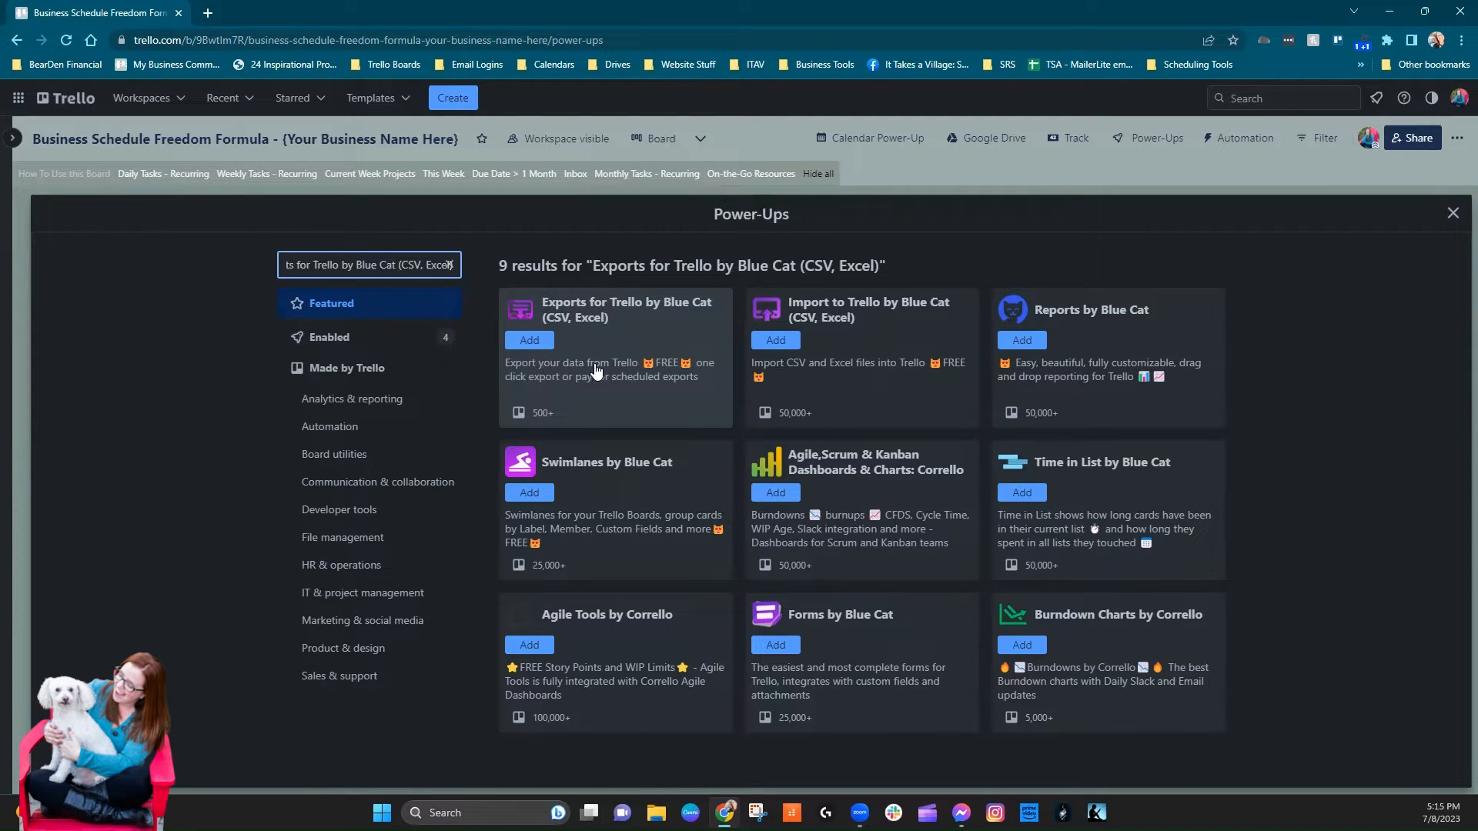
{"action": "mouse_move", "coordinate": [694, 427]}
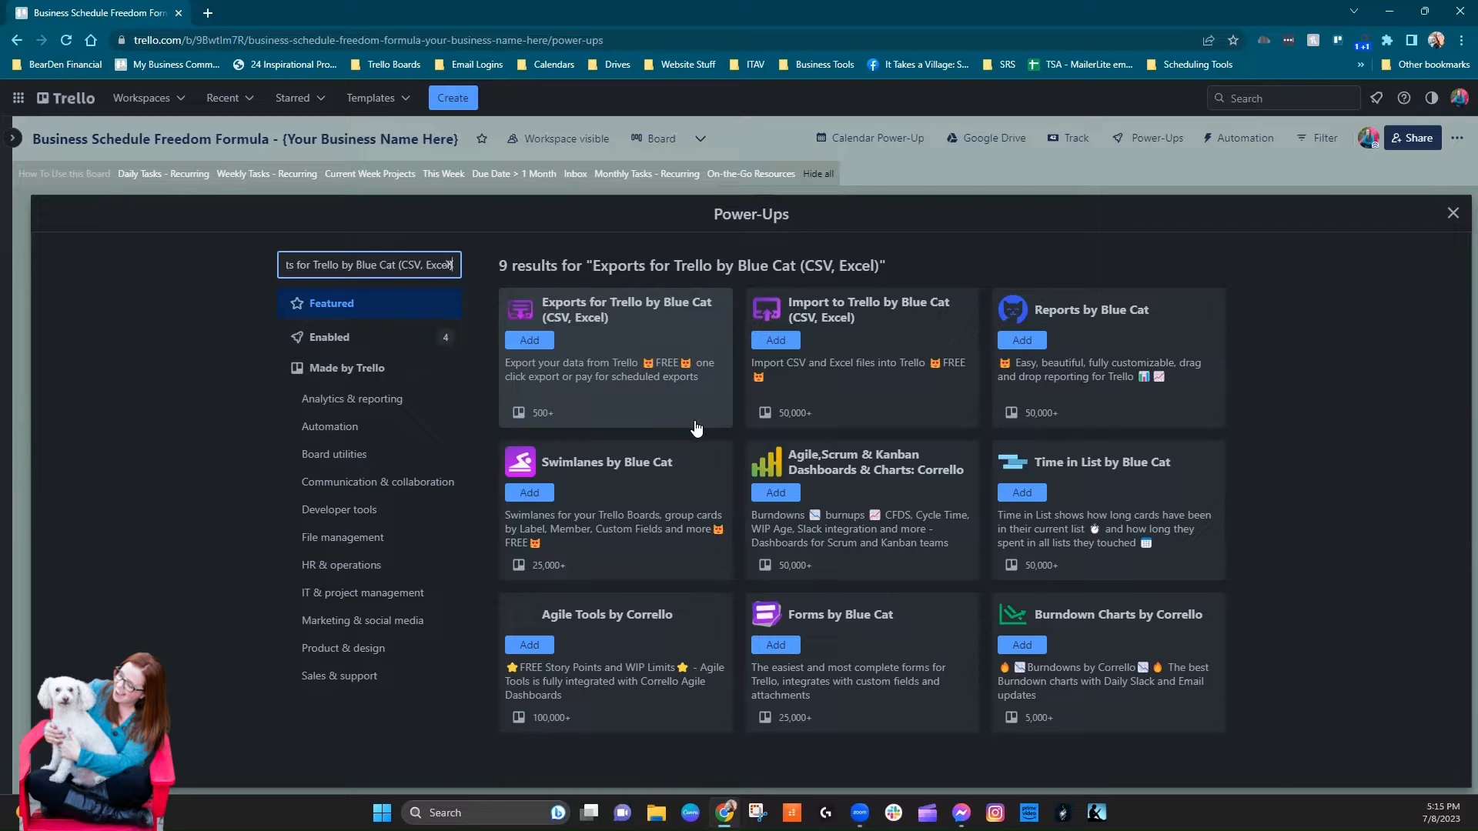
{"action": "mouse_move", "coordinate": [542, 320]}
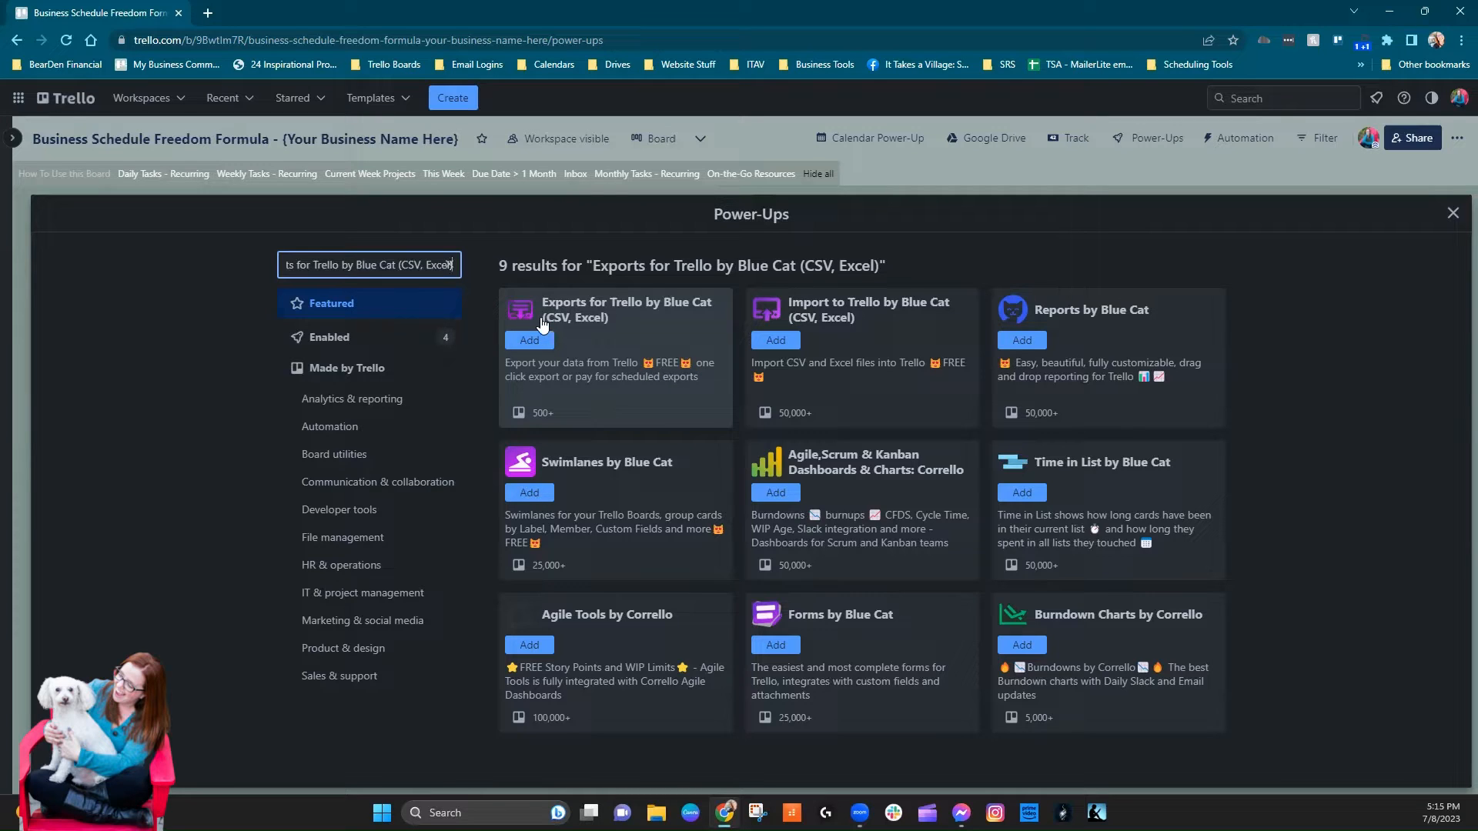
{"action": "mouse_move", "coordinate": [528, 394]}
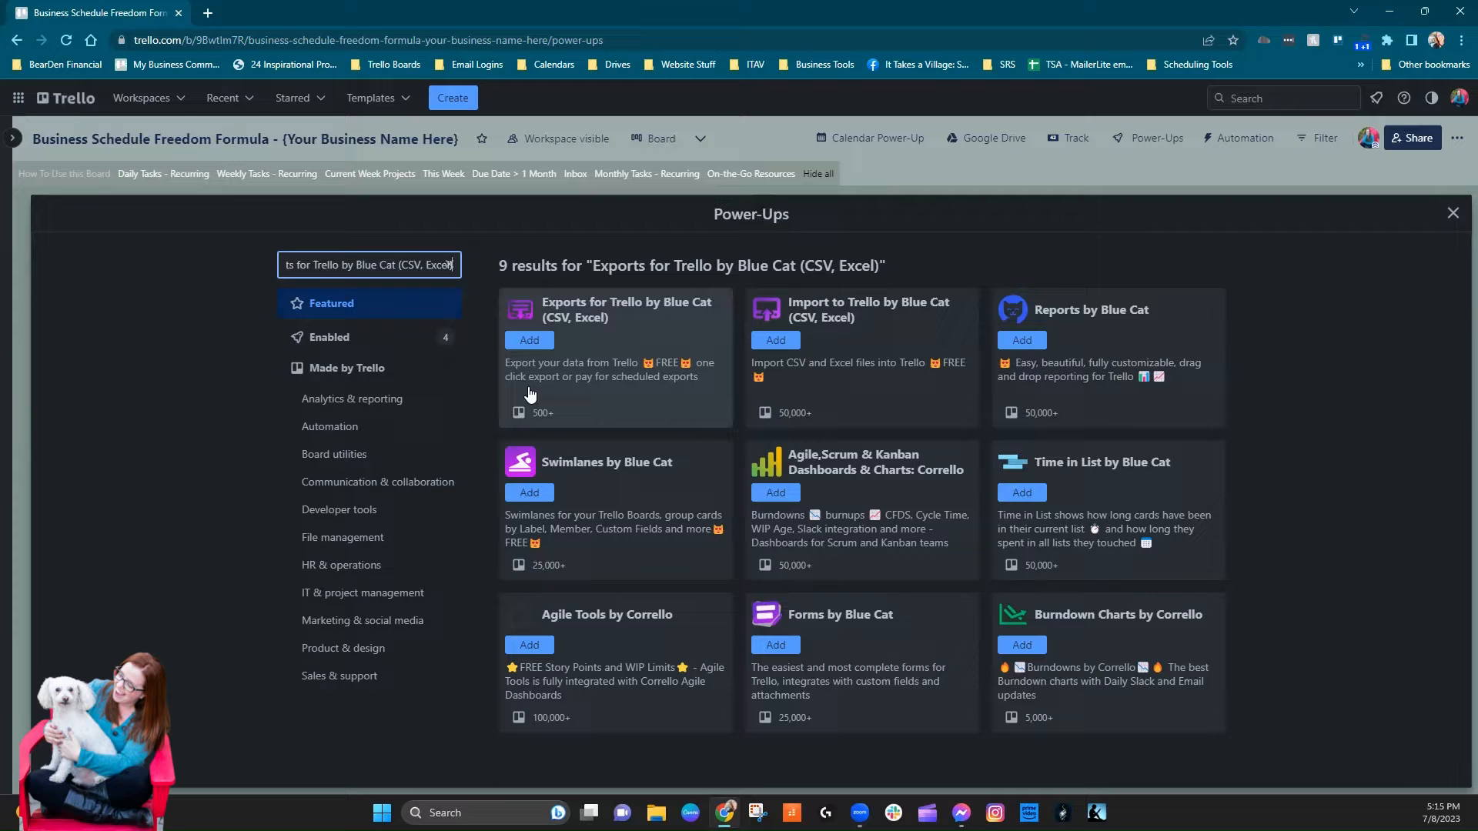
{"action": "left_click", "coordinate": [616, 309]}
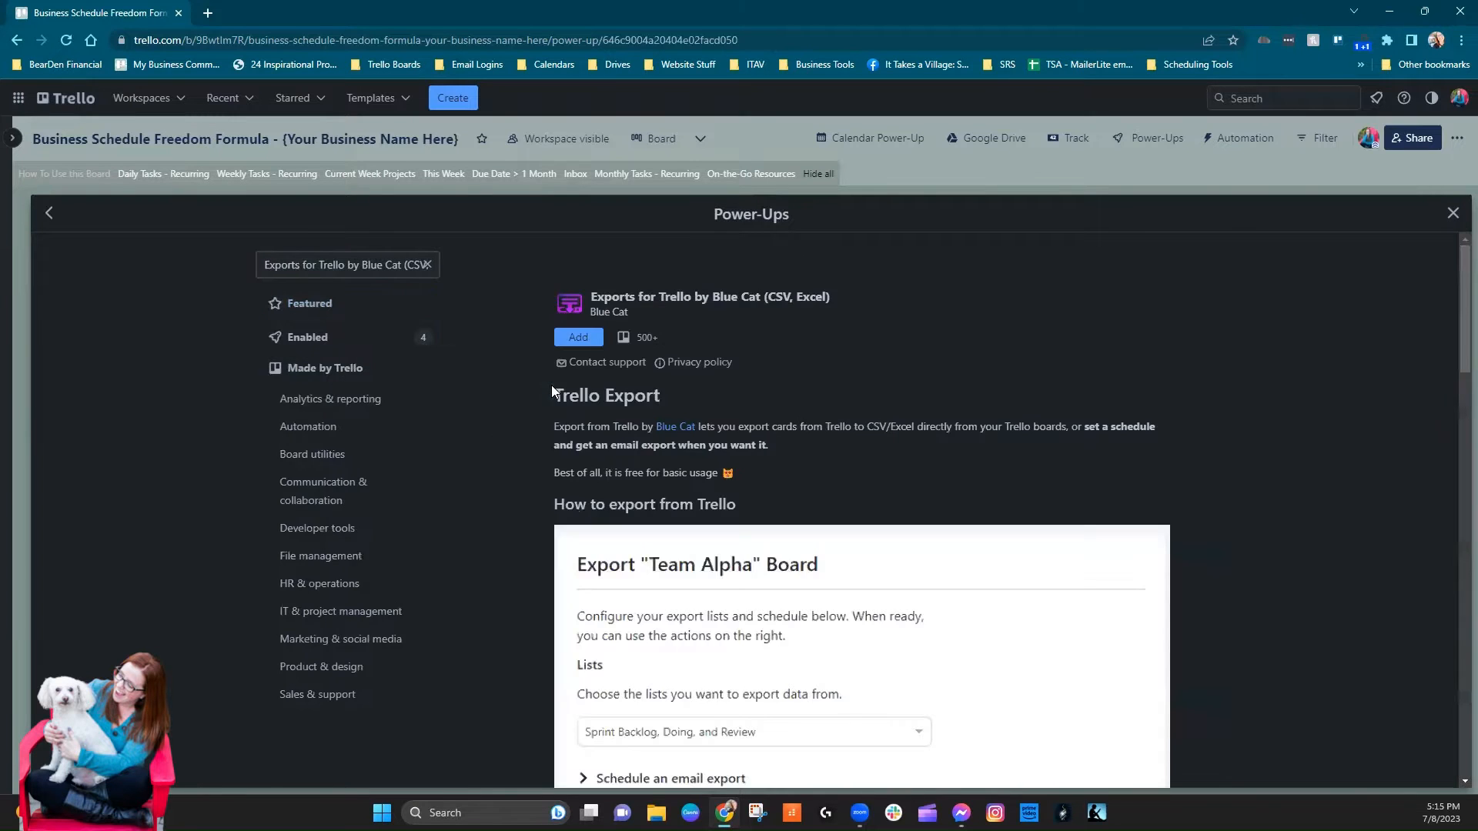
{"action": "scroll", "scroll_direction": "down", "scroll_amount": 3}
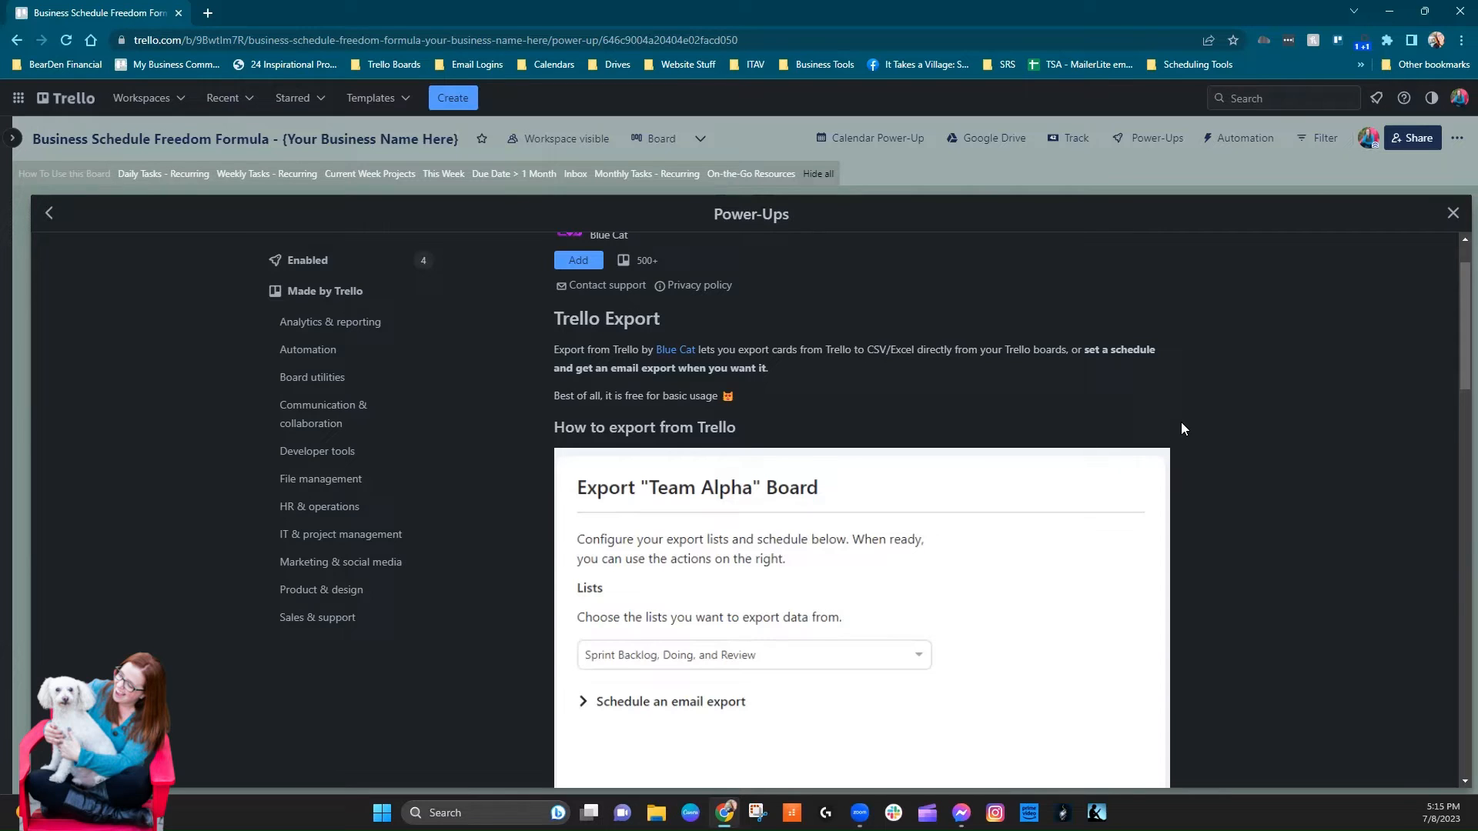
{"action": "mouse_move", "coordinate": [770, 489]}
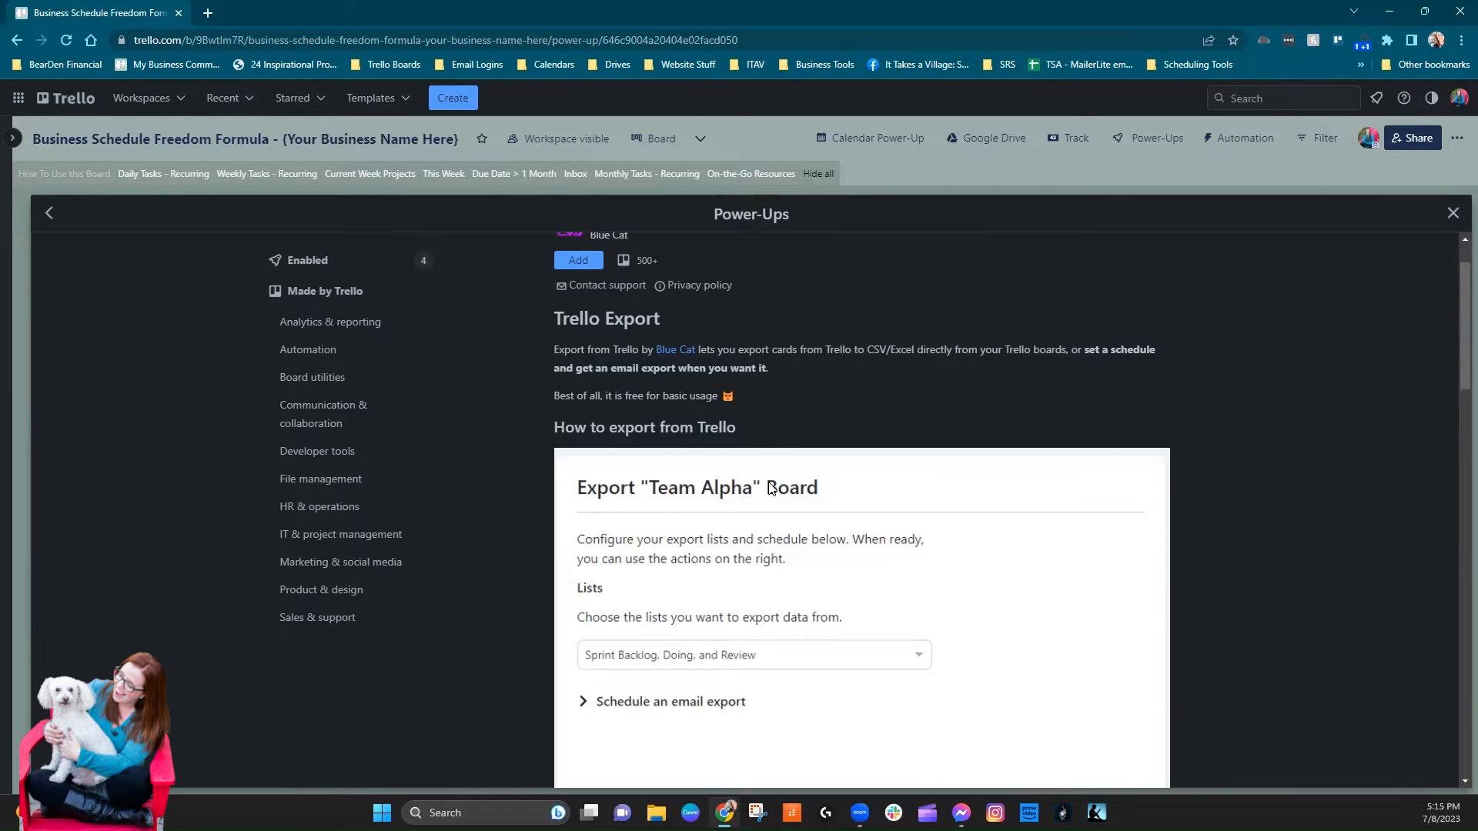
{"action": "scroll", "scroll_direction": "up", "scroll_amount": 3}
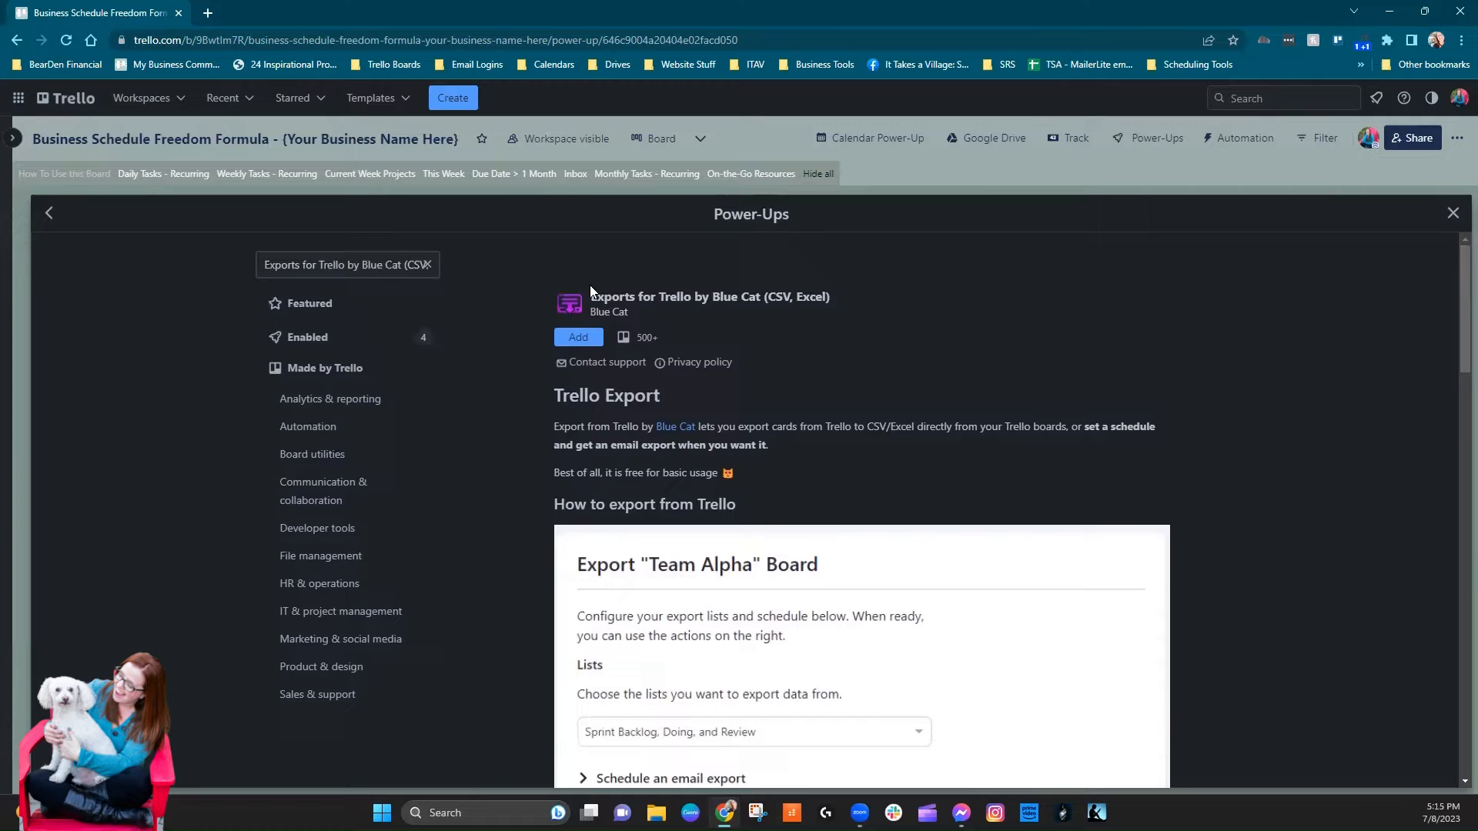
- Add the Blue Cat exports power-up, accept its Terms & Conditions and authorize it with Trello
{"action": "left_click", "coordinate": [577, 337]}
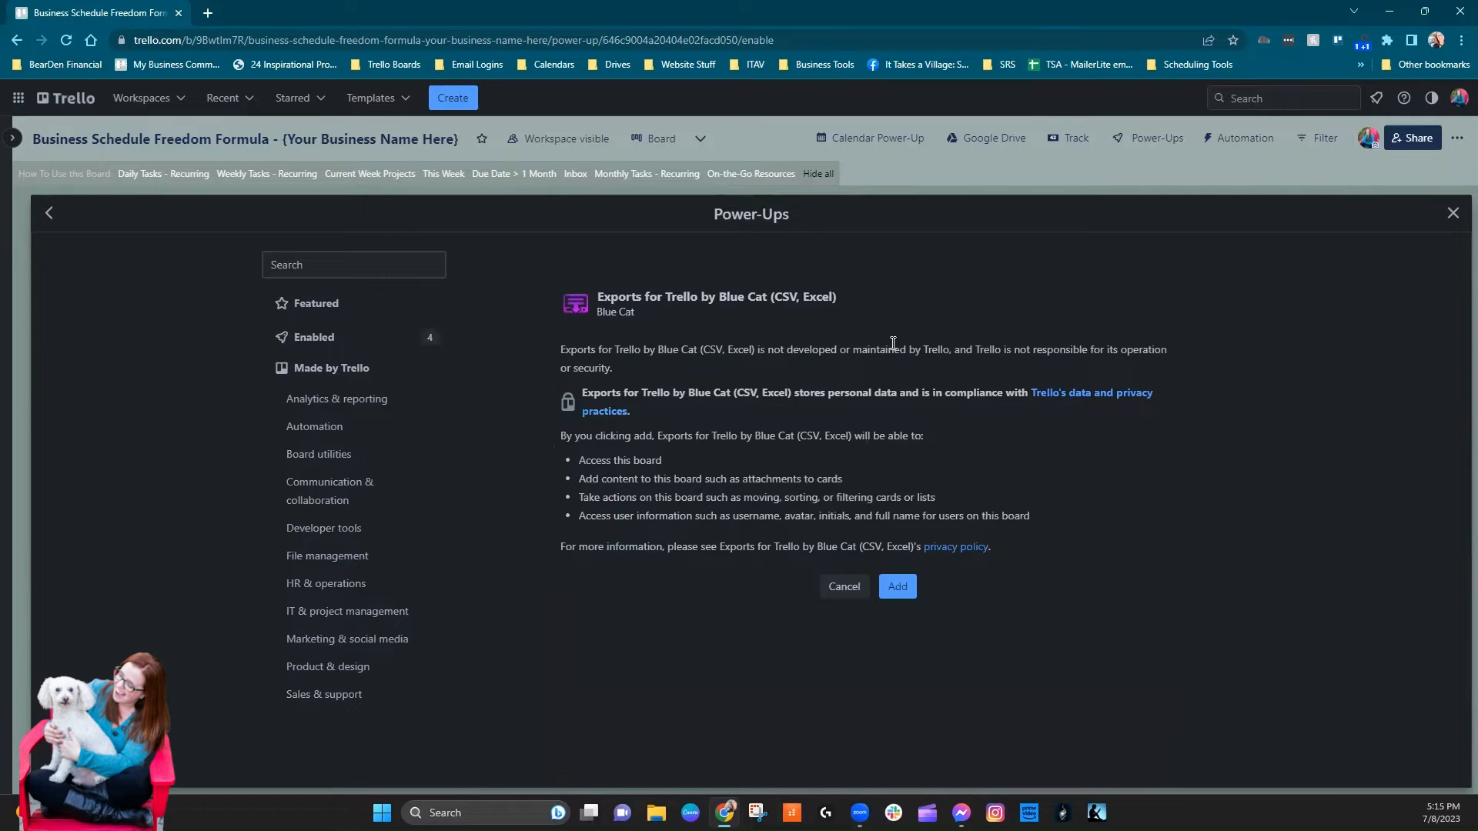
{"action": "left_click", "coordinate": [896, 586]}
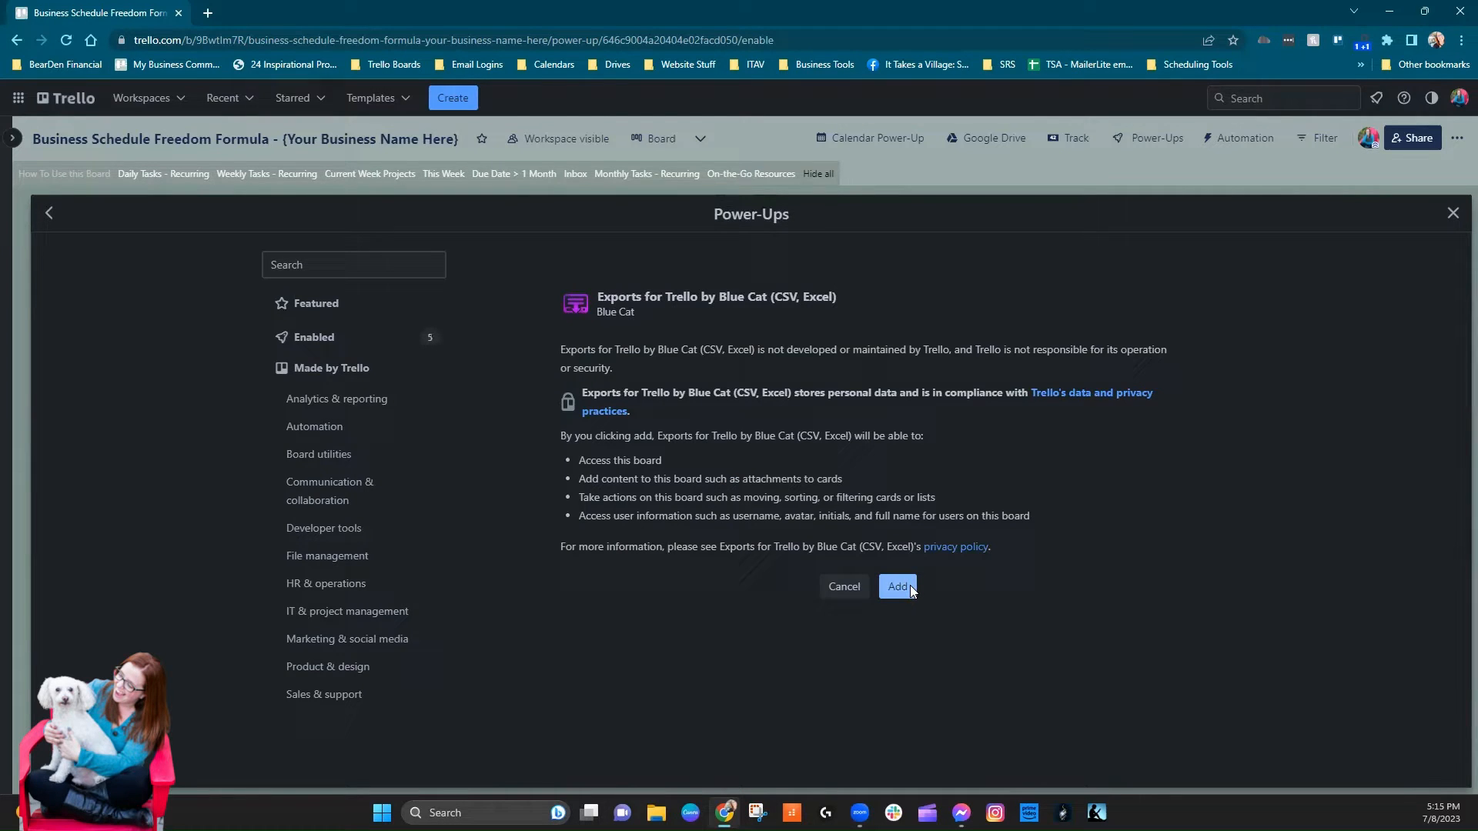
{"action": "left_click", "coordinate": [896, 586]}
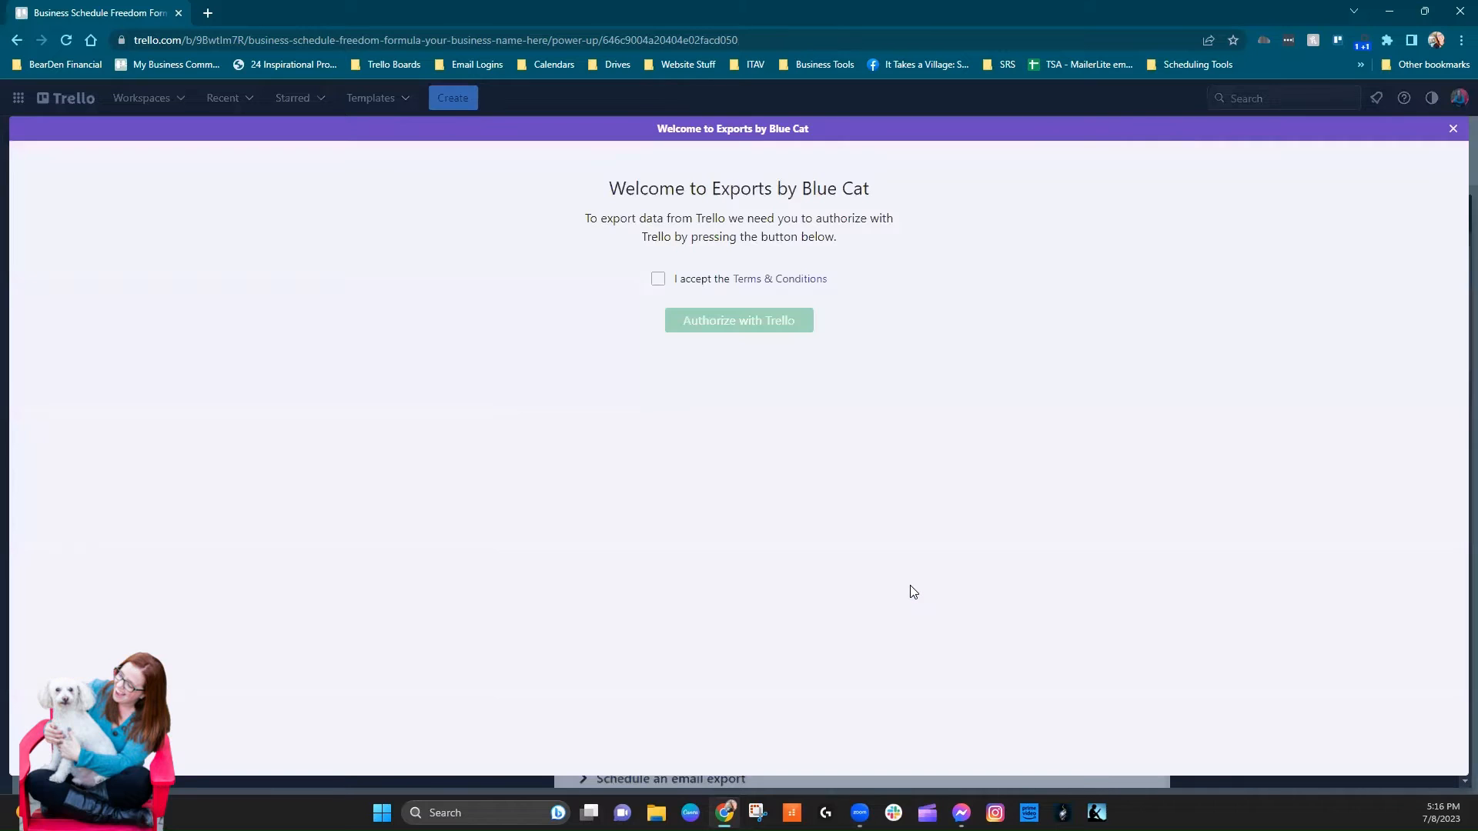
{"action": "mouse_move", "coordinate": [569, 207]}
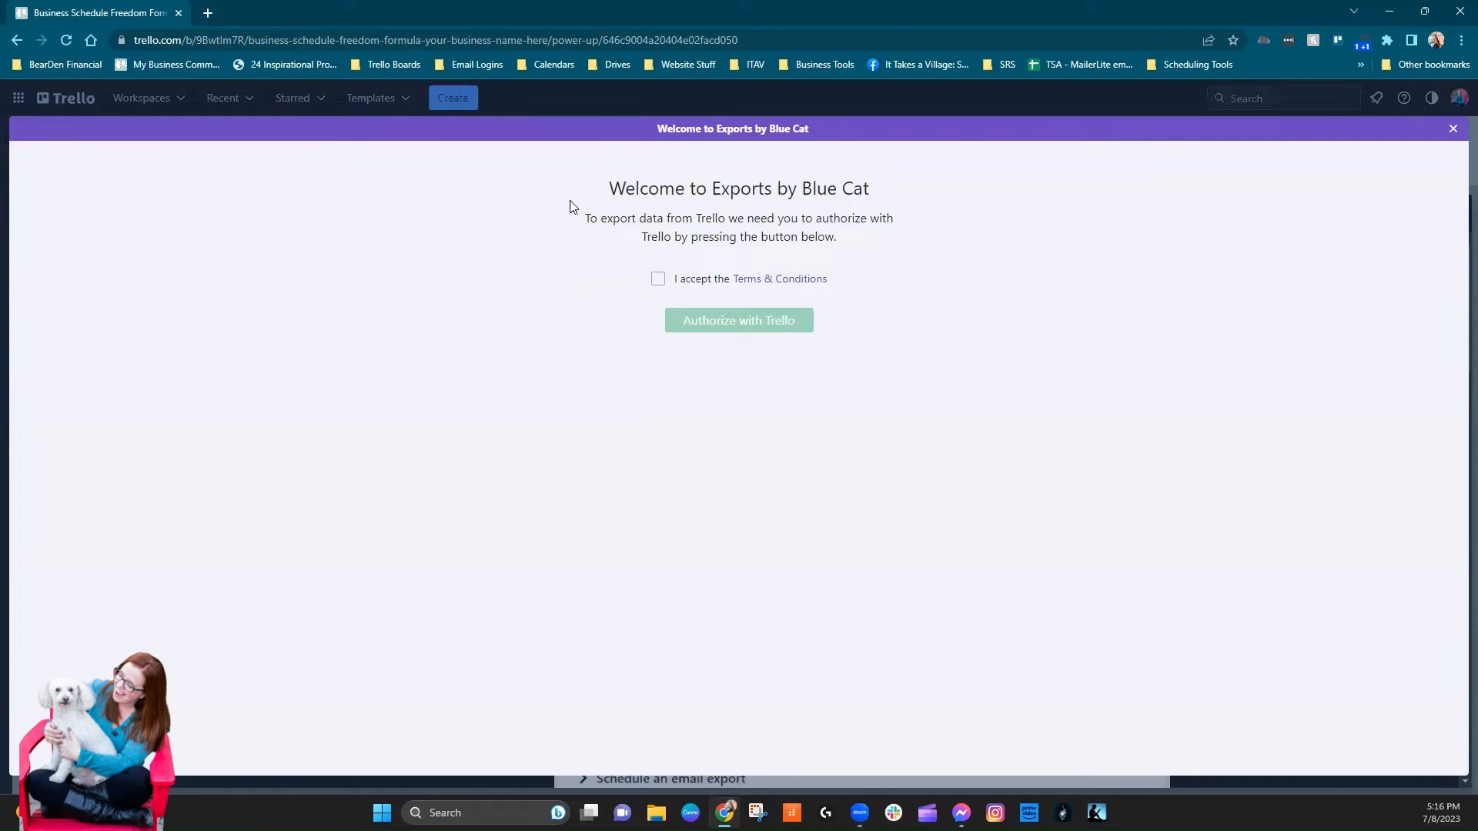
{"action": "left_click", "coordinate": [657, 278]}
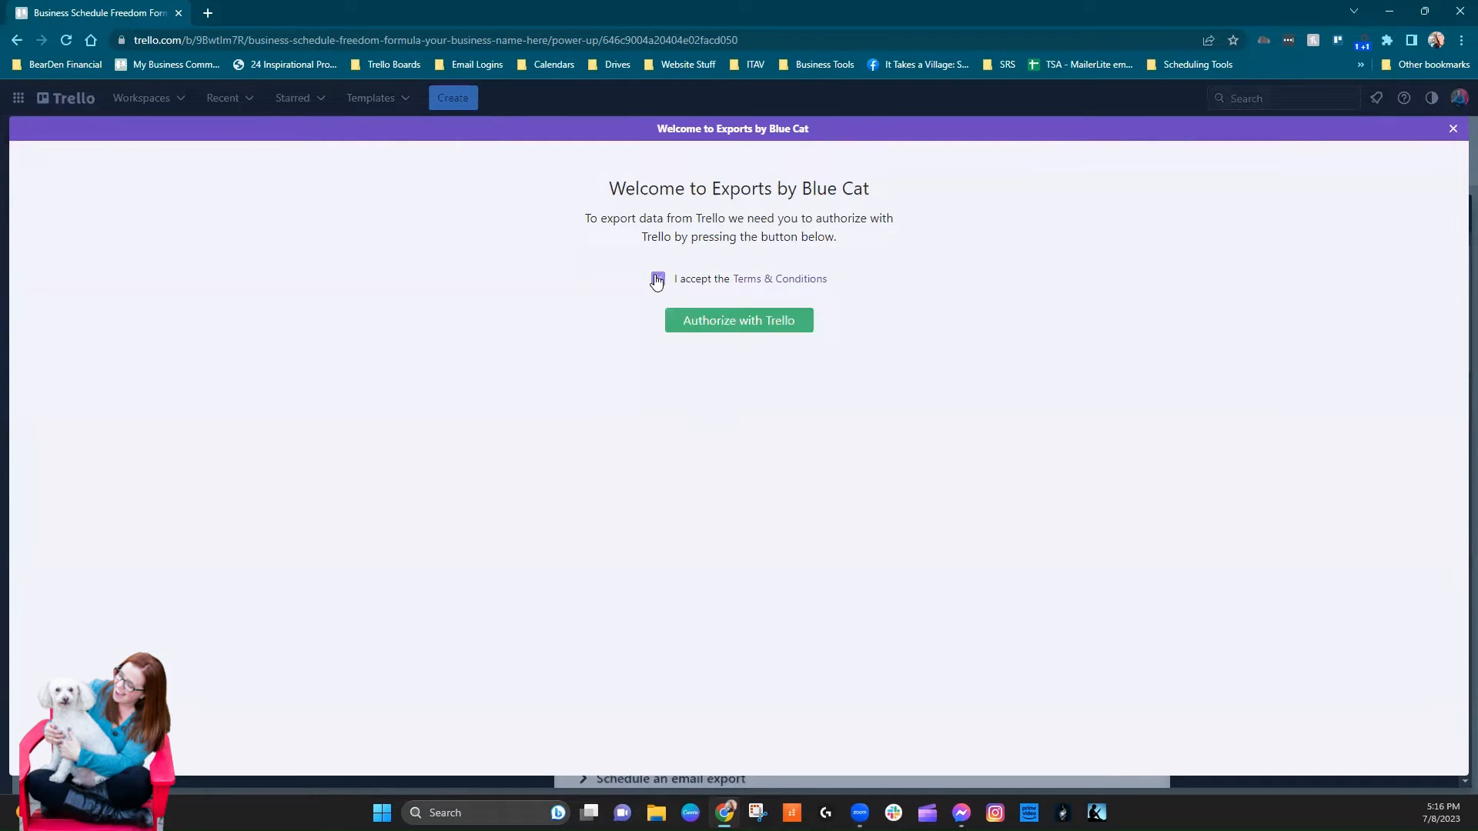
{"action": "left_click", "coordinate": [658, 278]}
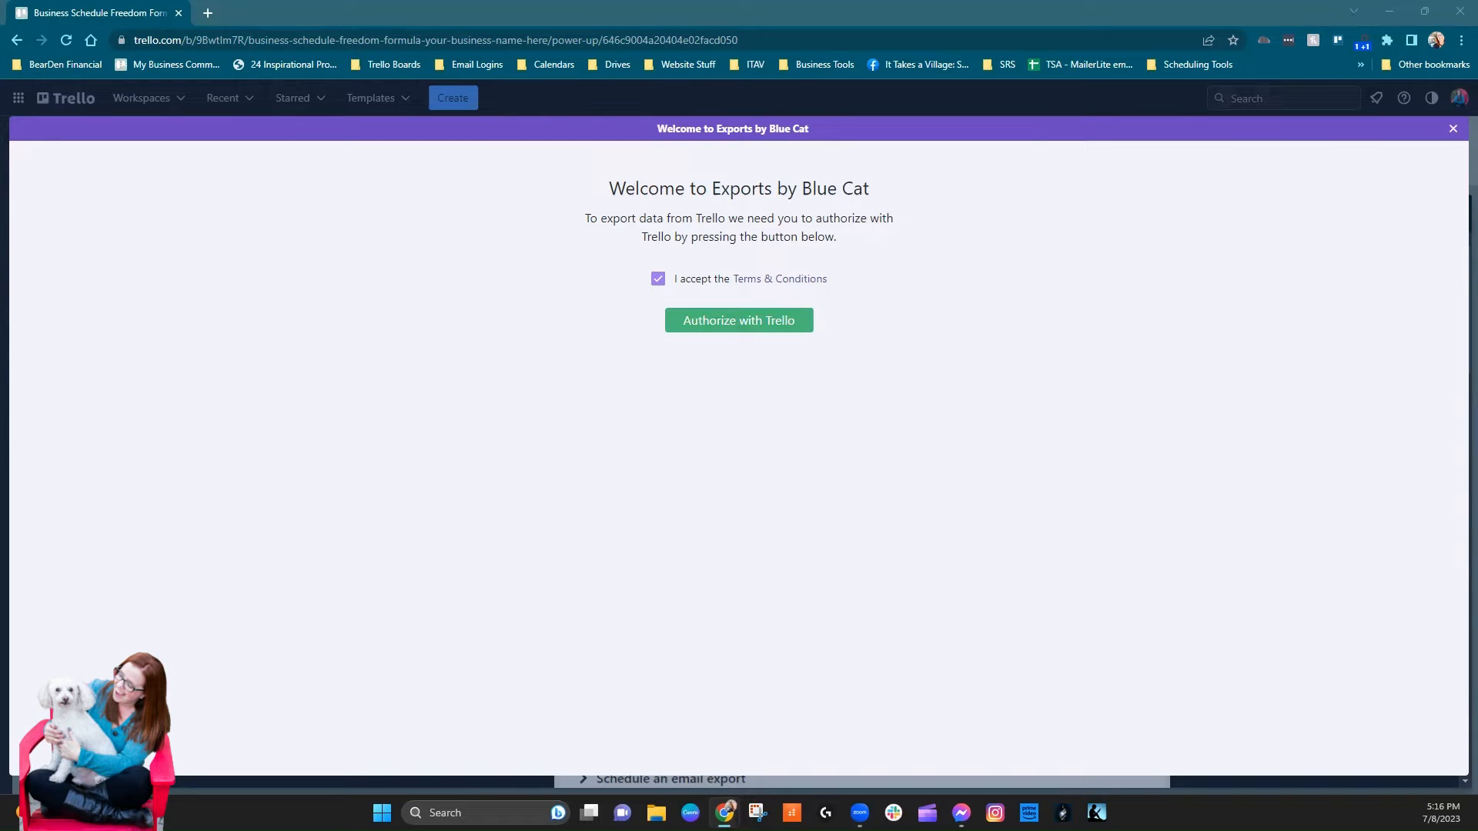
{"action": "left_click", "coordinate": [737, 320]}
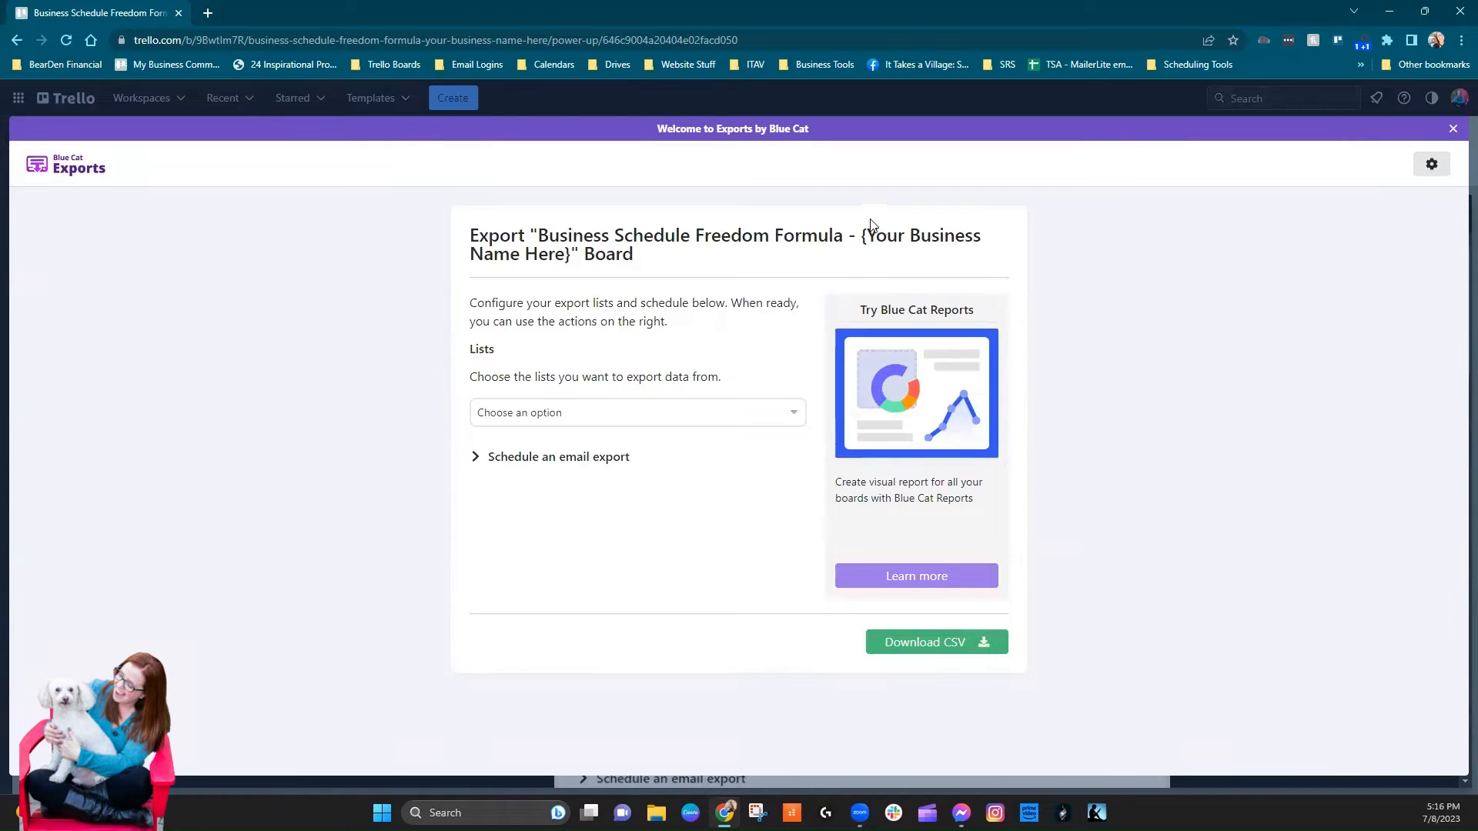
{"action": "mouse_move", "coordinate": [526, 316]}
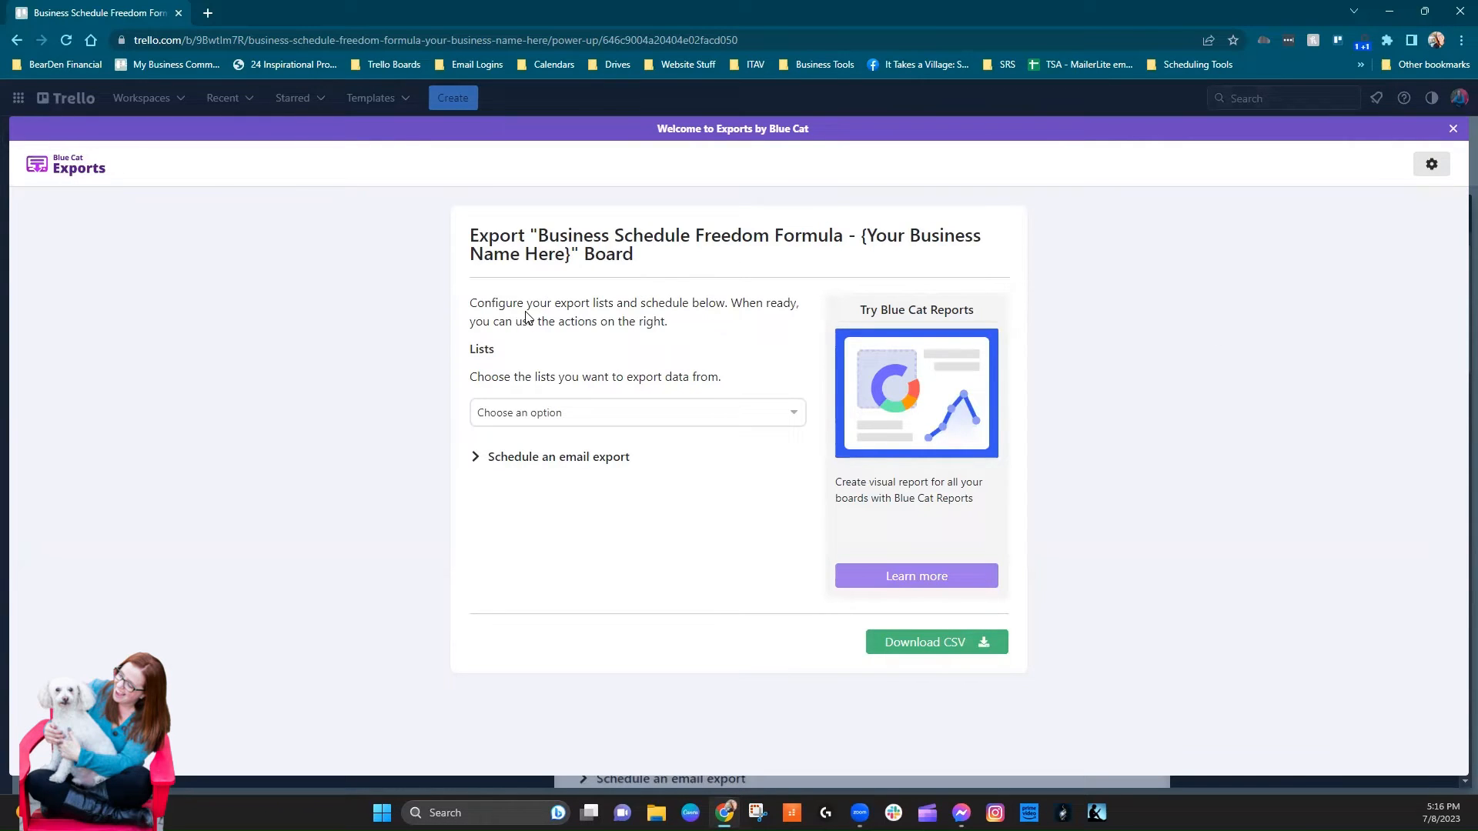
{"action": "mouse_move", "coordinate": [627, 349]}
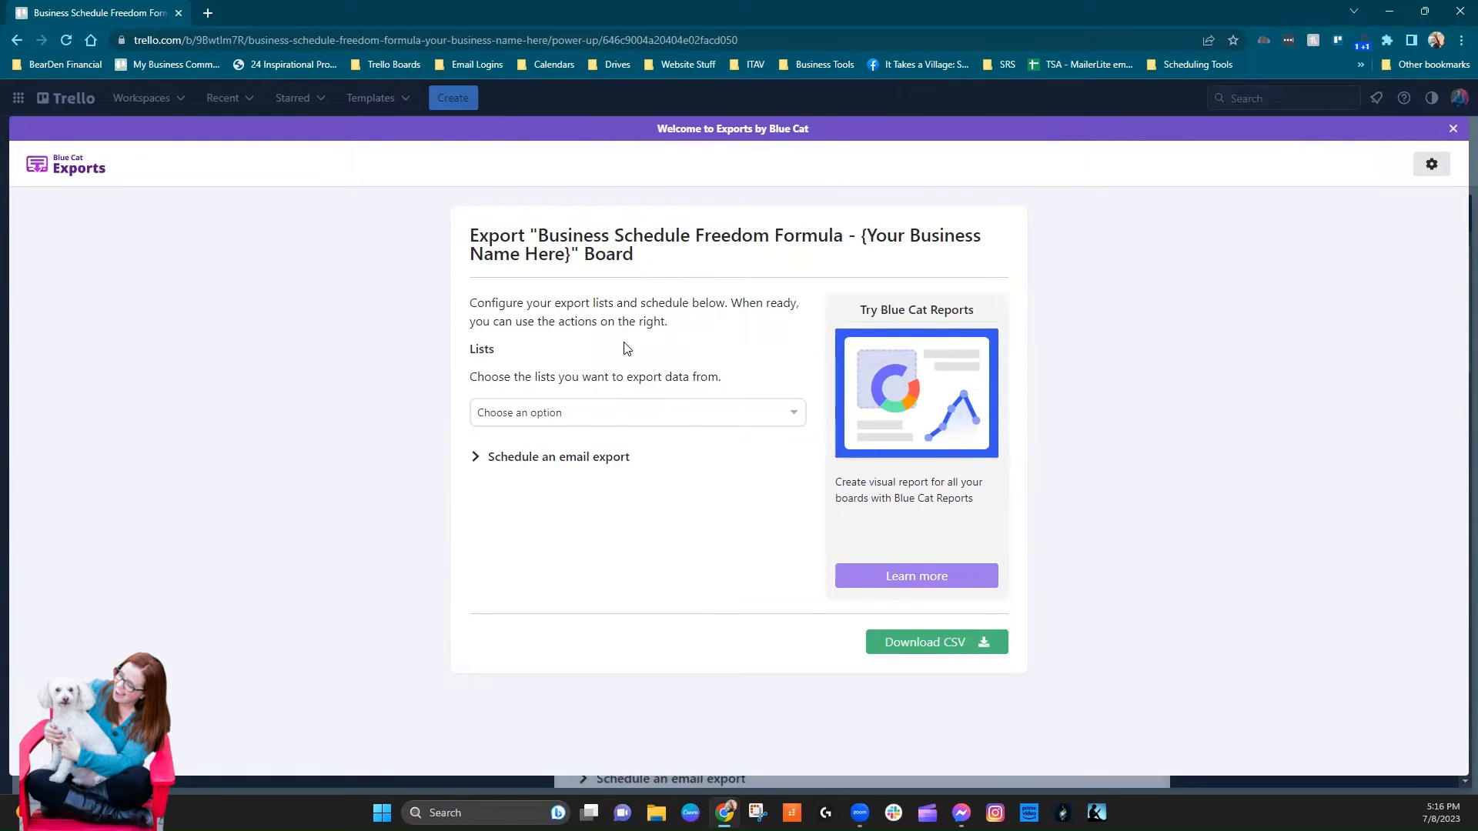
{"action": "mouse_move", "coordinate": [698, 356]}
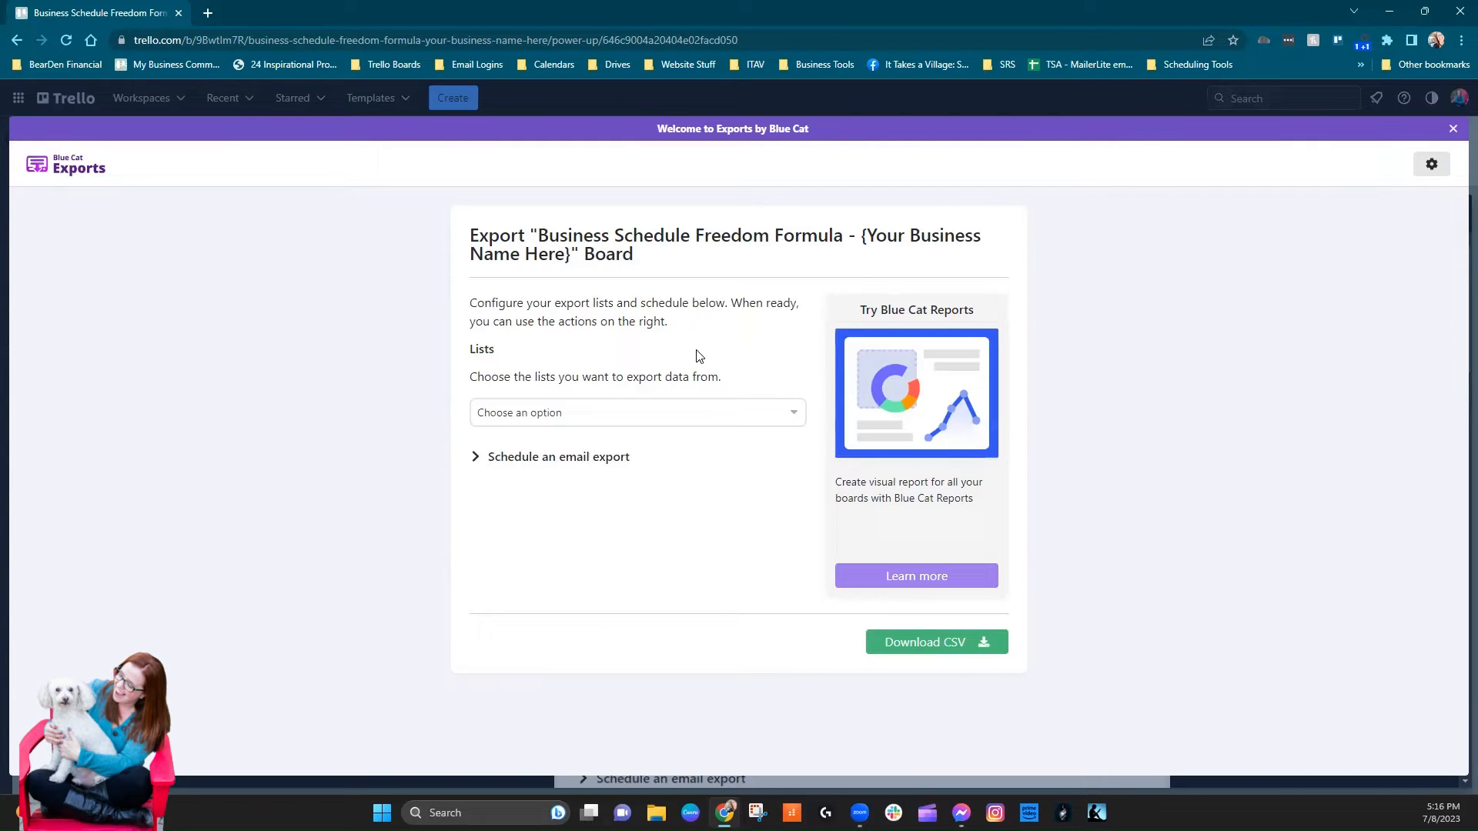
{"action": "mouse_move", "coordinate": [683, 359]}
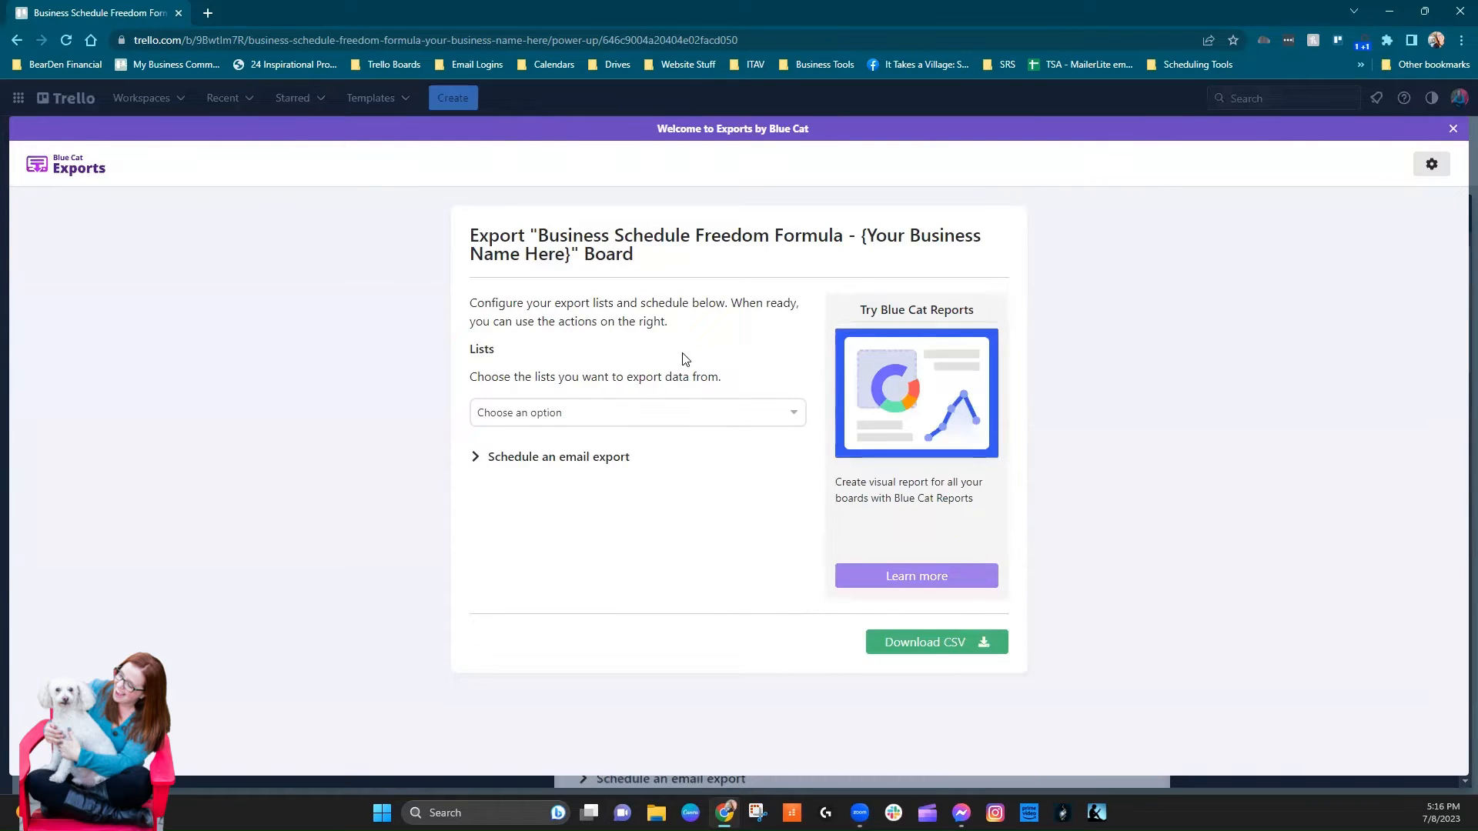
{"action": "mouse_move", "coordinate": [631, 414]}
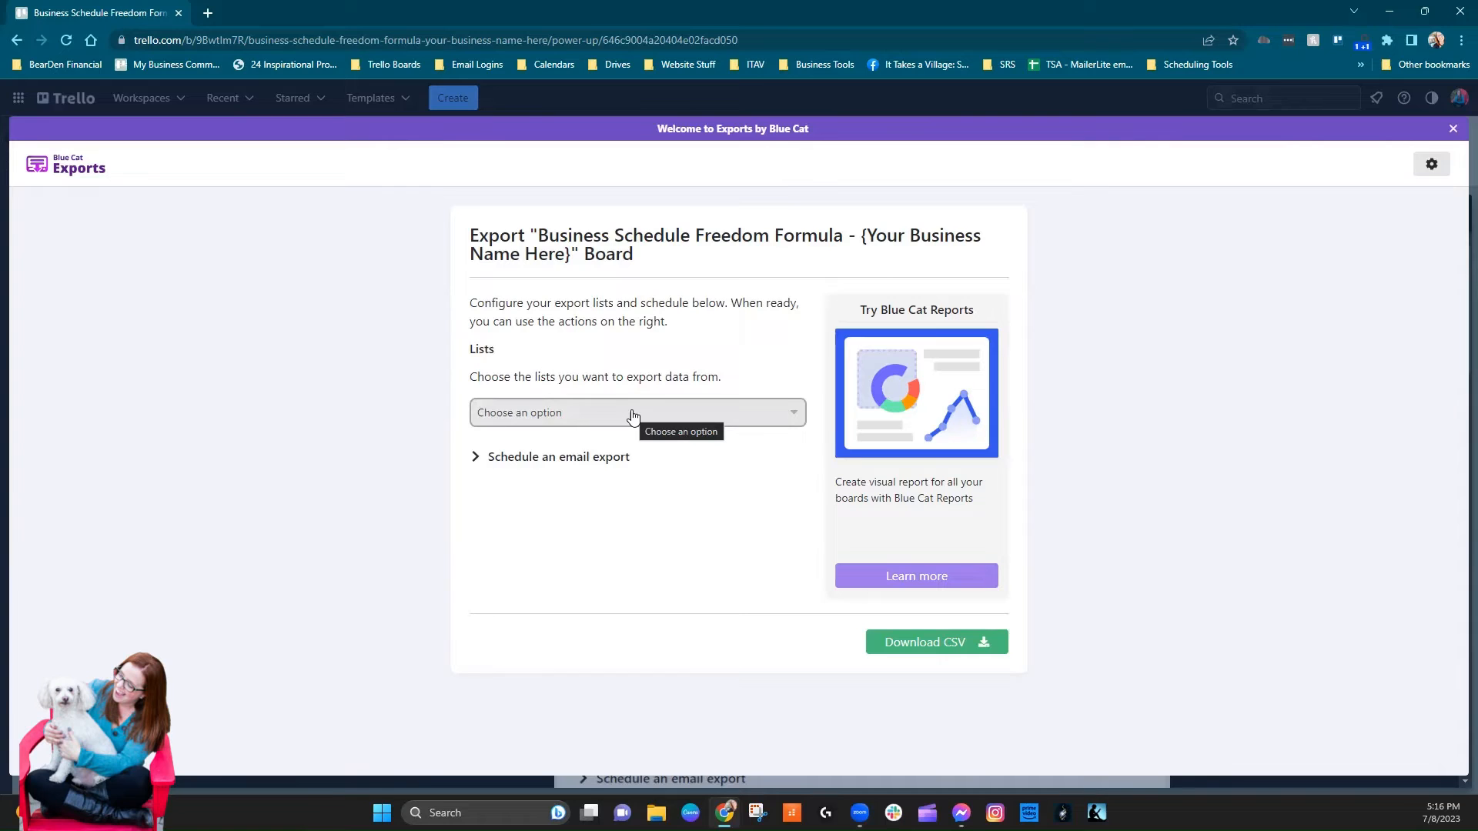
- Include every board list, adding On-the-Go Resources, in the export's Lists selection
{"action": "left_click", "coordinate": [633, 412]}
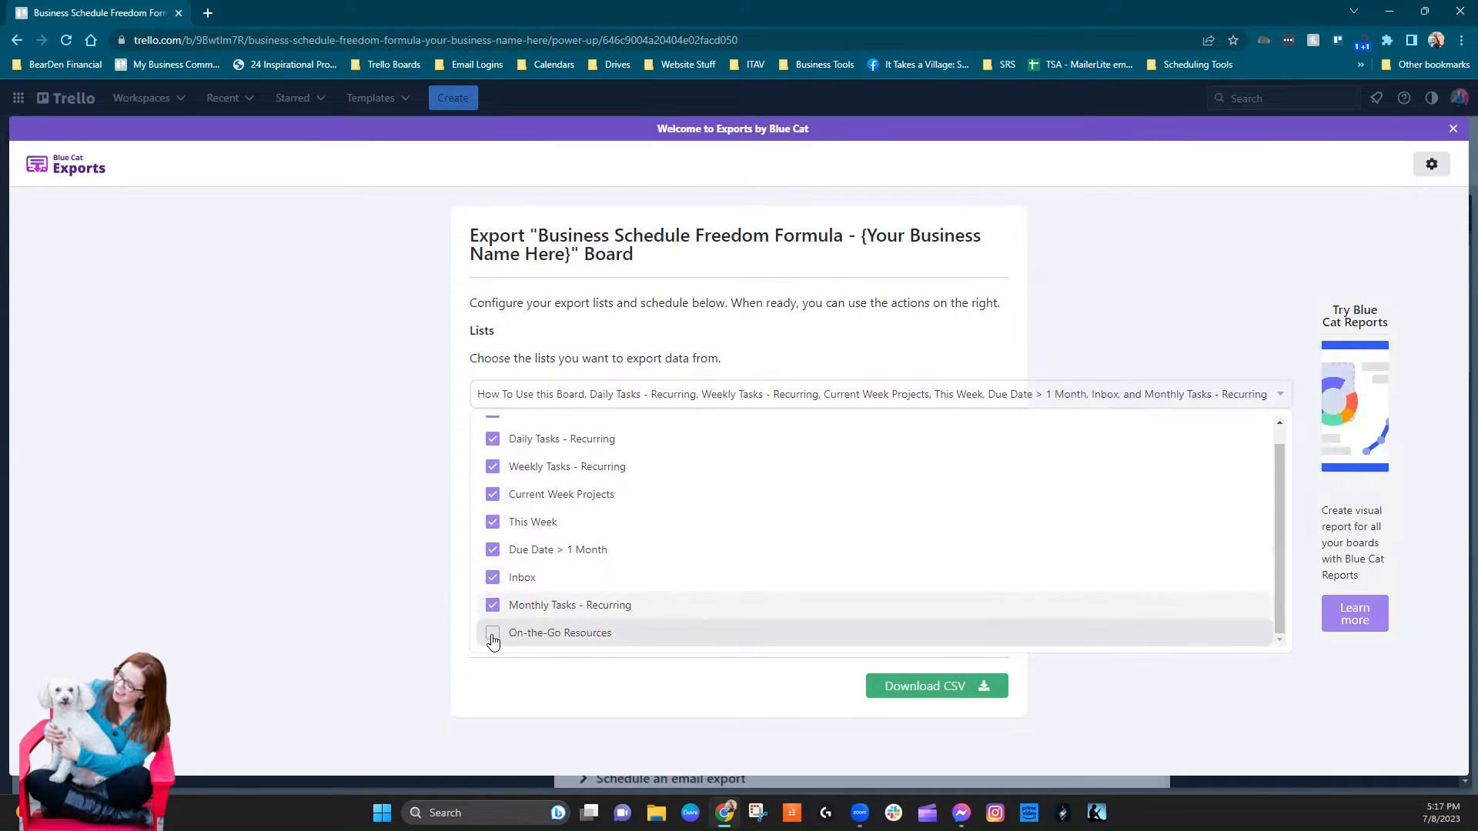
{"action": "left_click", "coordinate": [491, 632]}
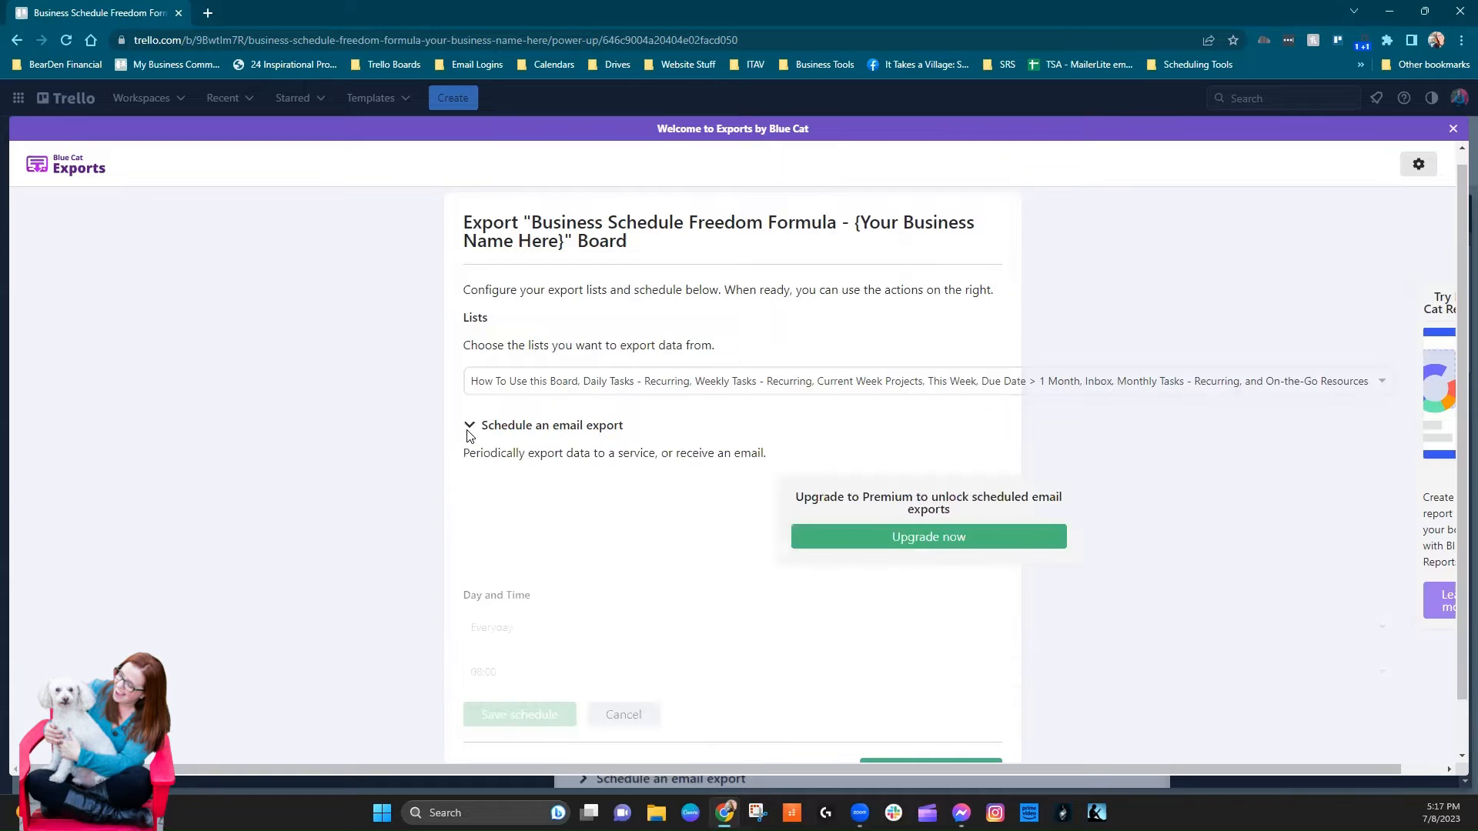
- Collapse email scheduling, download the lists as CSV and move to the blank Google Sheet
{"action": "left_click", "coordinate": [468, 425]}
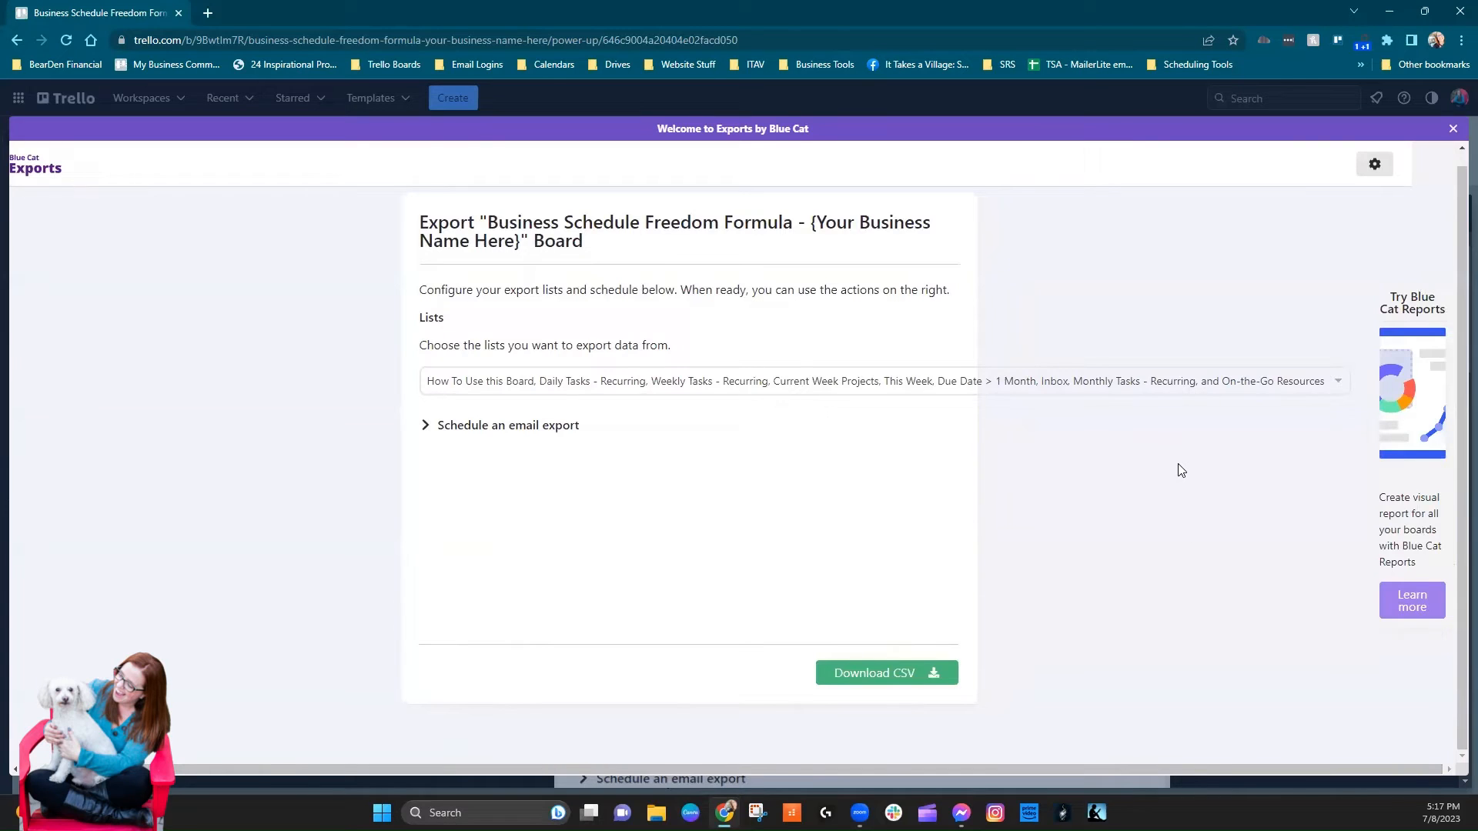
{"action": "mouse_move", "coordinate": [1411, 300]}
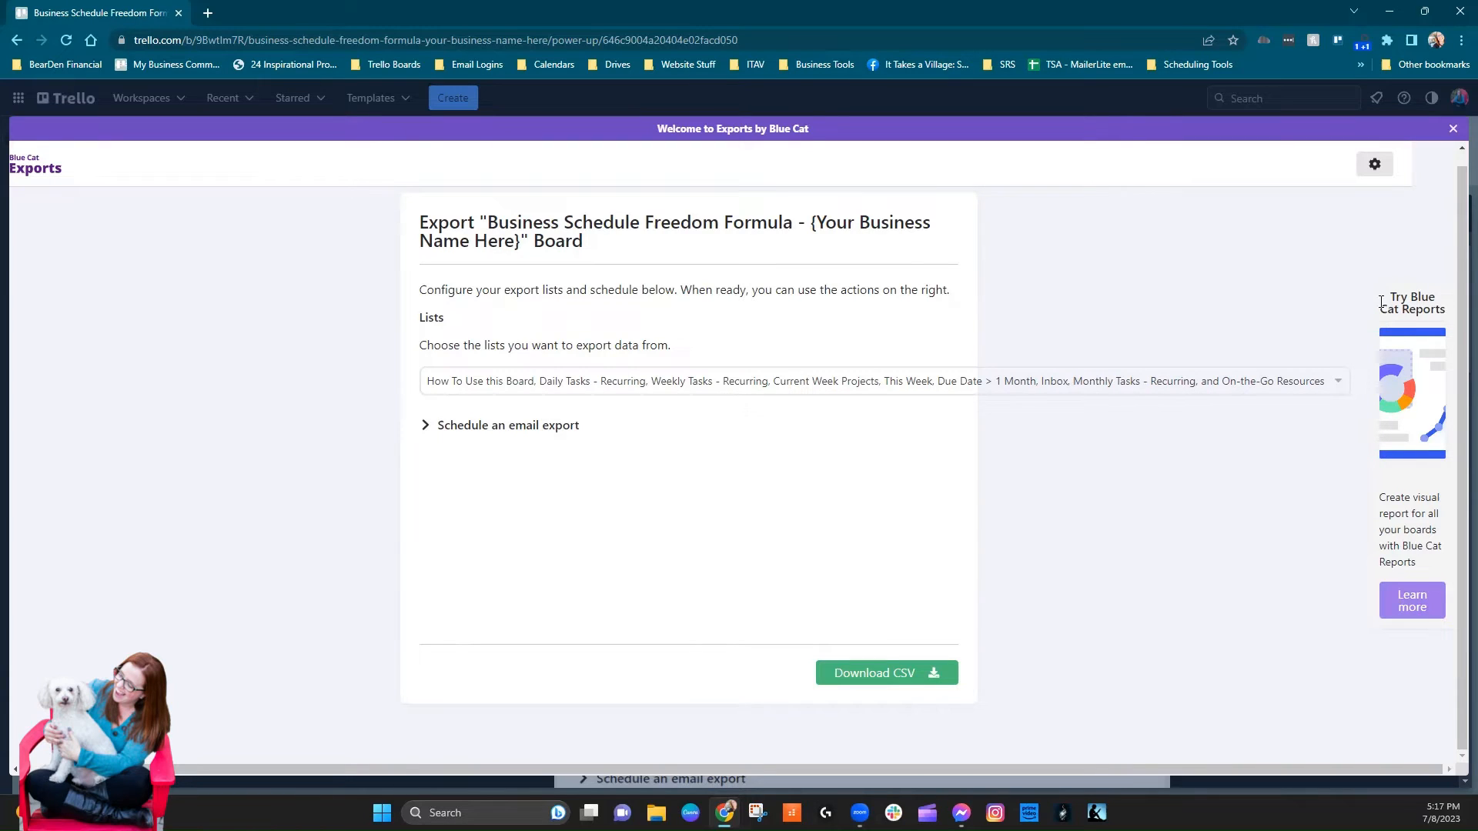
{"action": "mouse_move", "coordinate": [1386, 326]}
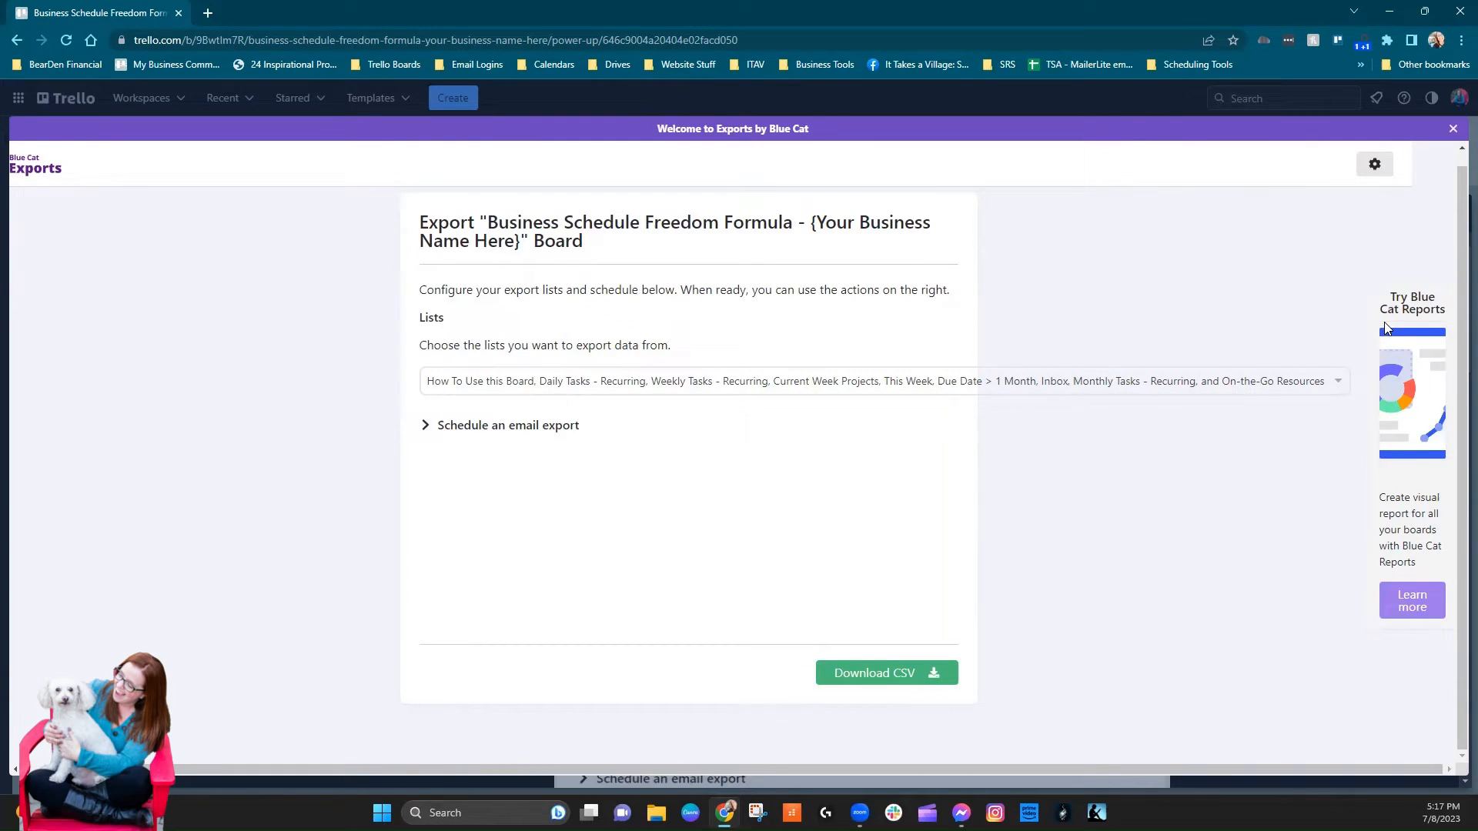
{"action": "mouse_move", "coordinate": [1100, 591]}
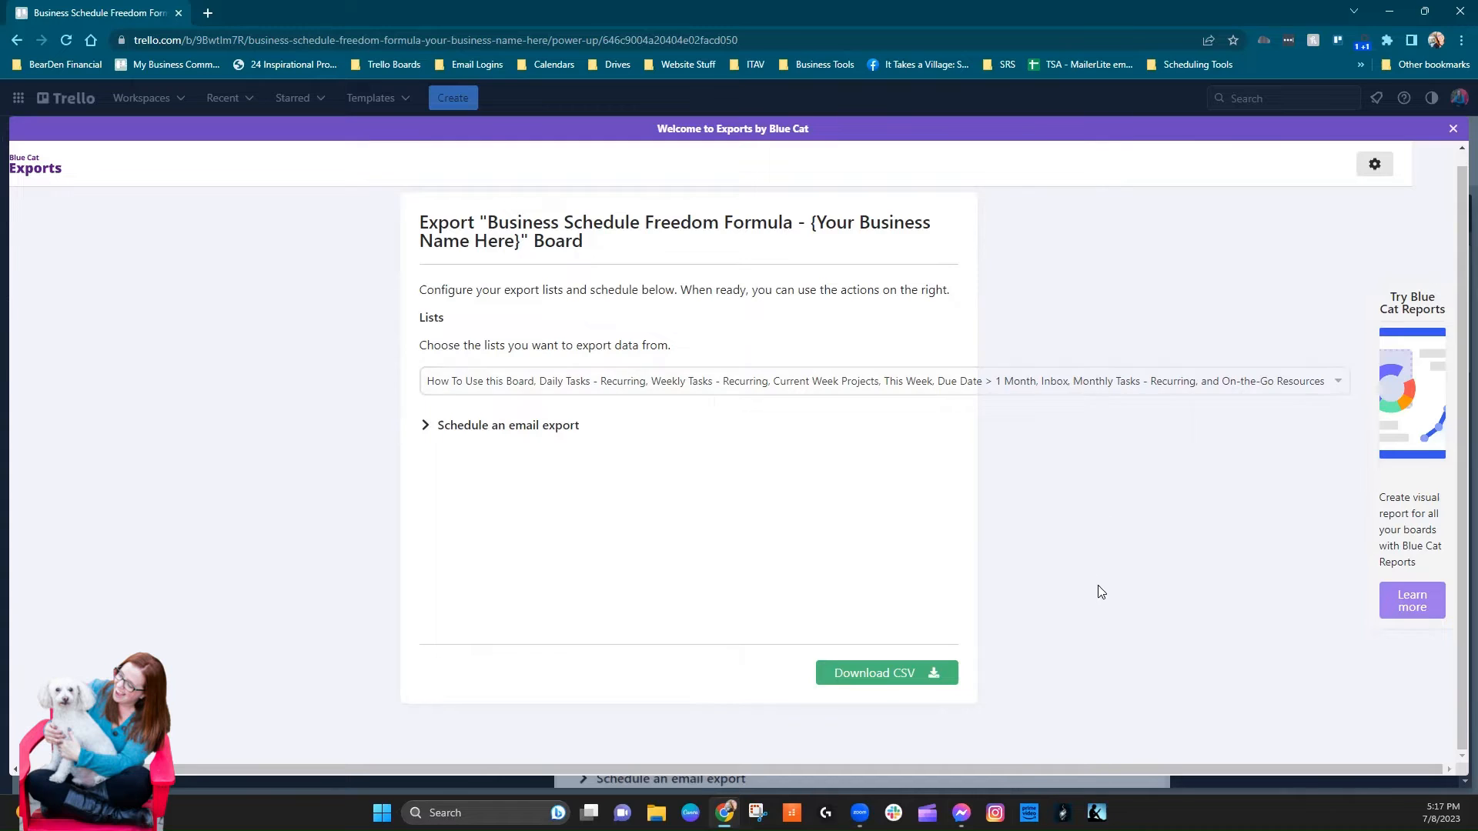
{"action": "left_click", "coordinate": [885, 673]}
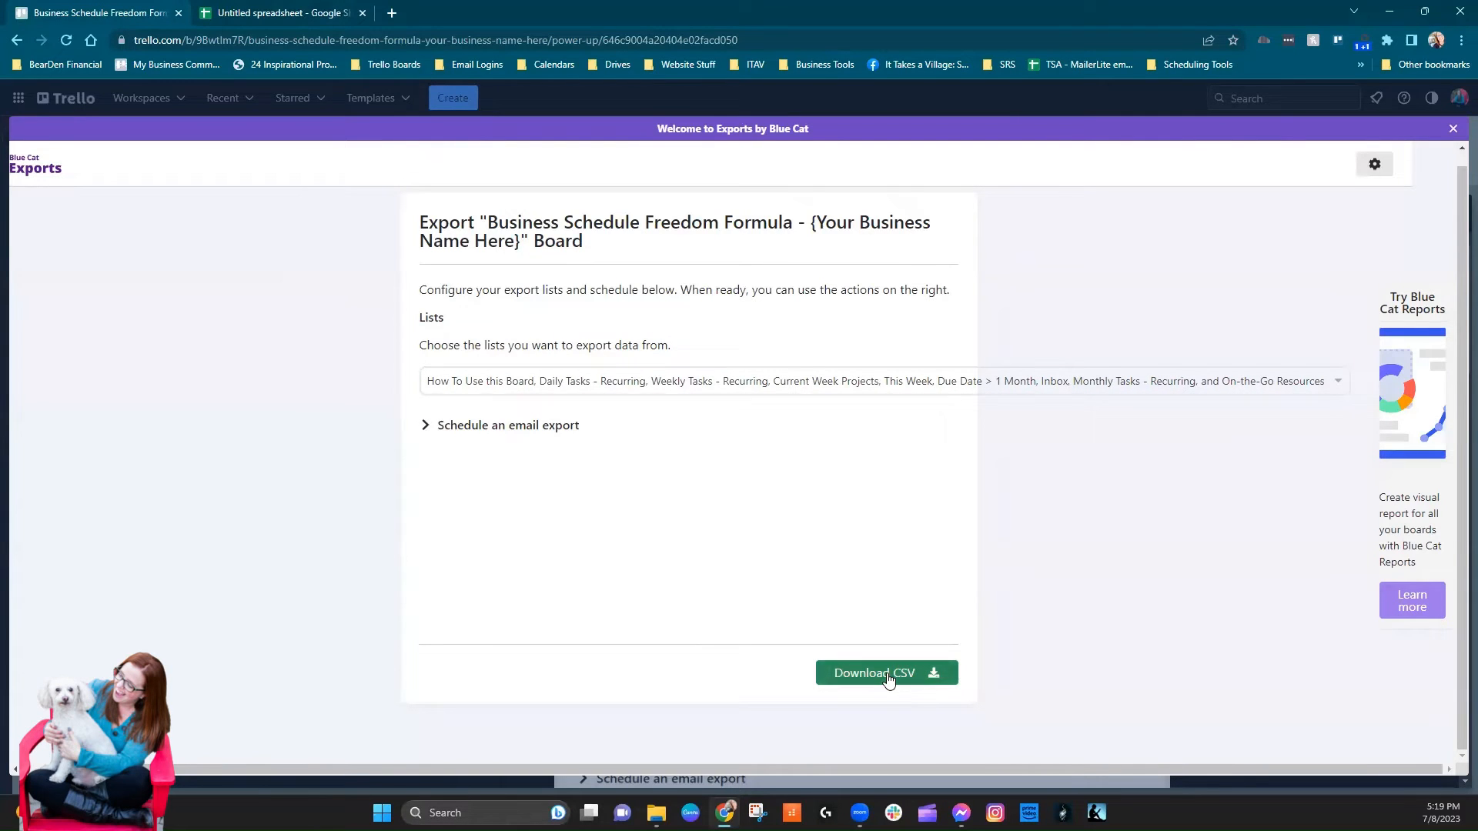
{"action": "left_click", "coordinate": [885, 672]}
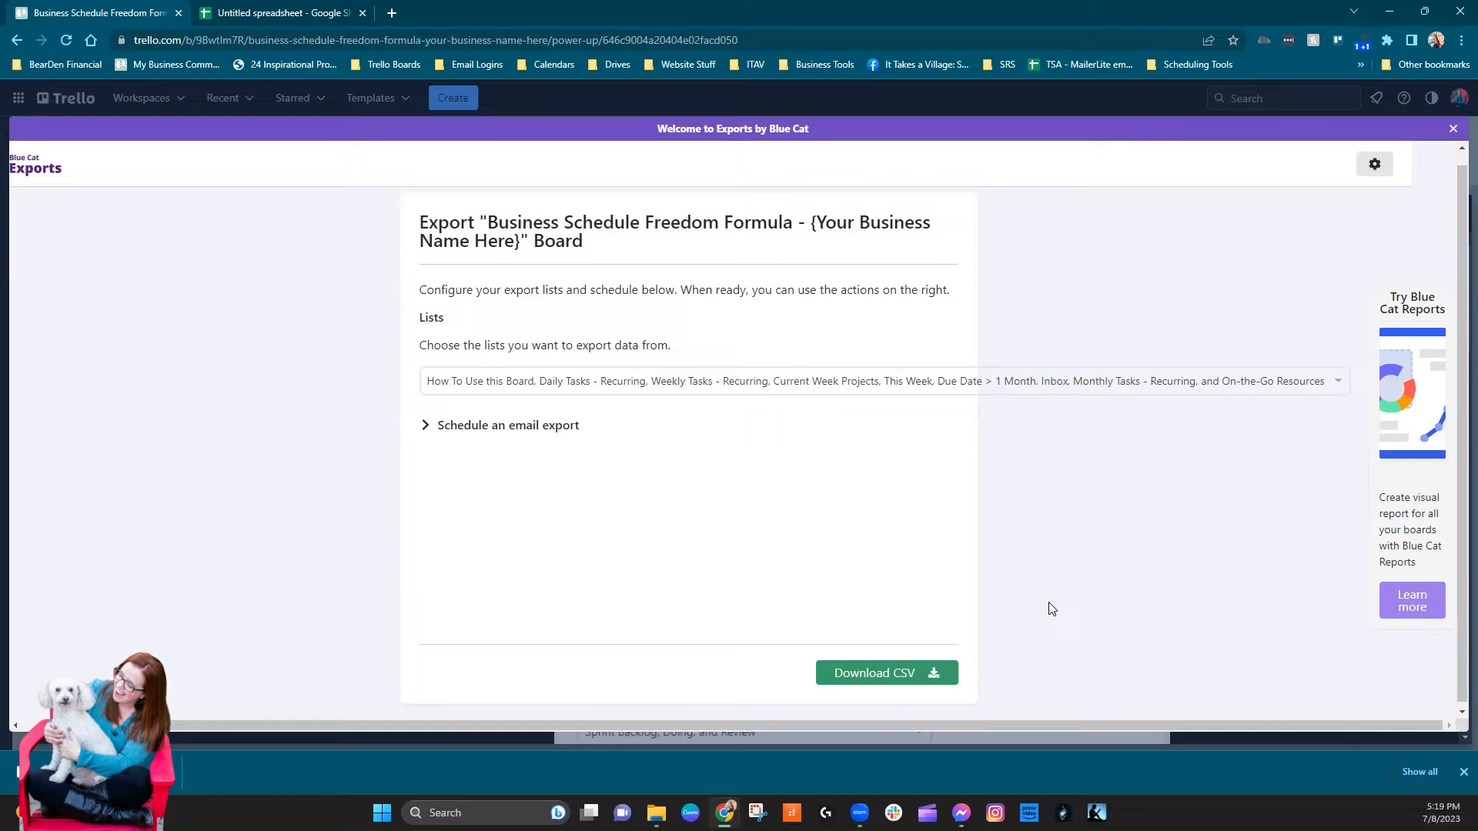
{"action": "mouse_move", "coordinate": [200, 752]}
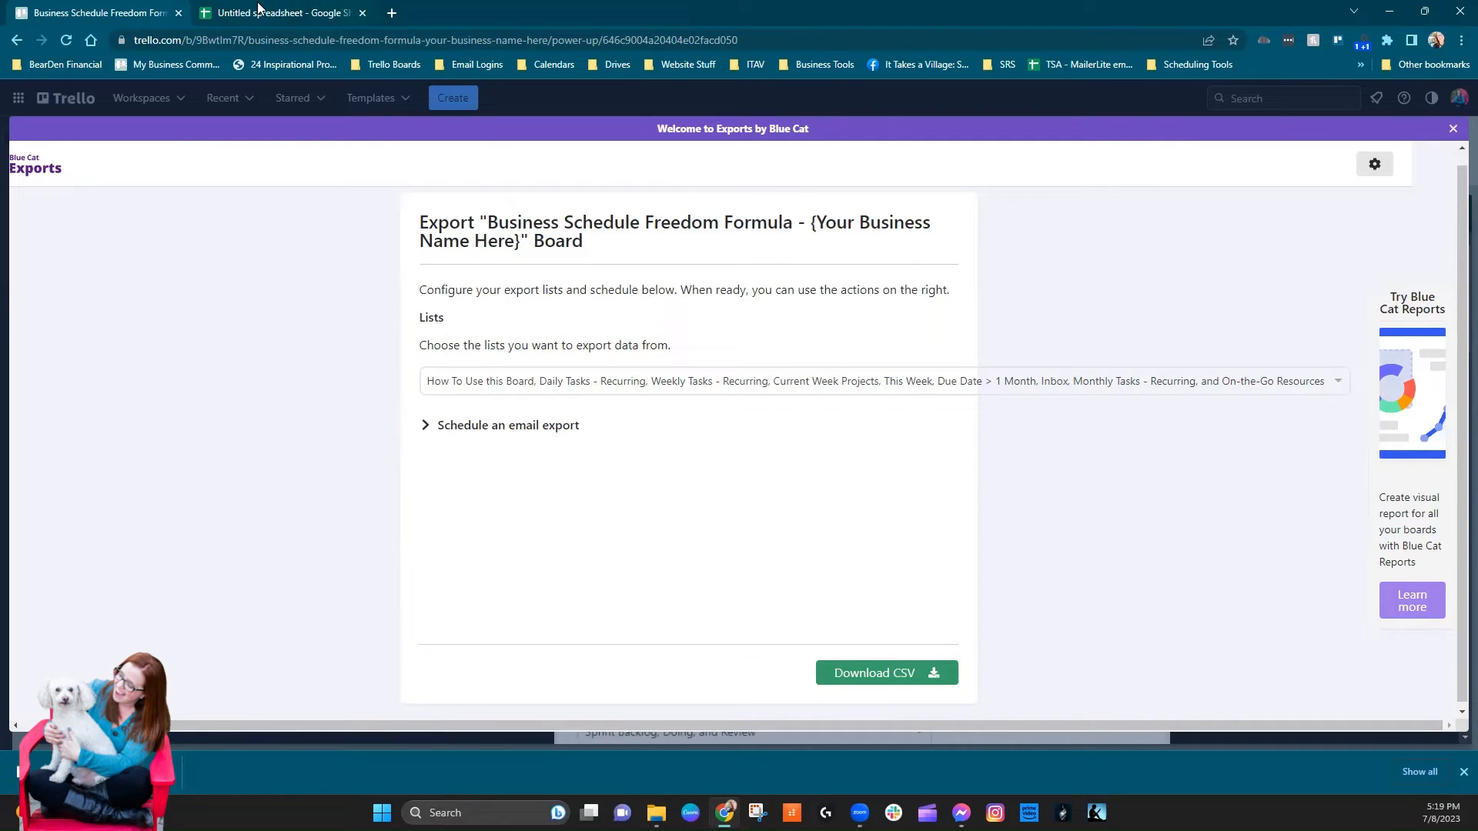
{"action": "left_click", "coordinate": [283, 13]}
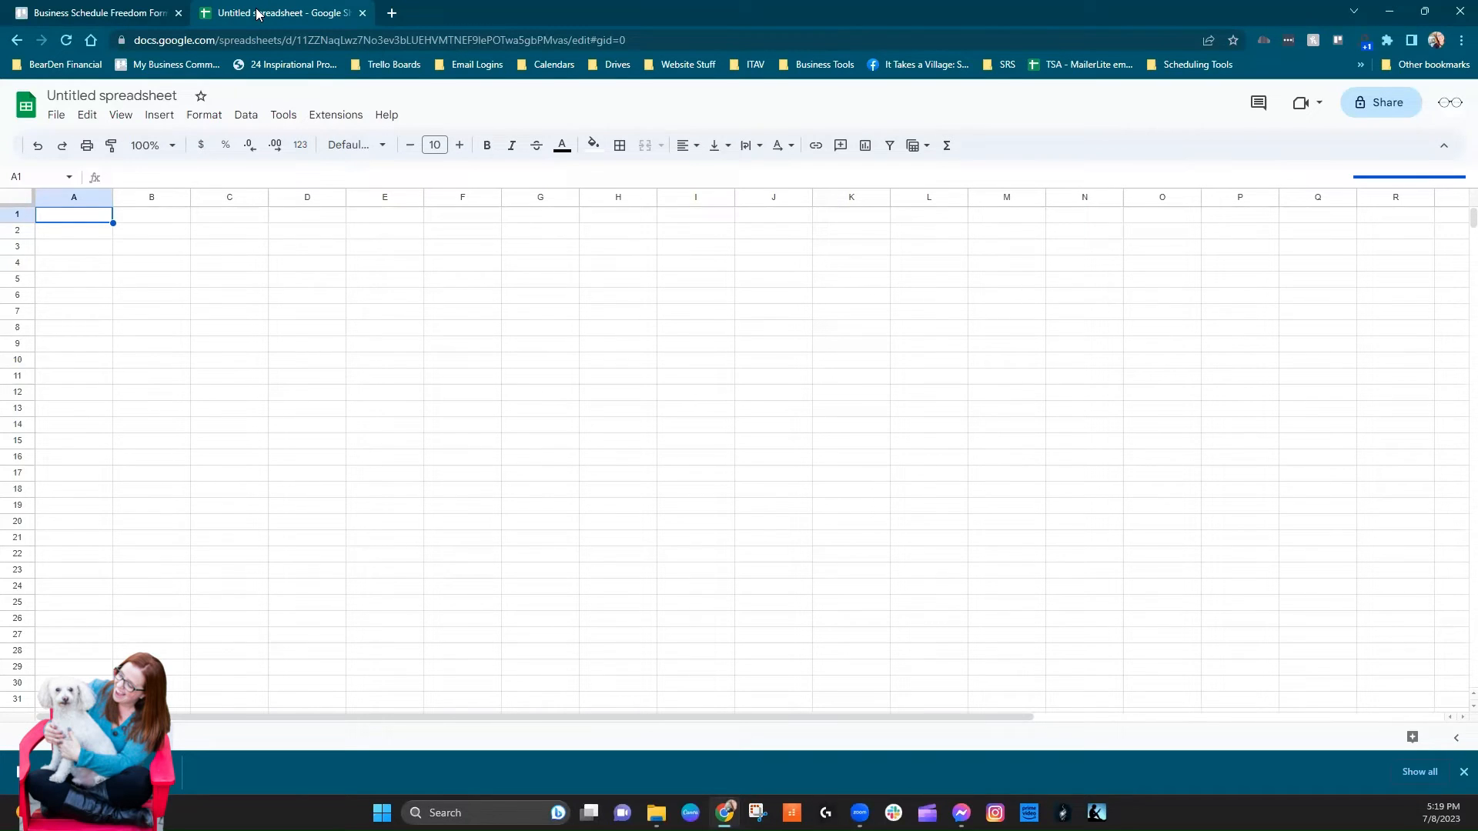
{"action": "mouse_move", "coordinate": [67, 114]}
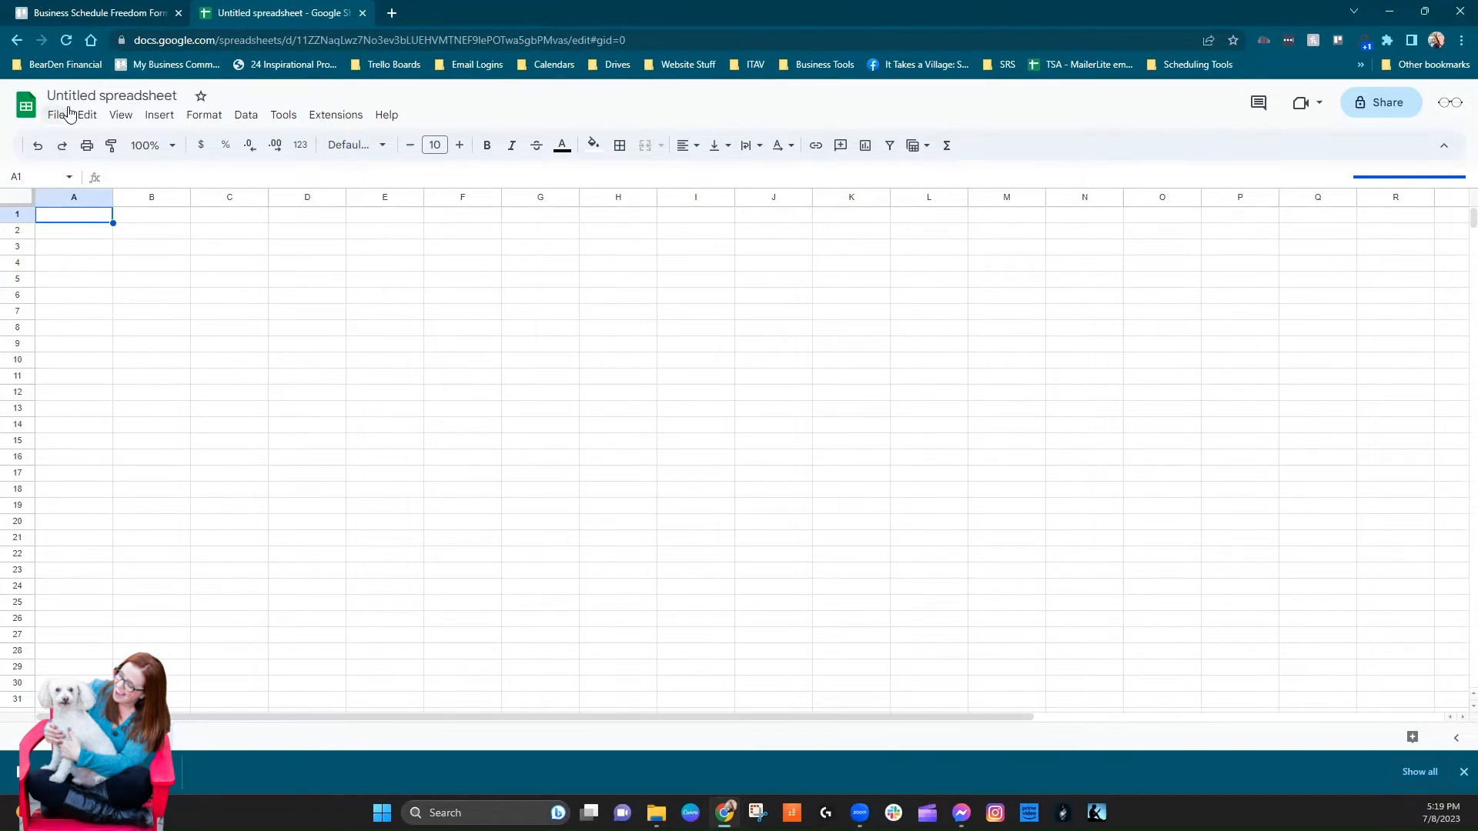
- Import by upload and select the Business Schedule Freedom Formula CSV from the computer
{"action": "left_click", "coordinate": [111, 95]}
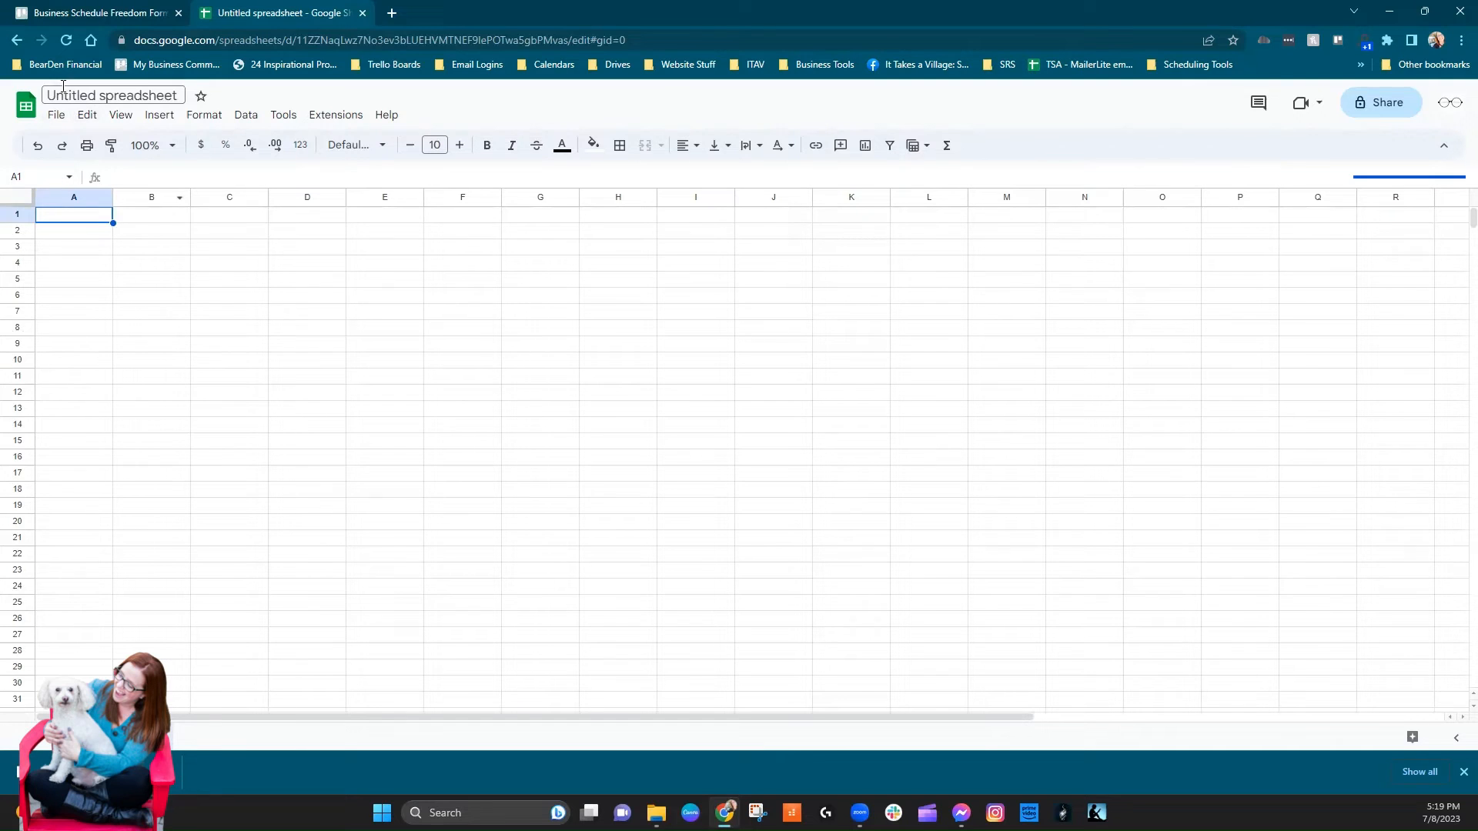
{"action": "left_click", "coordinate": [56, 114]}
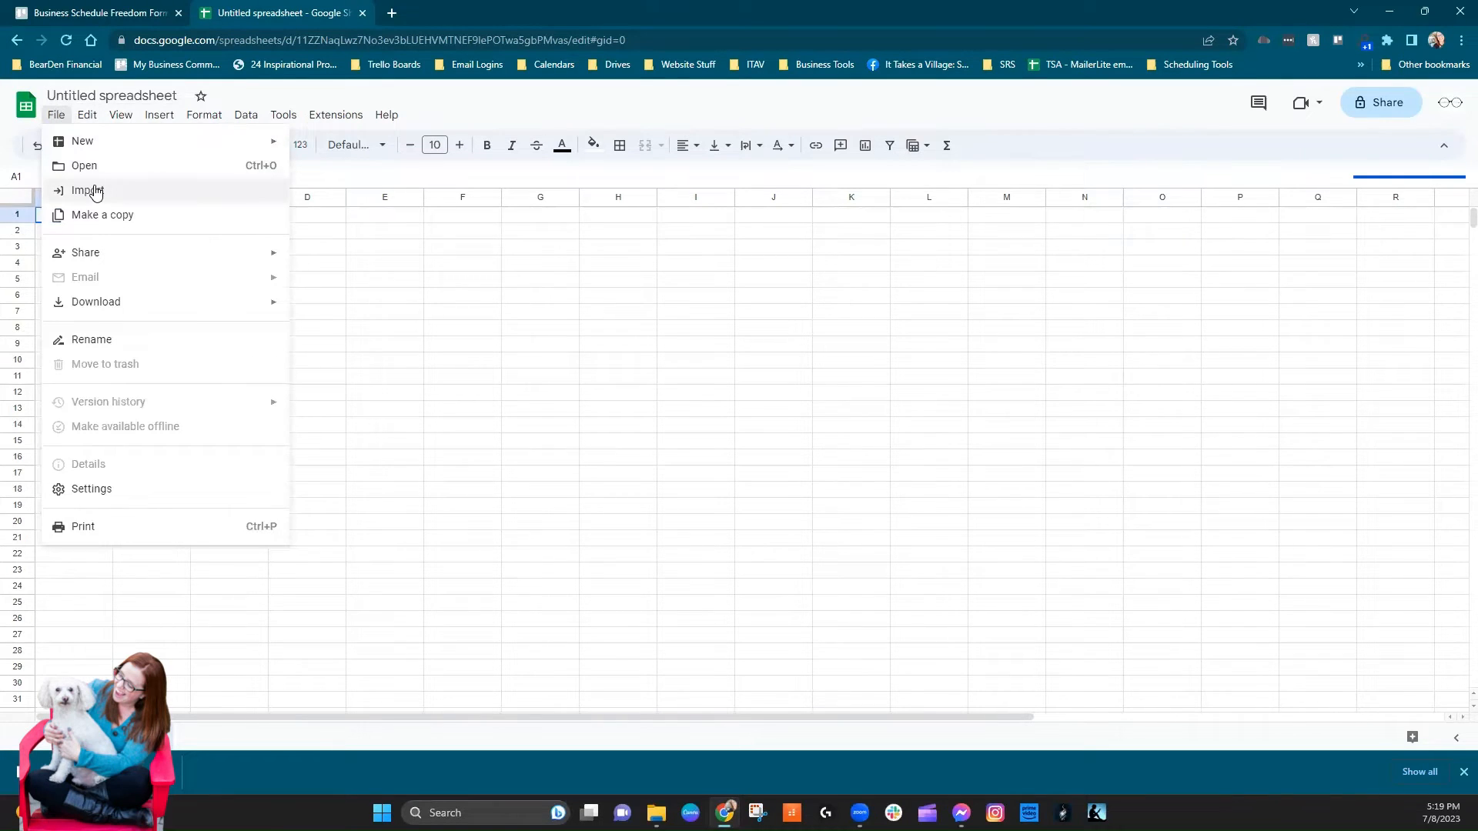
{"action": "left_click", "coordinate": [89, 189]}
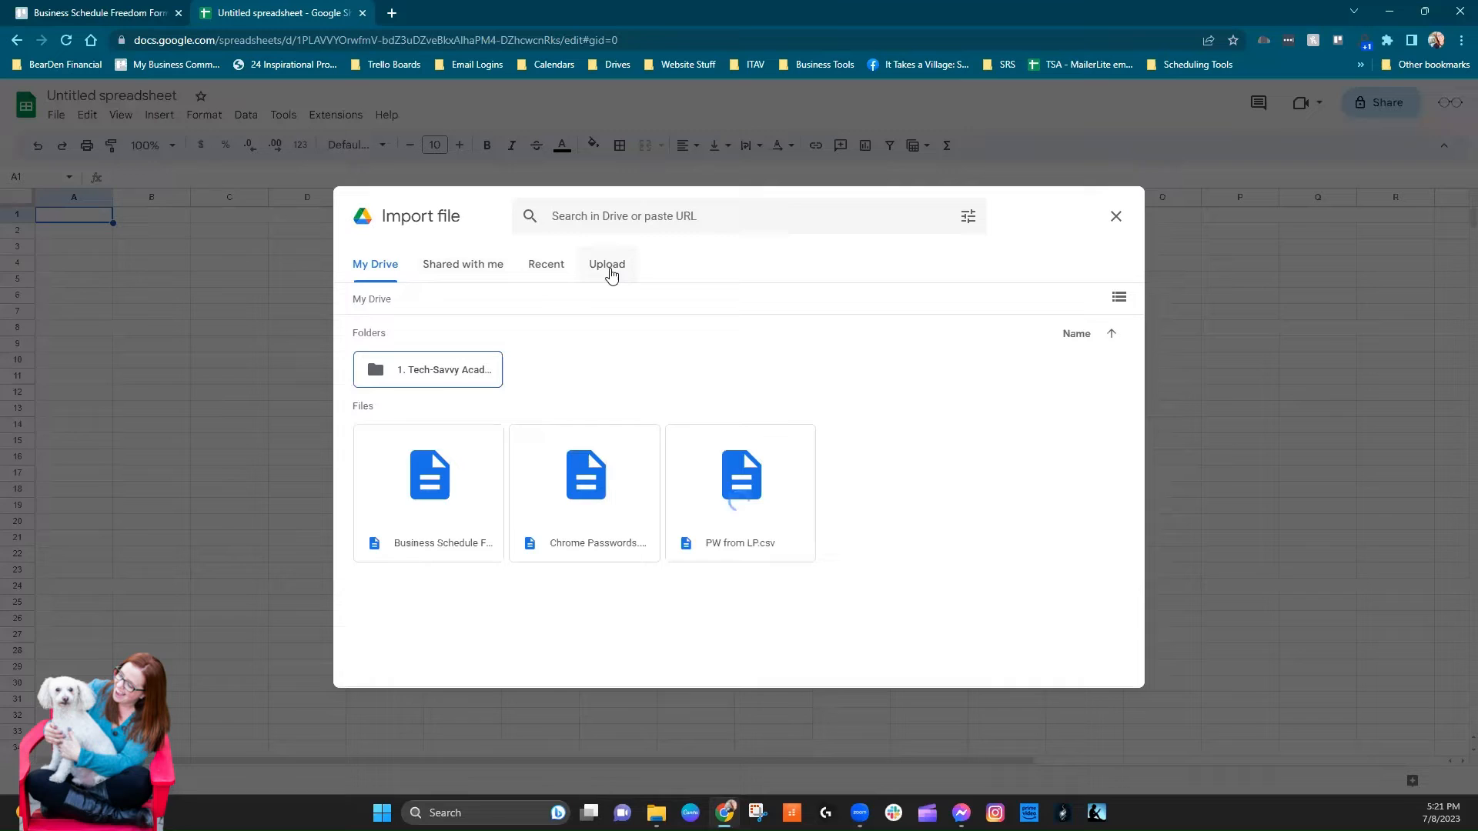
{"action": "left_click", "coordinate": [606, 263]}
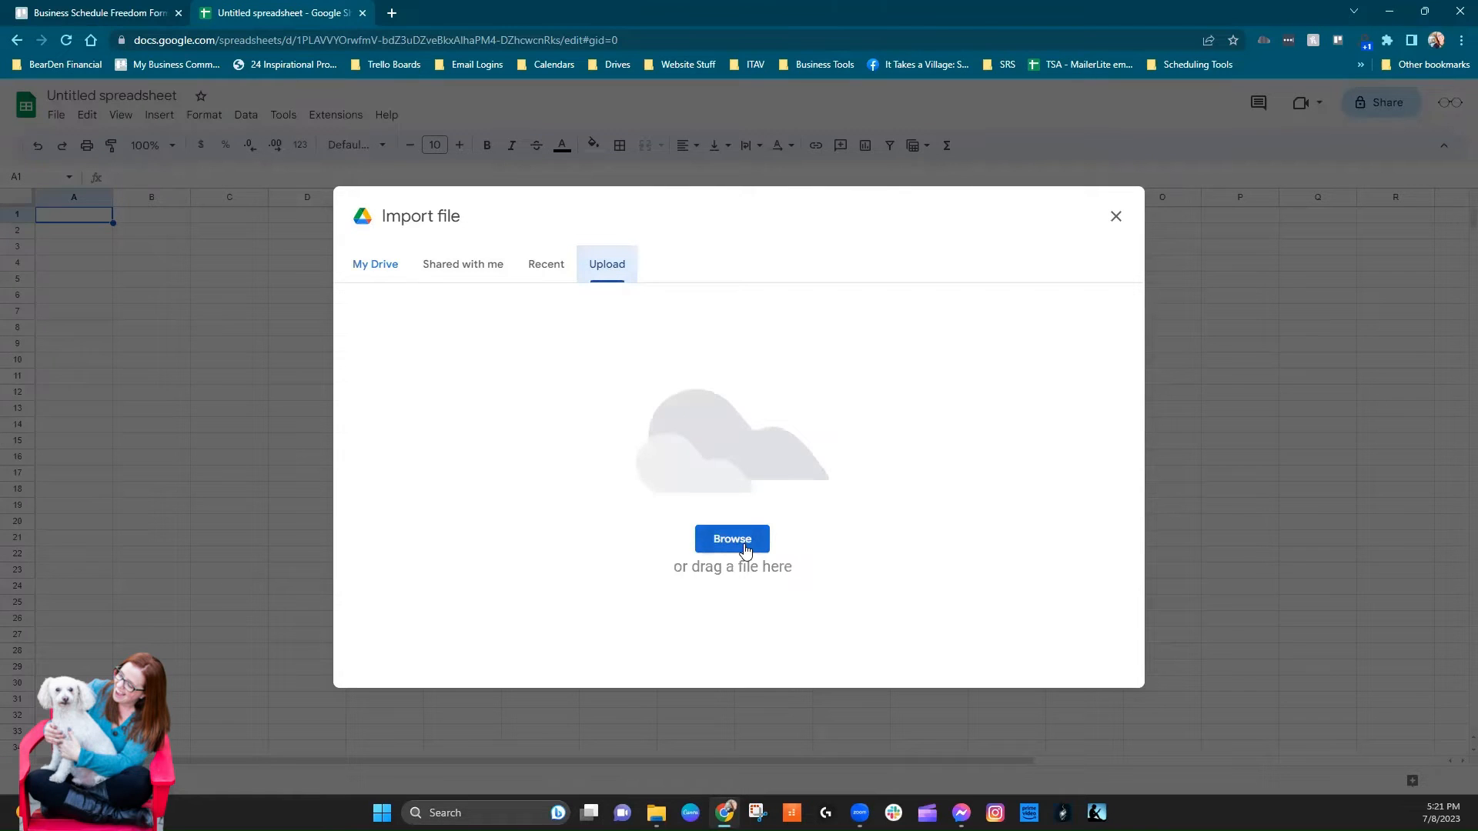
{"action": "left_click", "coordinate": [732, 539]}
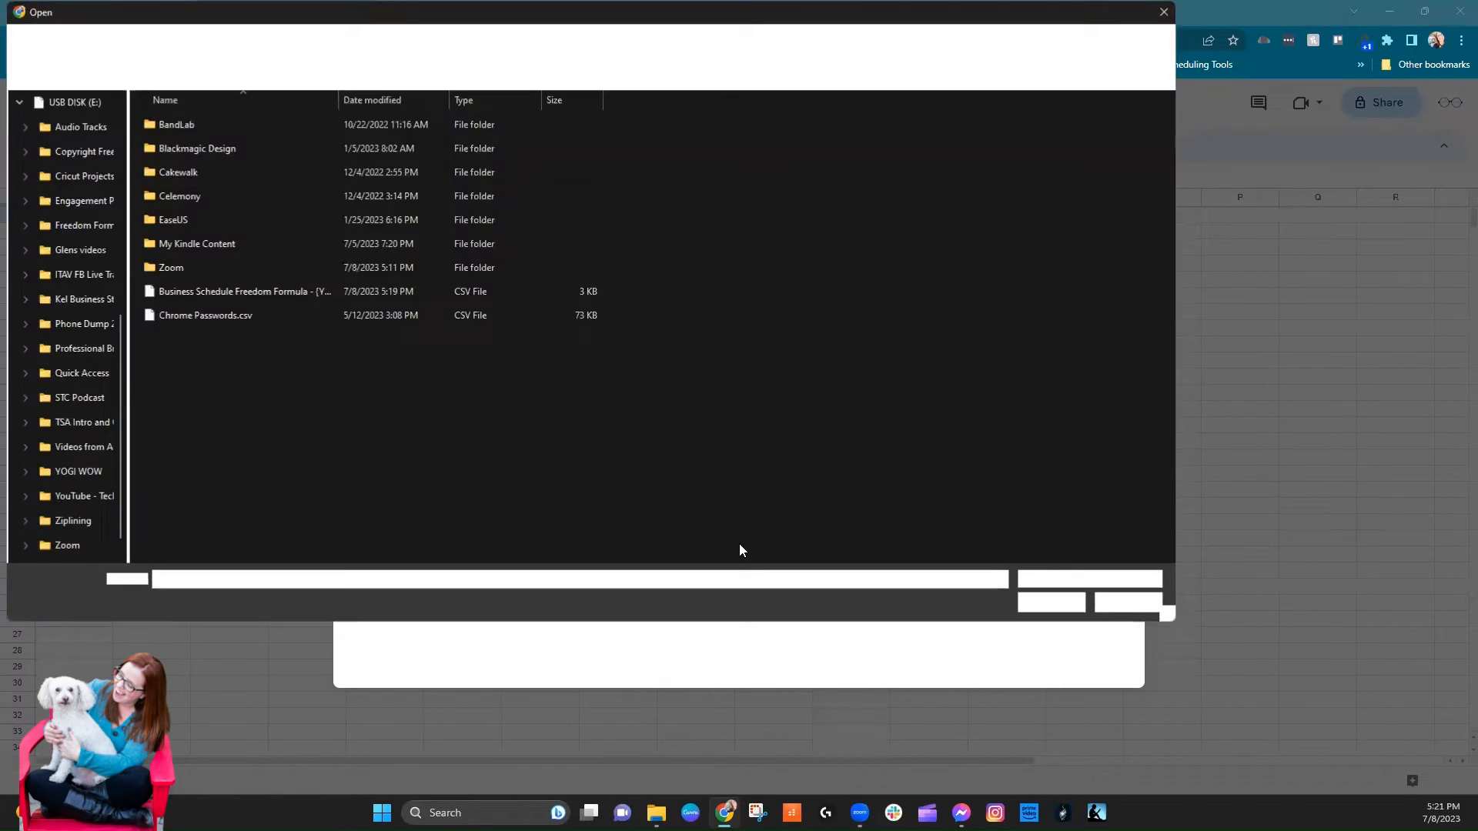
{"action": "left_click", "coordinate": [236, 291]}
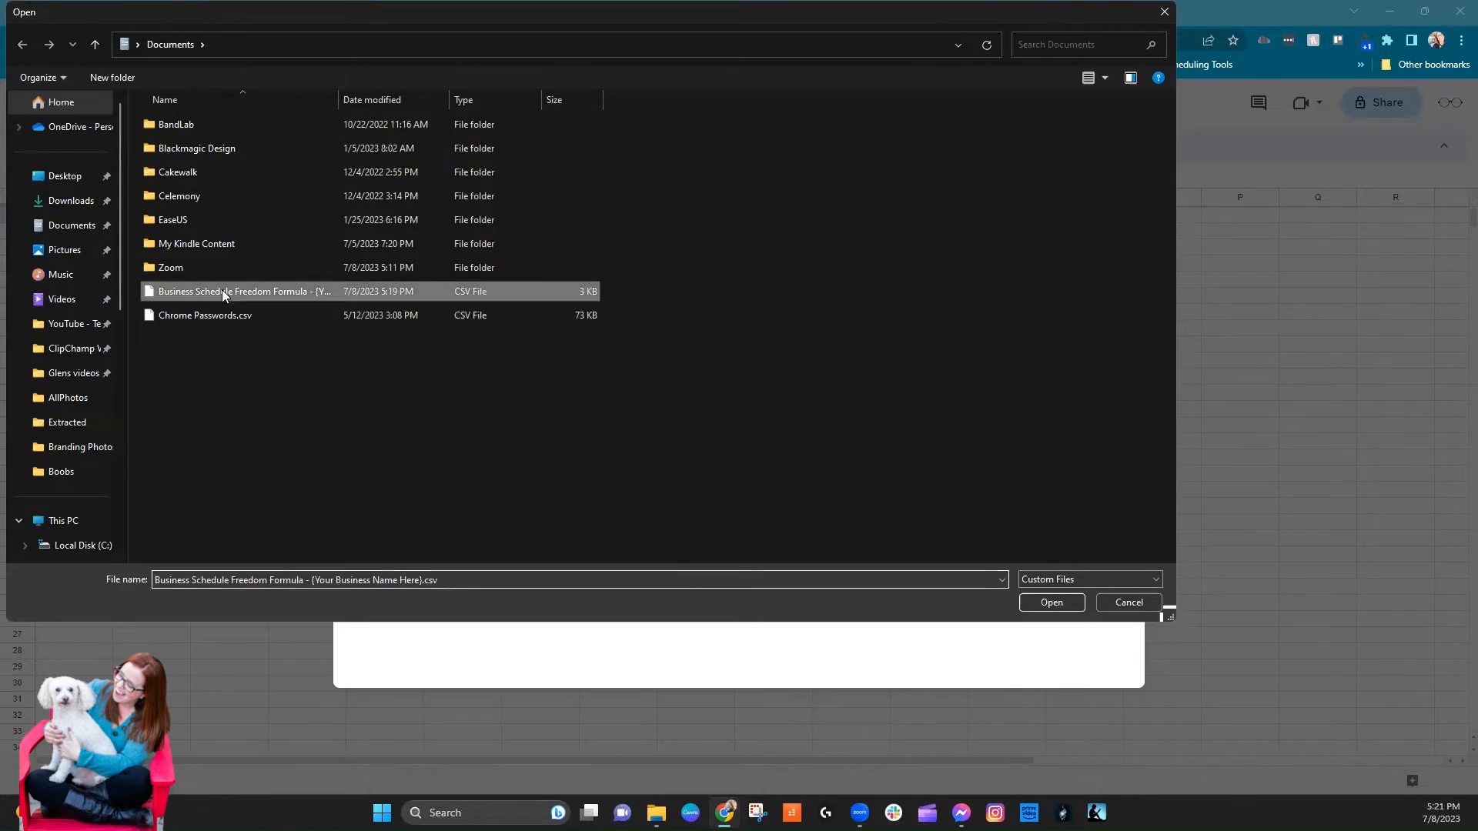
{"action": "left_click", "coordinate": [1049, 602]}
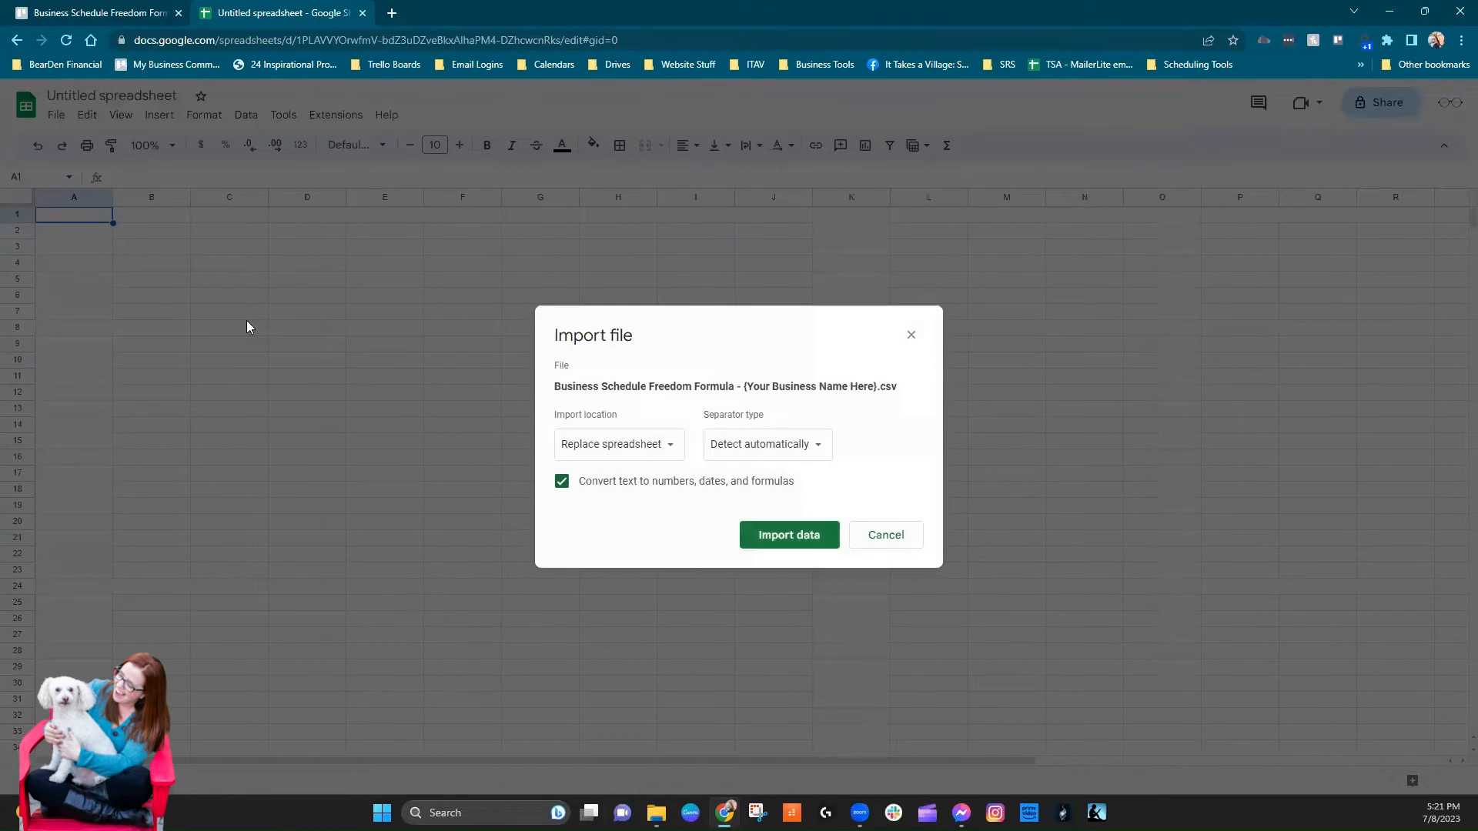
{"action": "mouse_move", "coordinate": [653, 456]}
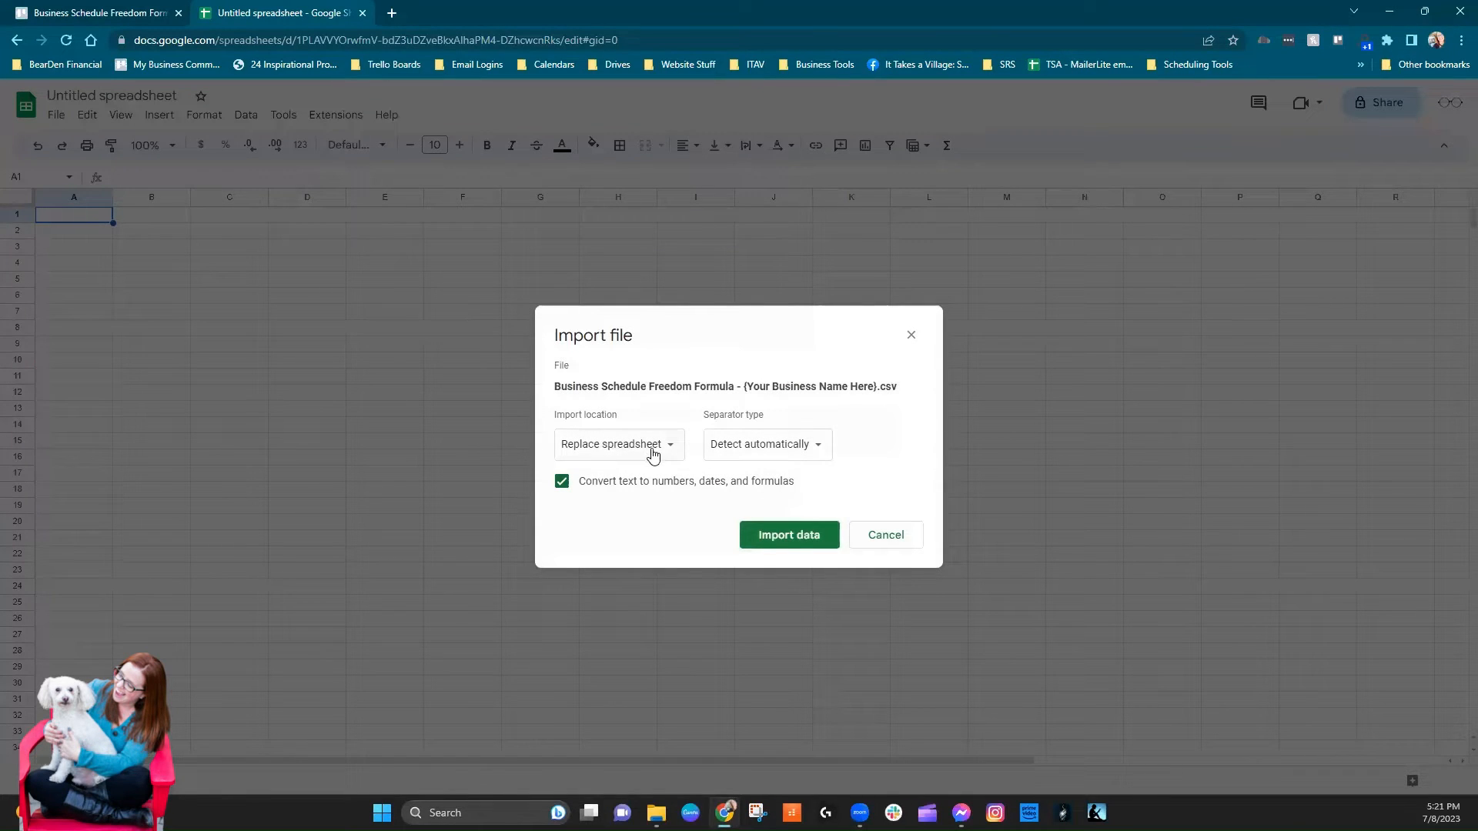
{"action": "mouse_move", "coordinate": [760, 462]}
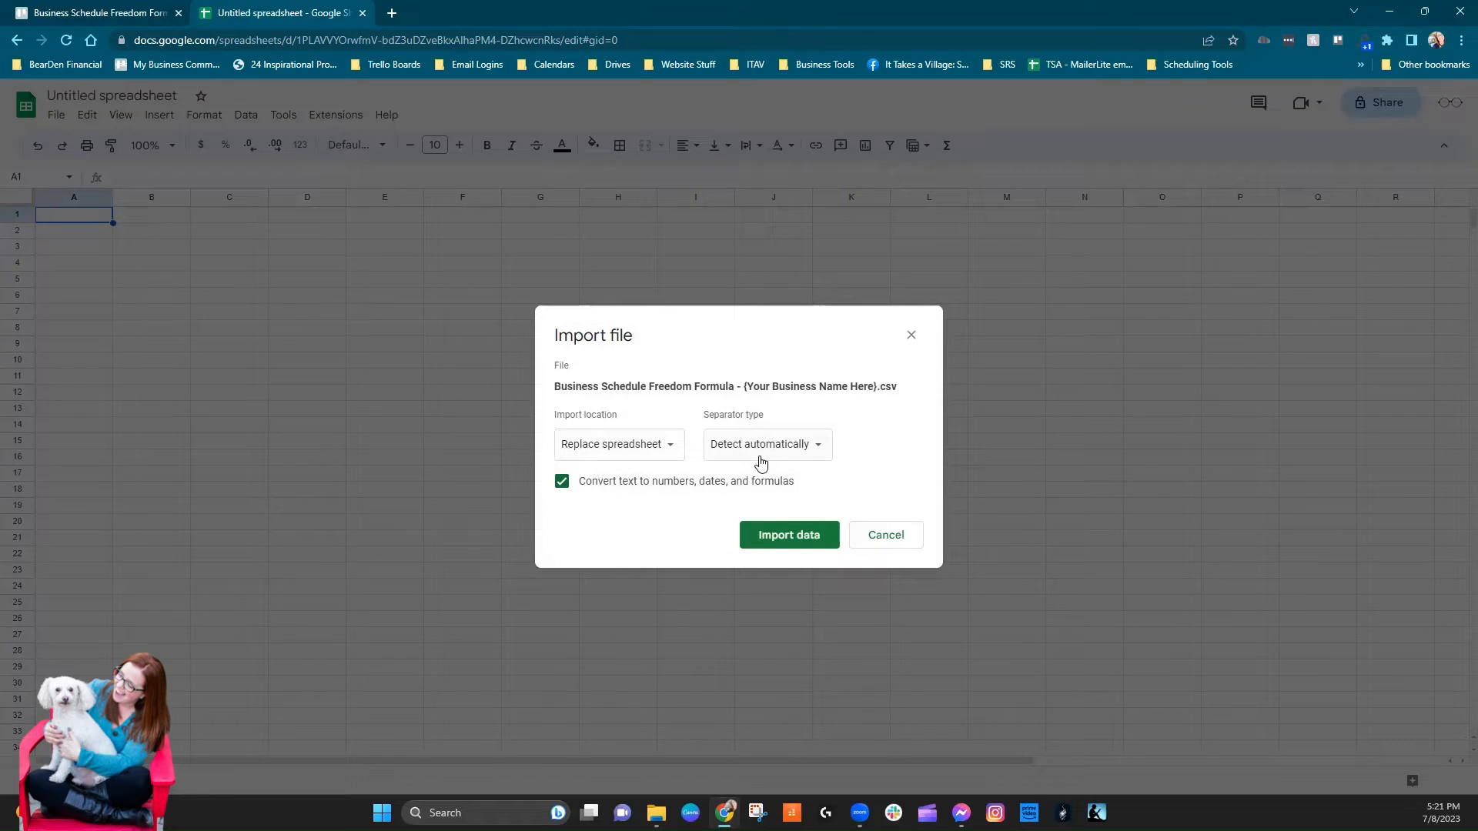
{"action": "mouse_move", "coordinate": [656, 444]}
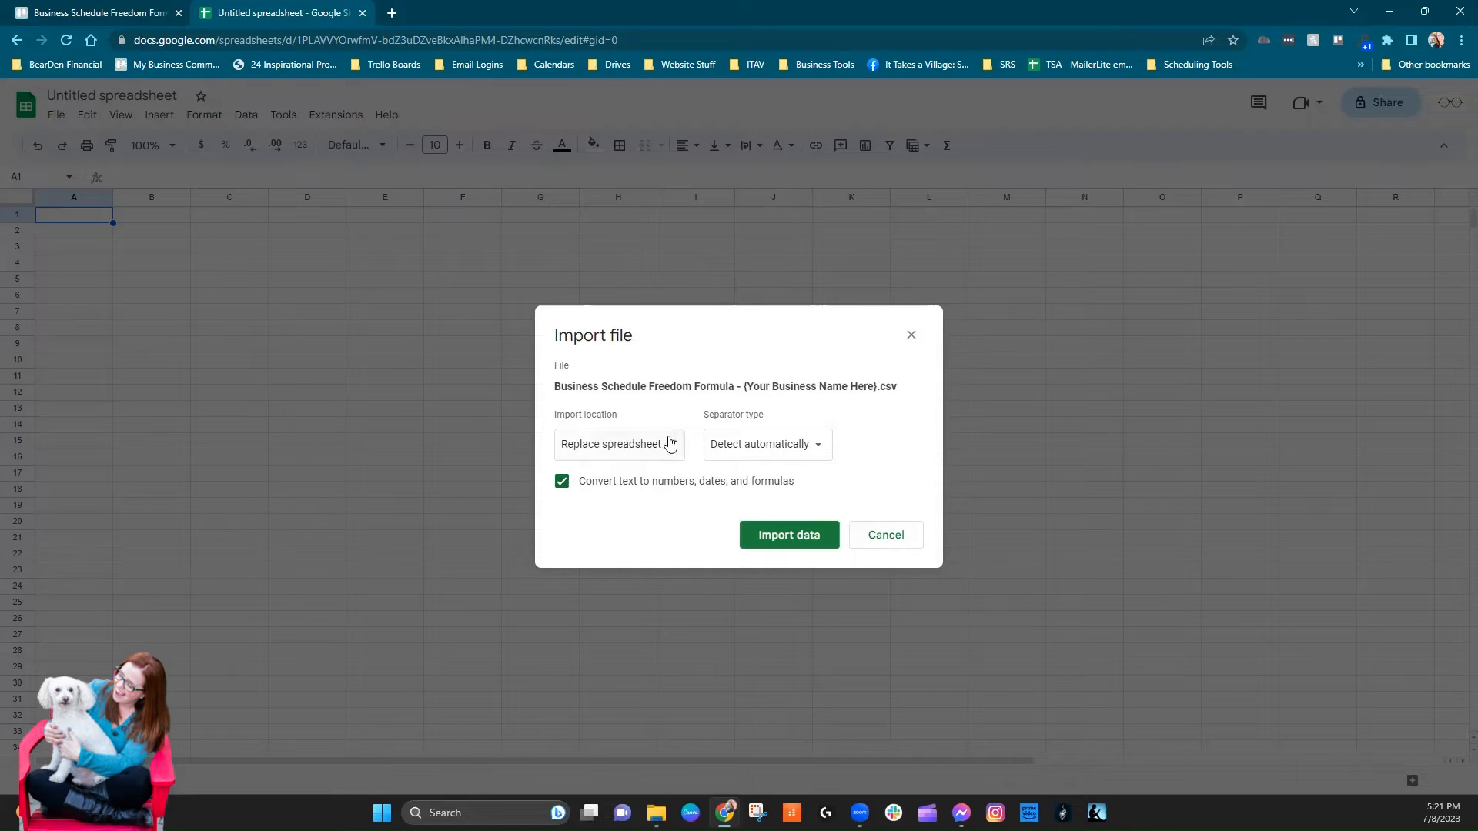
- Keep 'Replace spreadsheet' as the import location and import the CSV data
{"action": "left_click", "coordinate": [617, 443]}
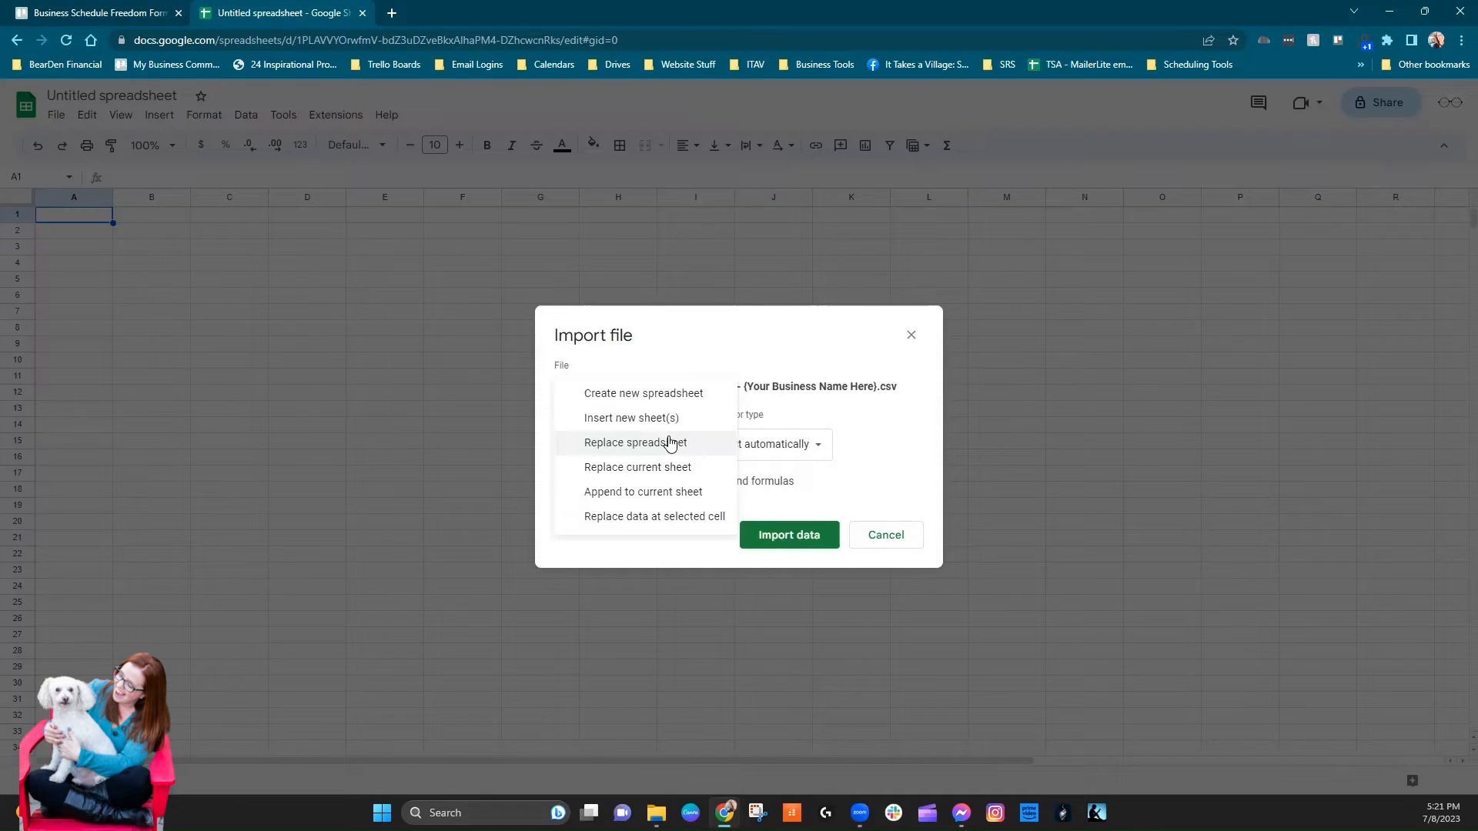
{"action": "left_click", "coordinate": [635, 442]}
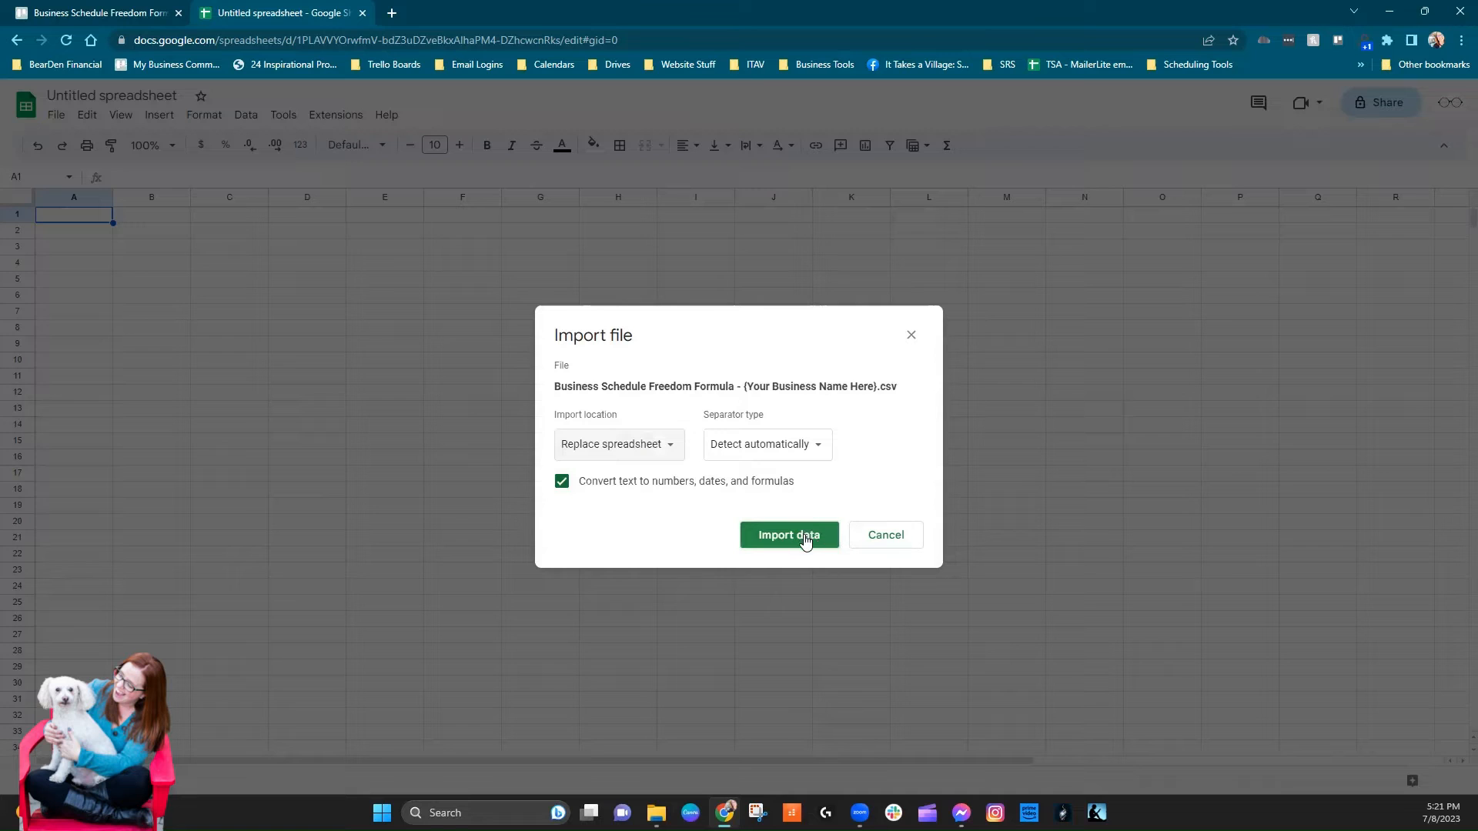
{"action": "left_click", "coordinate": [788, 534]}
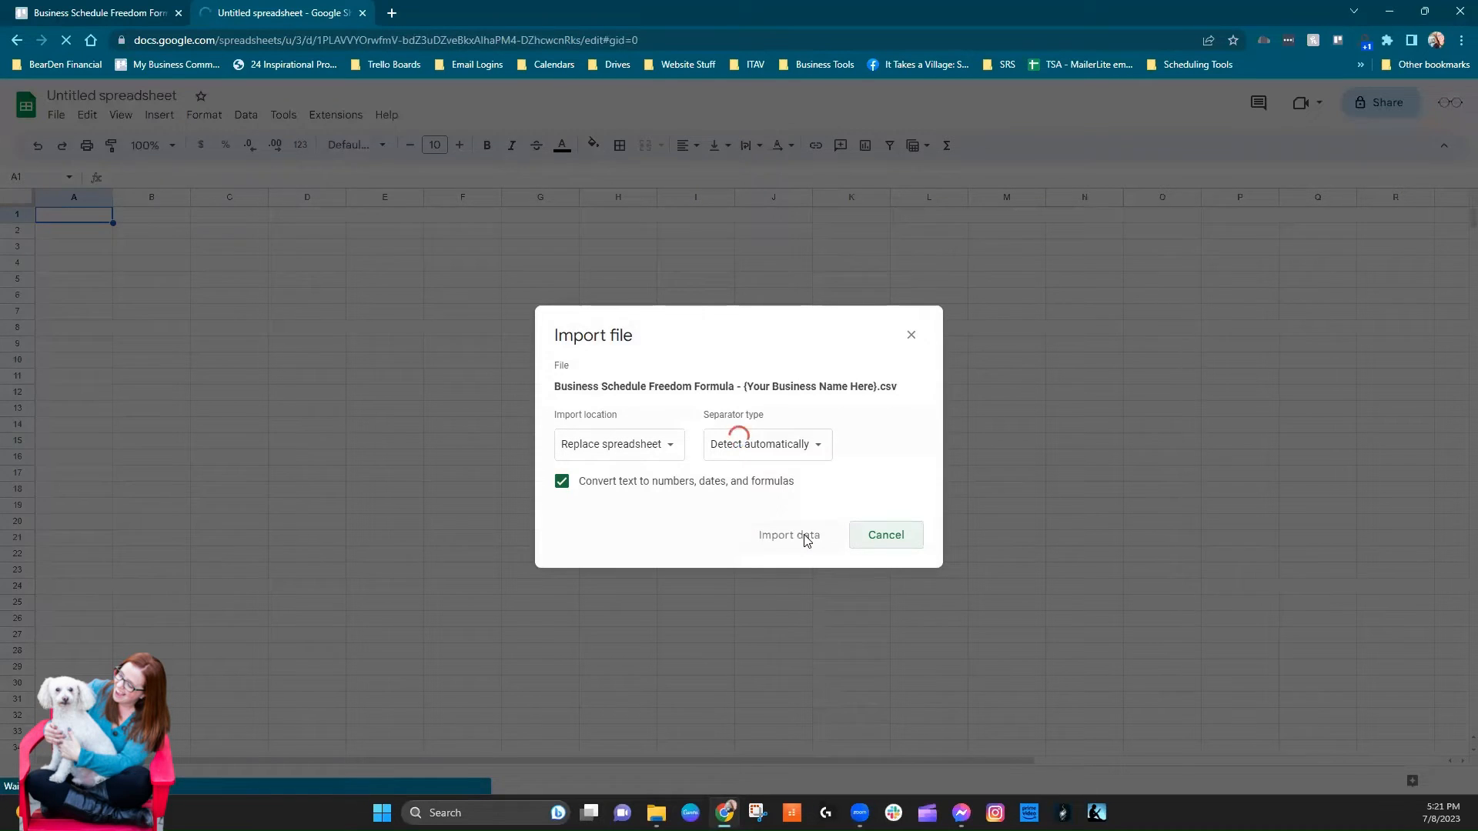
{"action": "left_click", "coordinate": [788, 534]}
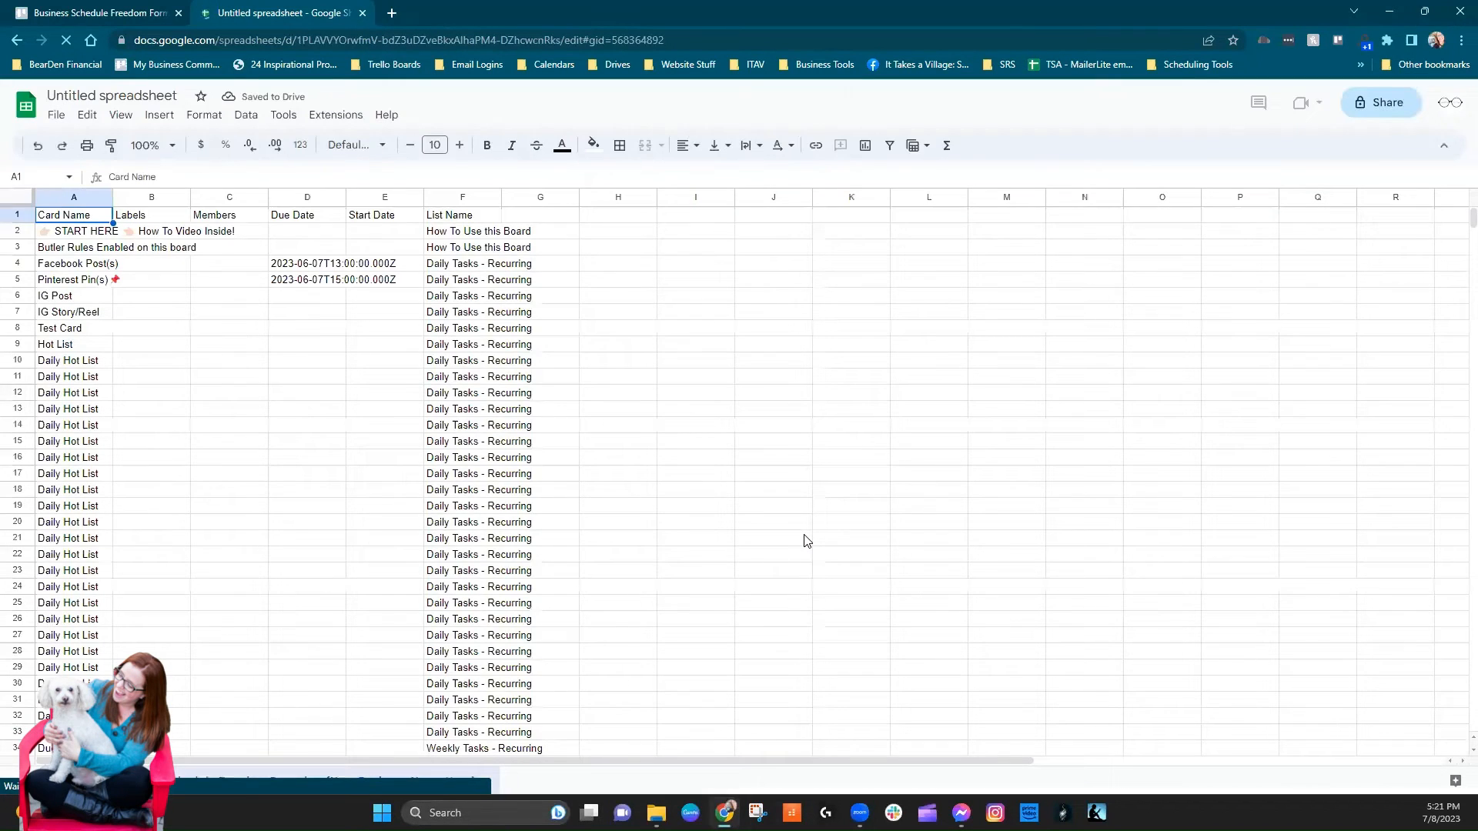
{"action": "mouse_move", "coordinate": [672, 399]}
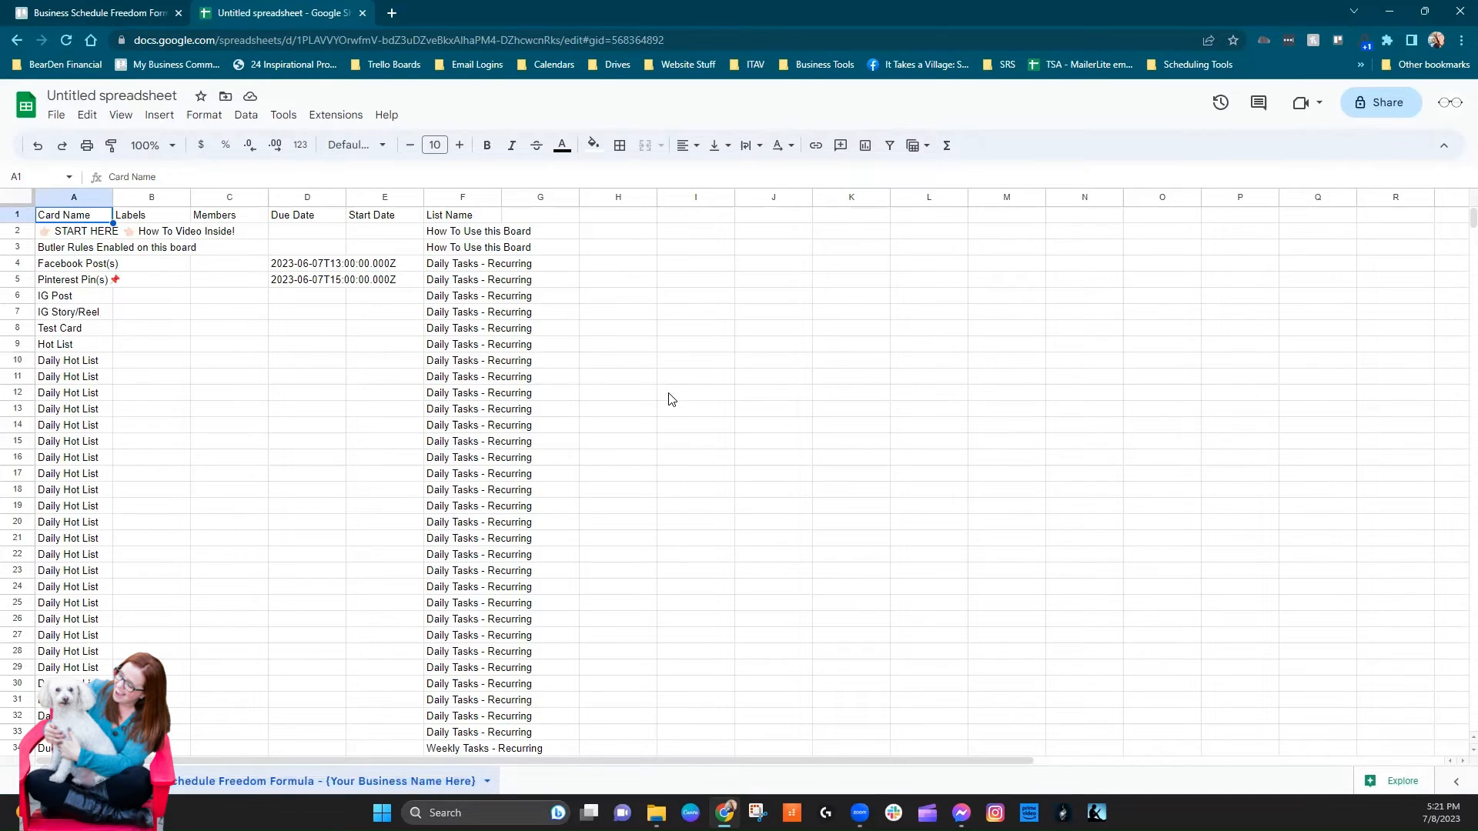
{"action": "mouse_move", "coordinate": [112, 197]}
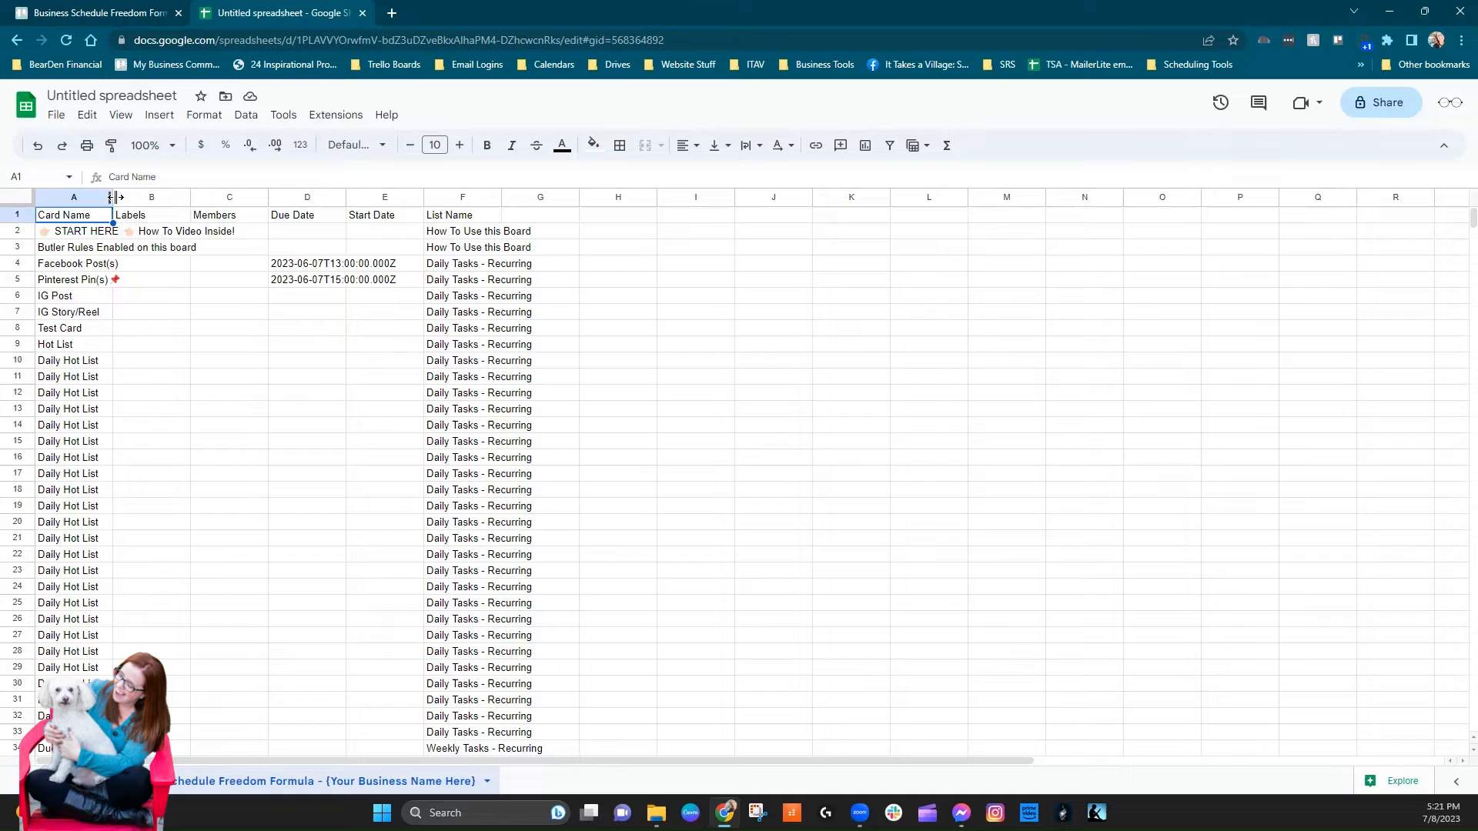
- Widen column A to fit full card names and review the imported rows
{"action": "left_click_drag", "start_coordinate": [111, 198], "coordinate": [262, 197]}
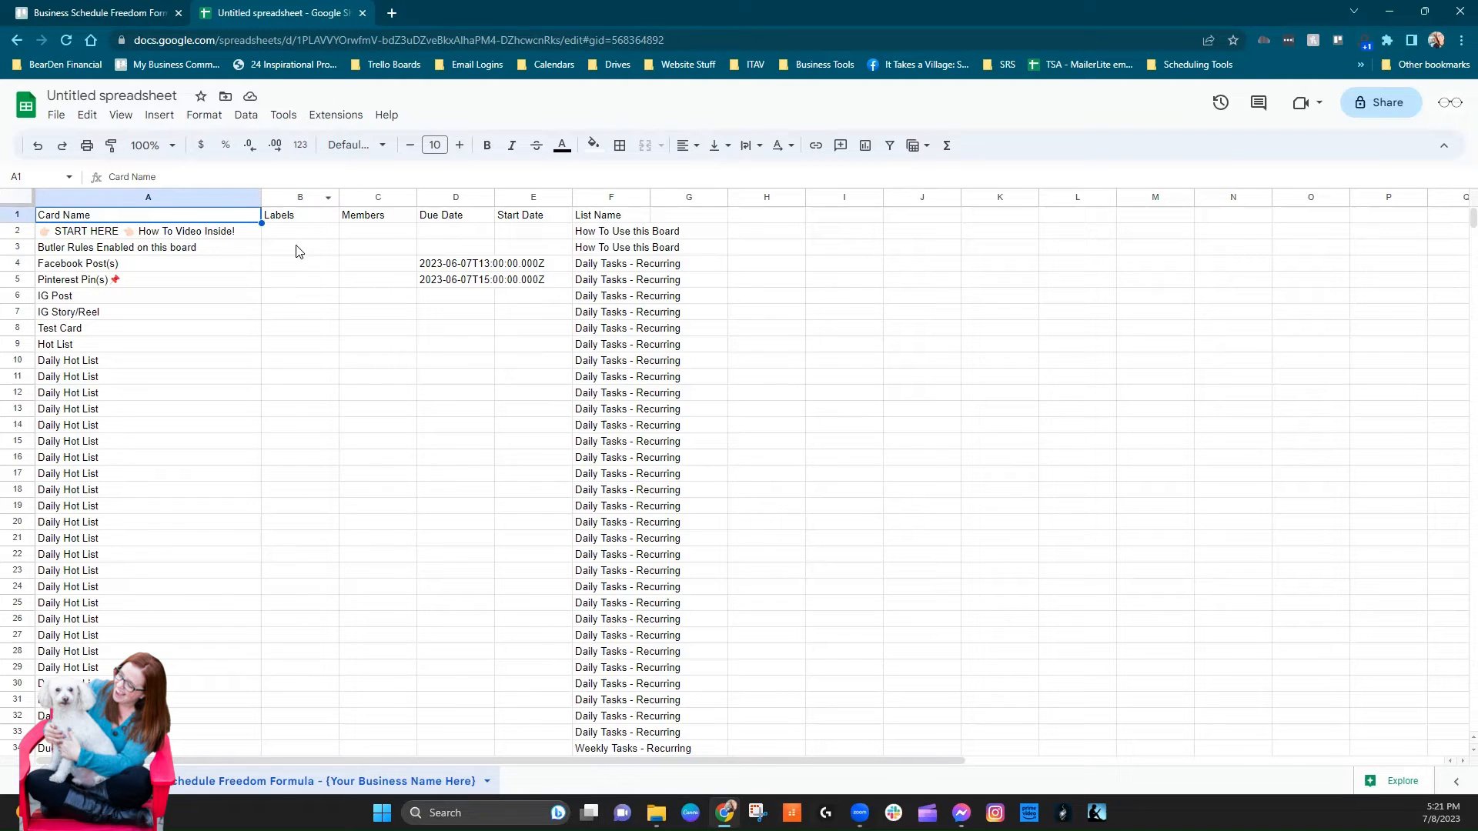
{"action": "scroll", "scroll_direction": "down", "scroll_amount": 3}
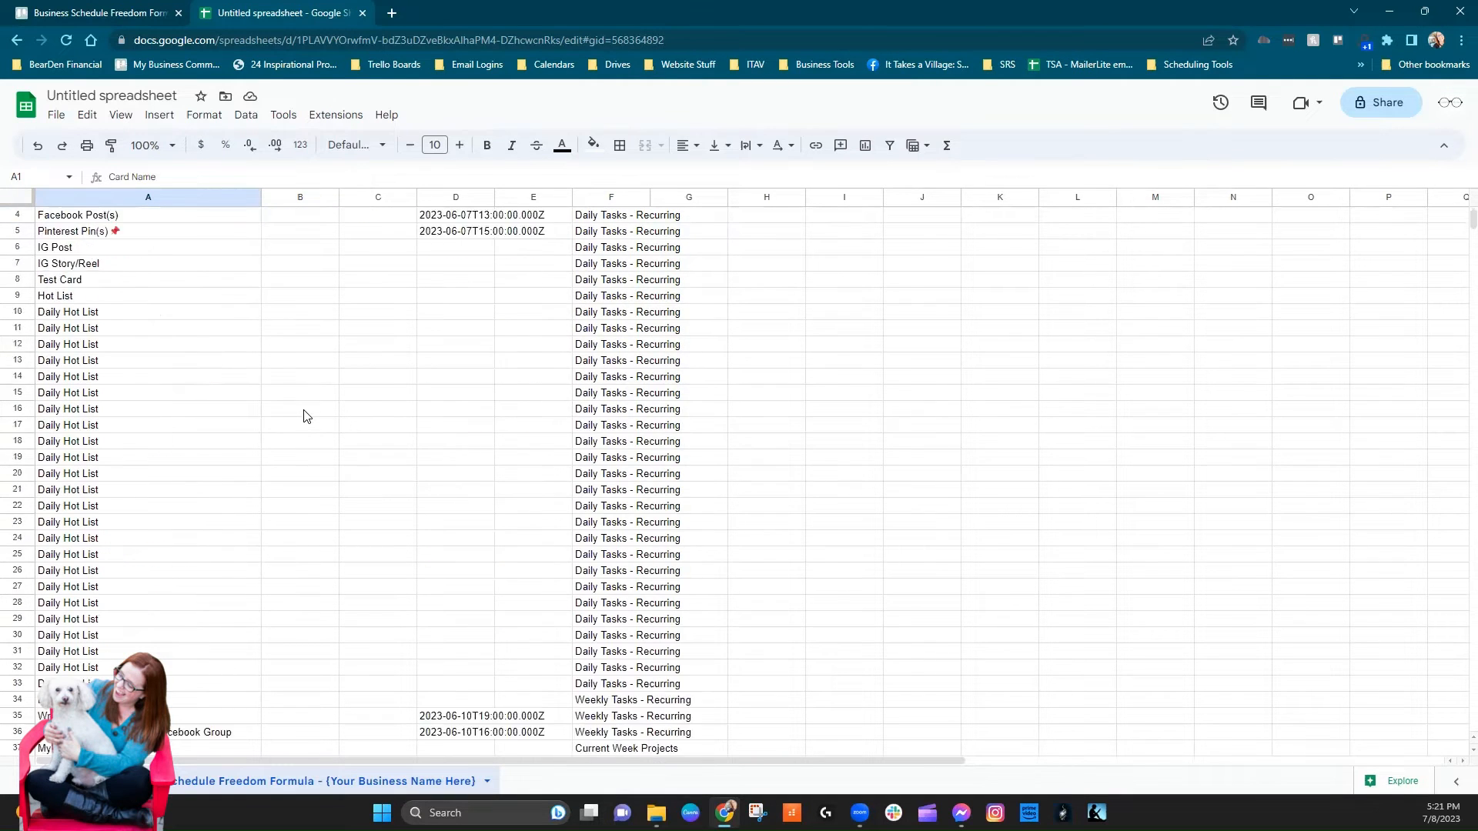
{"action": "scroll", "scroll_direction": "up", "scroll_amount": 3}
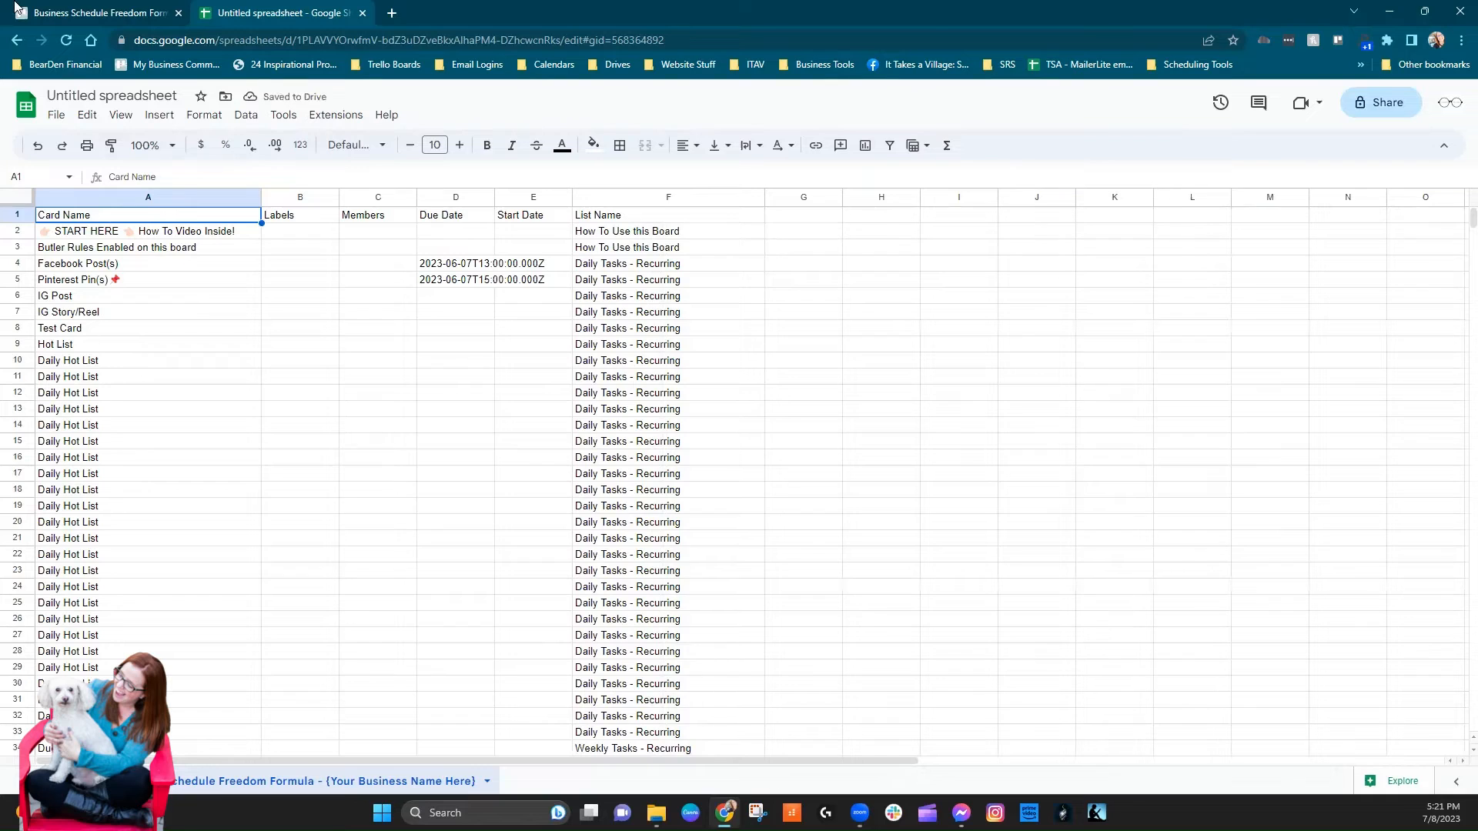
- Return to Trello and close the Blue Cat export page and Power-Ups panel
{"action": "left_click", "coordinate": [94, 12]}
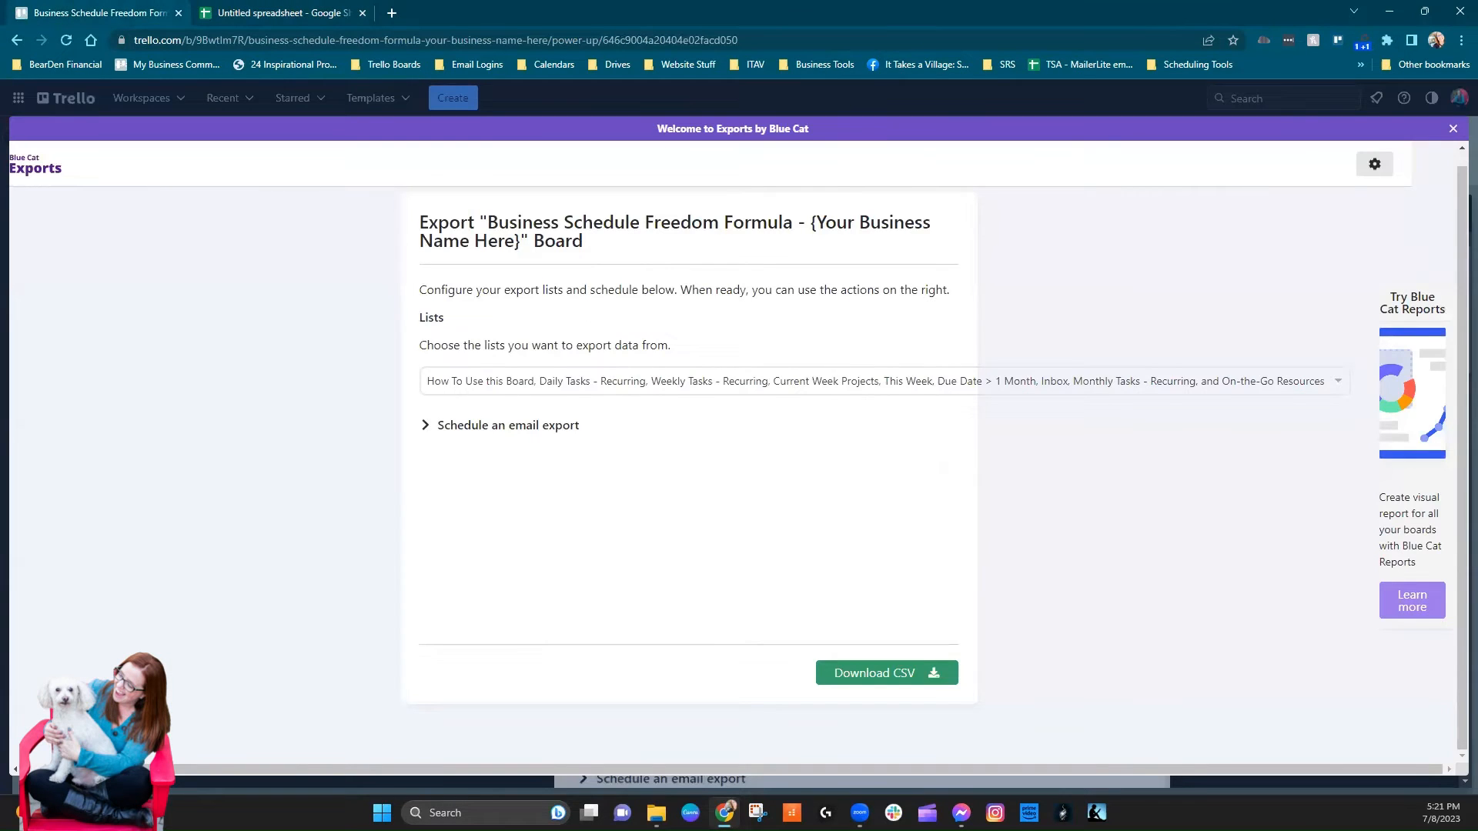
{"action": "left_click", "coordinate": [1451, 129]}
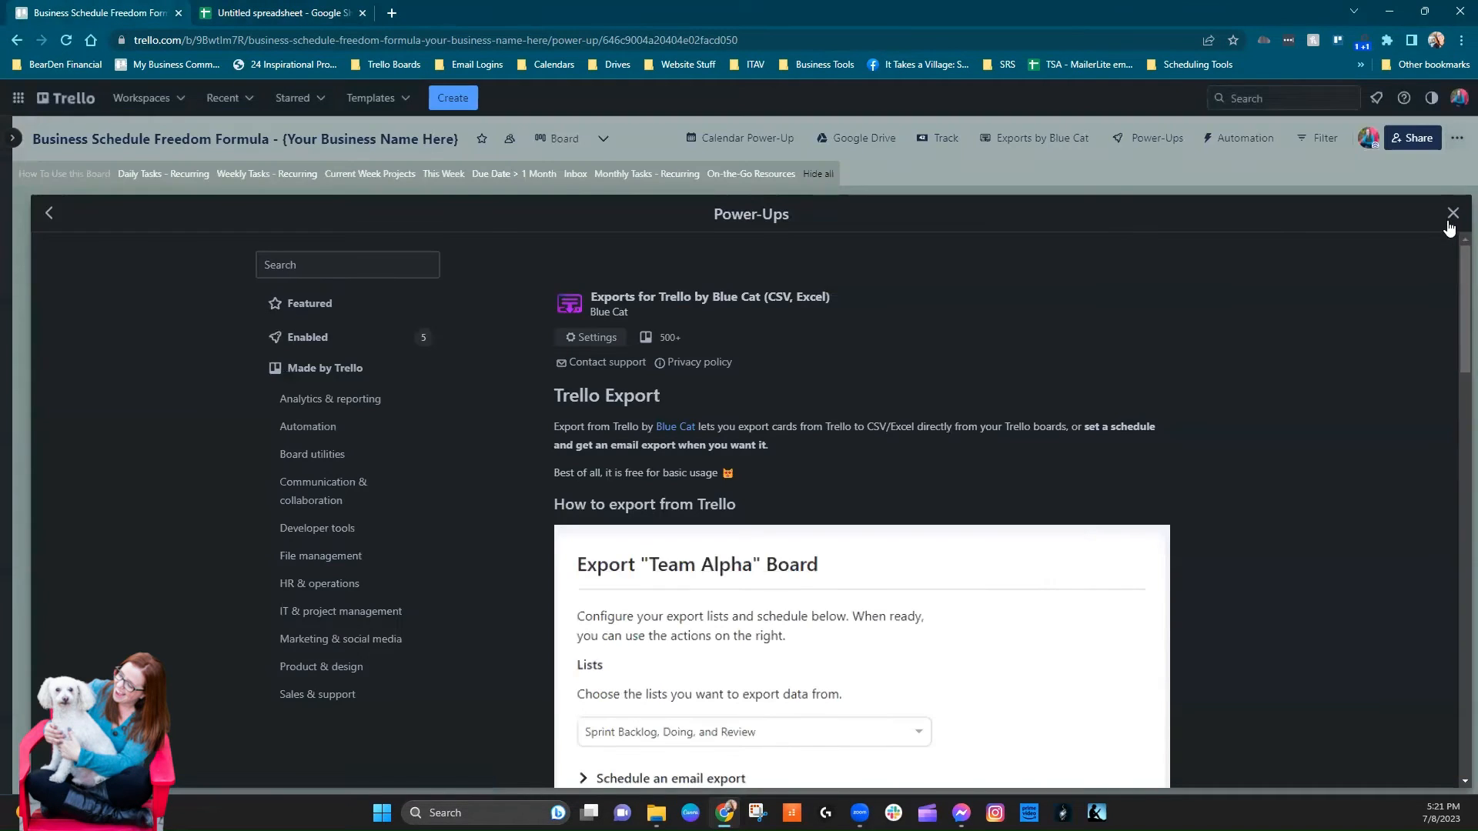
{"action": "left_click", "coordinate": [1449, 214]}
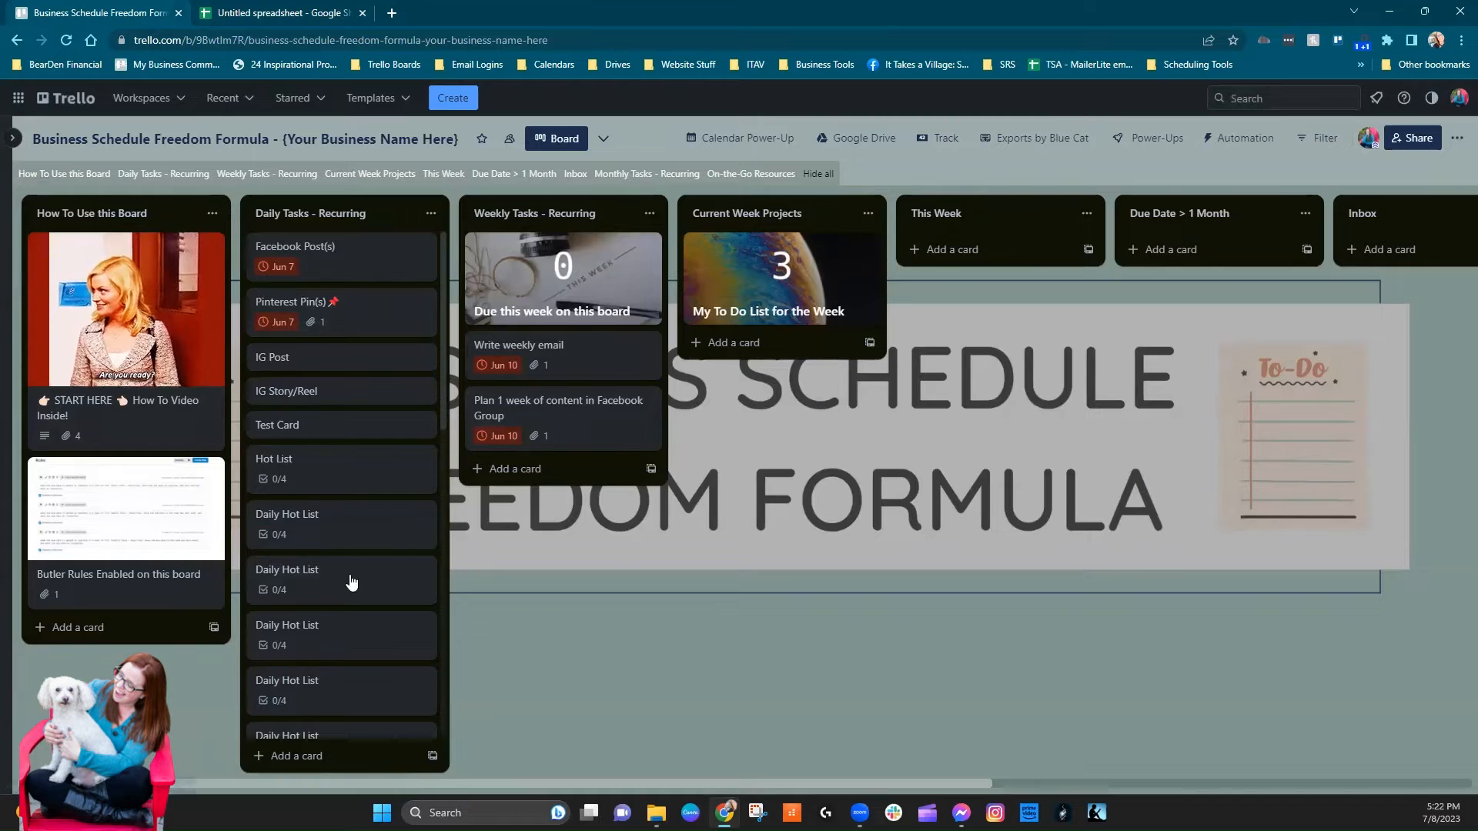
- Scroll through the Daily Tasks - Recurring list's Daily Hot List cards
{"action": "scroll", "scroll_direction": "up", "scroll_amount": 3}
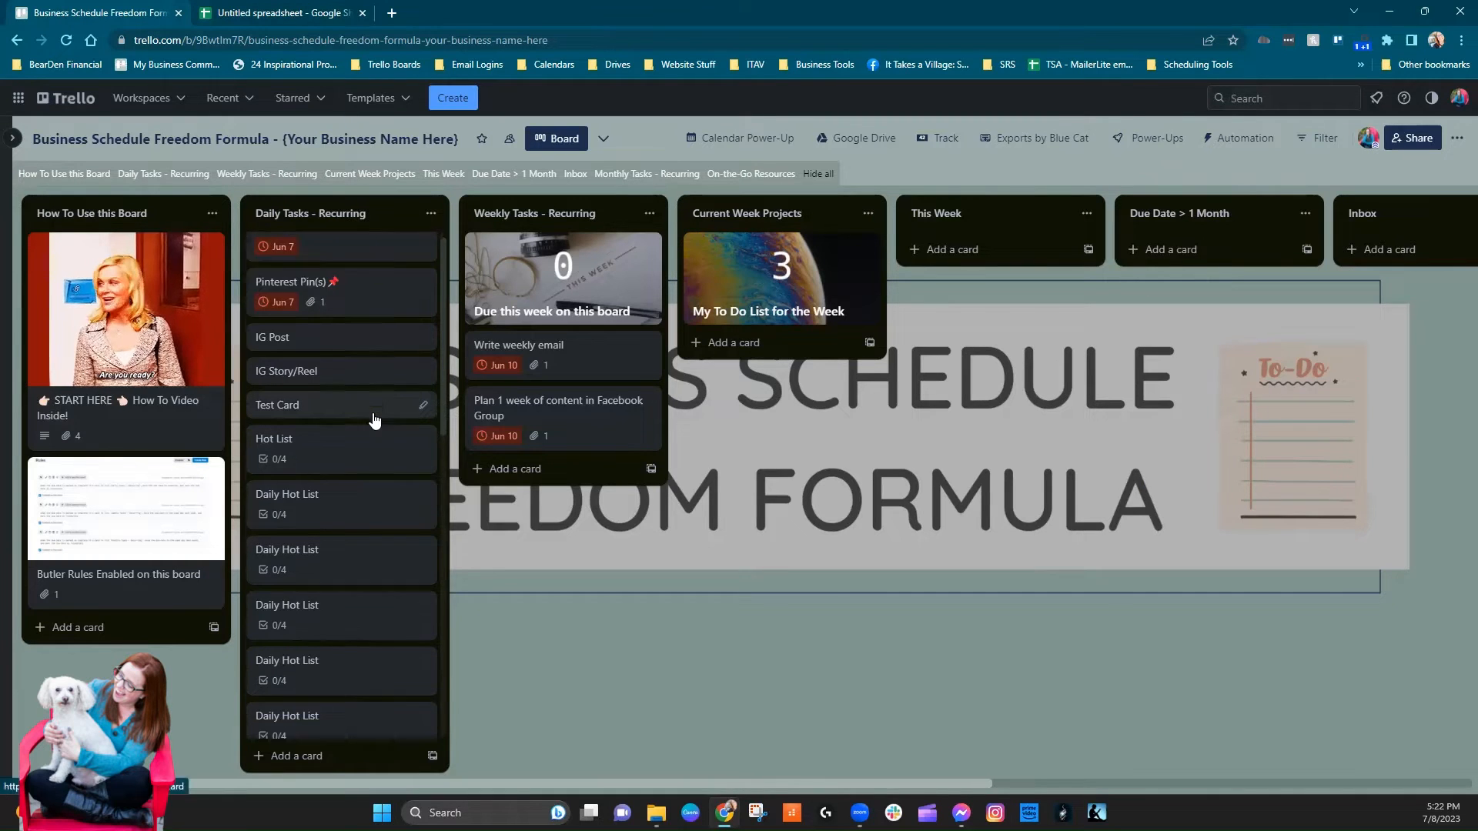
{"action": "scroll", "scroll_direction": "down", "scroll_amount": 3}
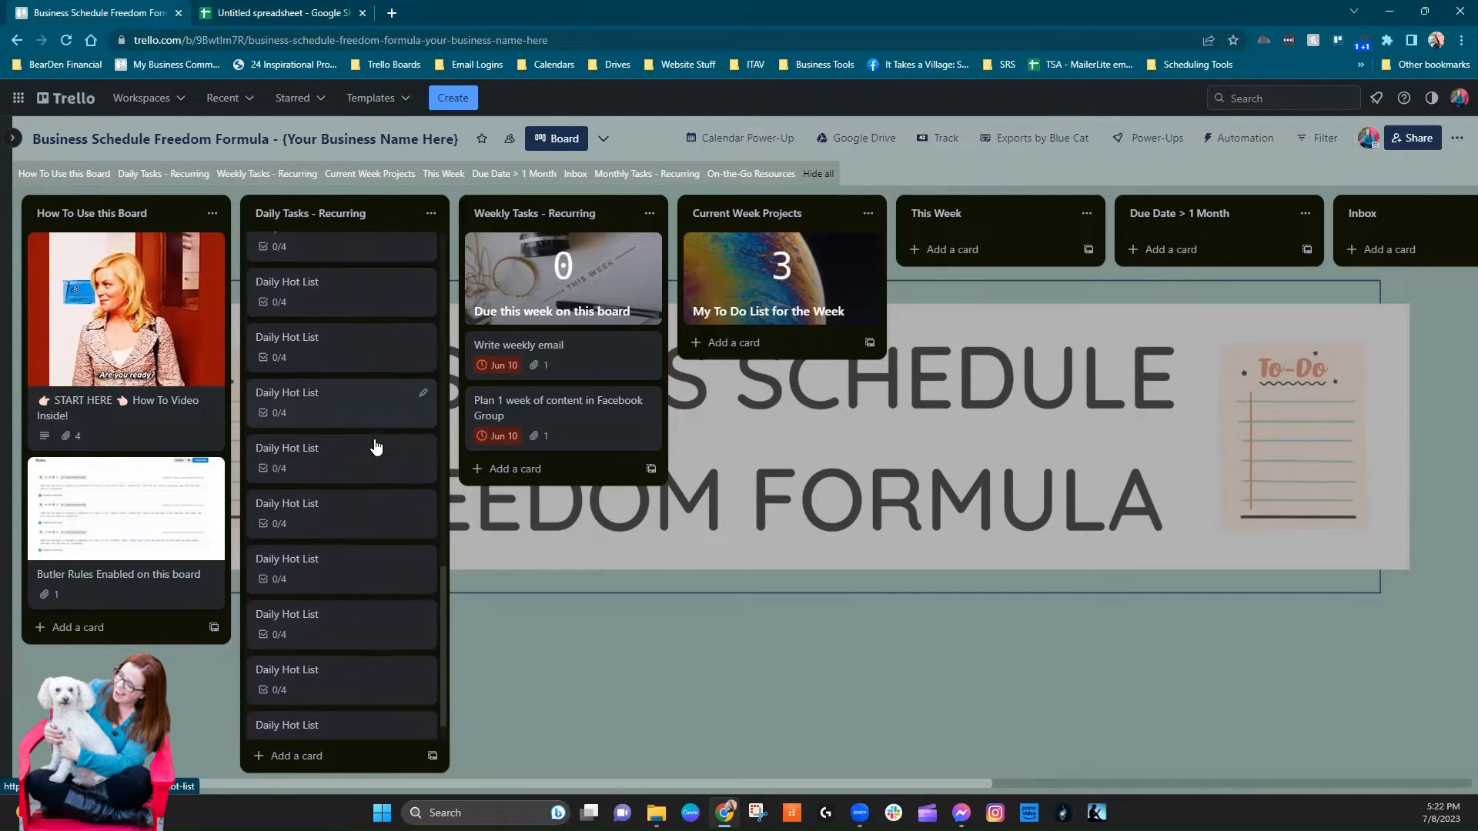
{"action": "scroll", "scroll_direction": "up", "scroll_amount": 3}
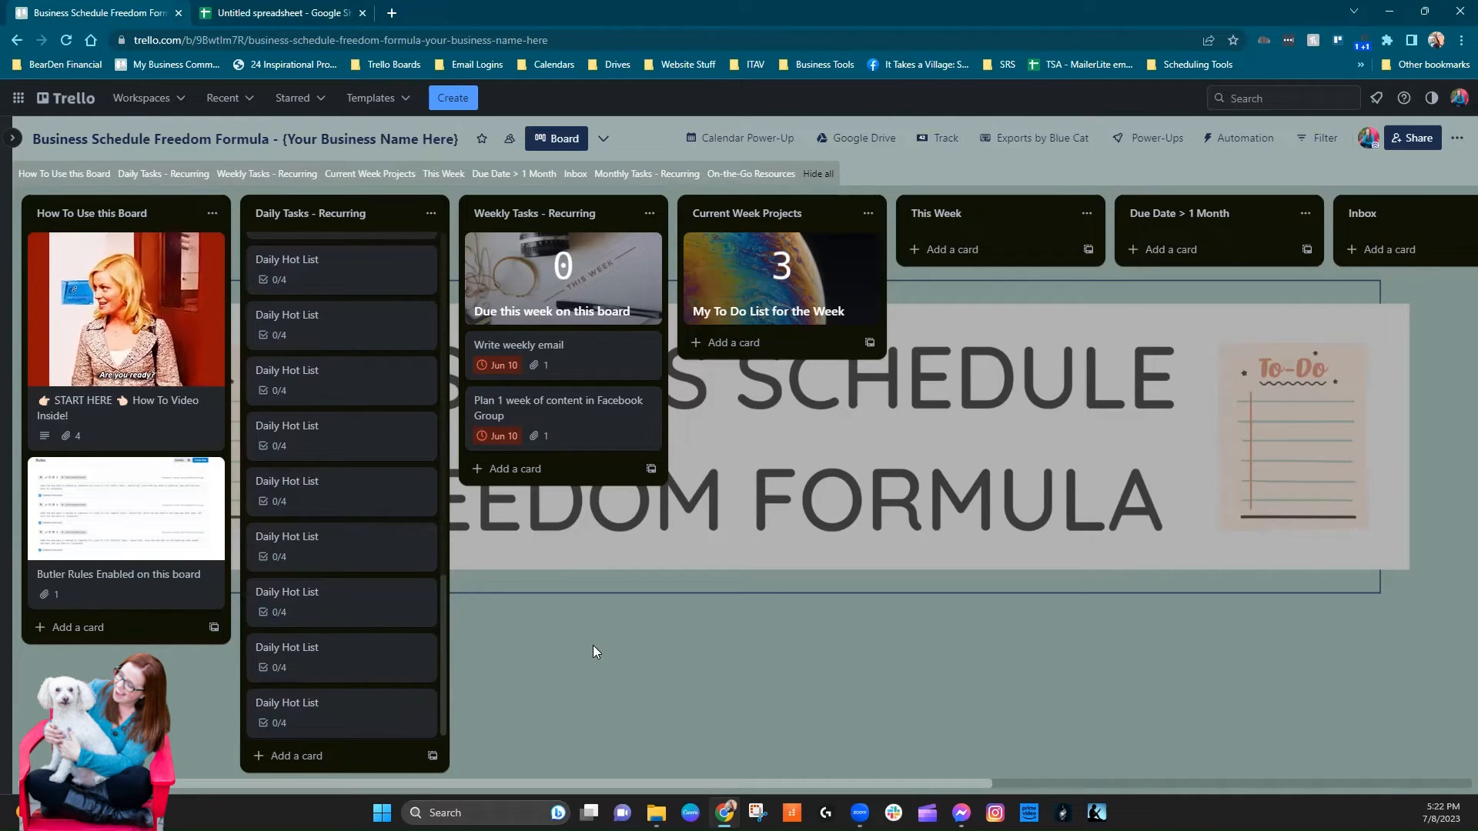
{"action": "mouse_move", "coordinate": [1244, 138]}
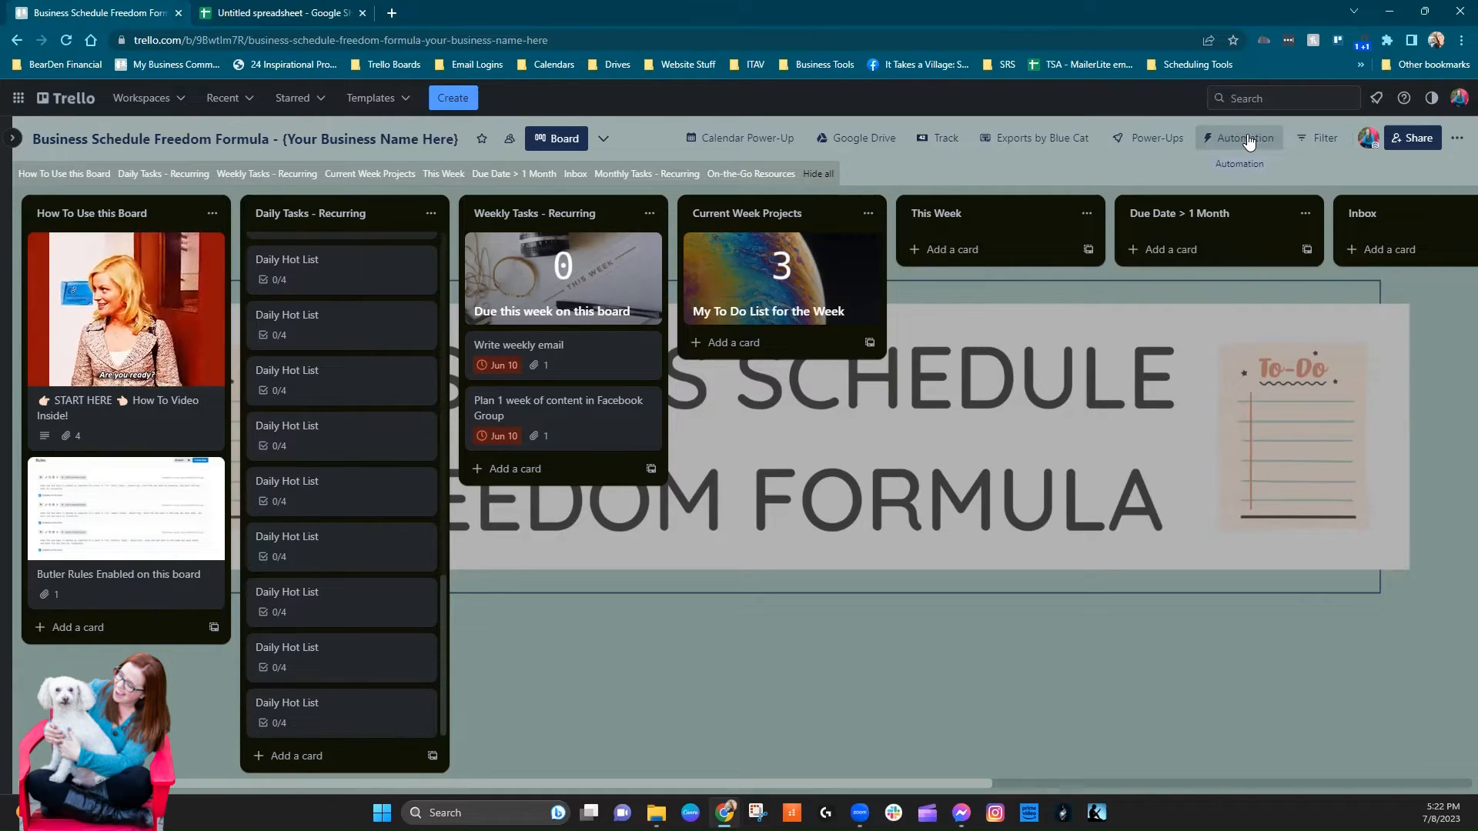
{"action": "mouse_move", "coordinate": [374, 268]}
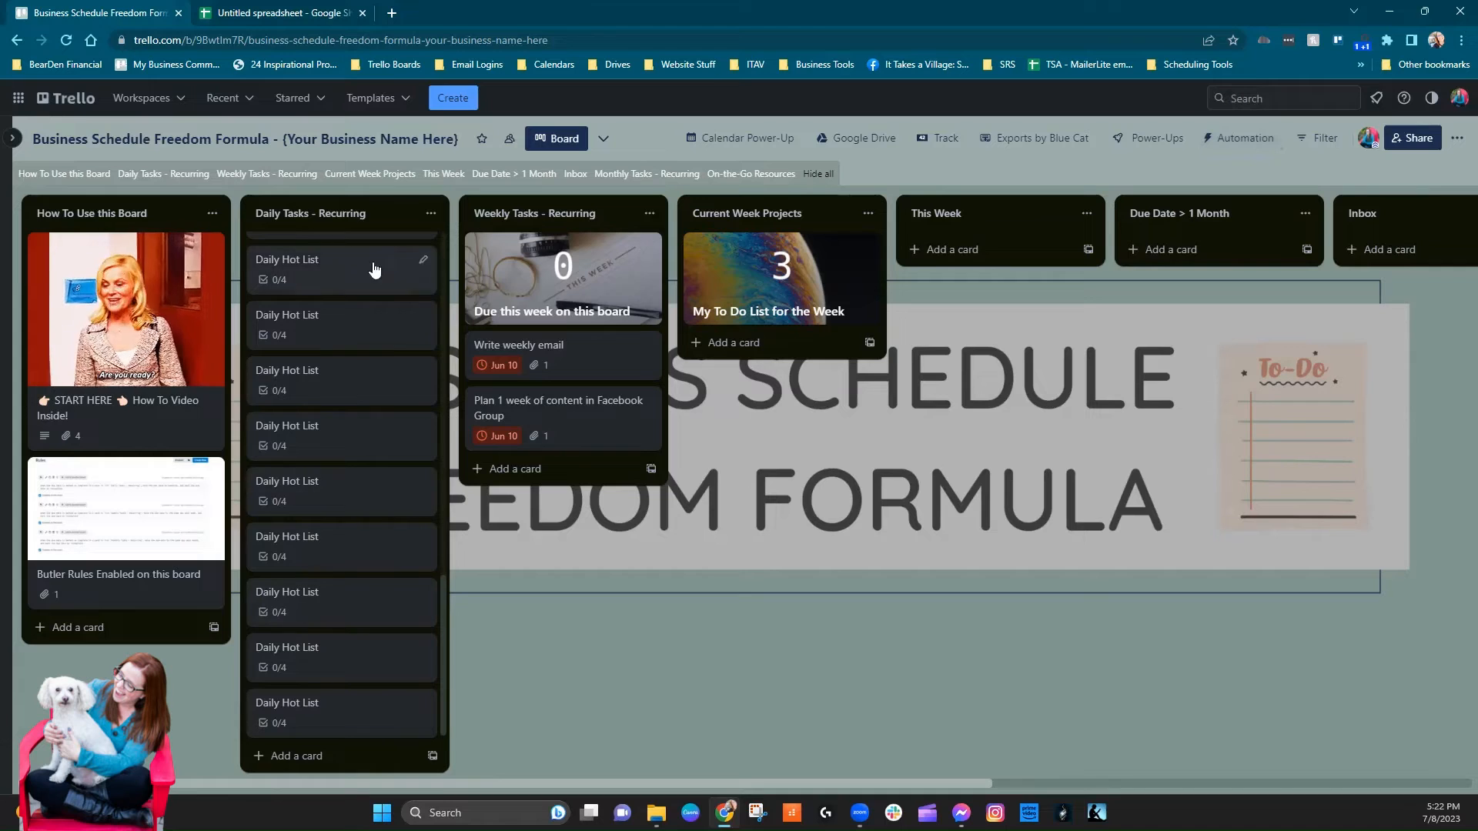
{"action": "mouse_move", "coordinate": [385, 346]}
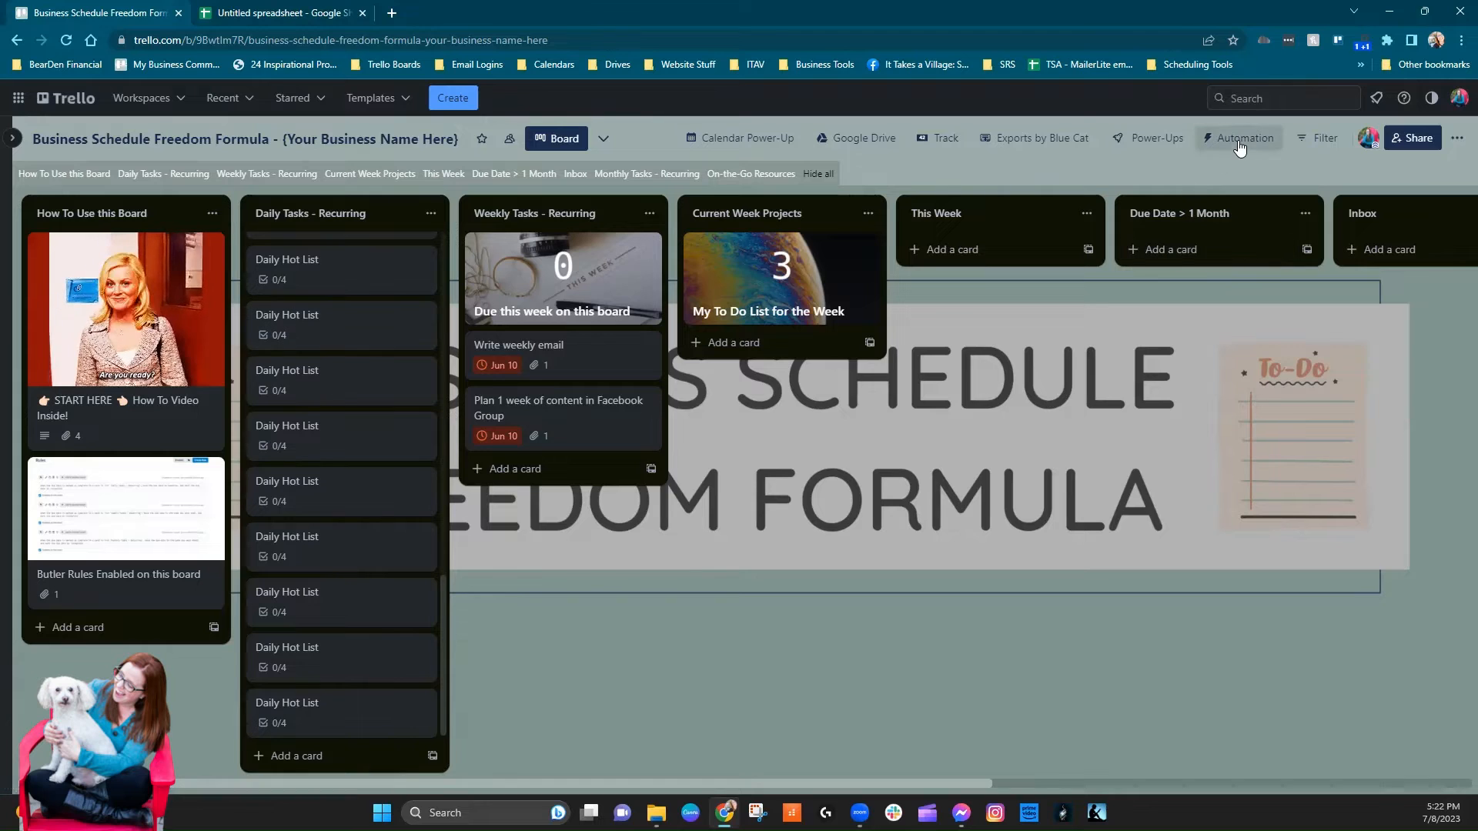
{"action": "mouse_move", "coordinate": [371, 699]}
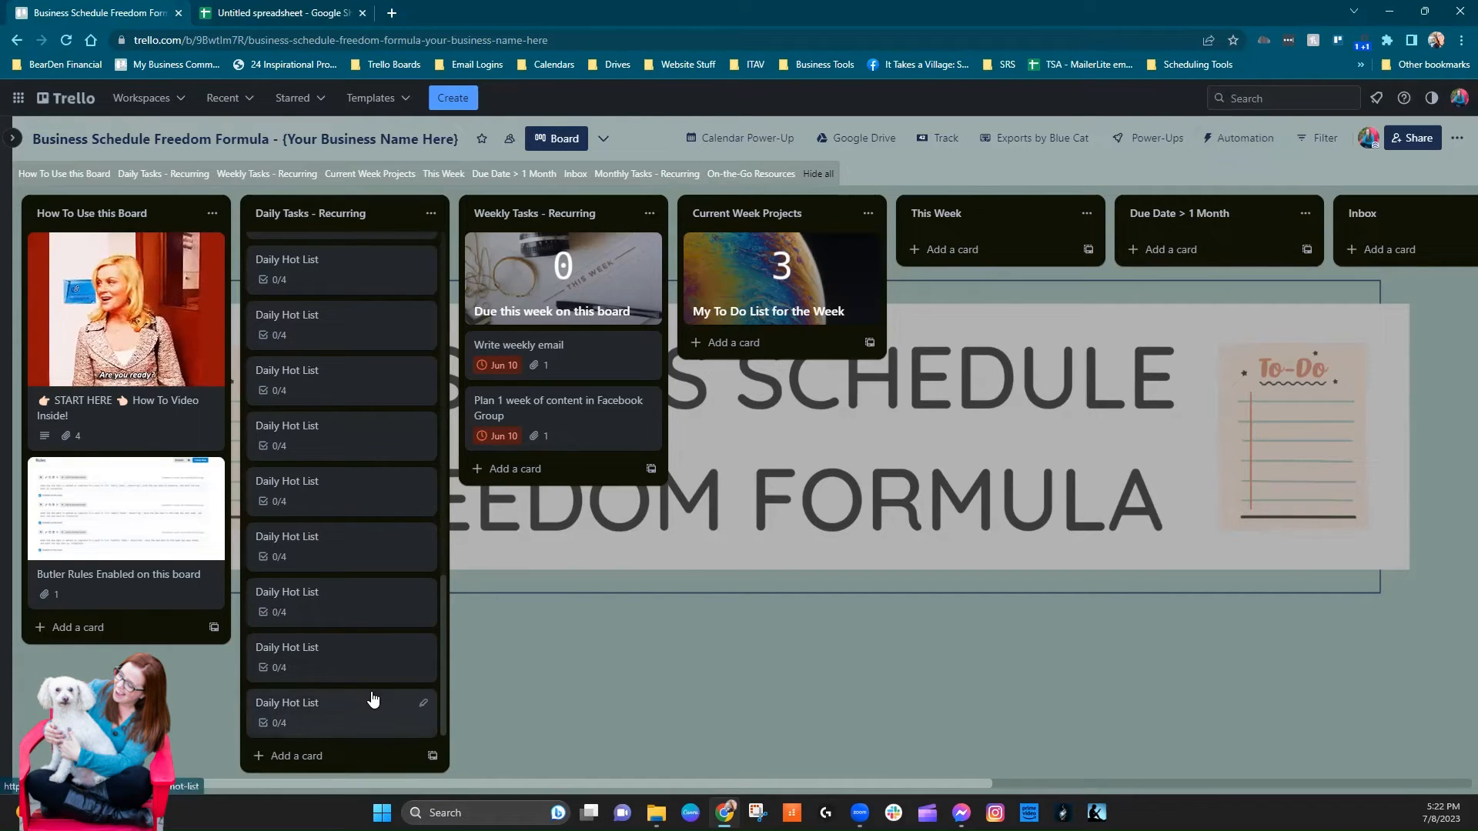
{"action": "scroll", "scroll_direction": "down", "scroll_amount": 3}
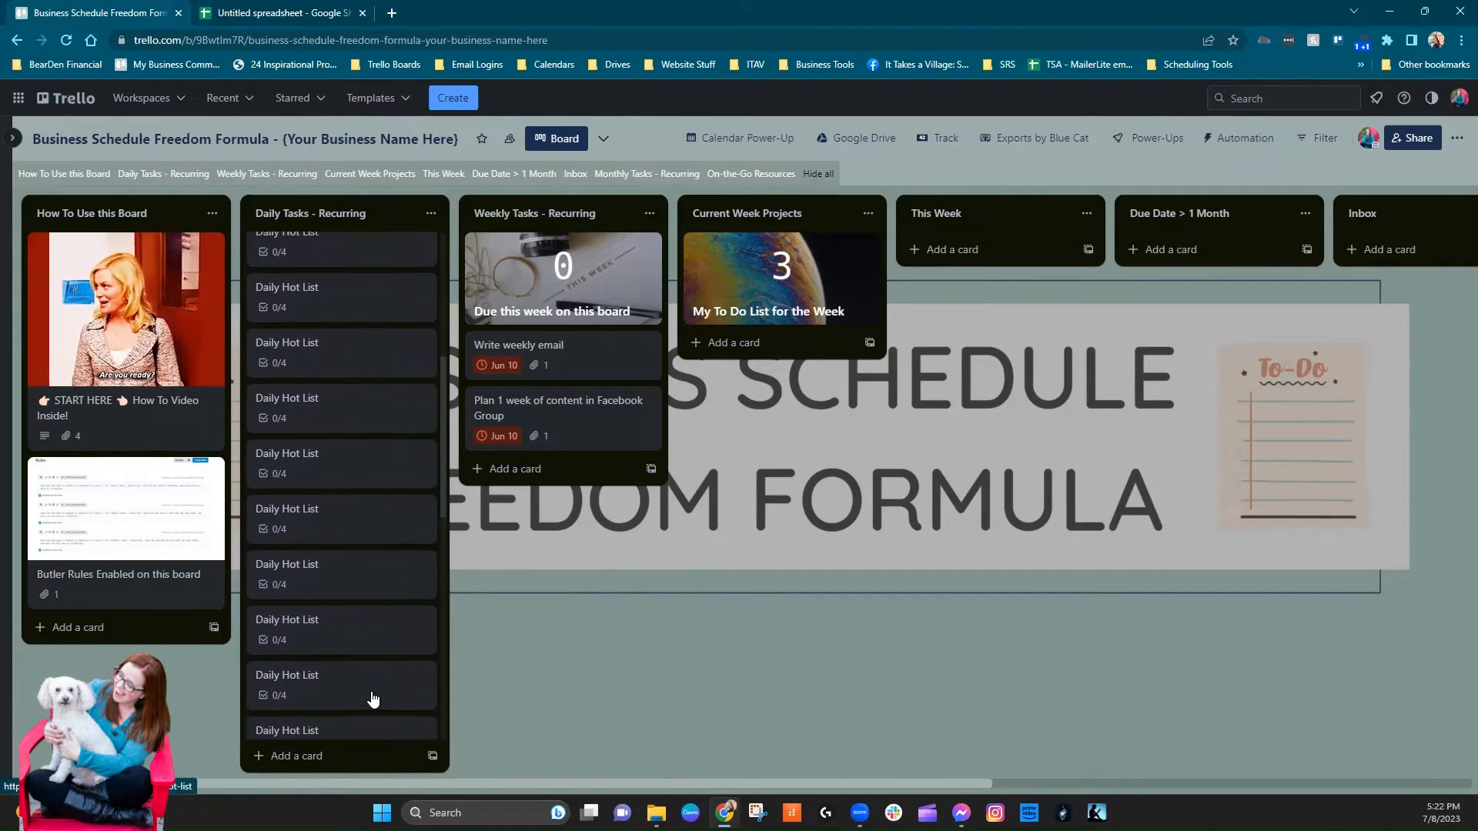
{"action": "scroll", "scroll_direction": "up", "scroll_amount": 3}
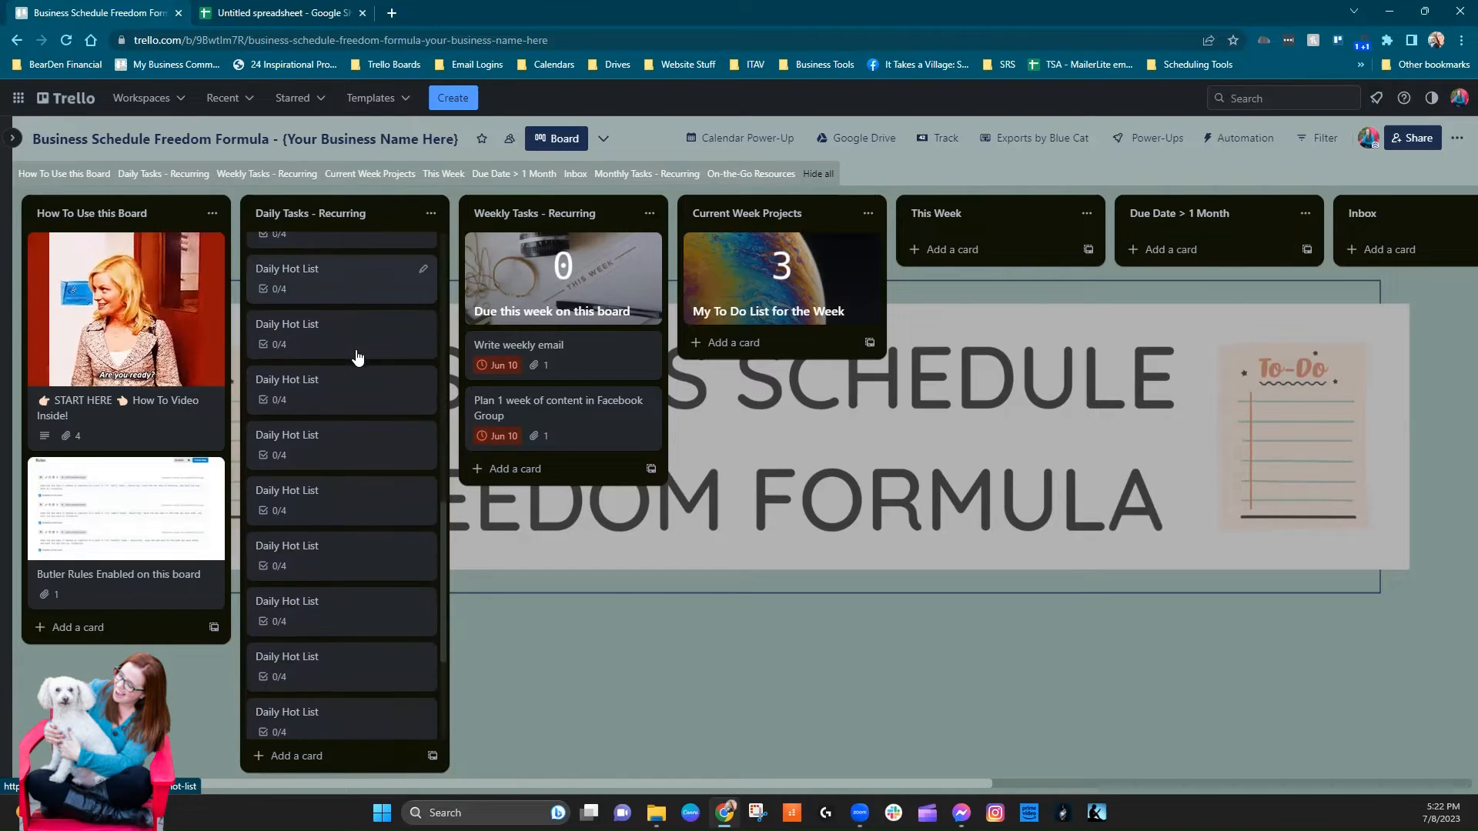
{"action": "scroll", "scroll_direction": "up", "scroll_amount": 3}
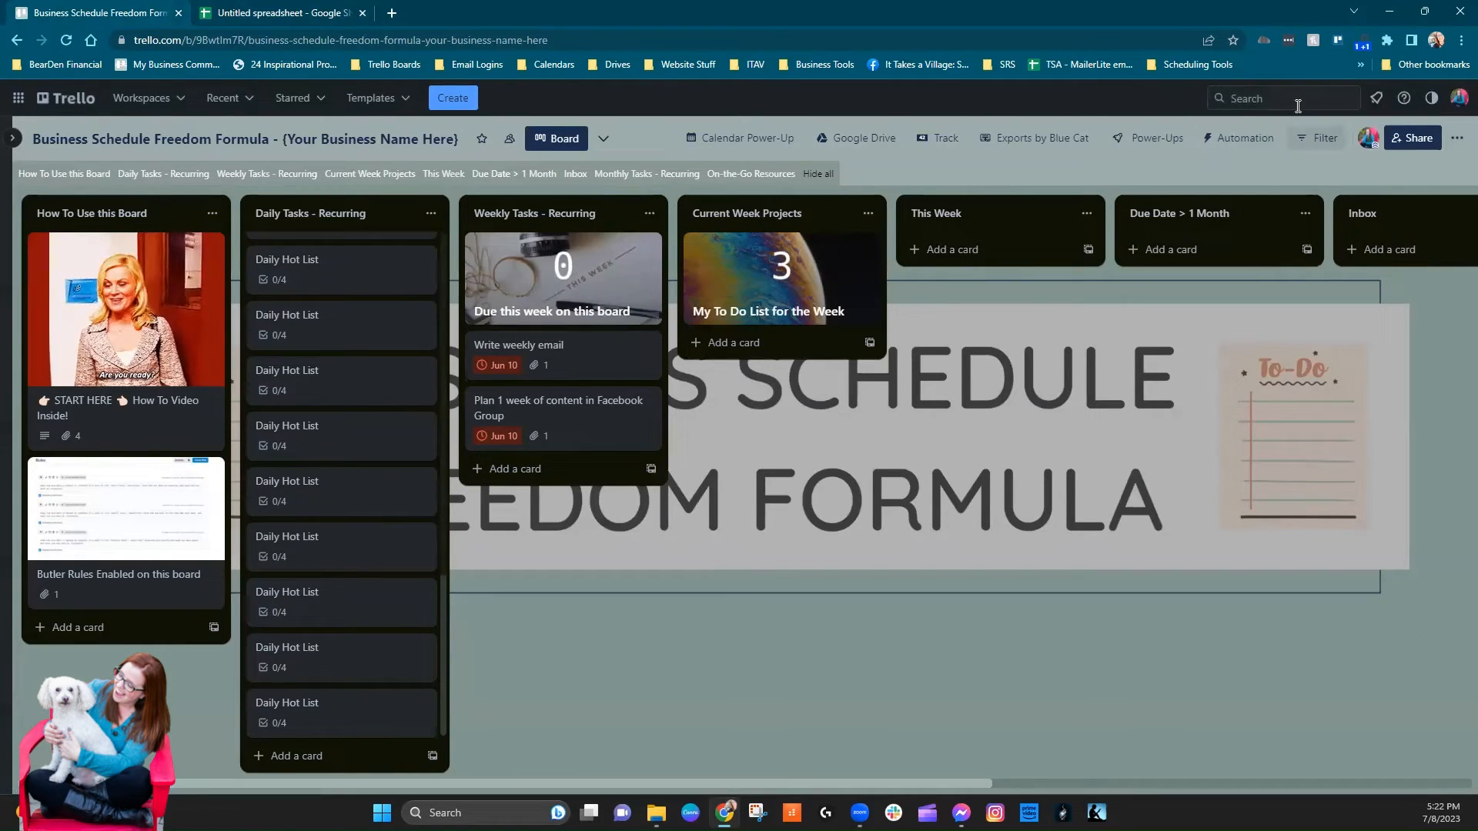
- In Automation's Scheduled rules, disable 'Enabled on this board' for the weekday Daily Hot List rule
{"action": "left_click", "coordinate": [1244, 137]}
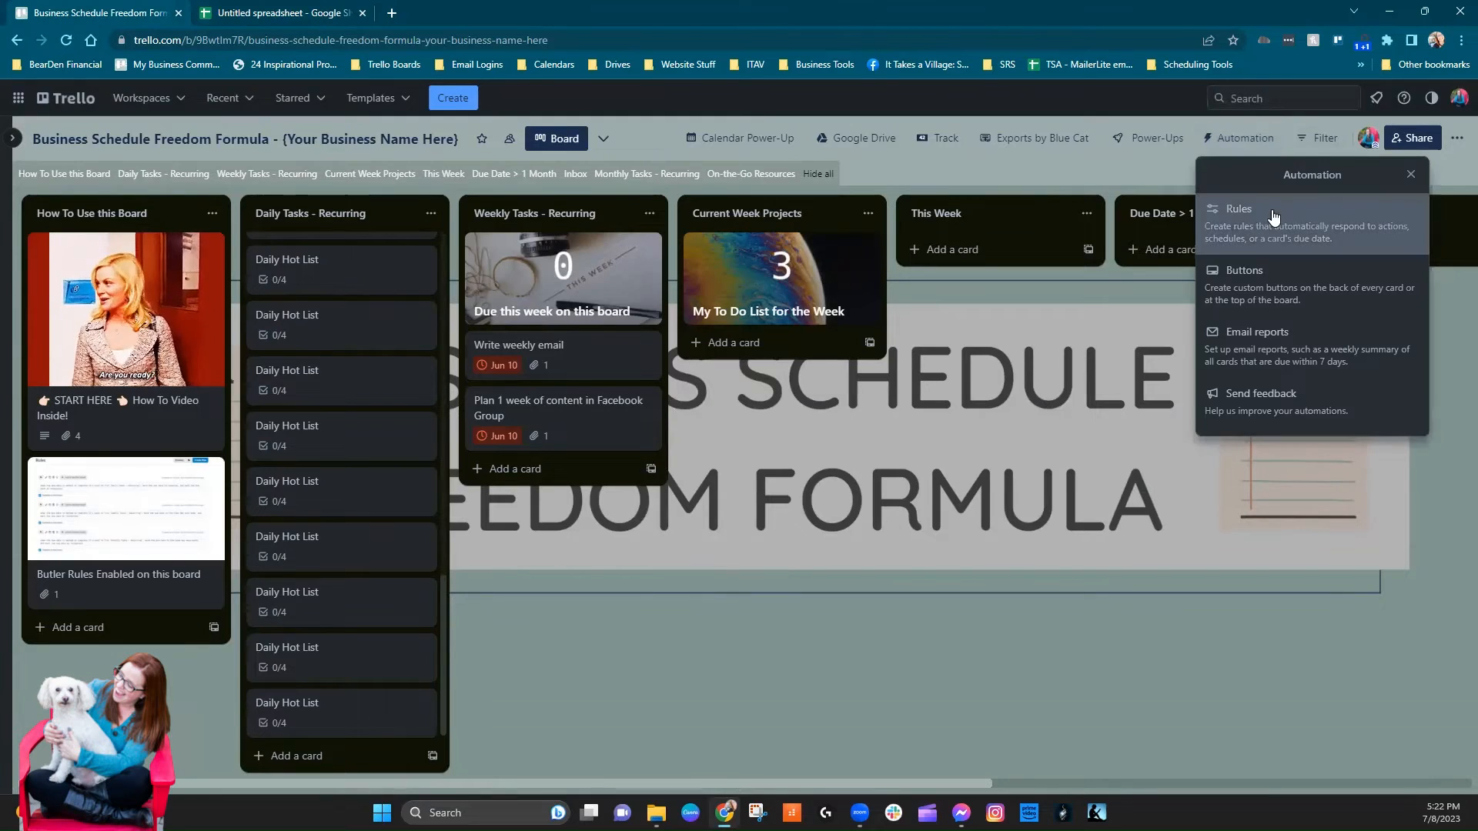
{"action": "left_click", "coordinate": [1237, 208]}
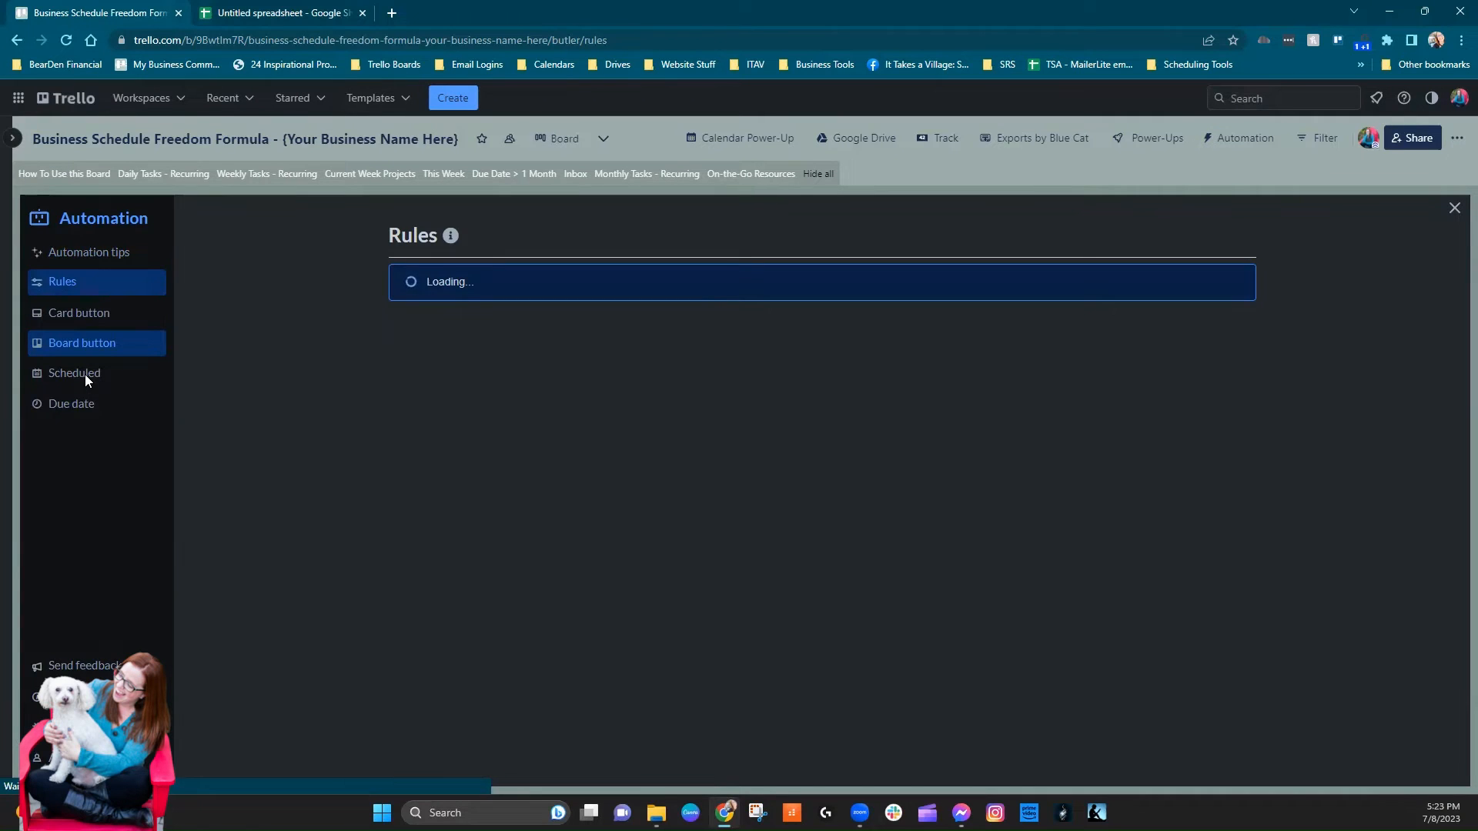
{"action": "left_click", "coordinate": [74, 373]}
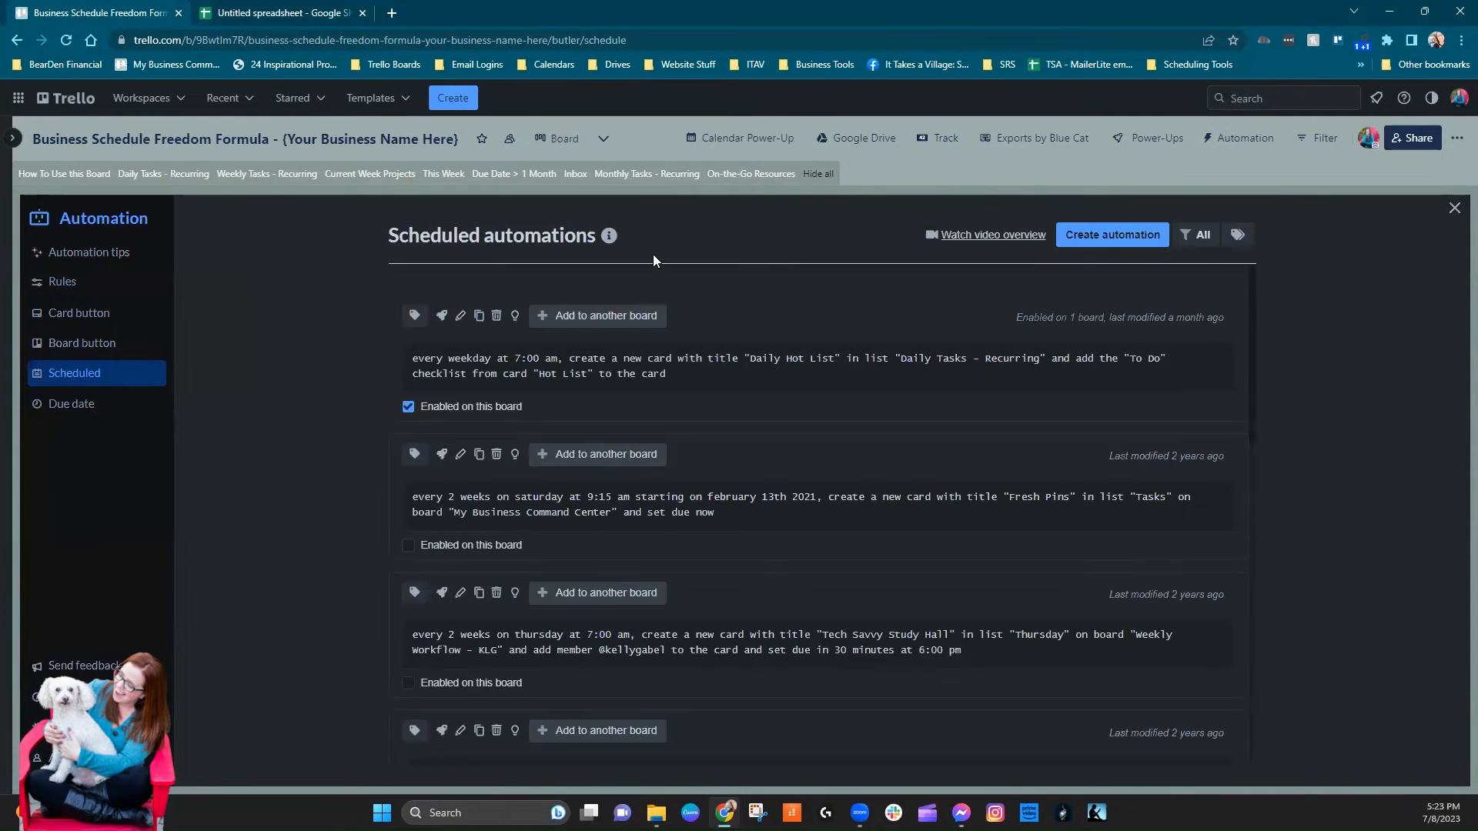
{"action": "left_click", "coordinate": [1200, 234]}
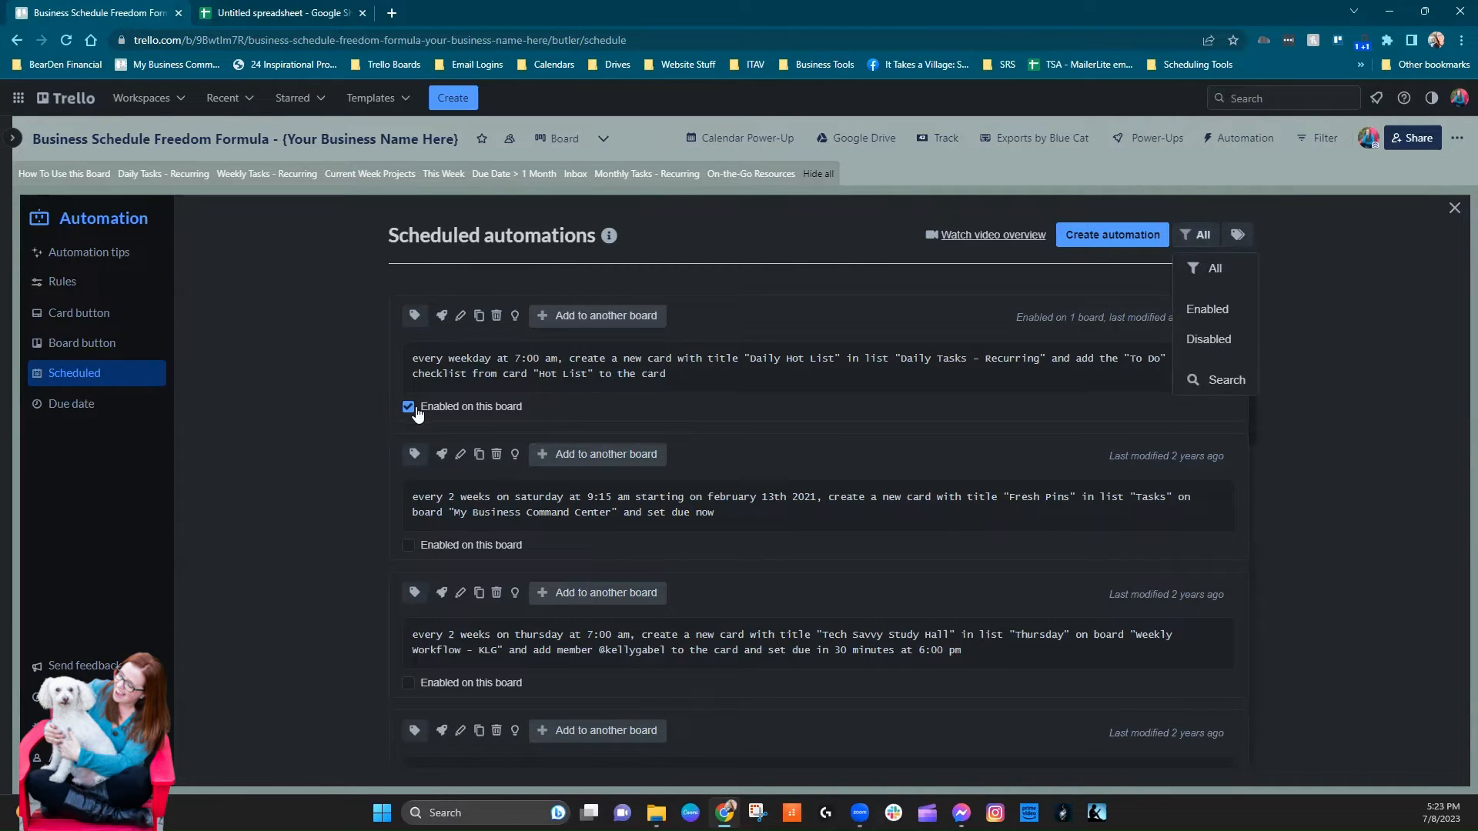
{"action": "left_click", "coordinate": [408, 406]}
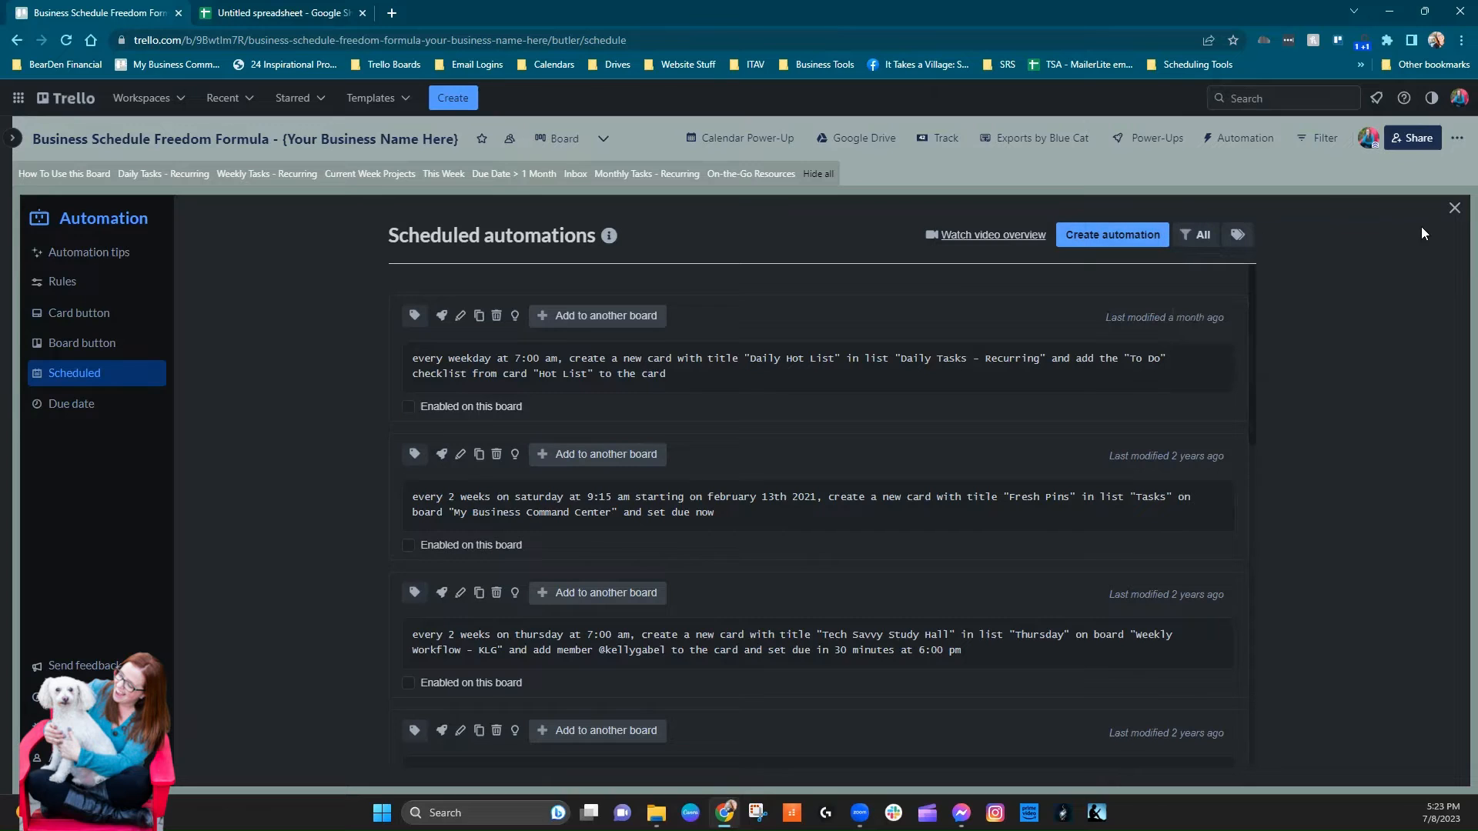
- Close the Automation panel and return to the spreadsheet of exported cards
{"action": "left_click", "coordinate": [1453, 207]}
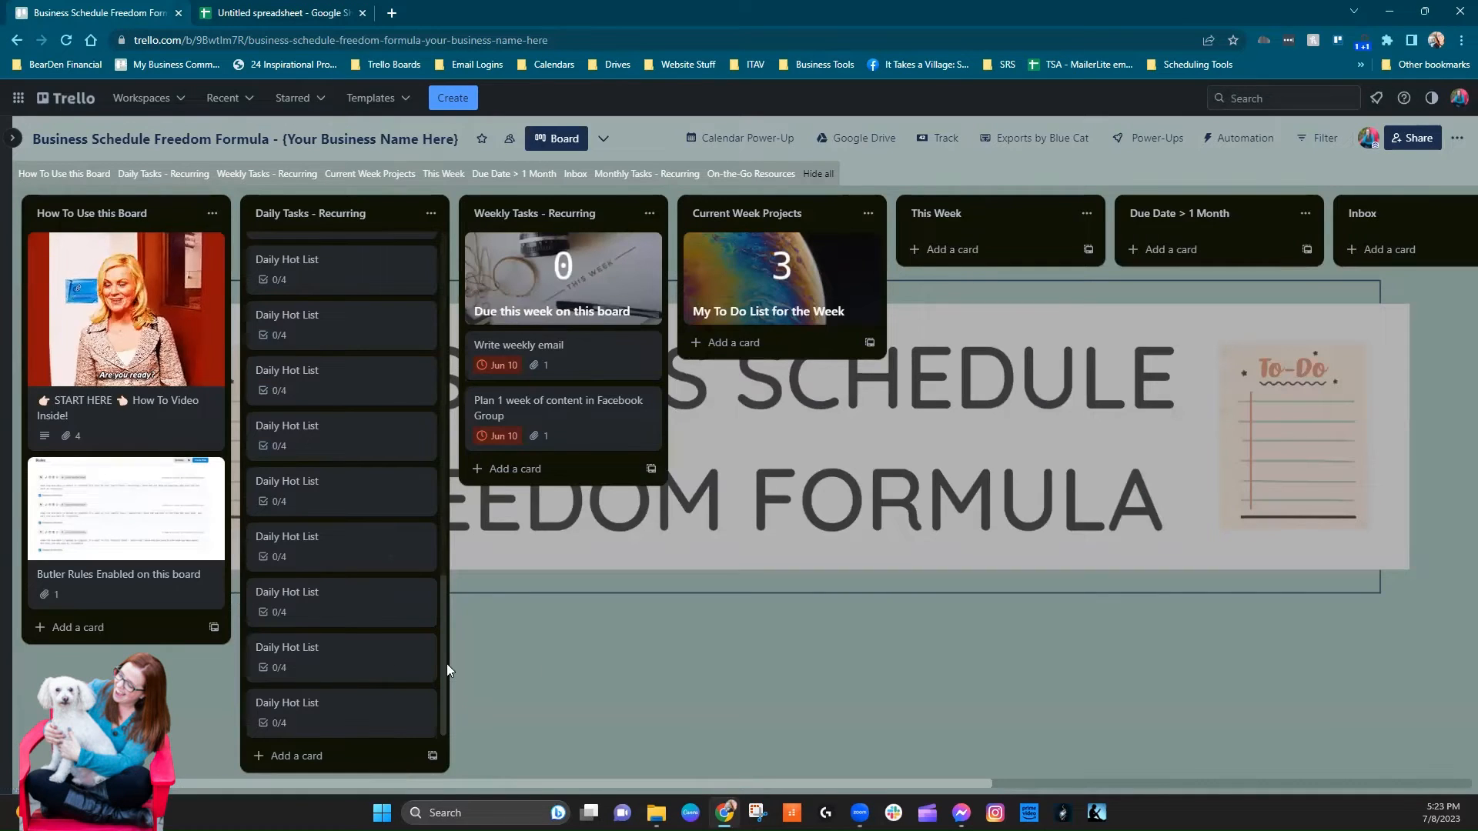
{"action": "scroll", "scroll_direction": "up", "scroll_amount": 3}
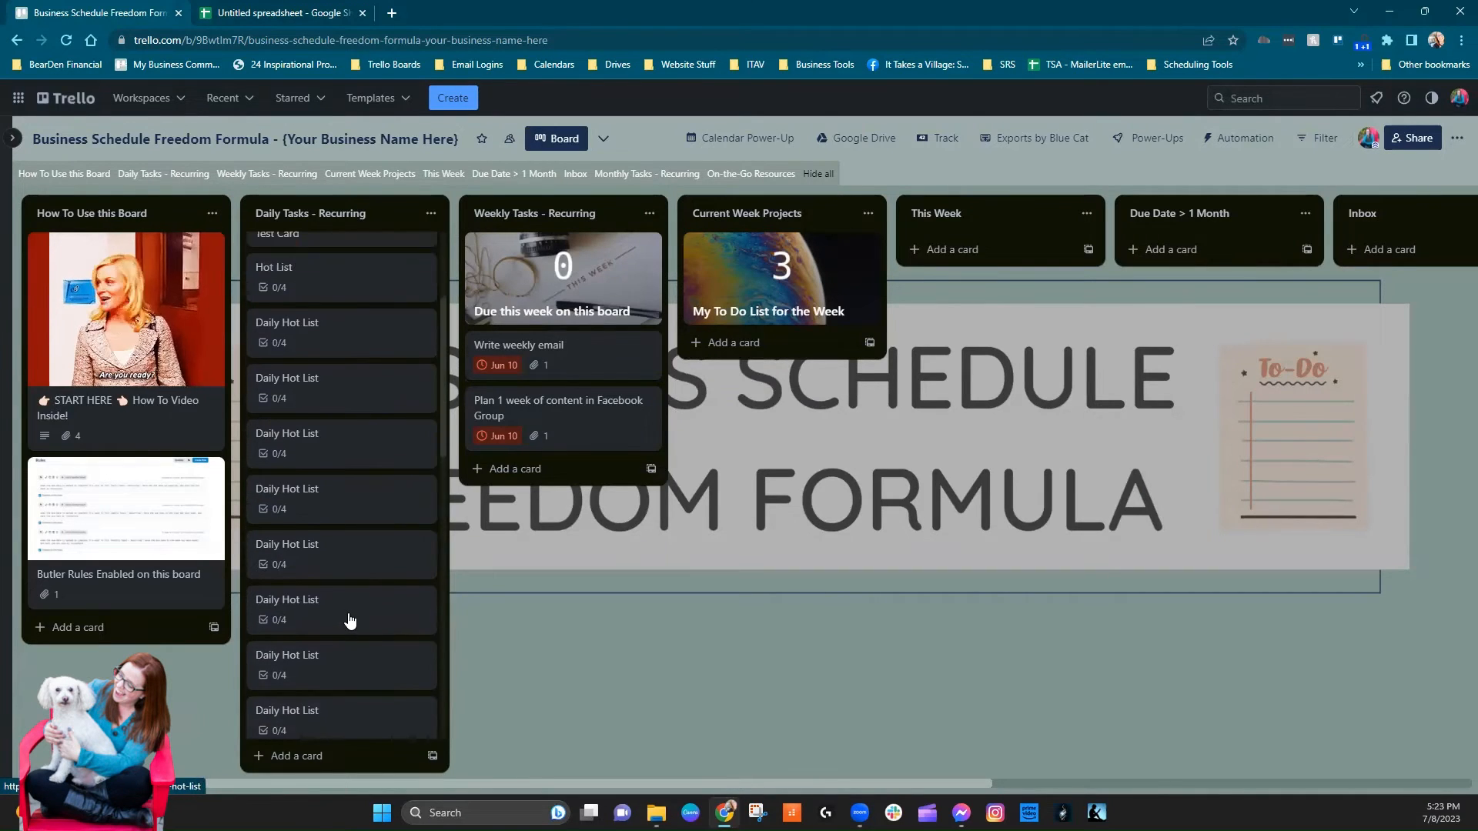
{"action": "scroll", "scroll_direction": "up", "scroll_amount": 3}
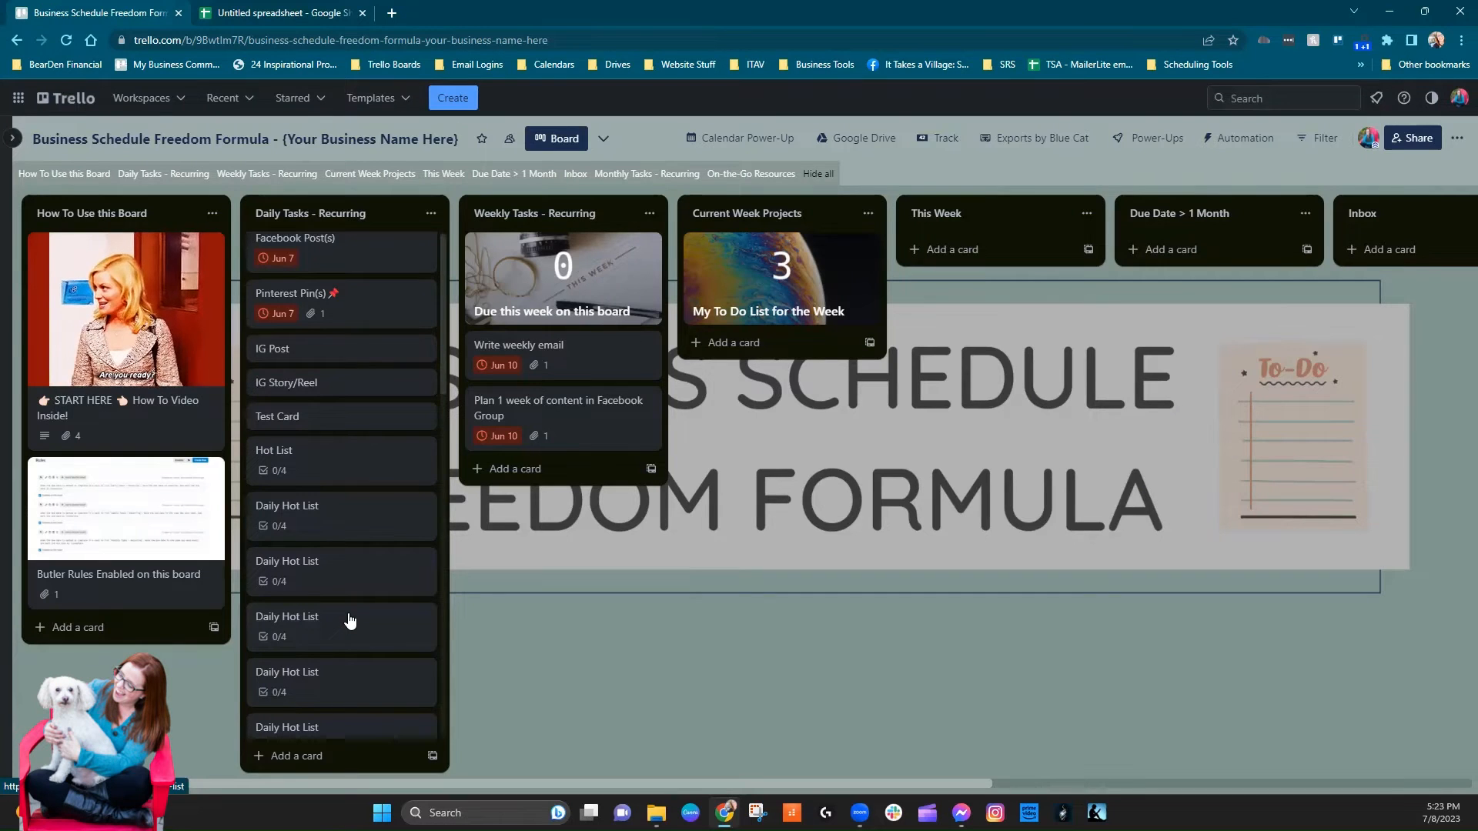
{"action": "left_click", "coordinate": [278, 12]}
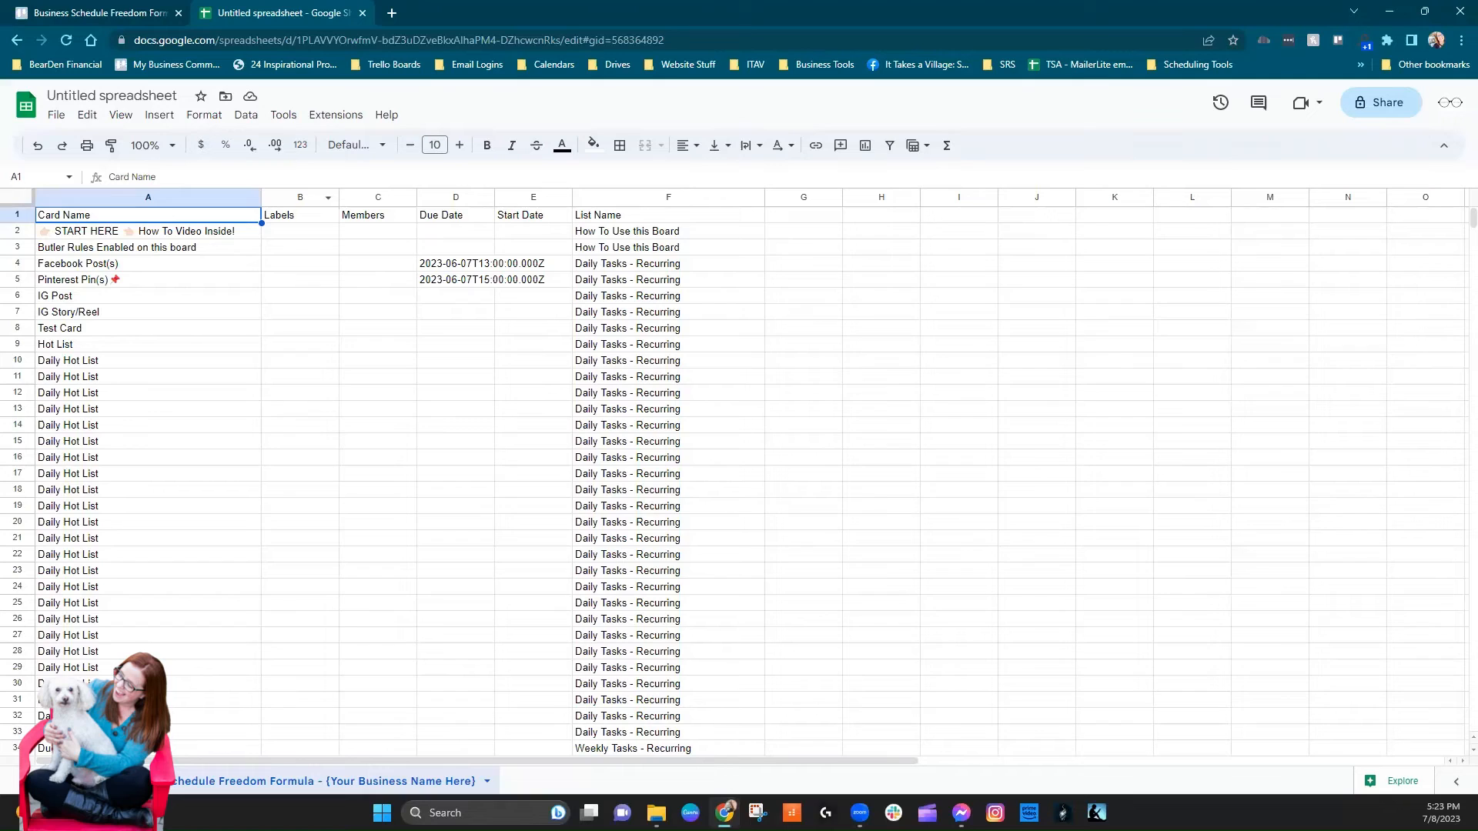
{"action": "mouse_move", "coordinate": [227, 661]}
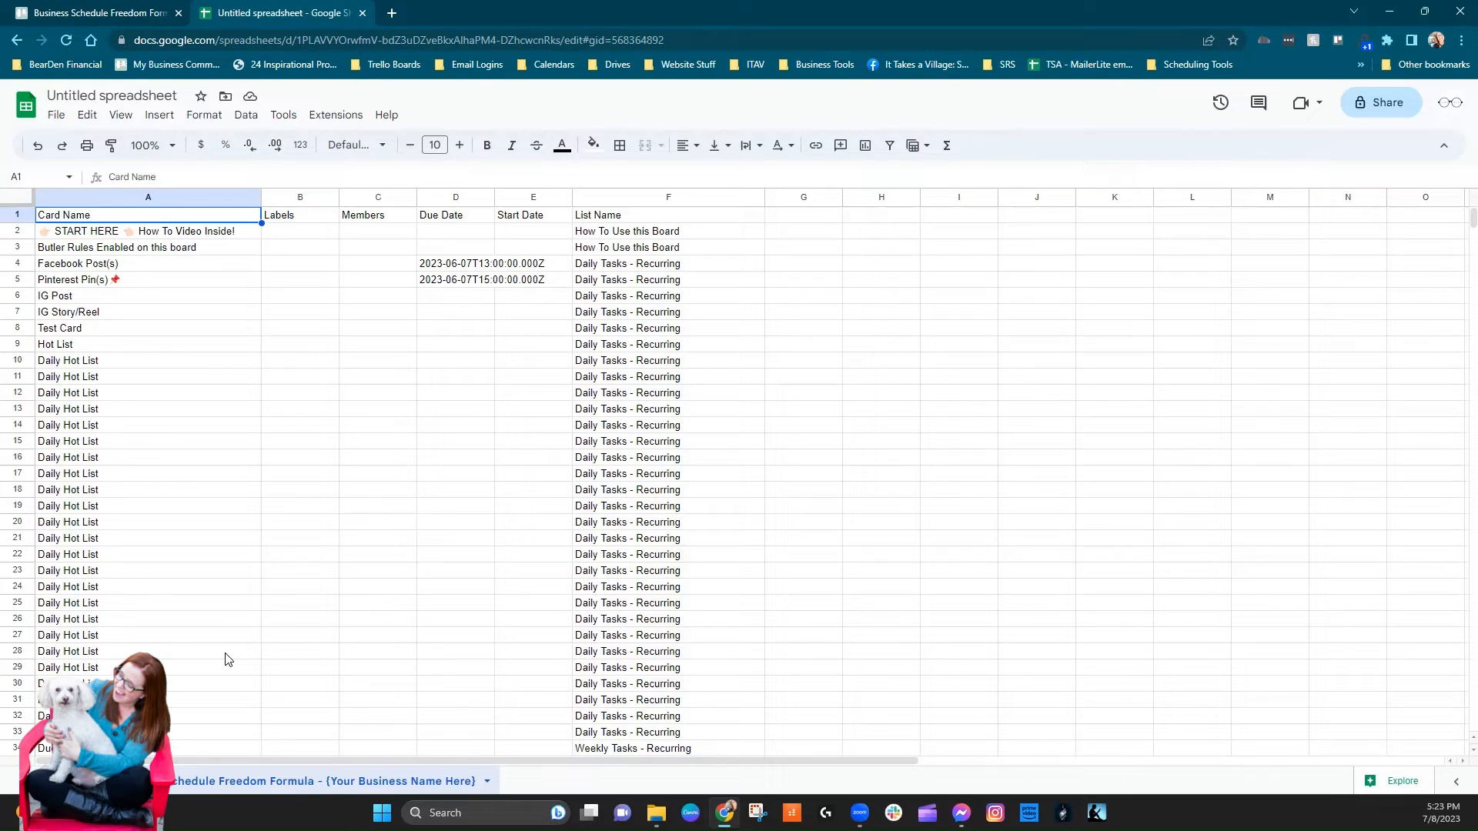
{"action": "mouse_move", "coordinate": [143, 246]}
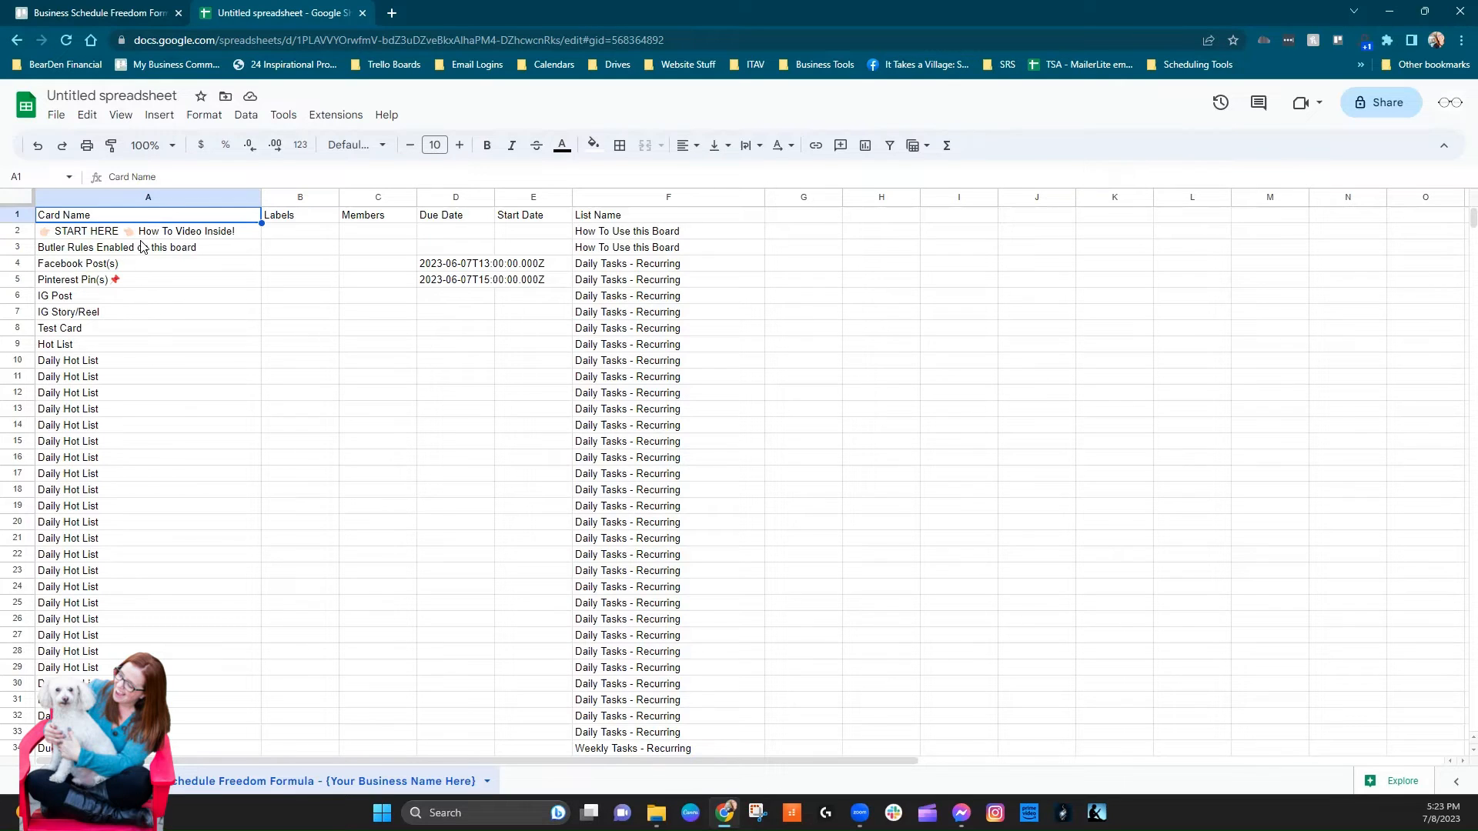
{"action": "mouse_move", "coordinate": [446, 466]}
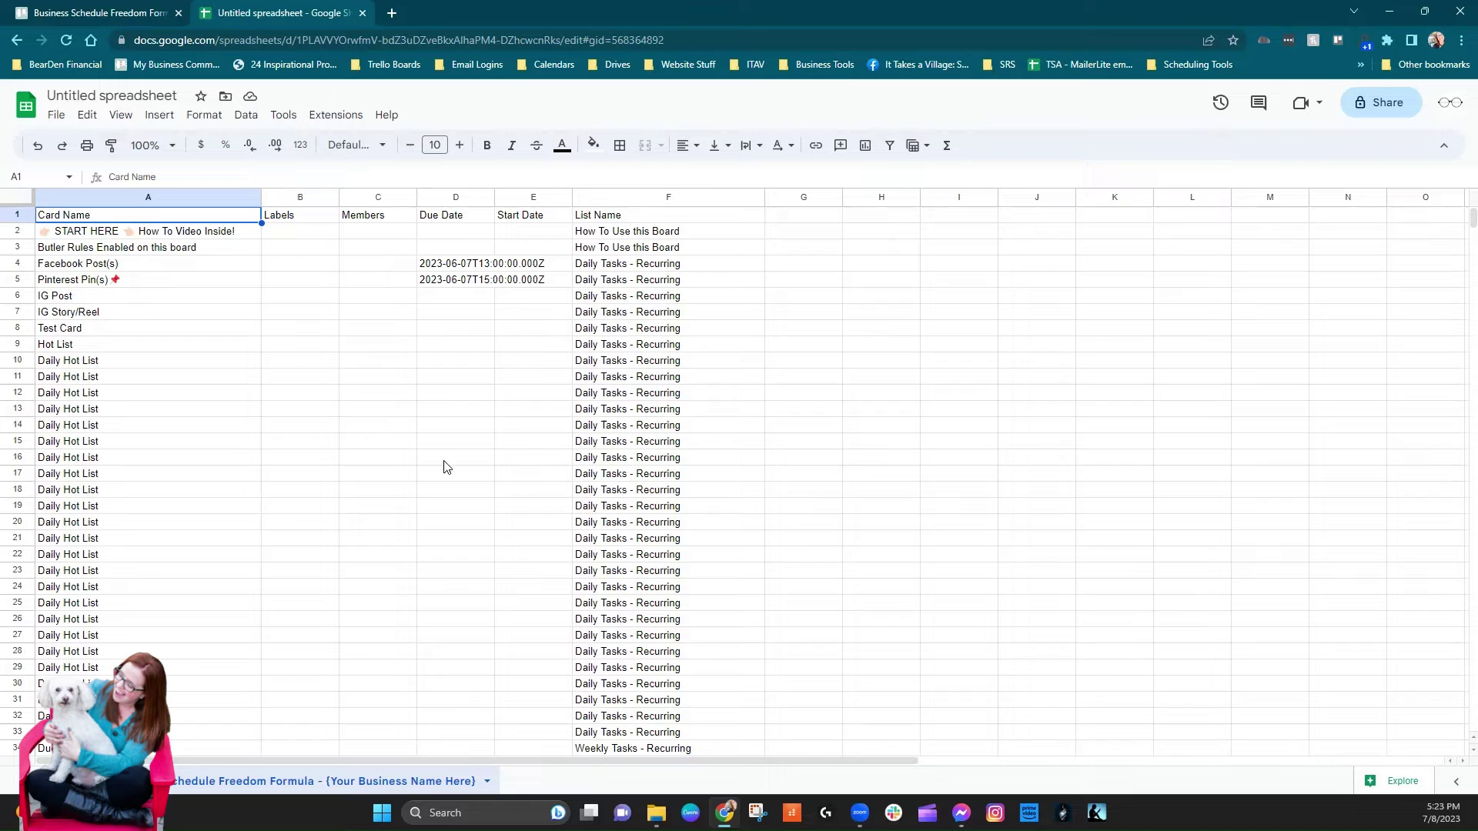
- Review the imported card rows down to On-the-Go Resources, then return to the Trello board
{"action": "scroll", "scroll_direction": "down", "scroll_amount": 3}
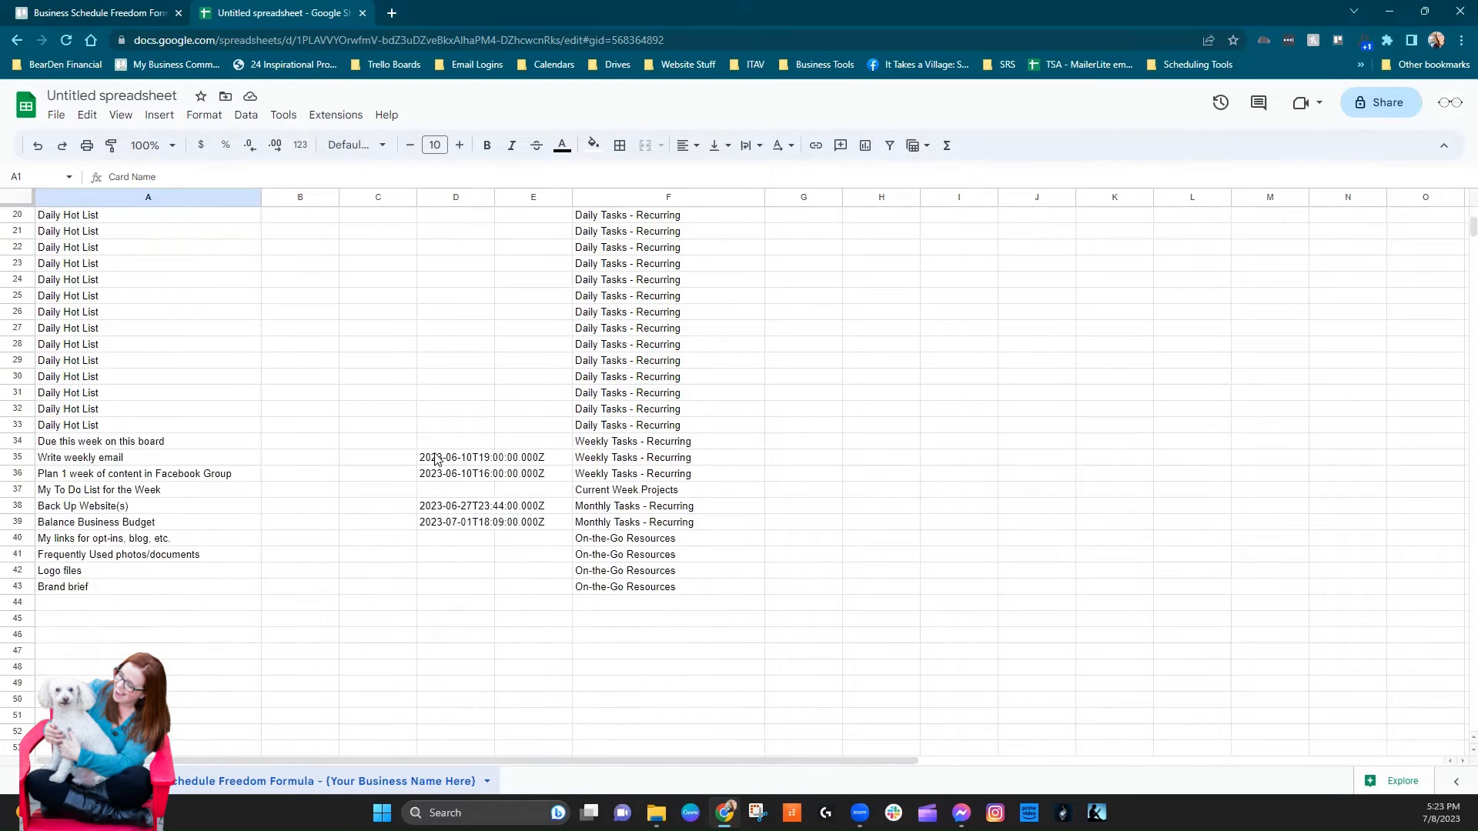
{"action": "scroll", "scroll_direction": "up", "scroll_amount": 3}
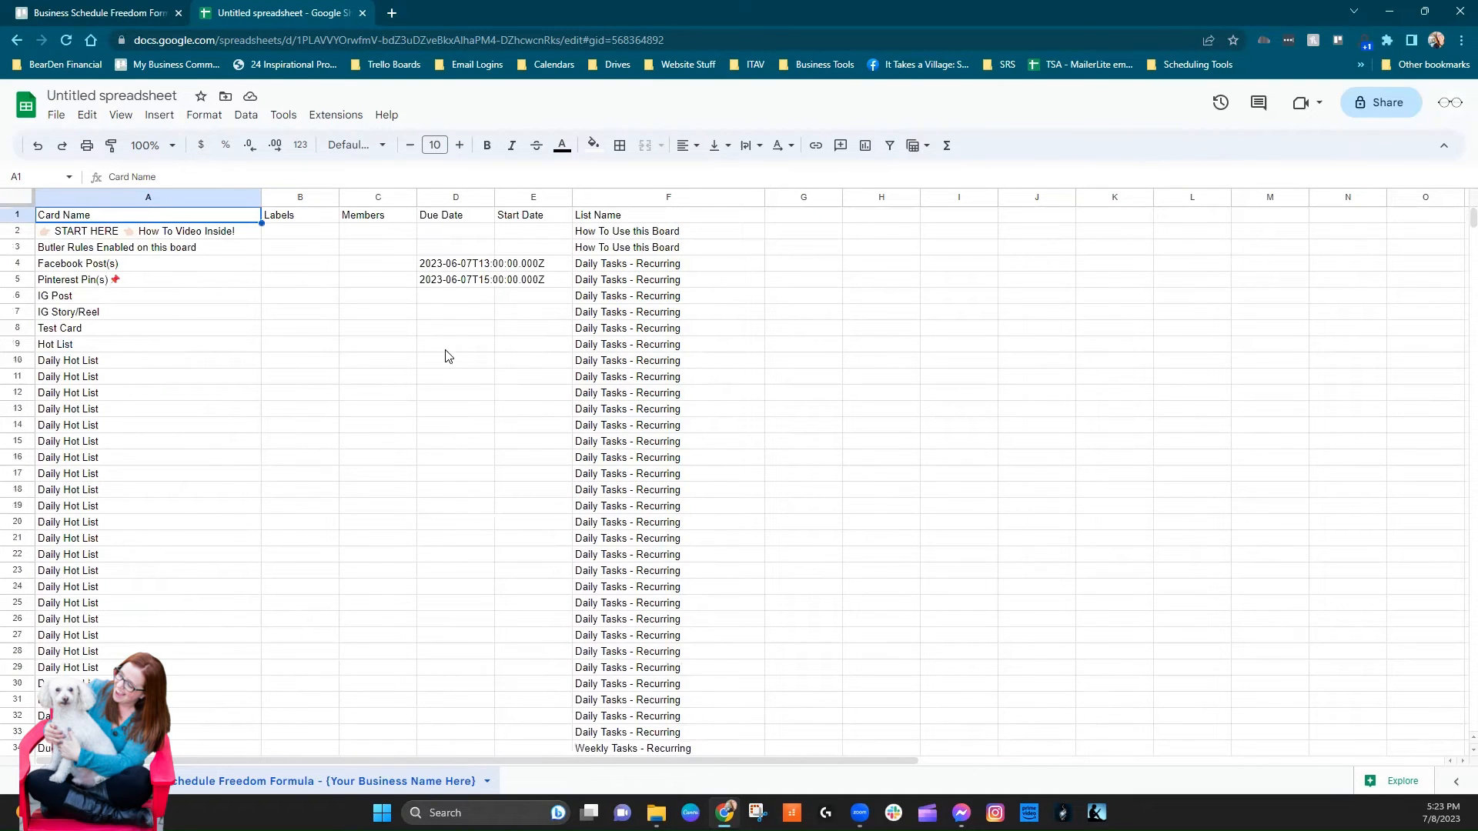
{"action": "left_click", "coordinate": [94, 13]}
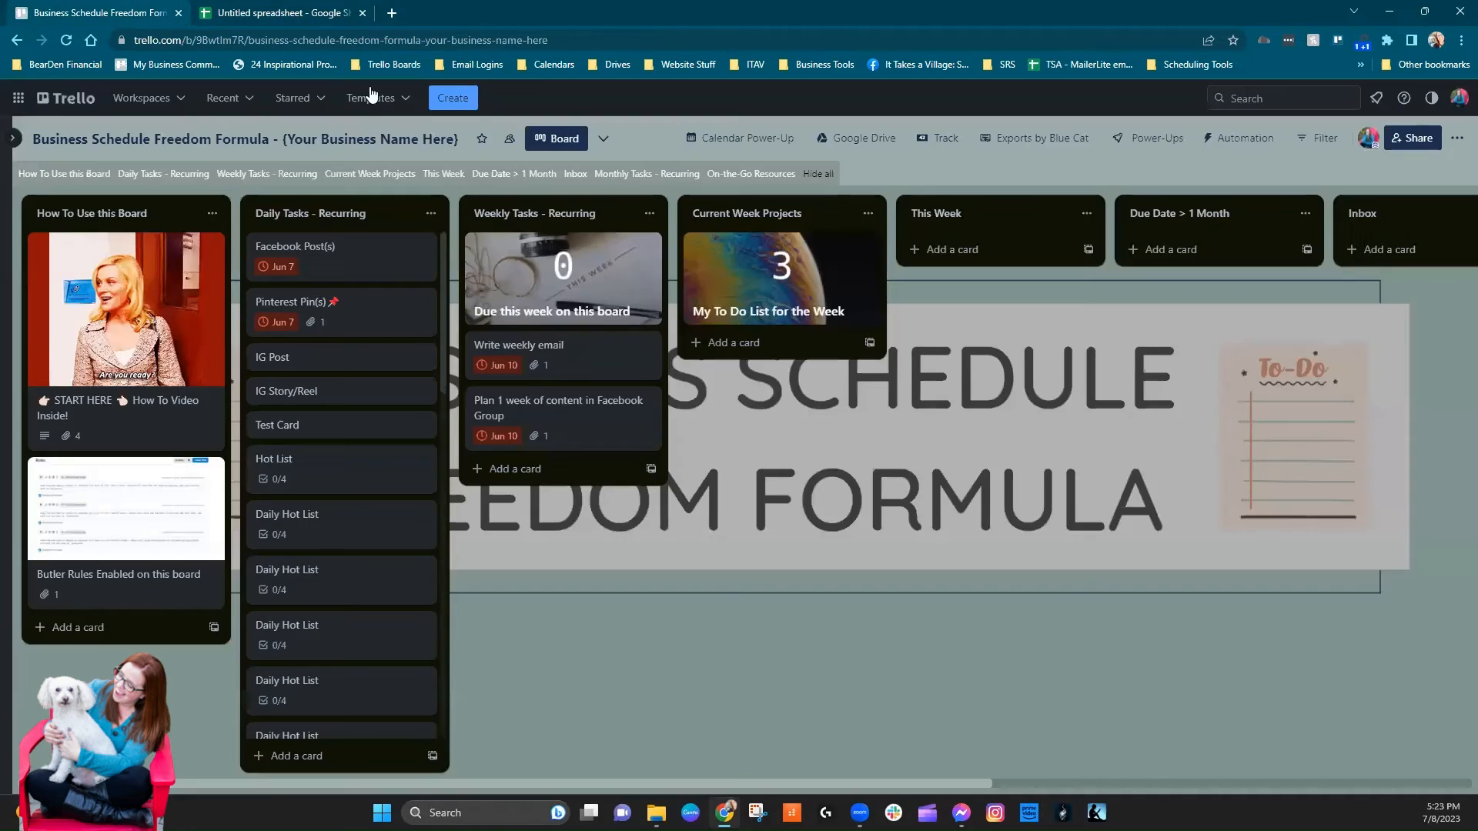
- Review the START HERE card's description and attachments, then return to the spreadsheet
{"action": "left_click", "coordinate": [124, 311]}
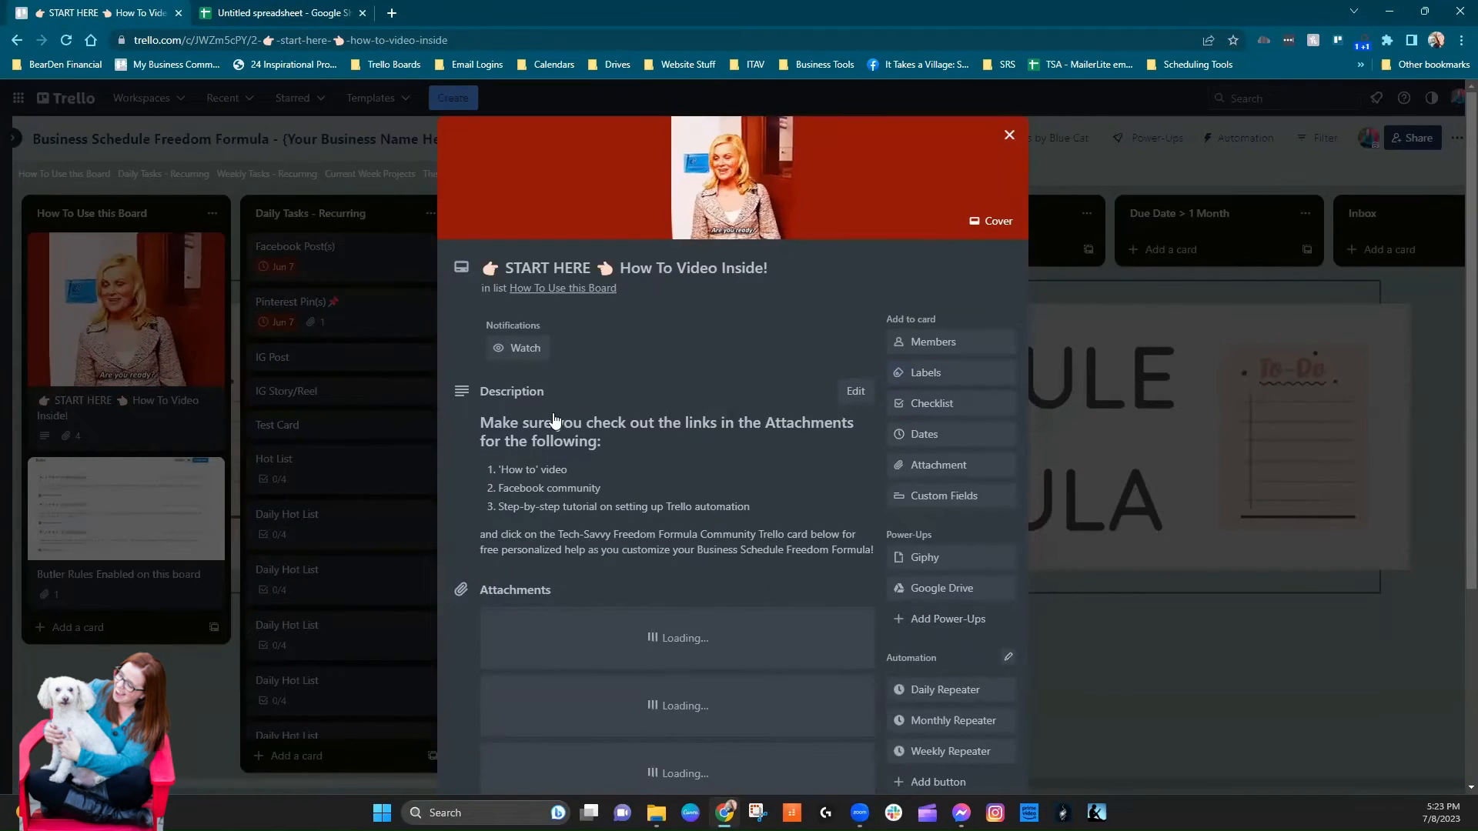
{"action": "scroll", "scroll_direction": "down", "scroll_amount": 3}
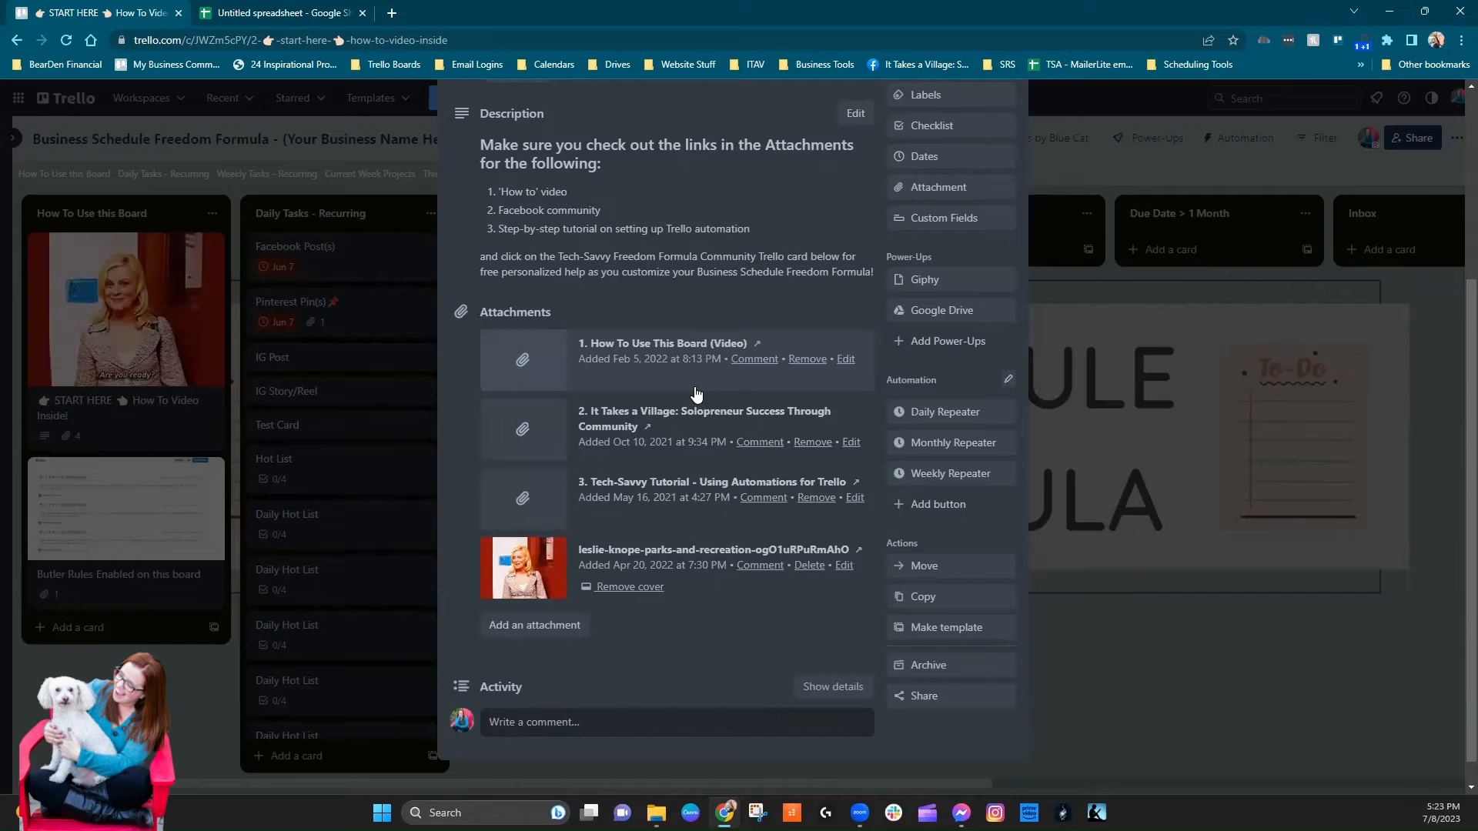
{"action": "scroll", "scroll_direction": "up", "scroll_amount": 3}
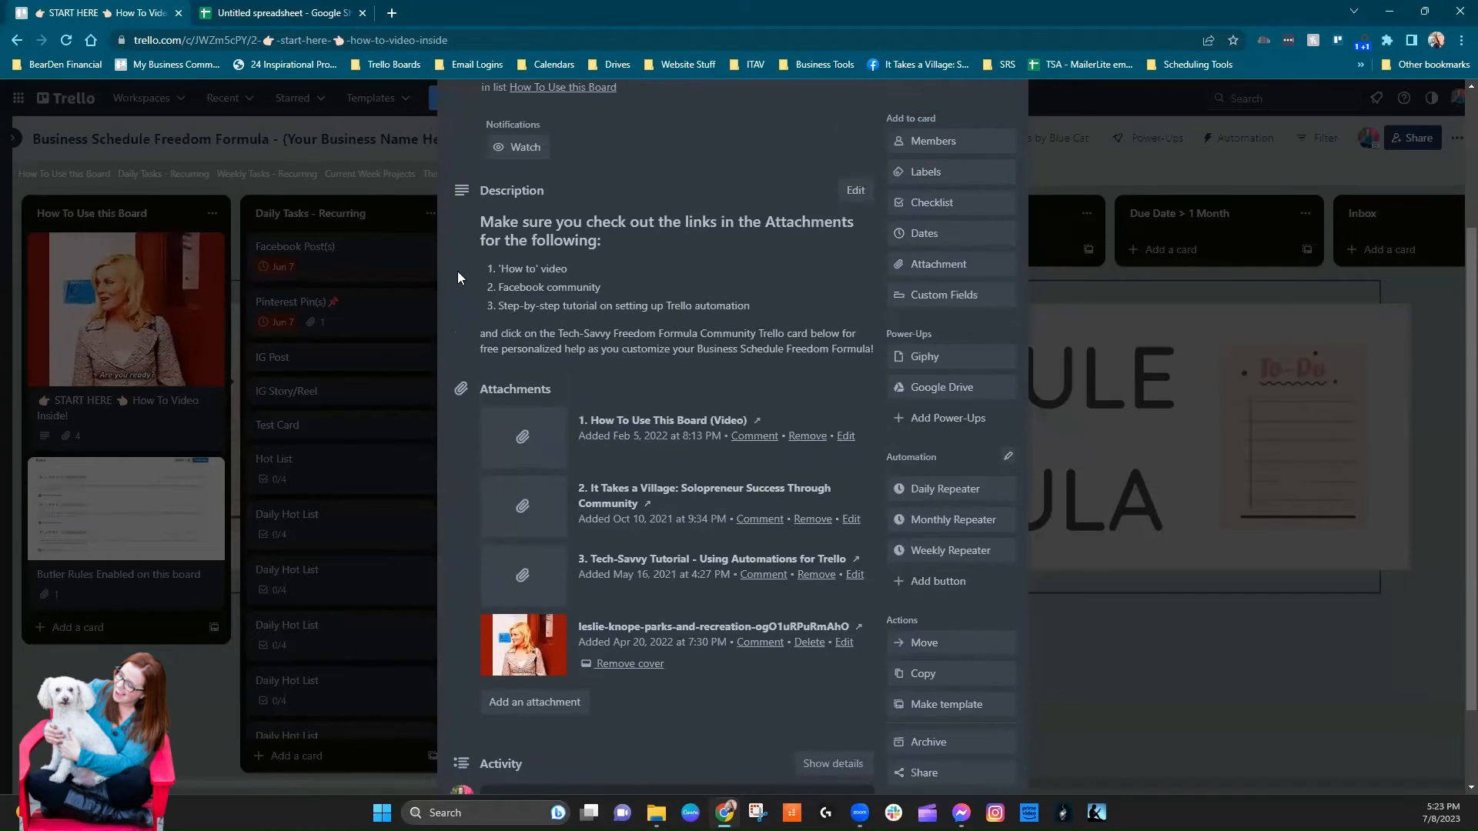
{"action": "left_click", "coordinate": [278, 13]}
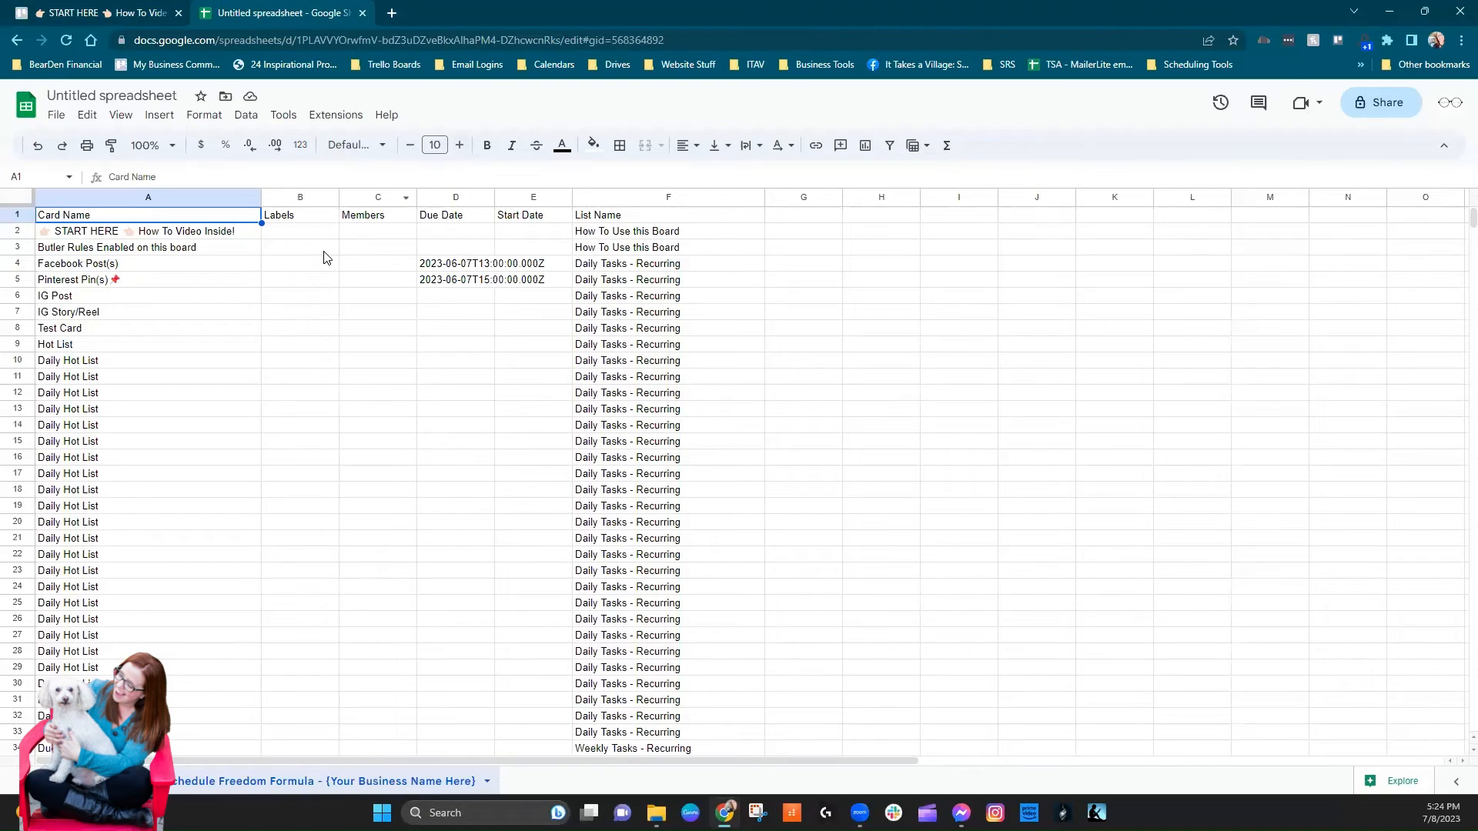
{"action": "mouse_move", "coordinate": [830, 220]}
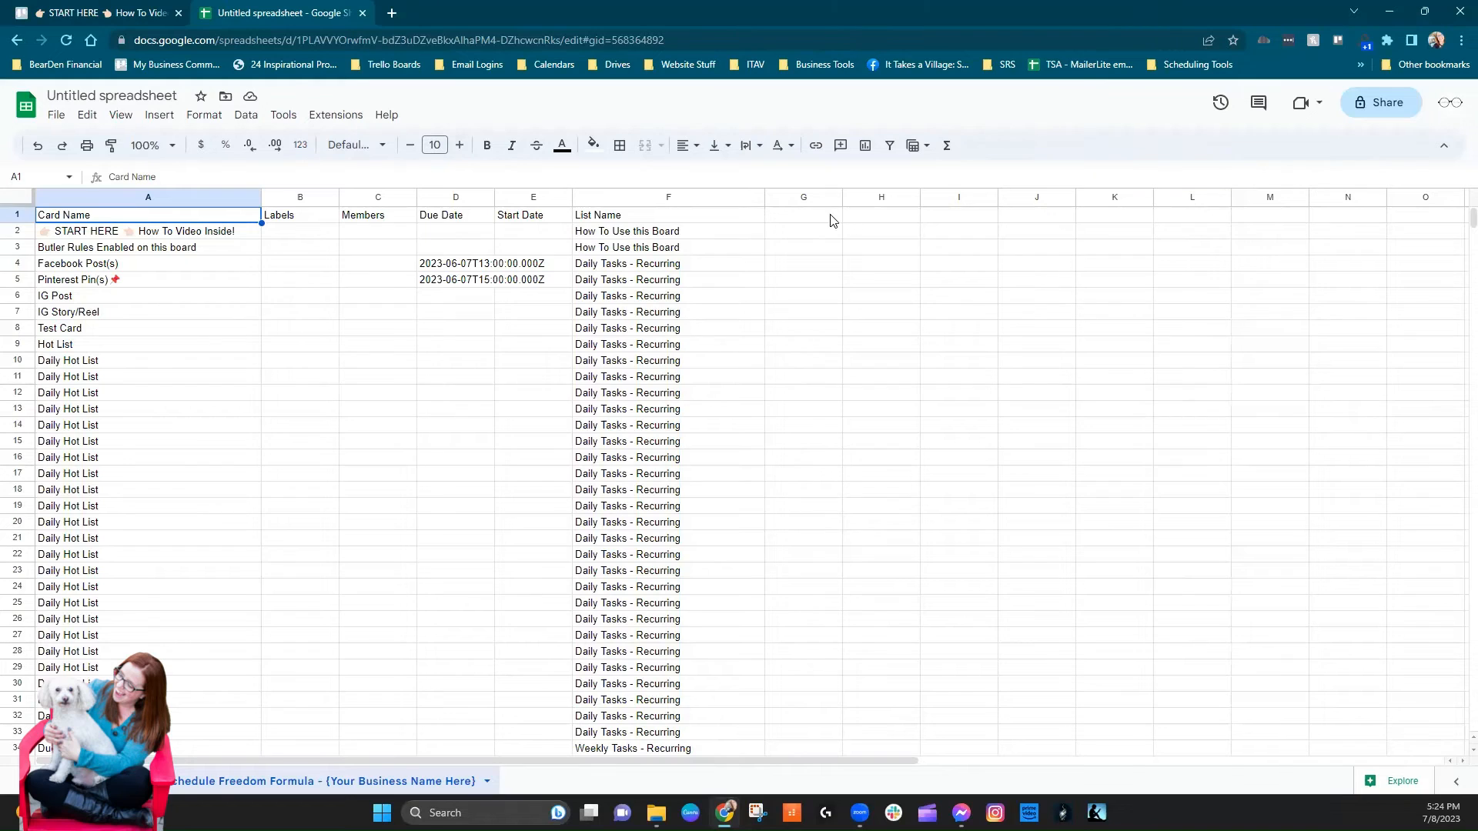
{"action": "mouse_move", "coordinate": [305, 207]}
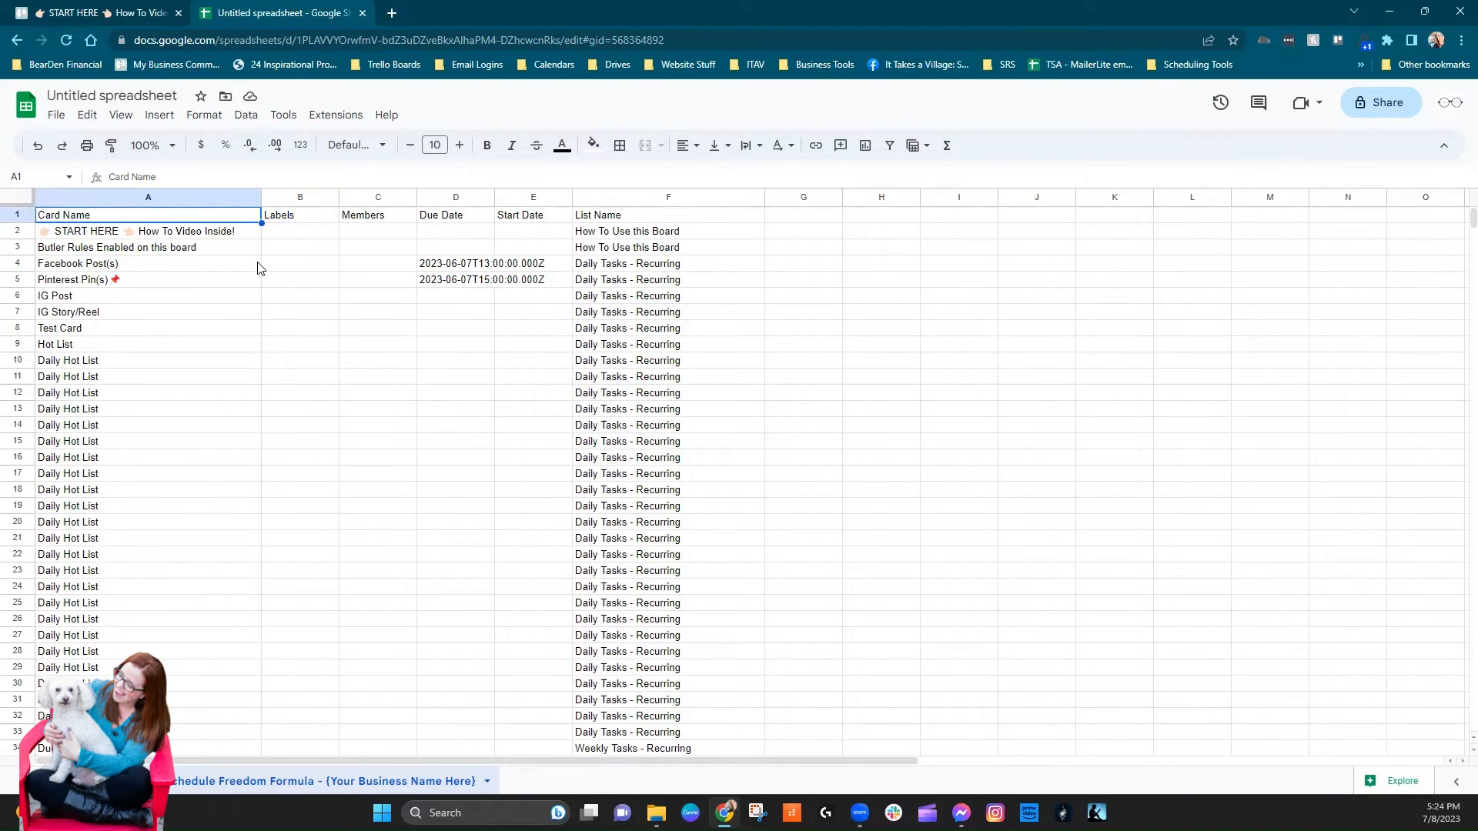
{"action": "mouse_move", "coordinate": [271, 268]}
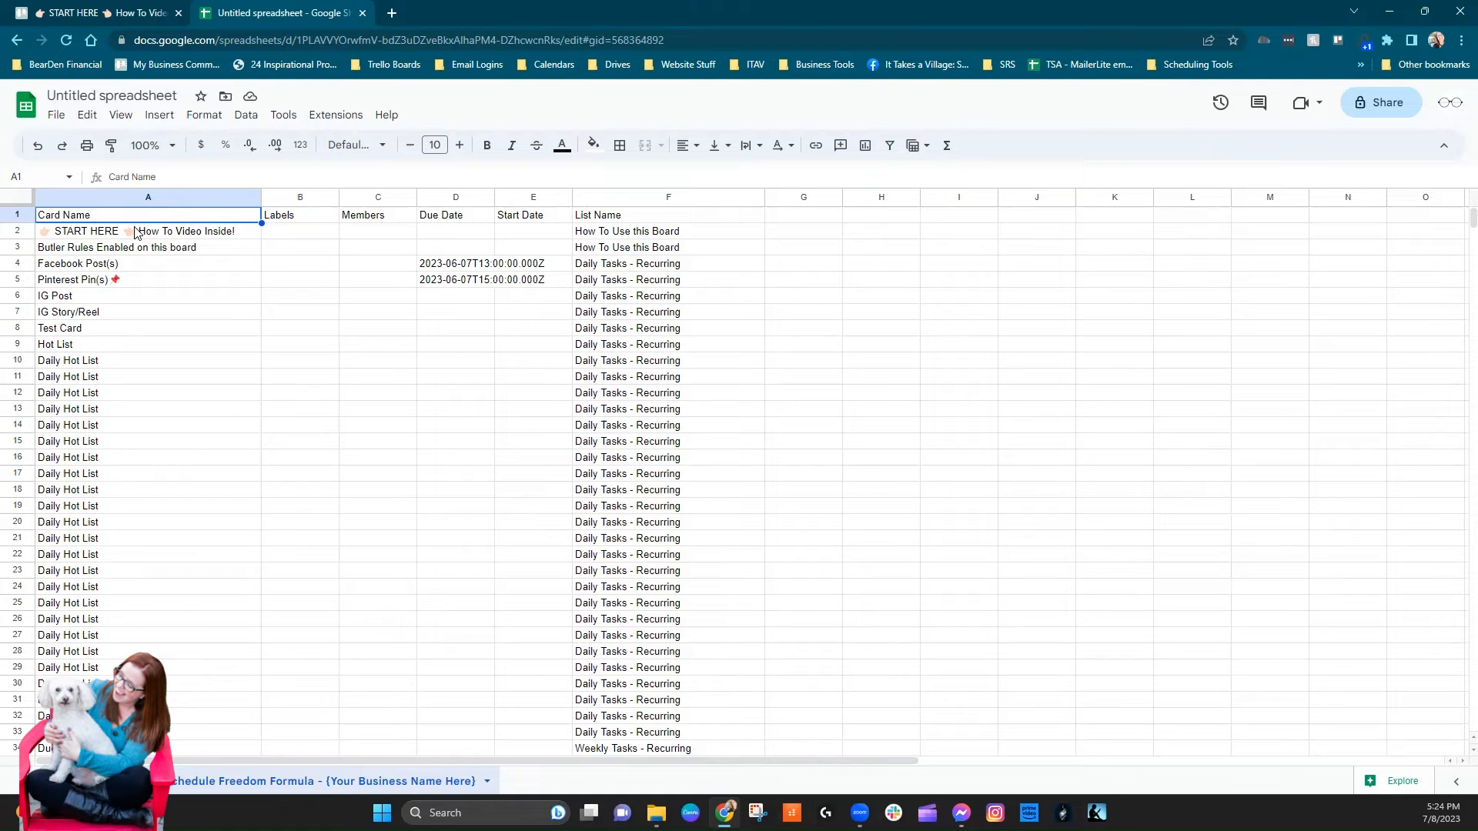
- Check the imported rows down to row 43, then return to the Trello board
{"action": "scroll", "scroll_direction": "down", "scroll_amount": 3}
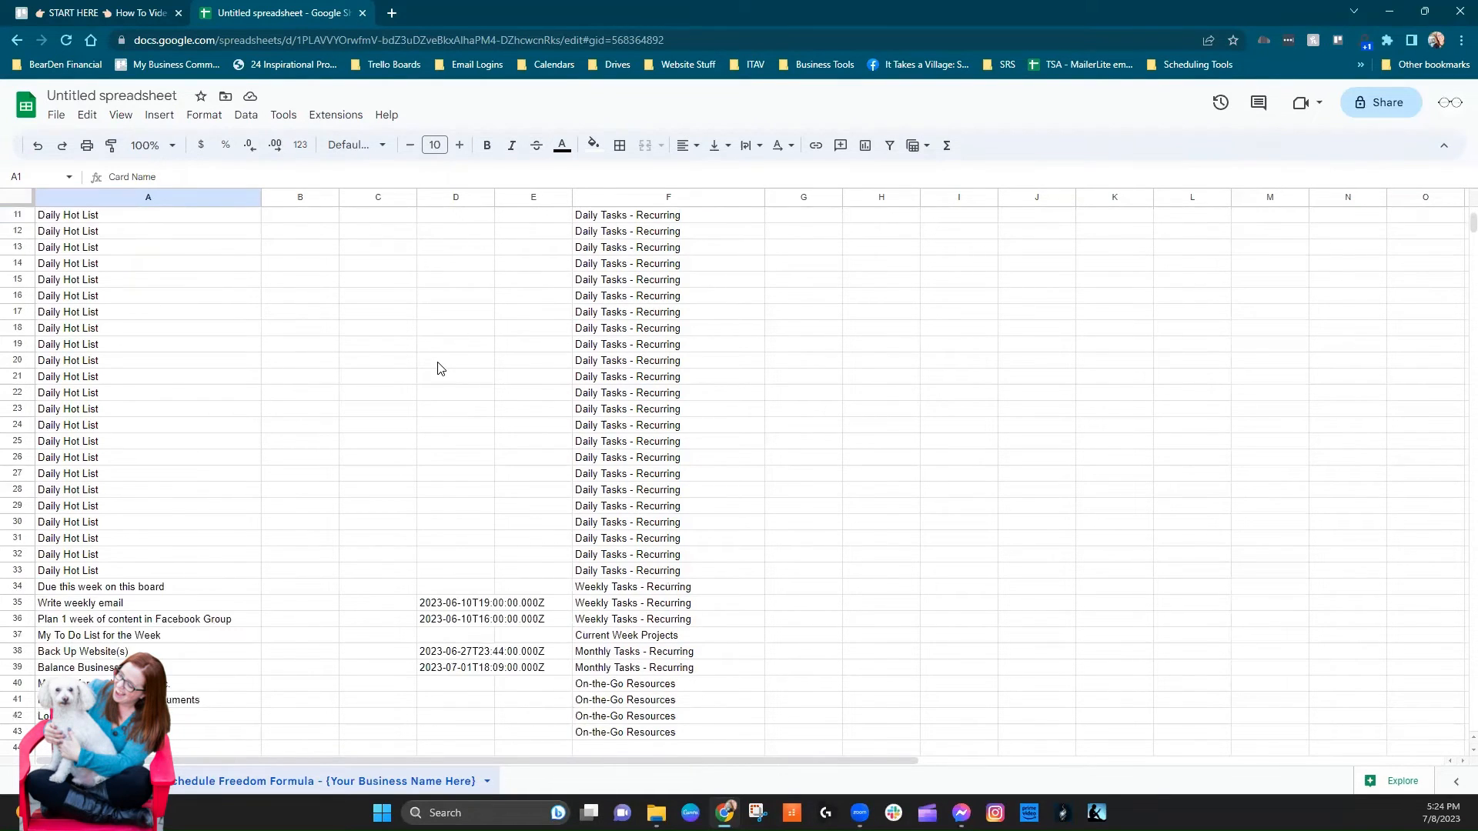
{"action": "scroll", "scroll_direction": "down", "scroll_amount": 3}
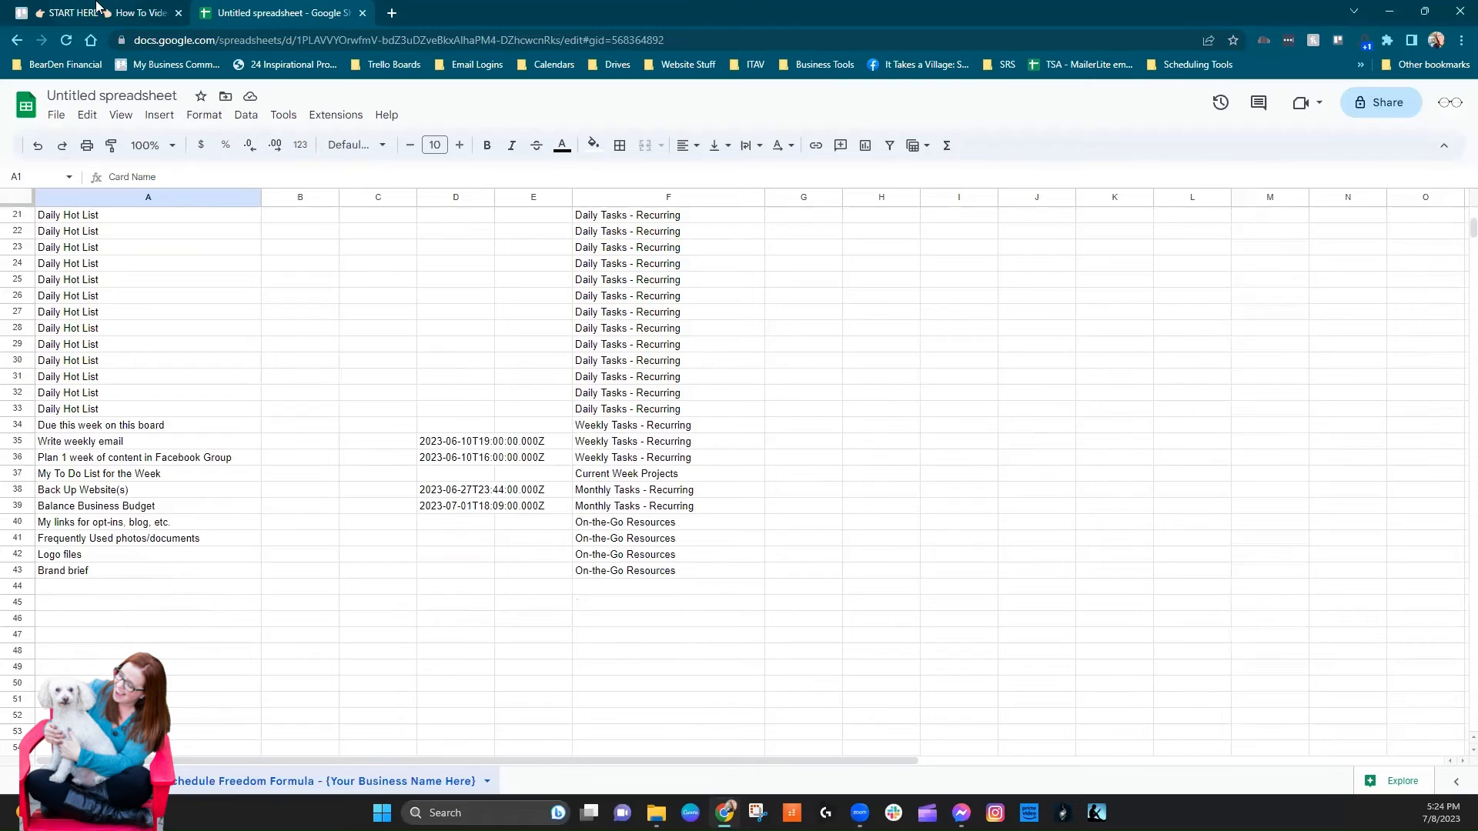
{"action": "left_click", "coordinate": [98, 12]}
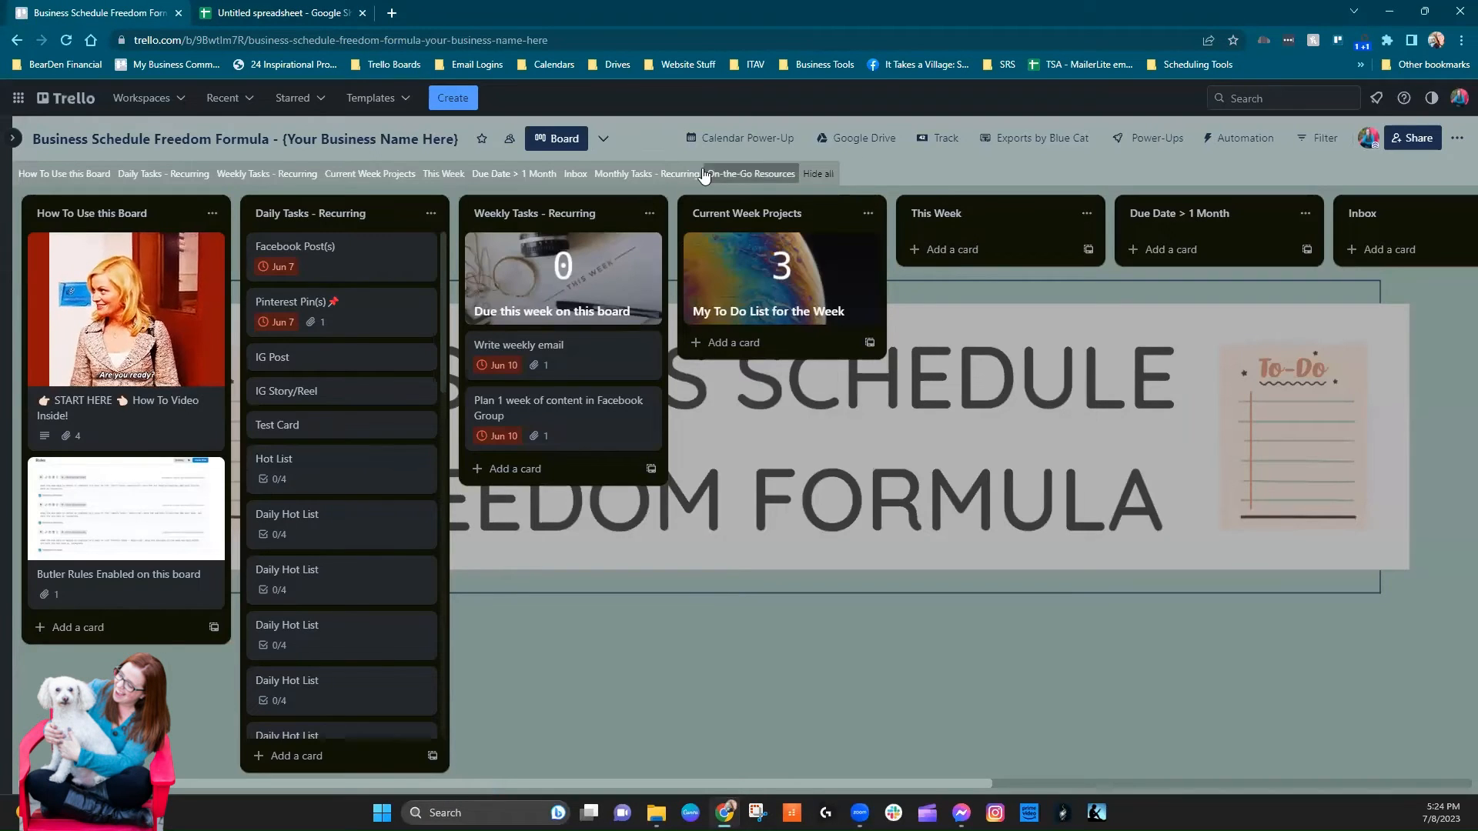
- Reopen the Blue Cat export for the board, visiting its plans page and returning to export settings
{"action": "left_click", "coordinate": [1034, 137]}
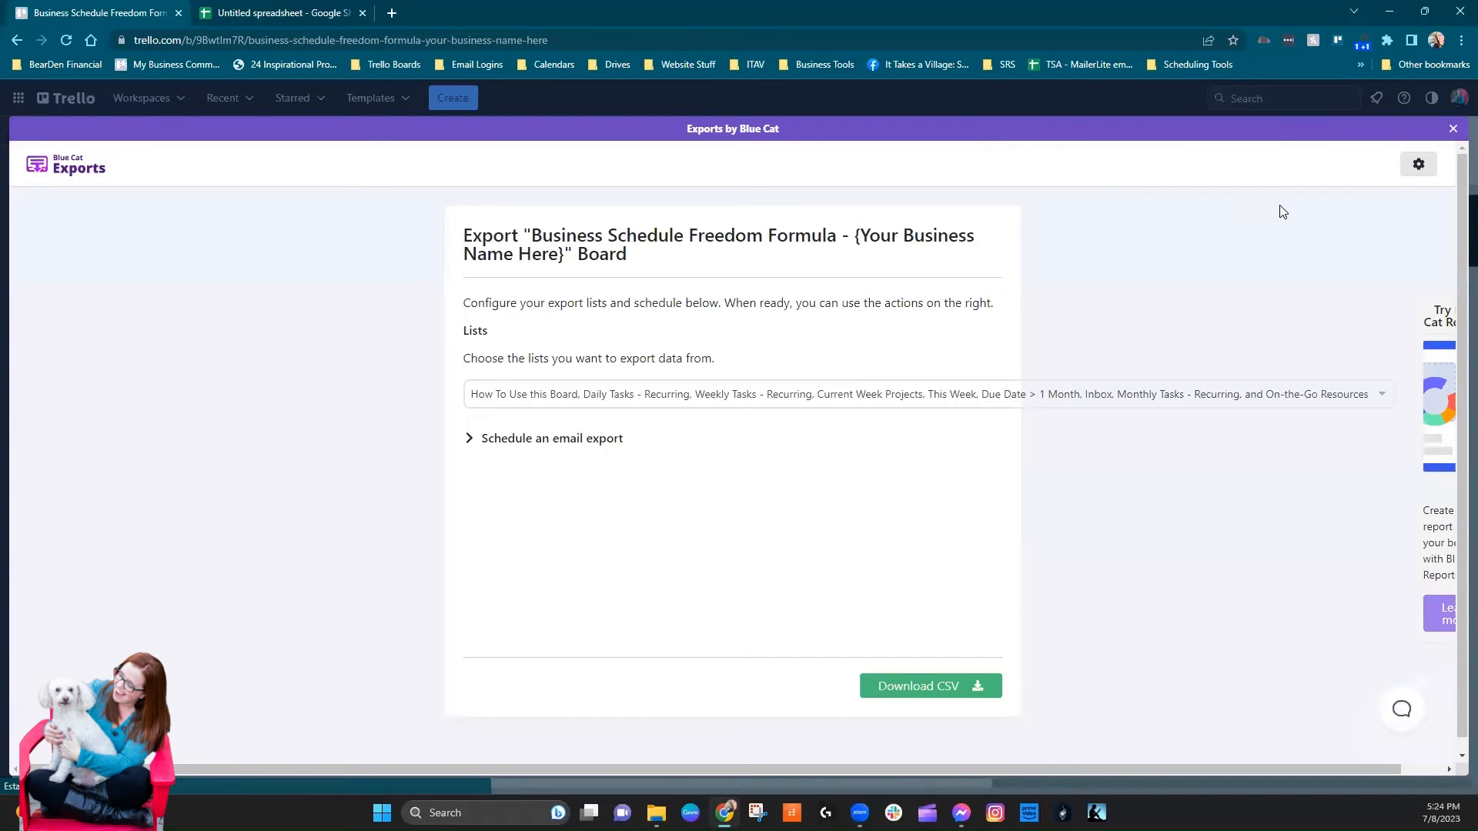
{"action": "left_click", "coordinate": [1418, 163]}
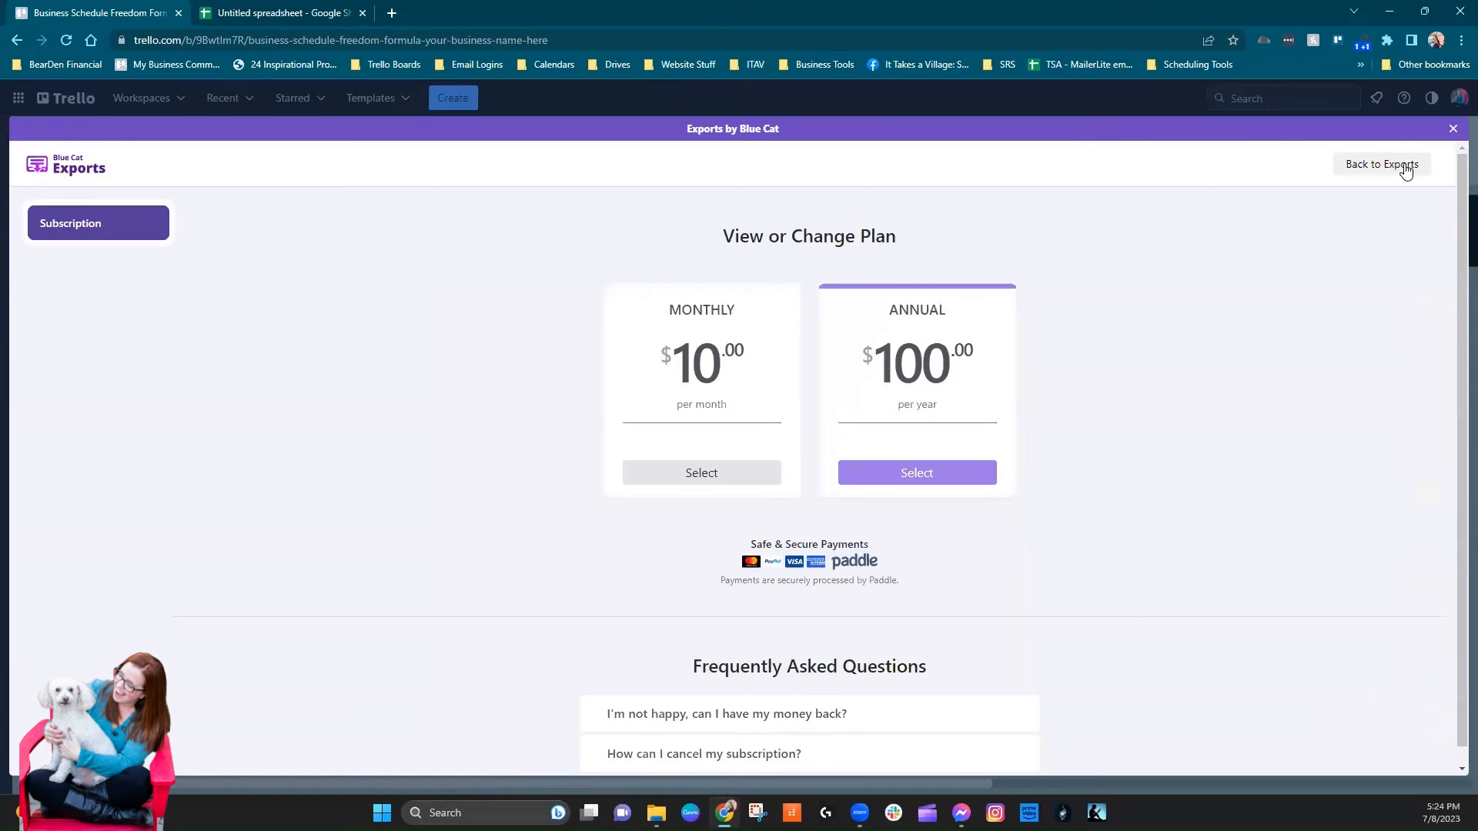
{"action": "mouse_move", "coordinate": [1416, 451]}
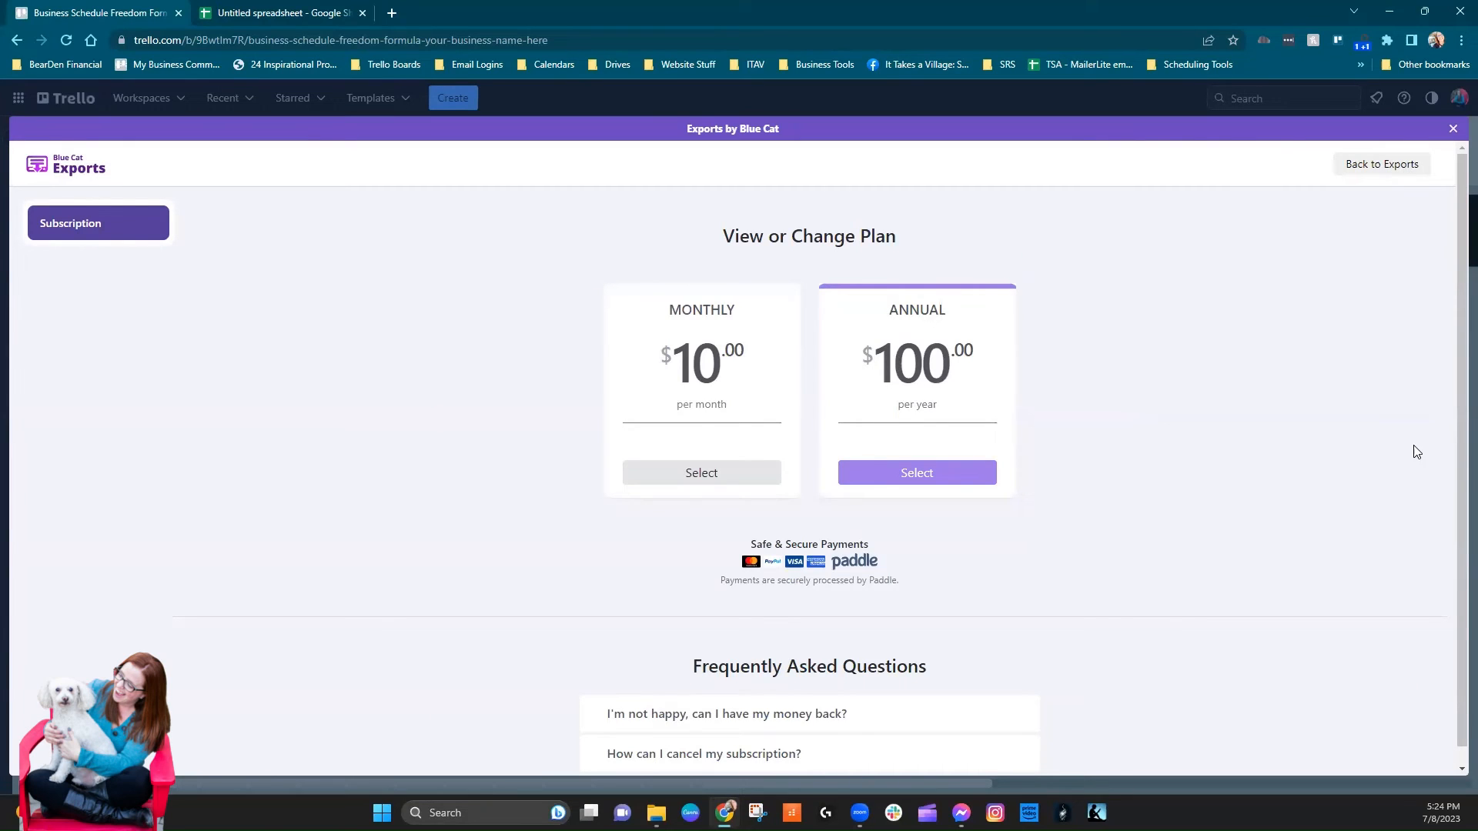
{"action": "mouse_move", "coordinate": [1172, 410]}
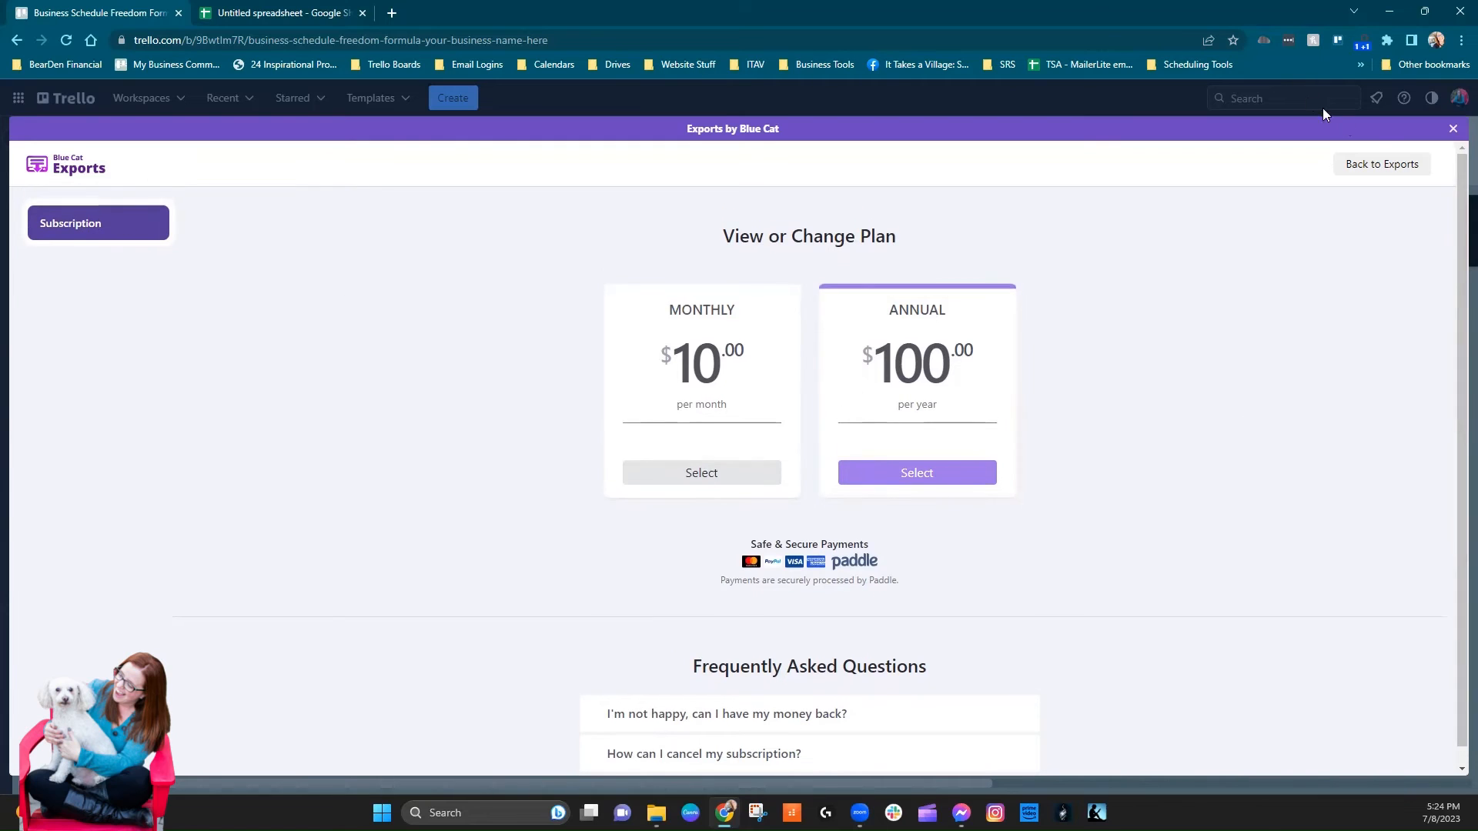
{"action": "left_click", "coordinate": [1381, 165]}
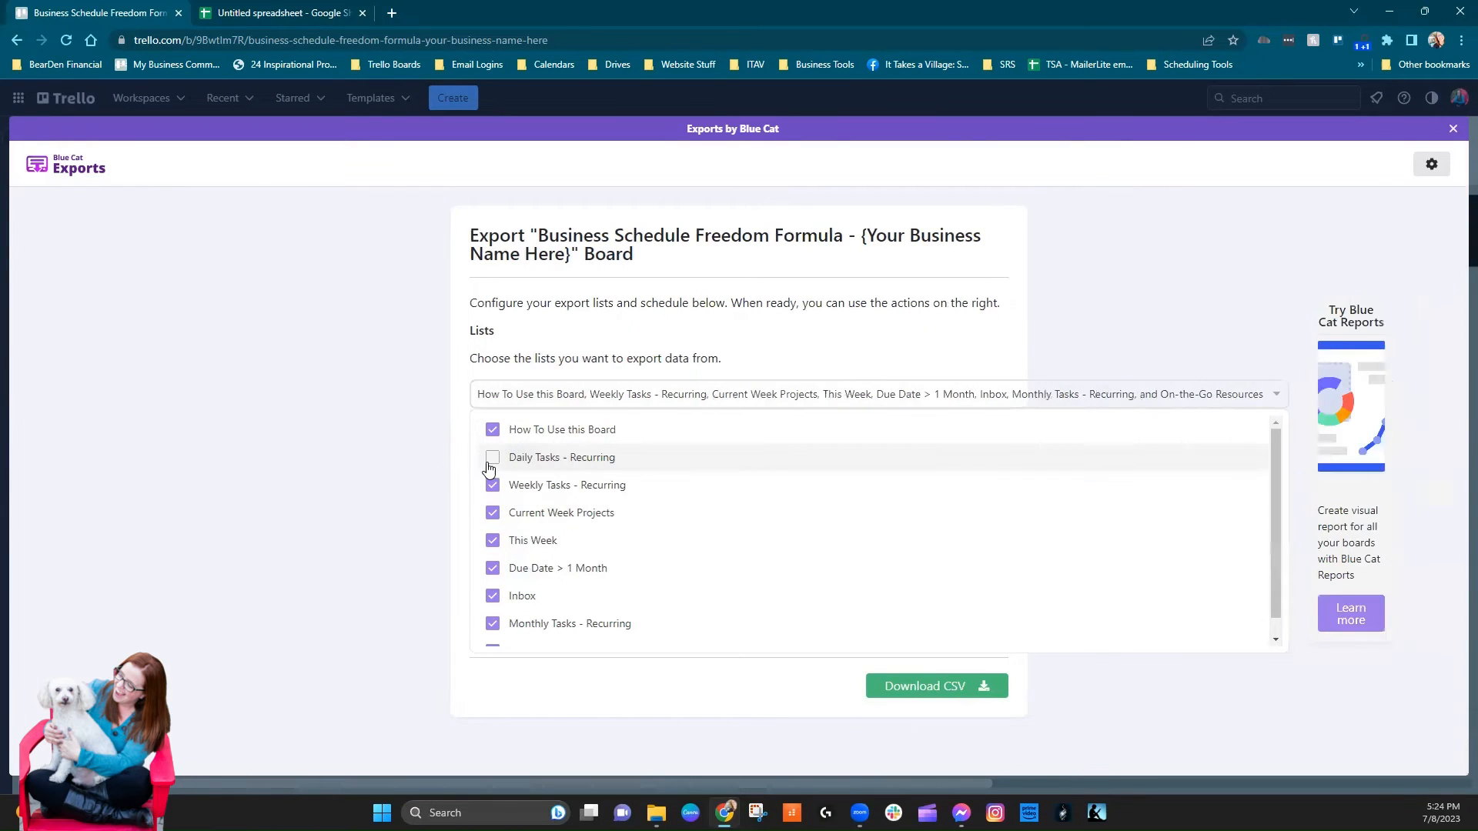
- Drop a list from the export and follow the Try Blue Cat Reports promo to its power-up page
{"action": "left_click", "coordinate": [493, 568]}
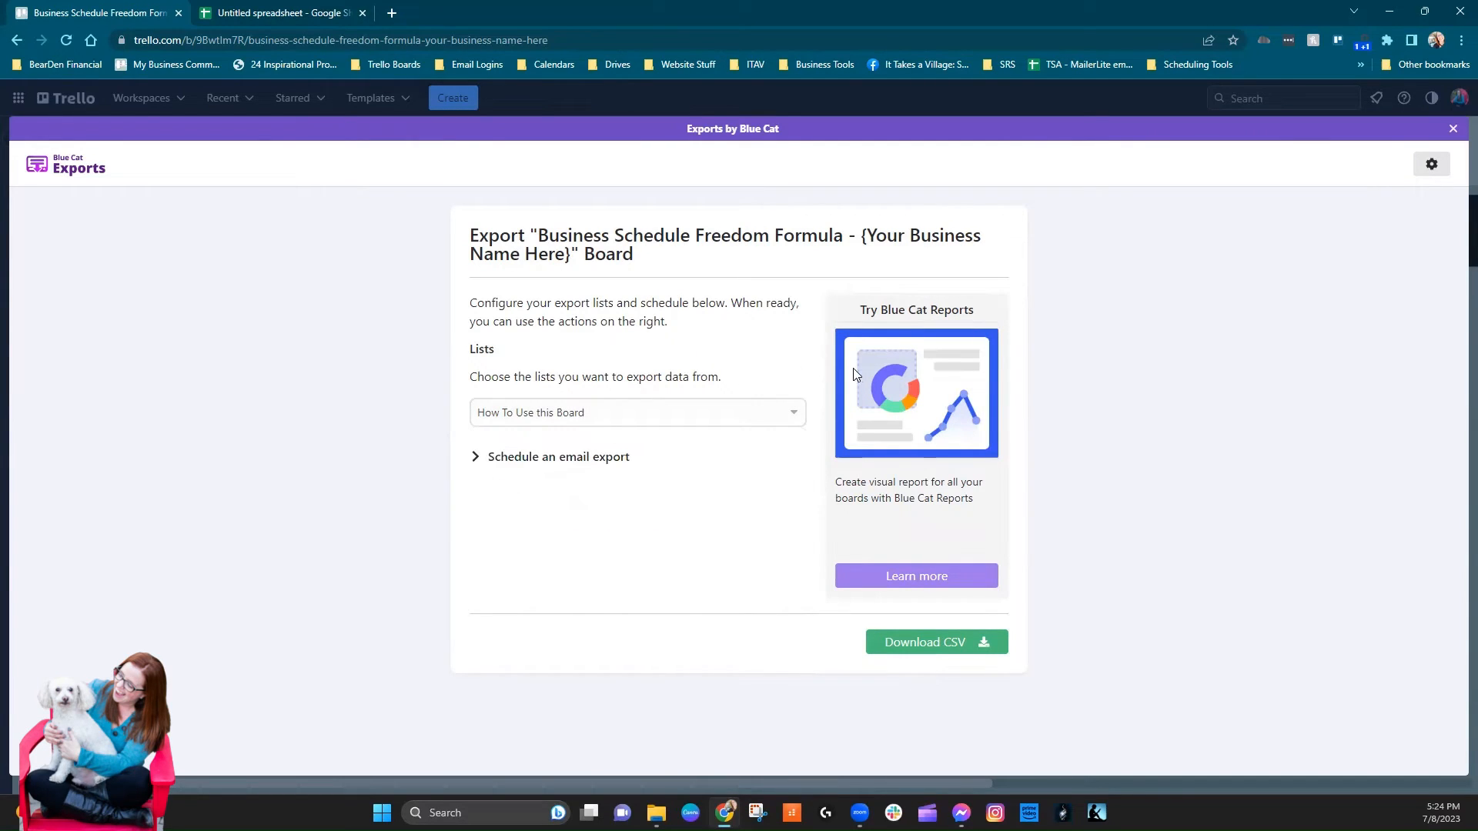
{"action": "mouse_move", "coordinate": [937, 386]}
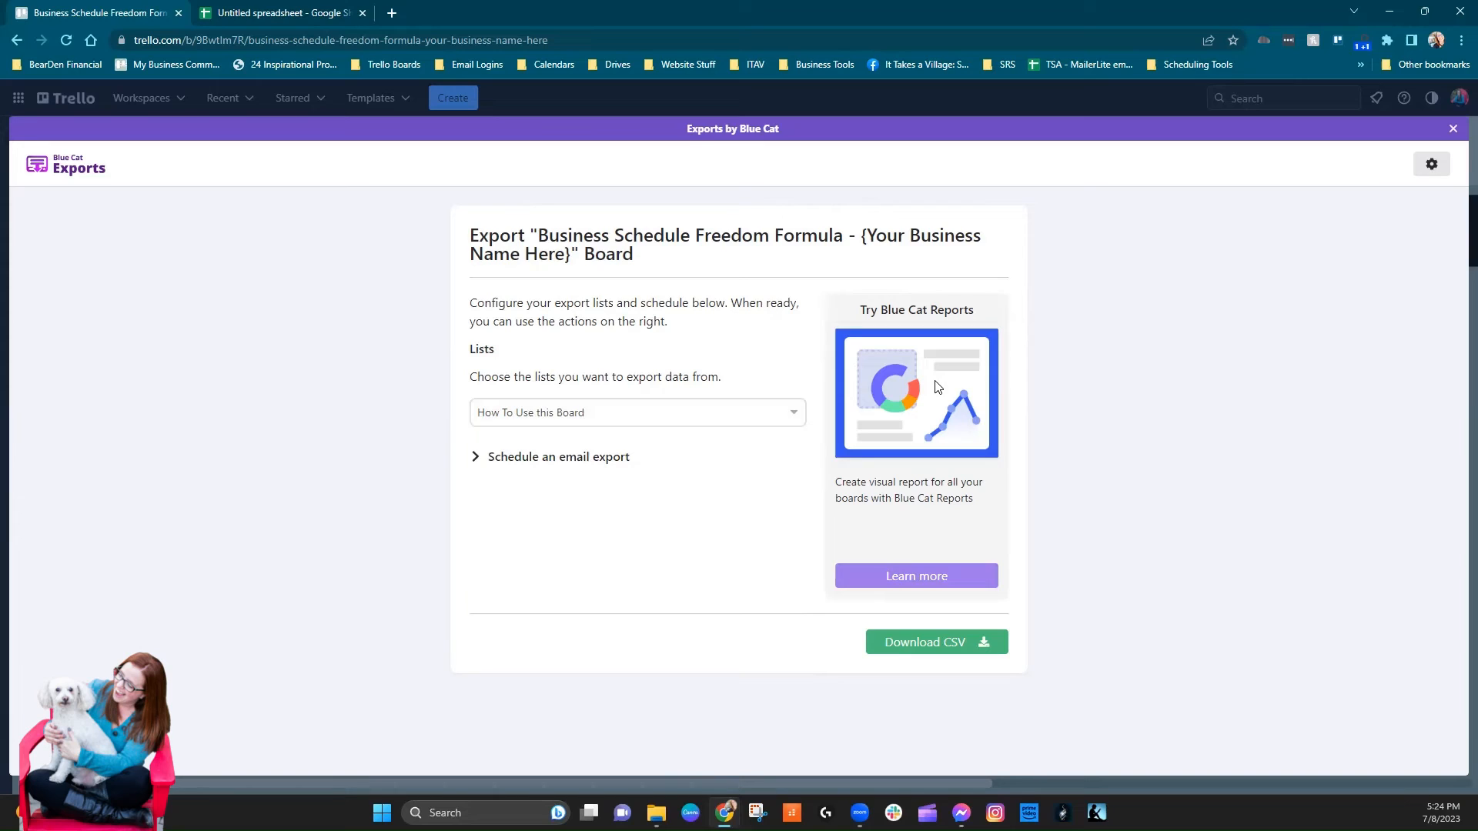
{"action": "mouse_move", "coordinate": [476, 327]}
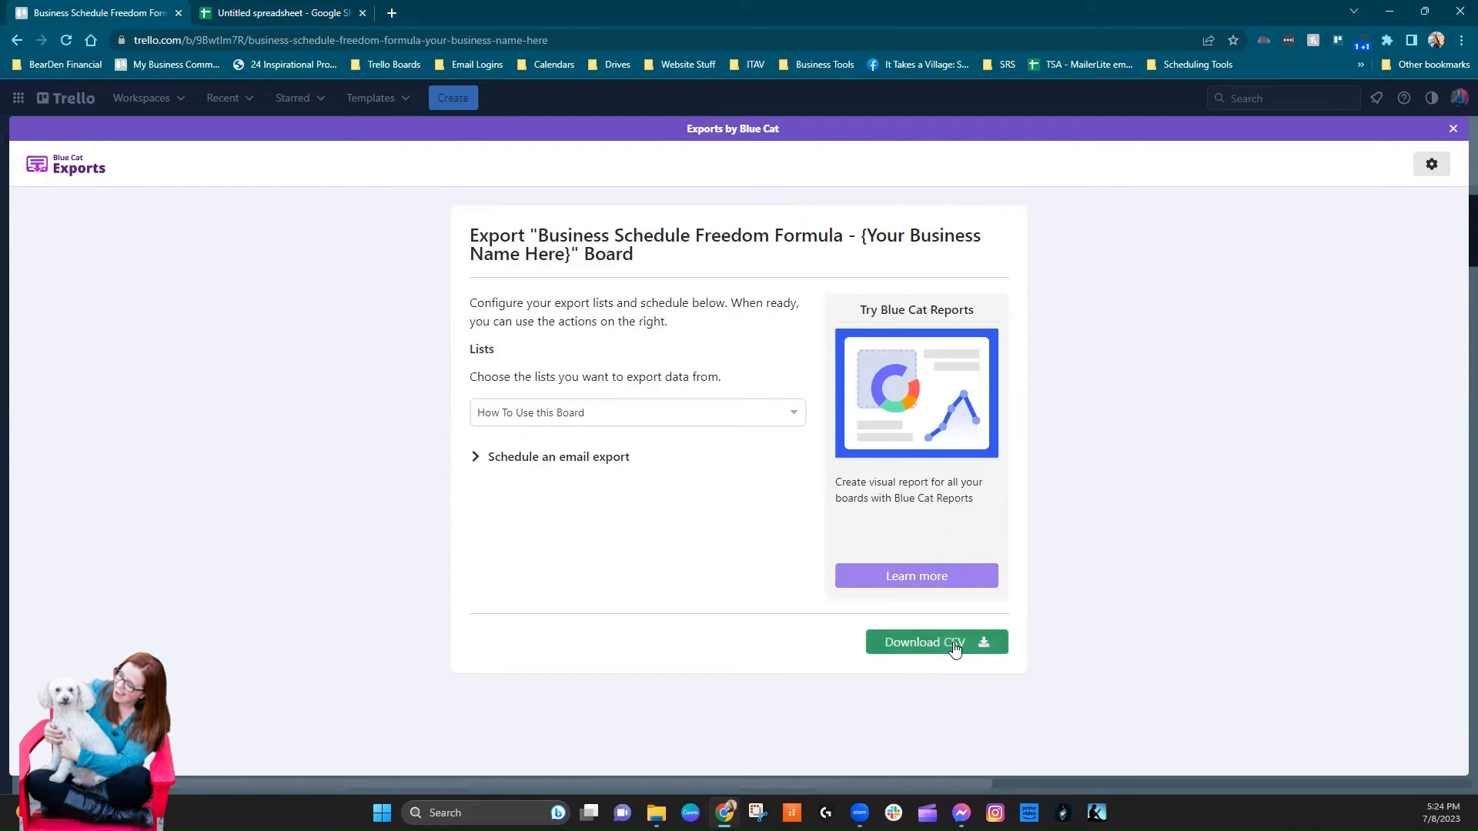
{"action": "mouse_move", "coordinate": [933, 445]}
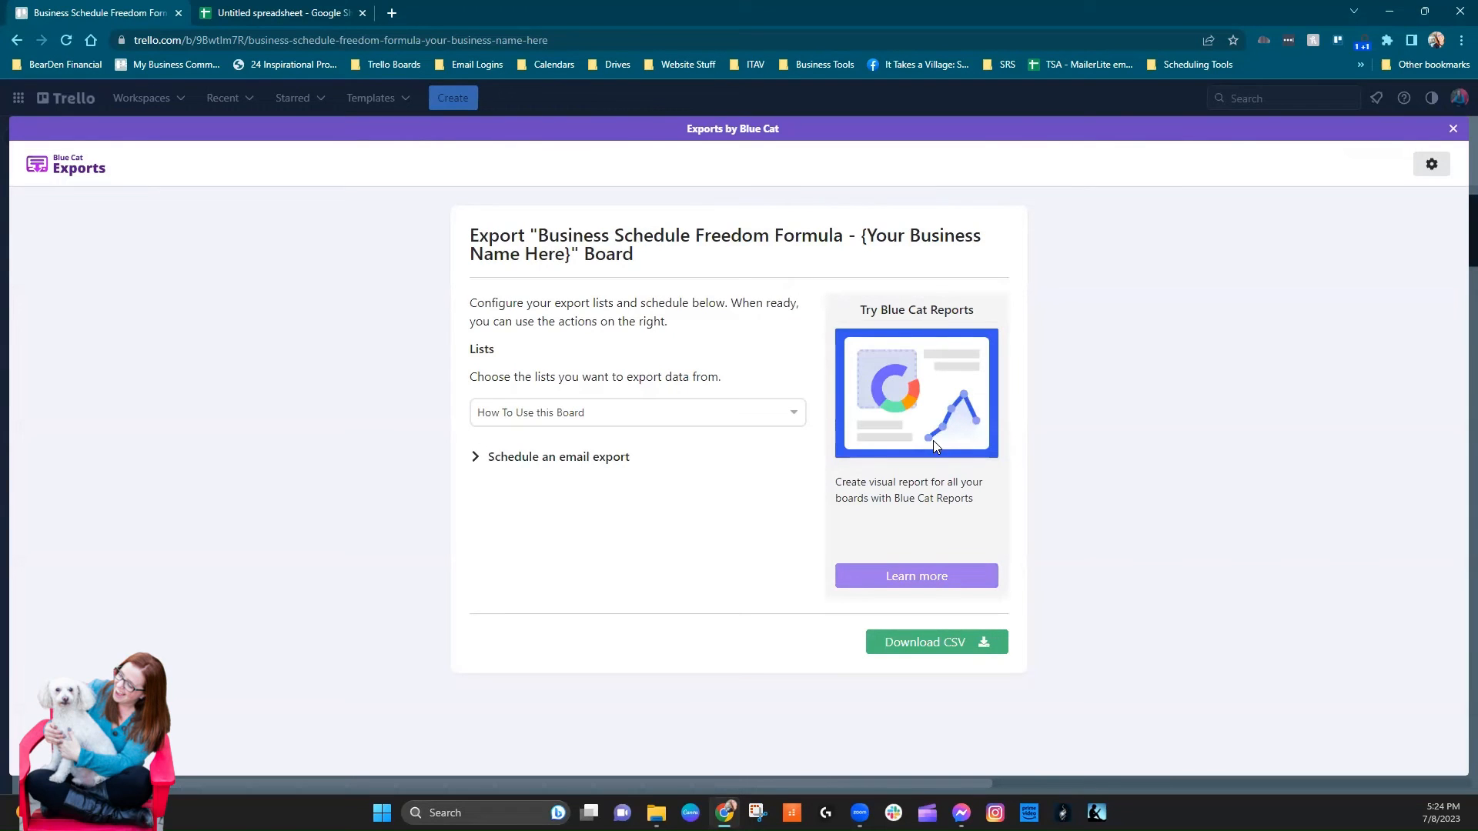
{"action": "left_click", "coordinate": [915, 576]}
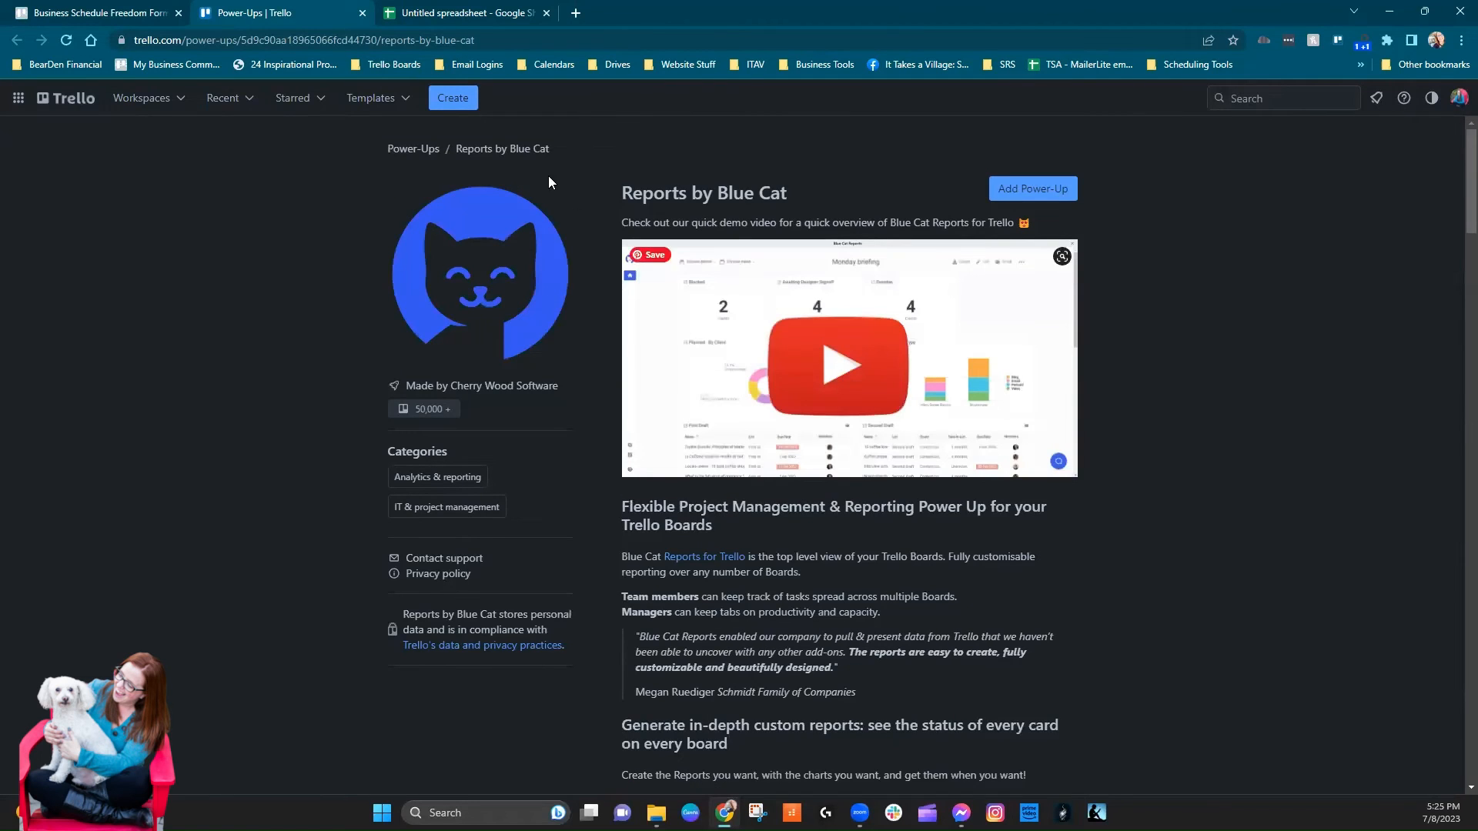
- Close the Reports by Blue Cat tab and dismiss the export view to show the board
{"action": "left_click", "coordinate": [94, 13]}
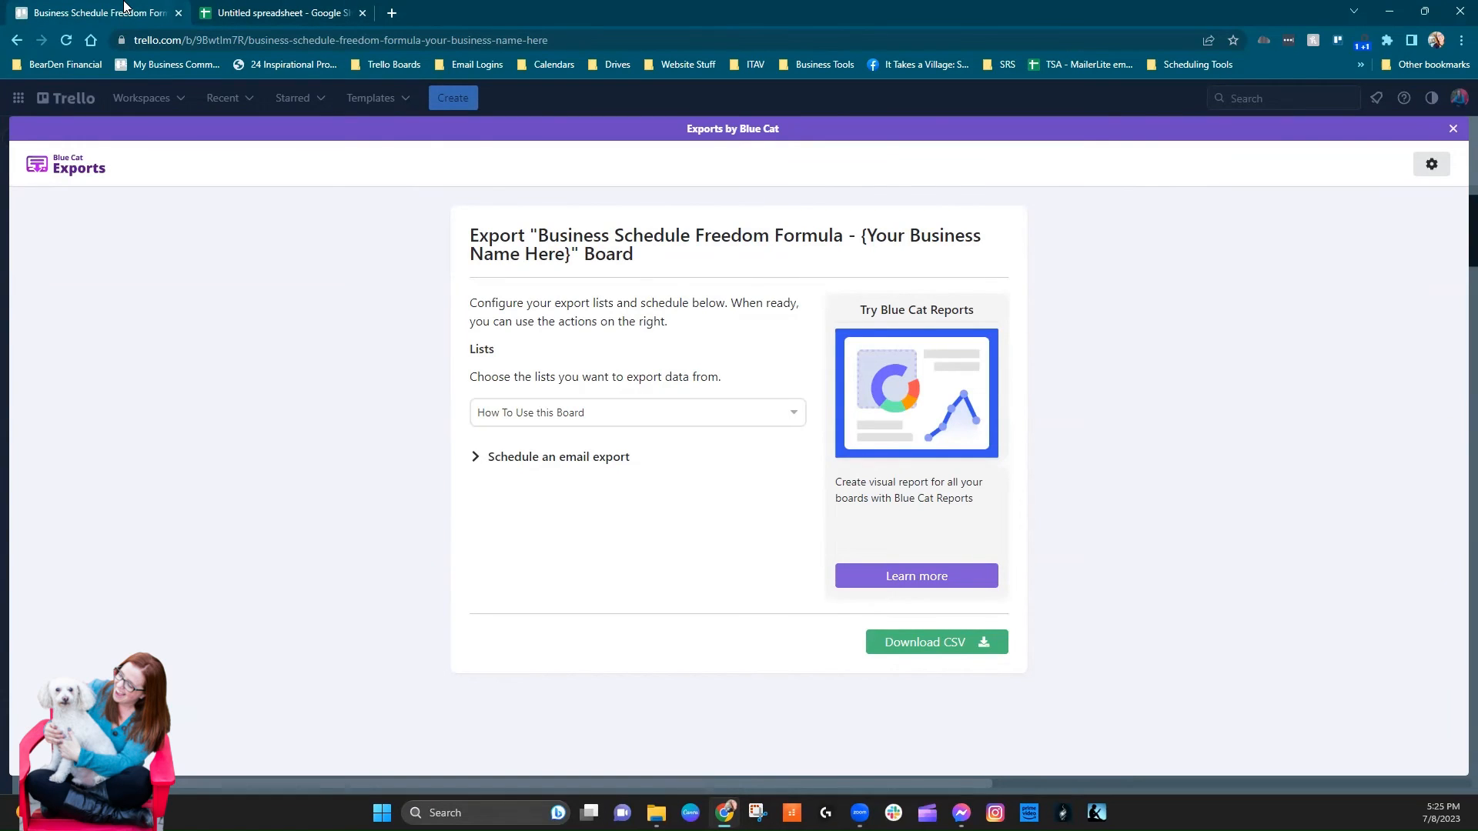
{"action": "mouse_move", "coordinate": [1312, 560]}
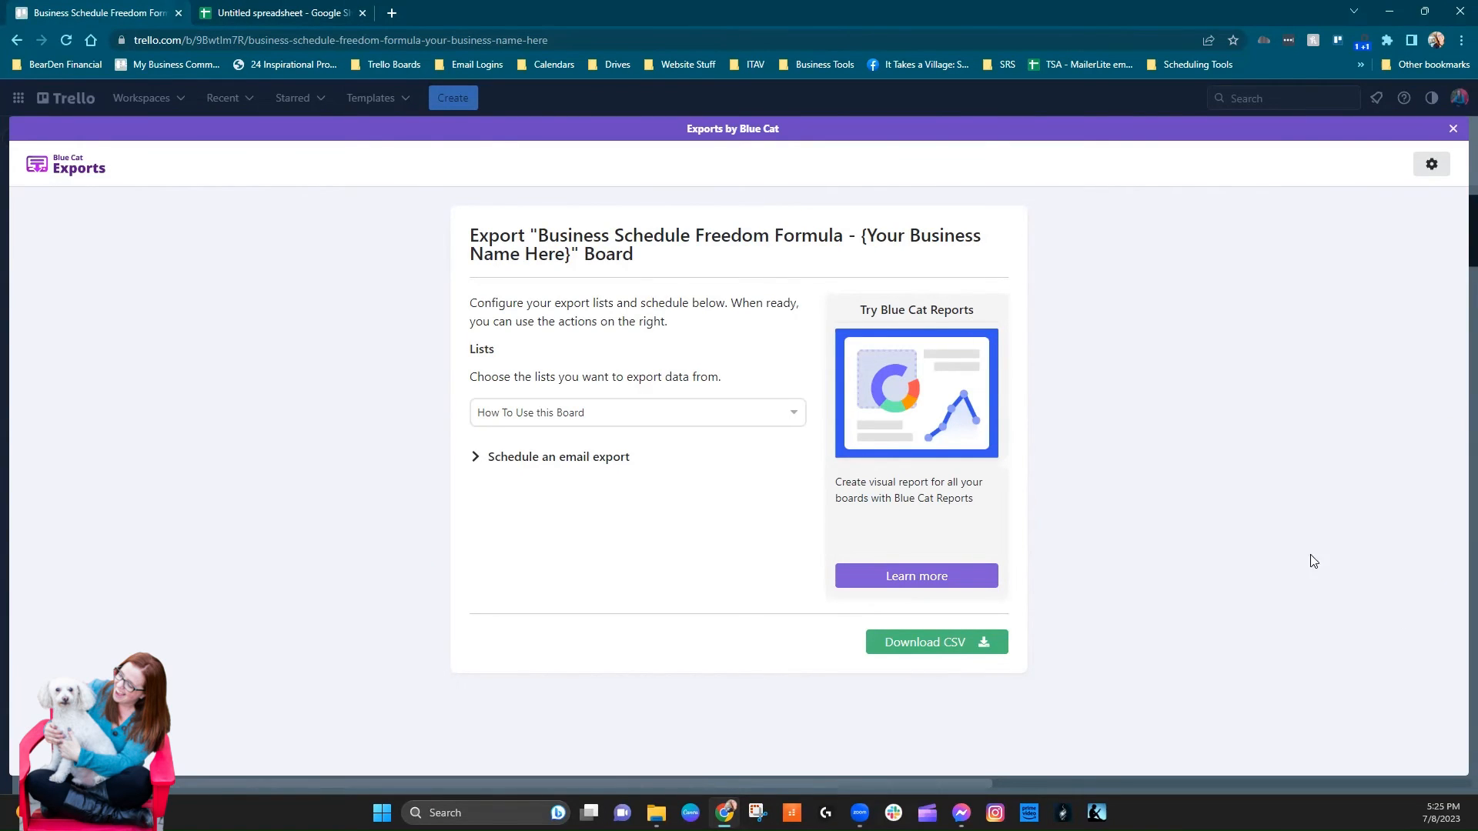
{"action": "mouse_move", "coordinate": [1289, 556]}
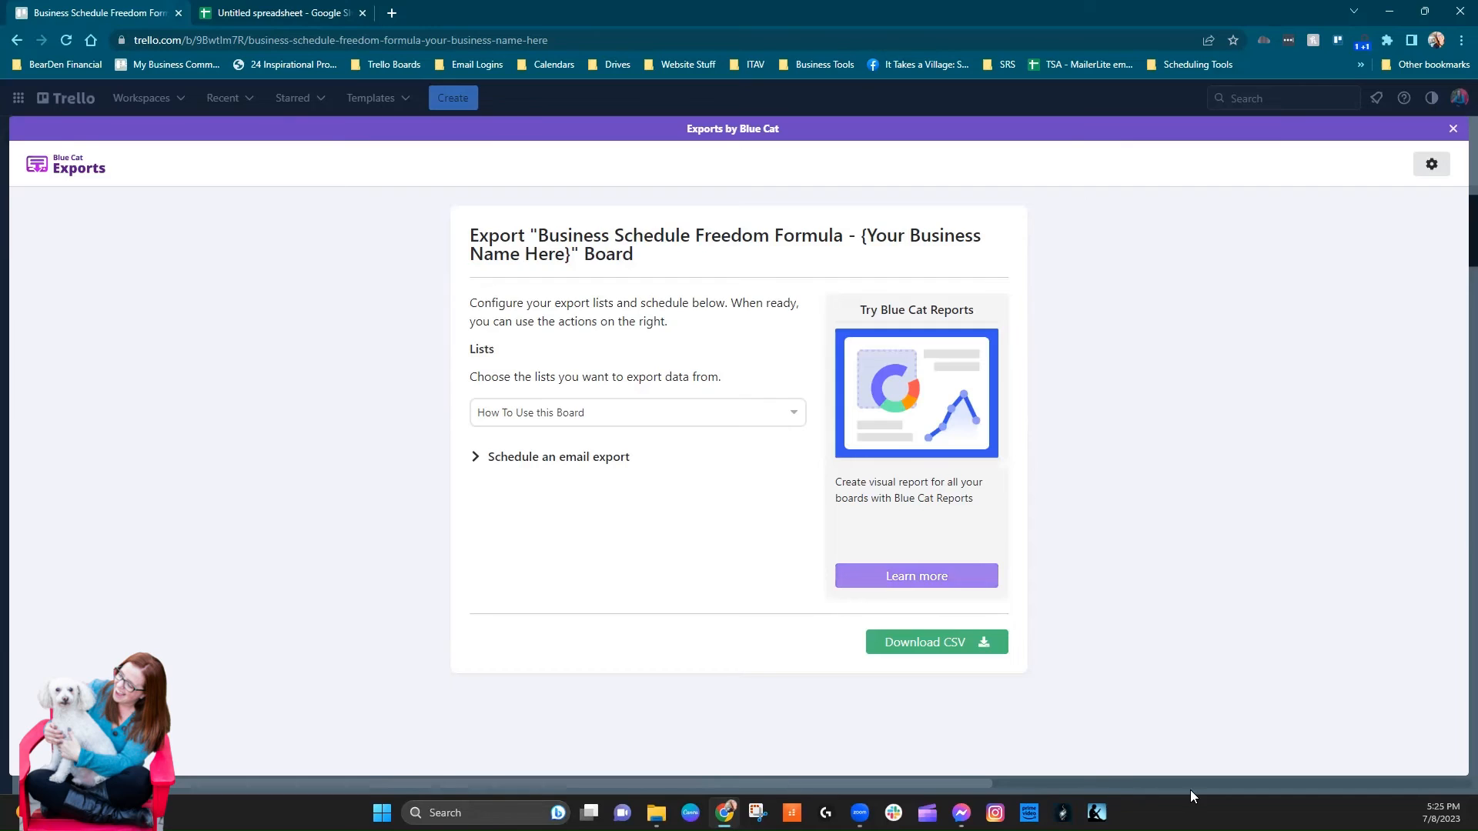
{"action": "left_click", "coordinate": [1452, 128]}
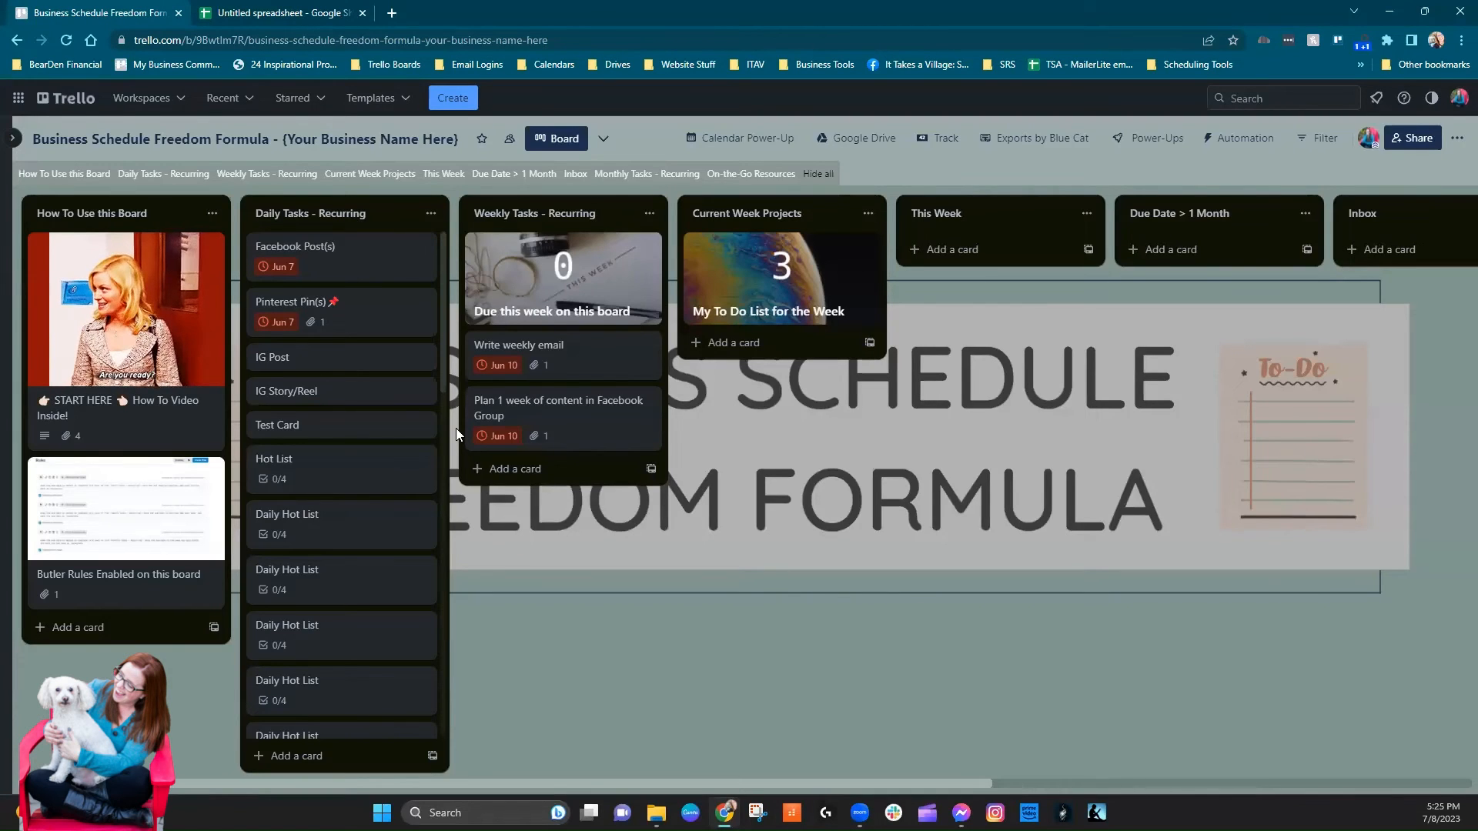
{"action": "mouse_move", "coordinate": [194, 413]}
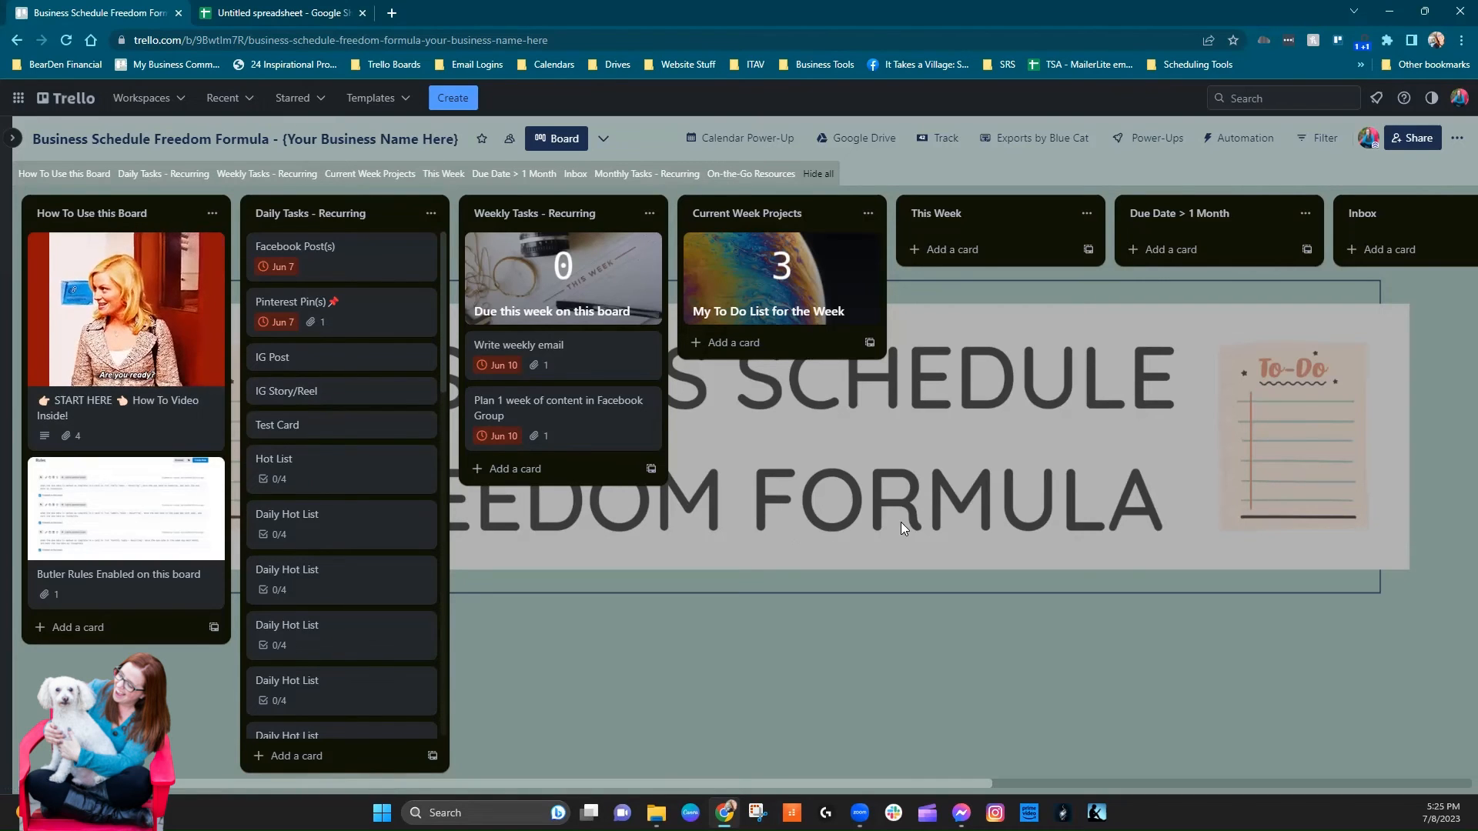
- Look across all the board's lists, then switch to the Untitled spreadsheet of imported cards
{"action": "scroll", "scroll_direction": "right", "scroll_amount": 3}
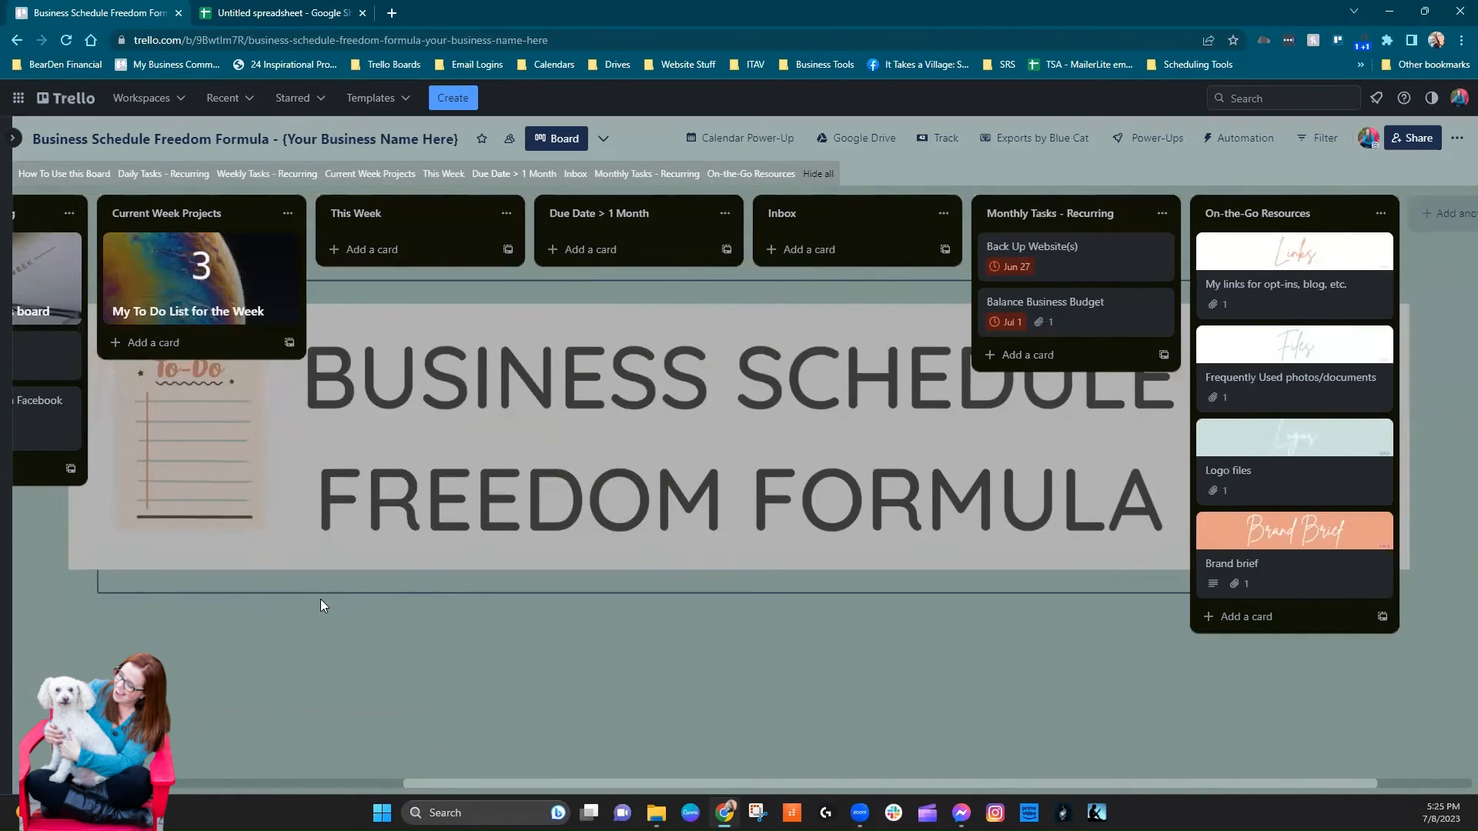
{"action": "scroll", "scroll_direction": "left", "scroll_amount": 3}
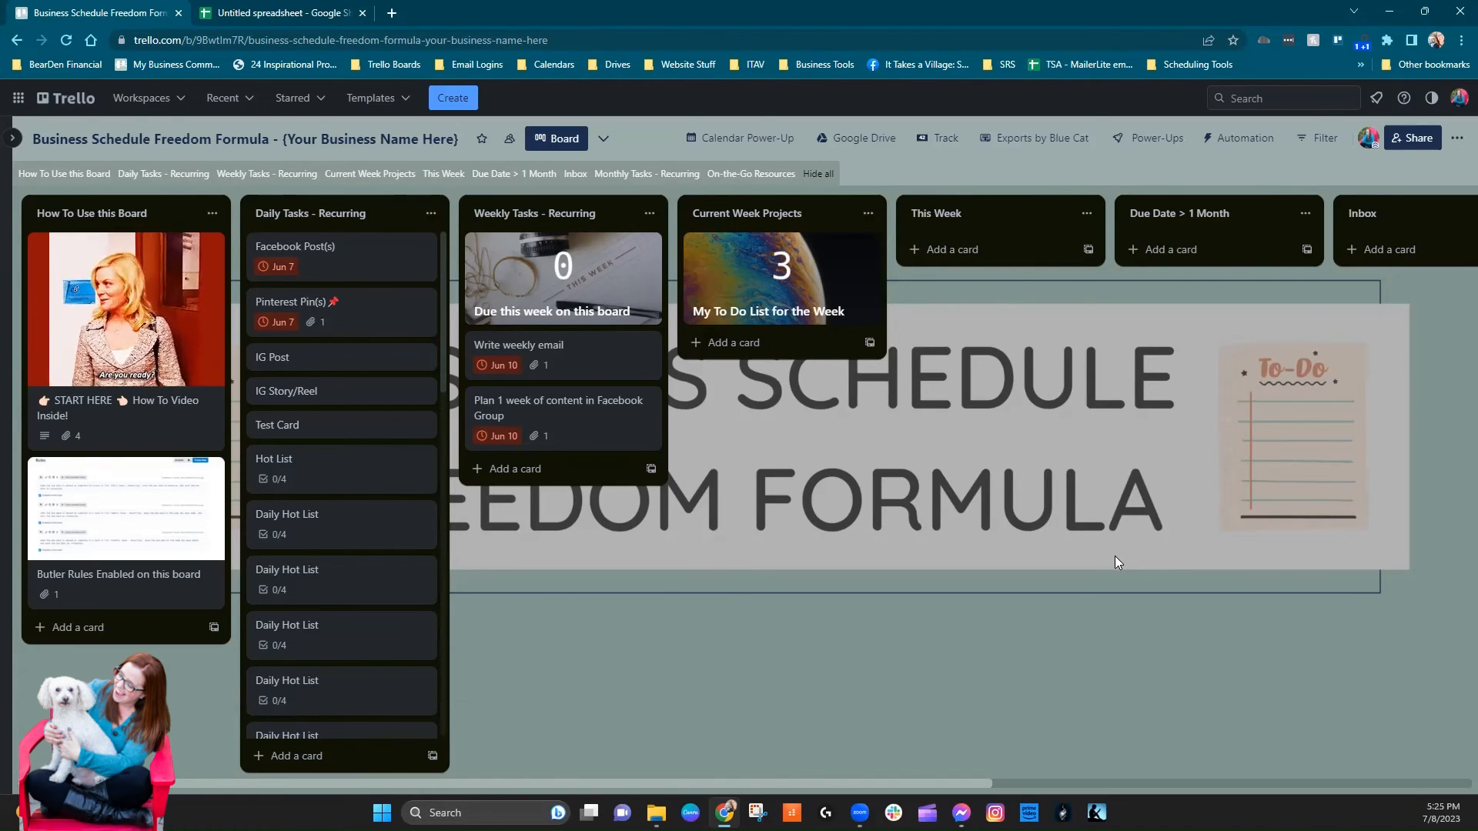
{"action": "mouse_move", "coordinate": [1105, 565]}
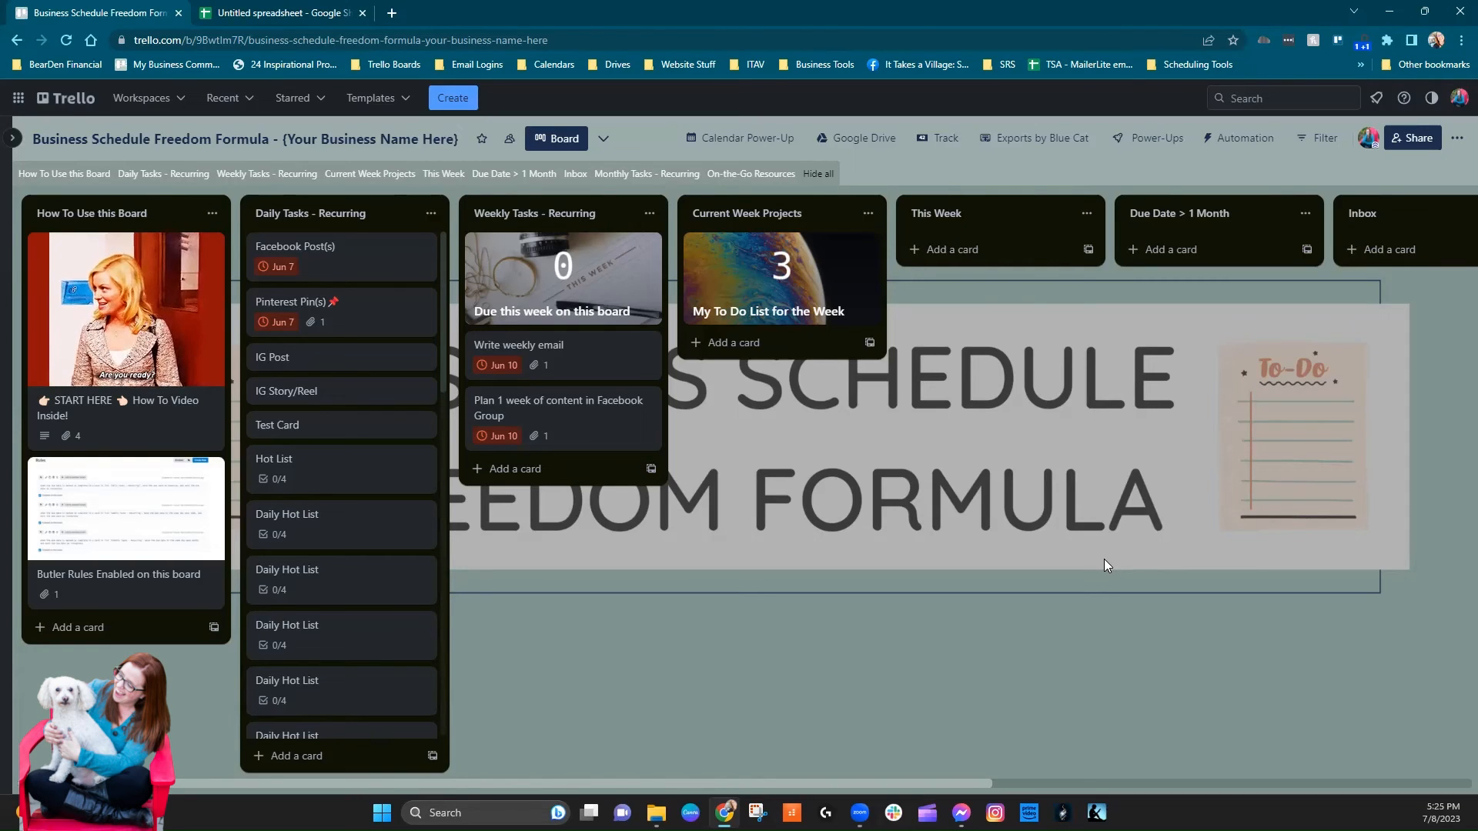
{"action": "mouse_move", "coordinate": [1093, 564]}
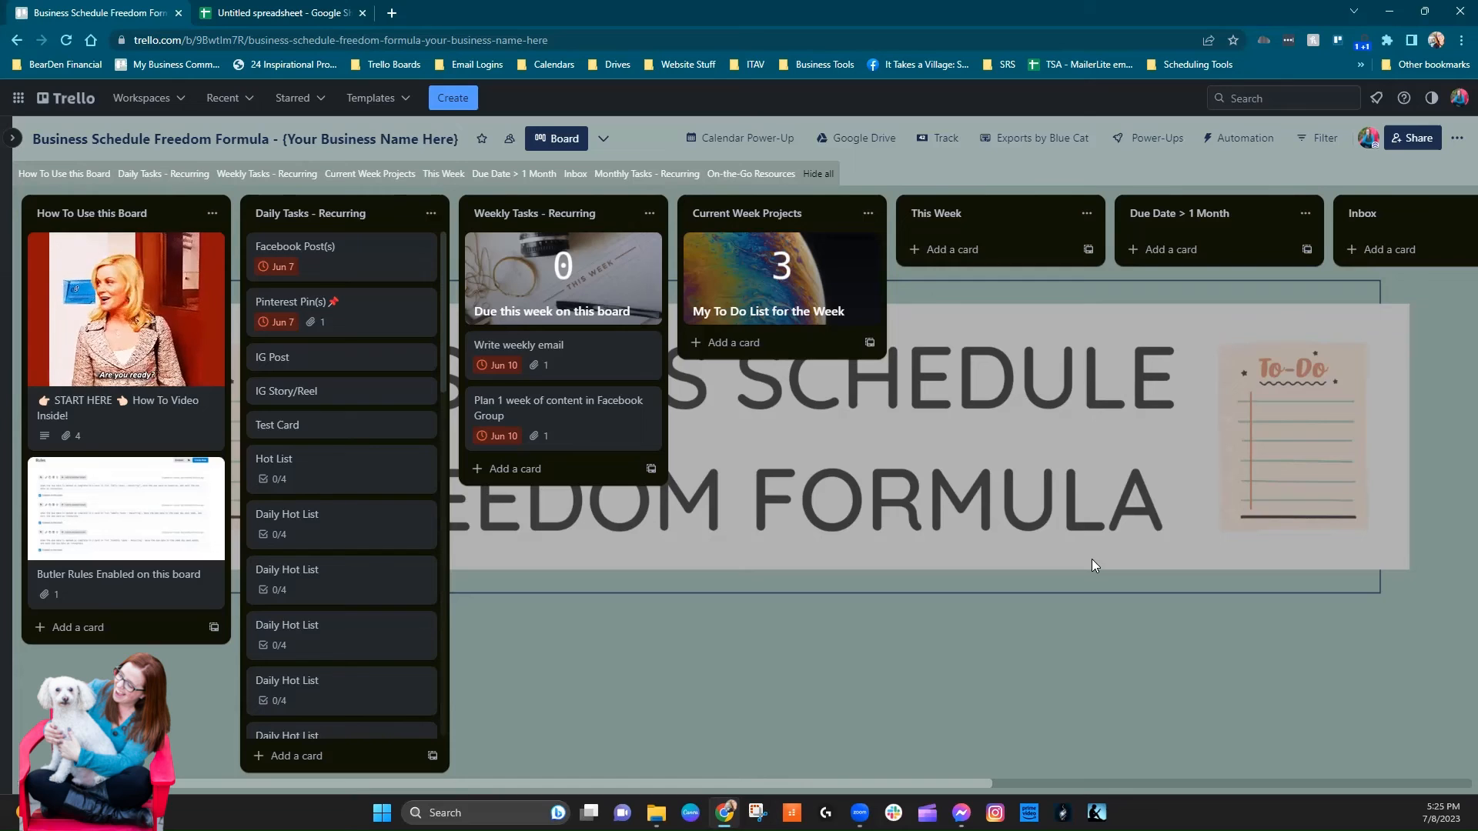
{"action": "left_click", "coordinate": [278, 13]}
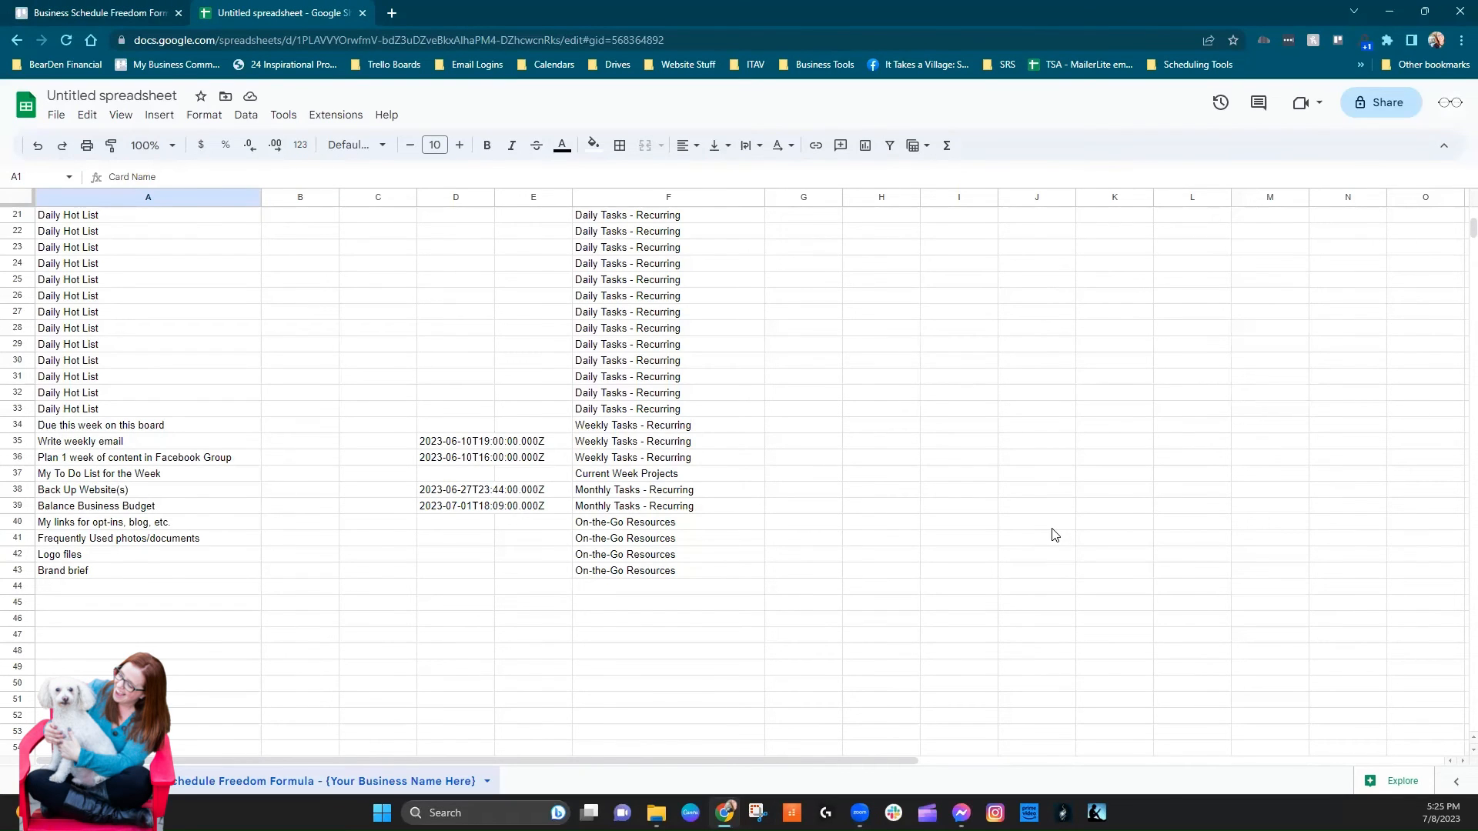
- Start a File > Import and pick the Business Schedule Freedom Formula CSV from My Drive
{"action": "scroll", "scroll_direction": "up", "scroll_amount": 3}
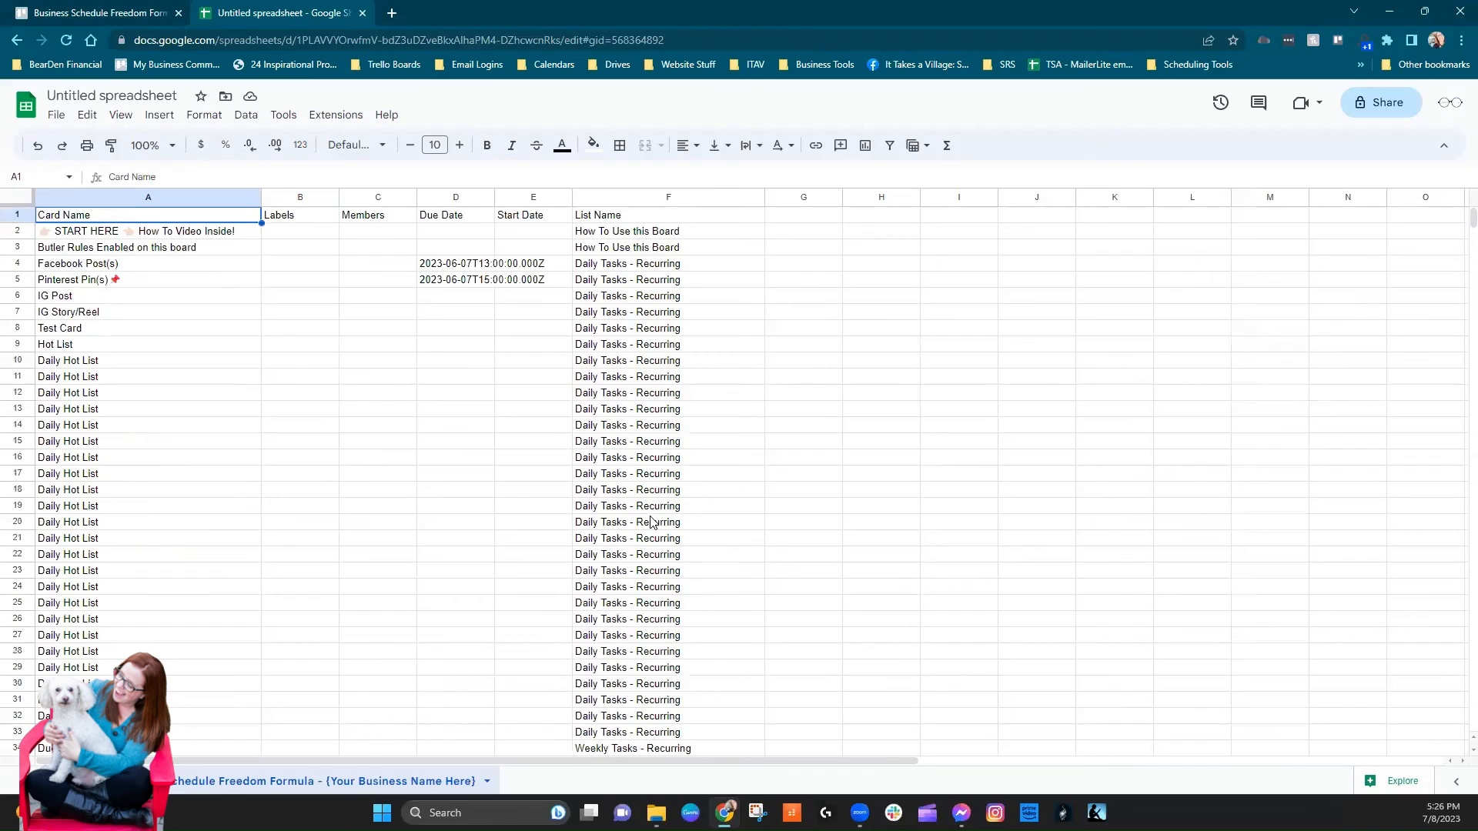
{"action": "mouse_move", "coordinate": [710, 303]}
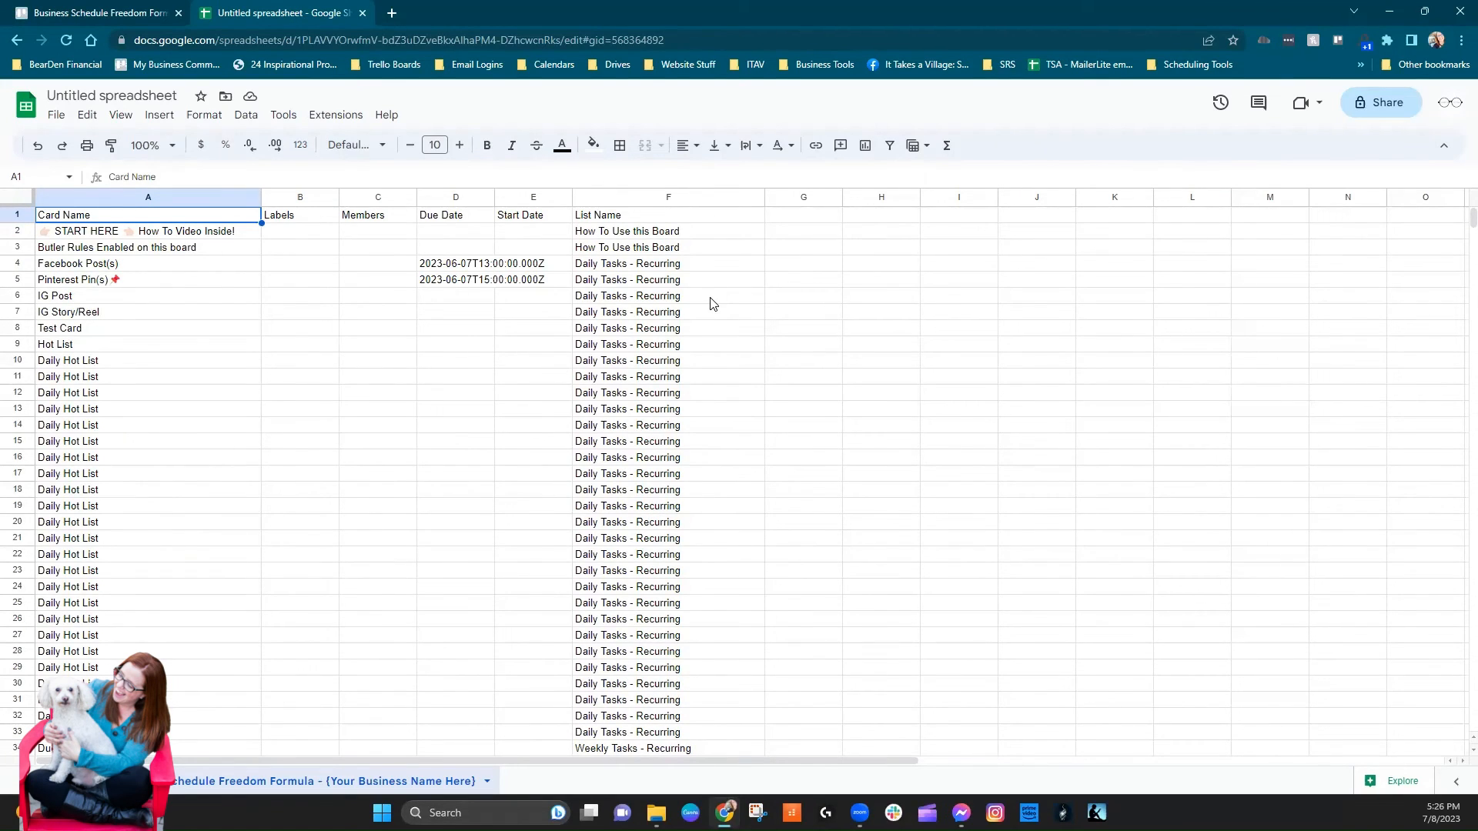
{"action": "mouse_move", "coordinate": [748, 358]}
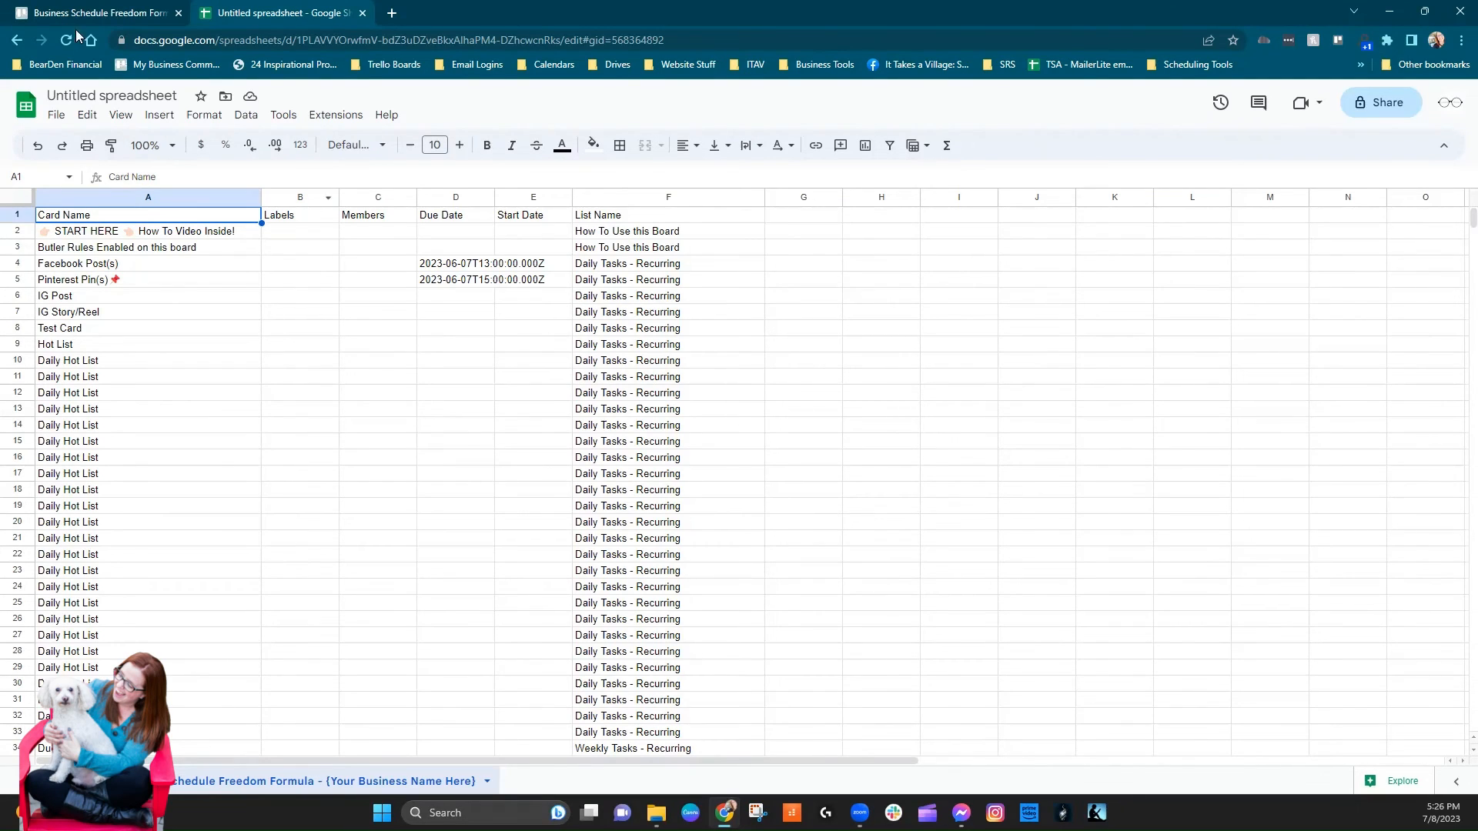
{"action": "left_click", "coordinate": [55, 114]}
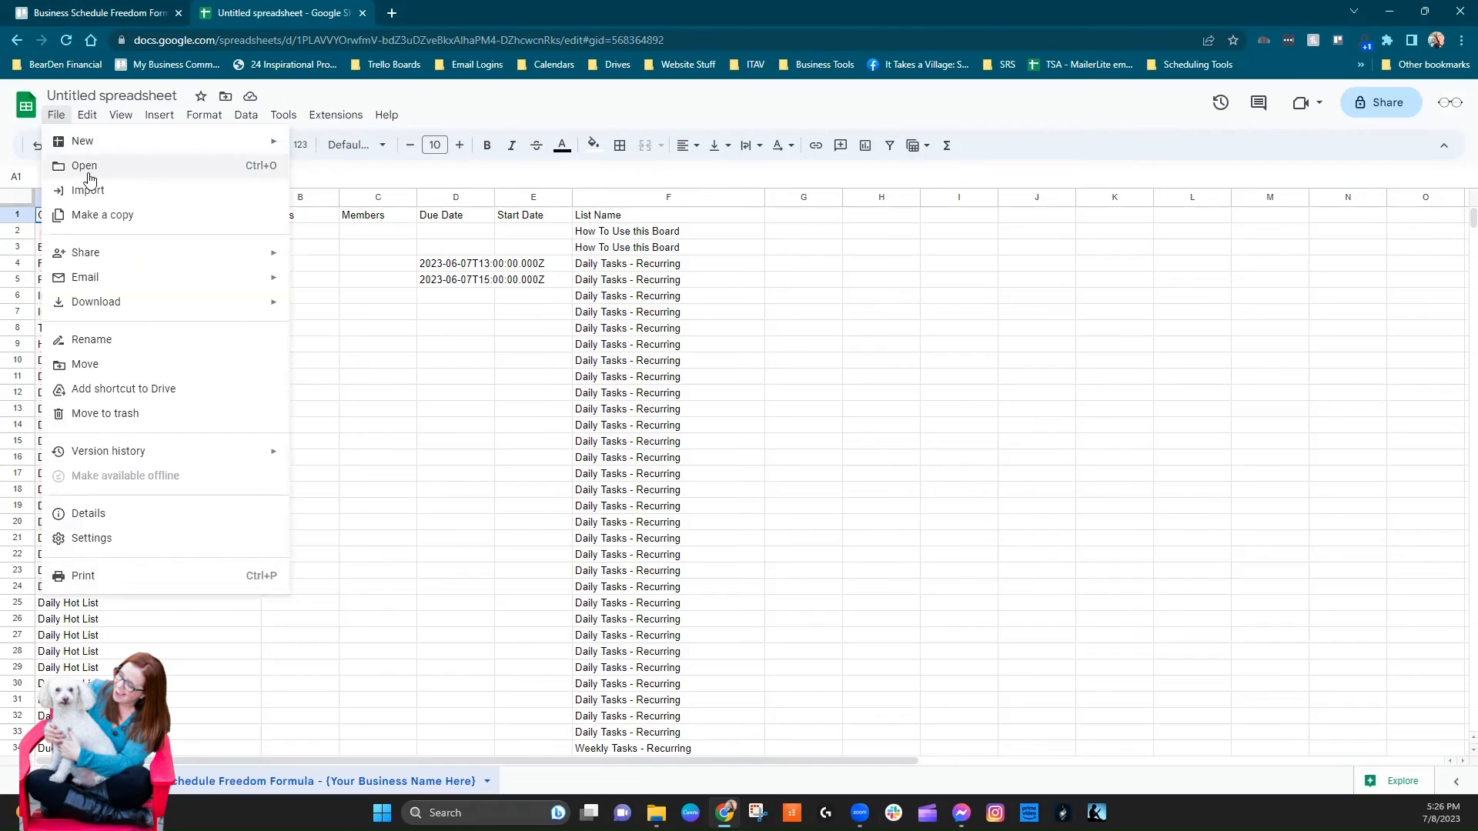
{"action": "left_click", "coordinate": [88, 189]}
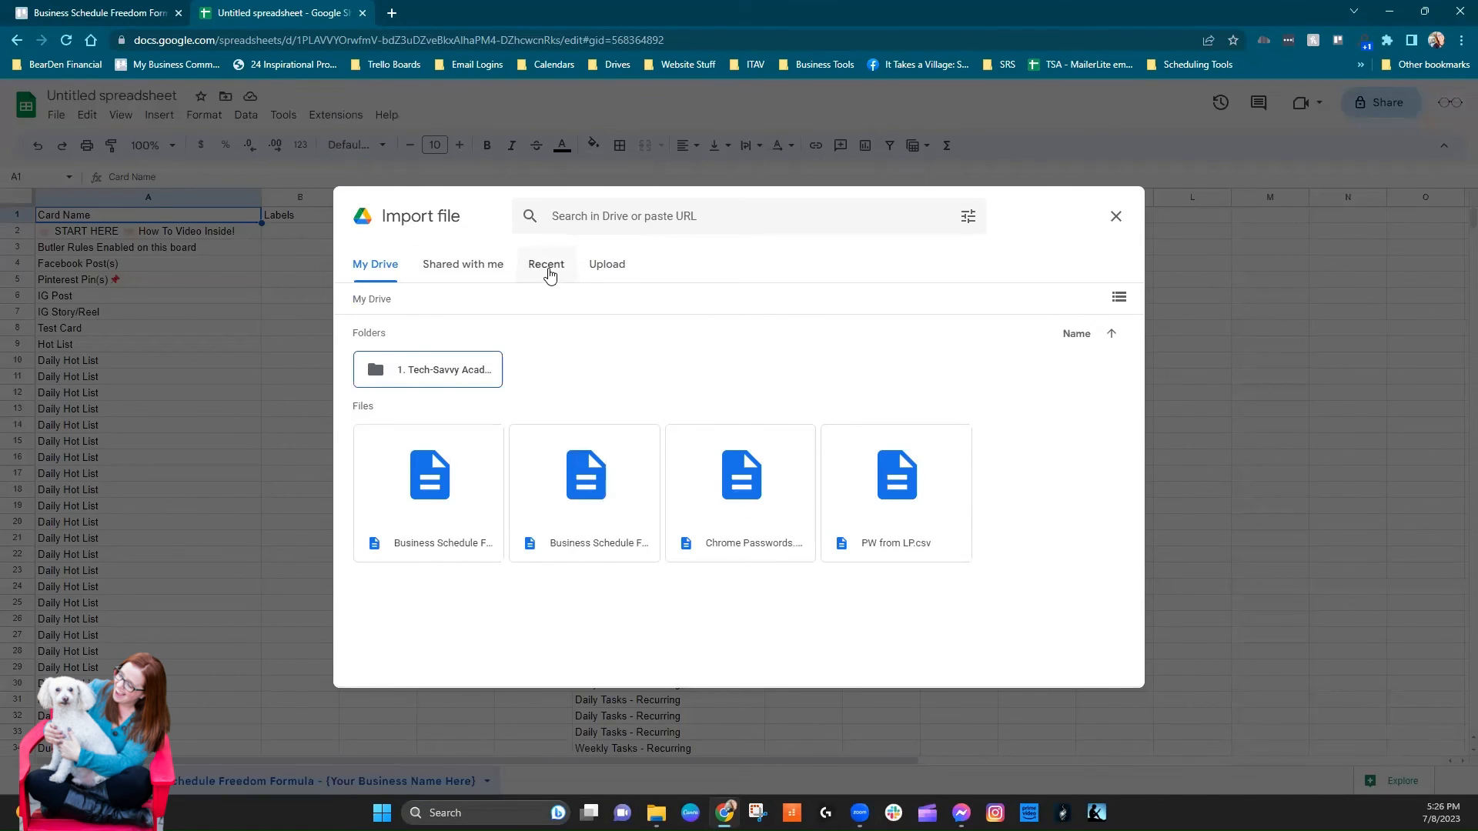
{"action": "left_click", "coordinate": [428, 494]}
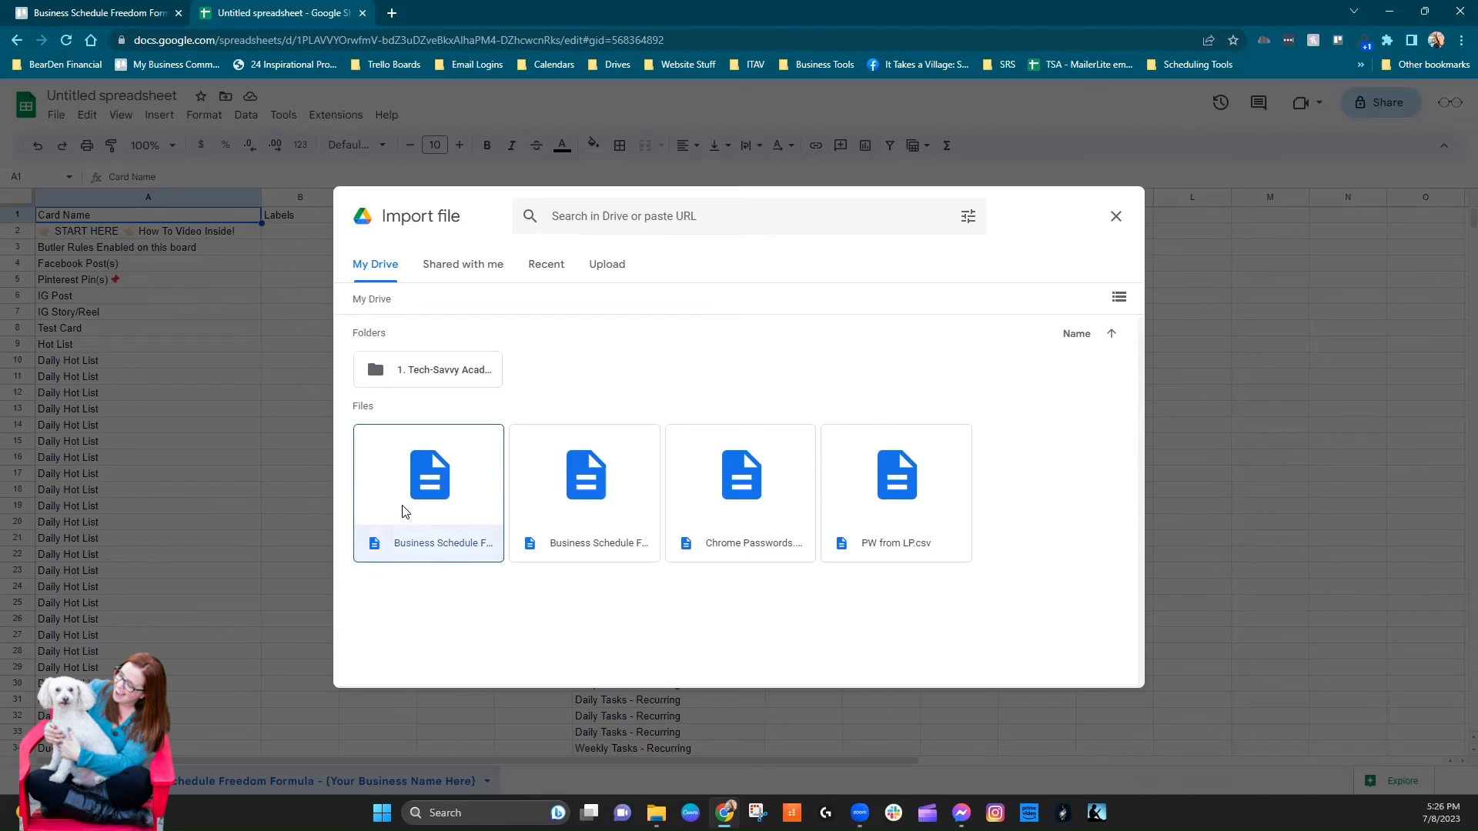
{"action": "left_click", "coordinate": [428, 474]}
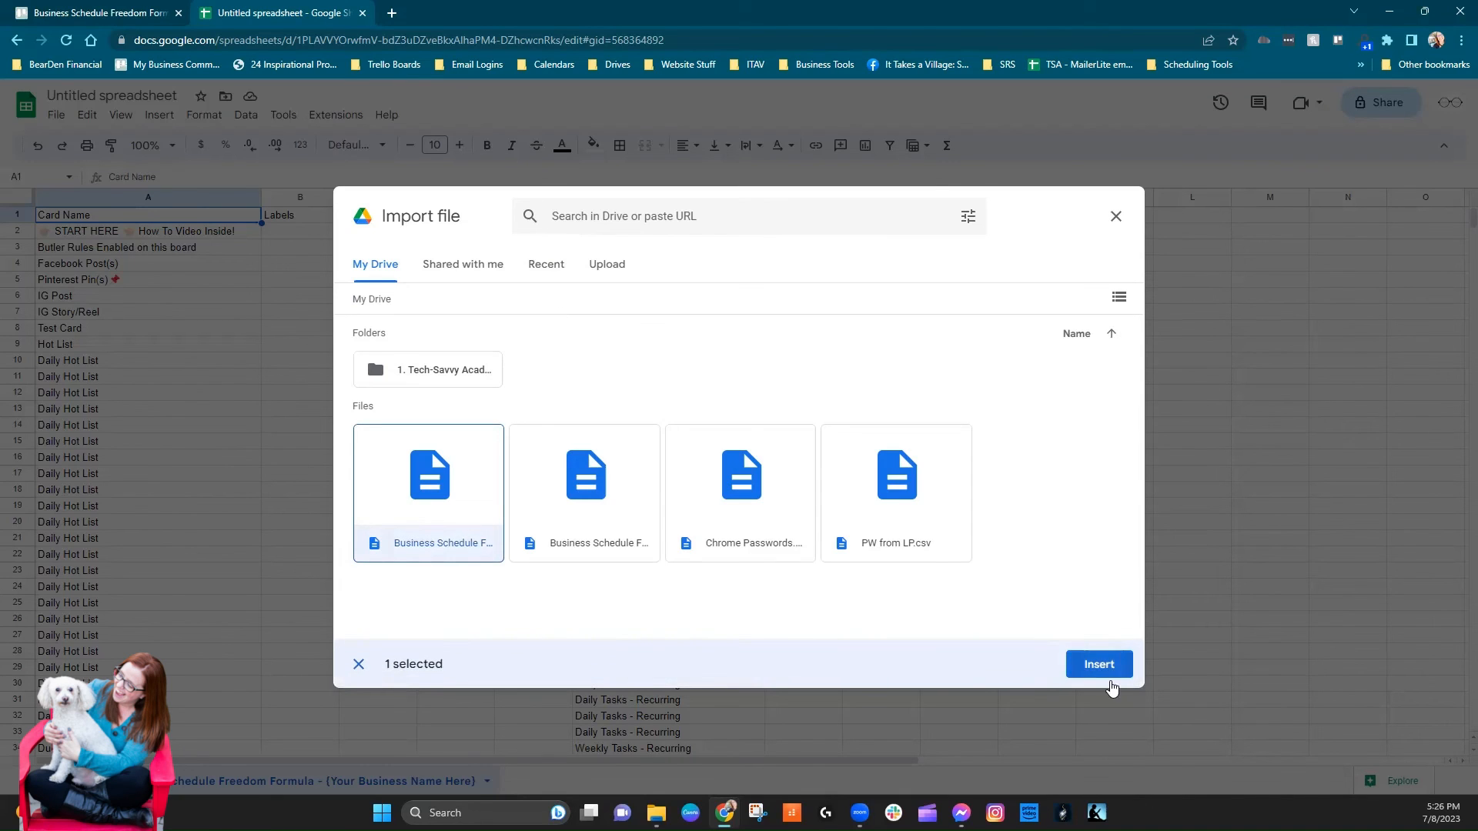
{"action": "left_click", "coordinate": [1098, 664]}
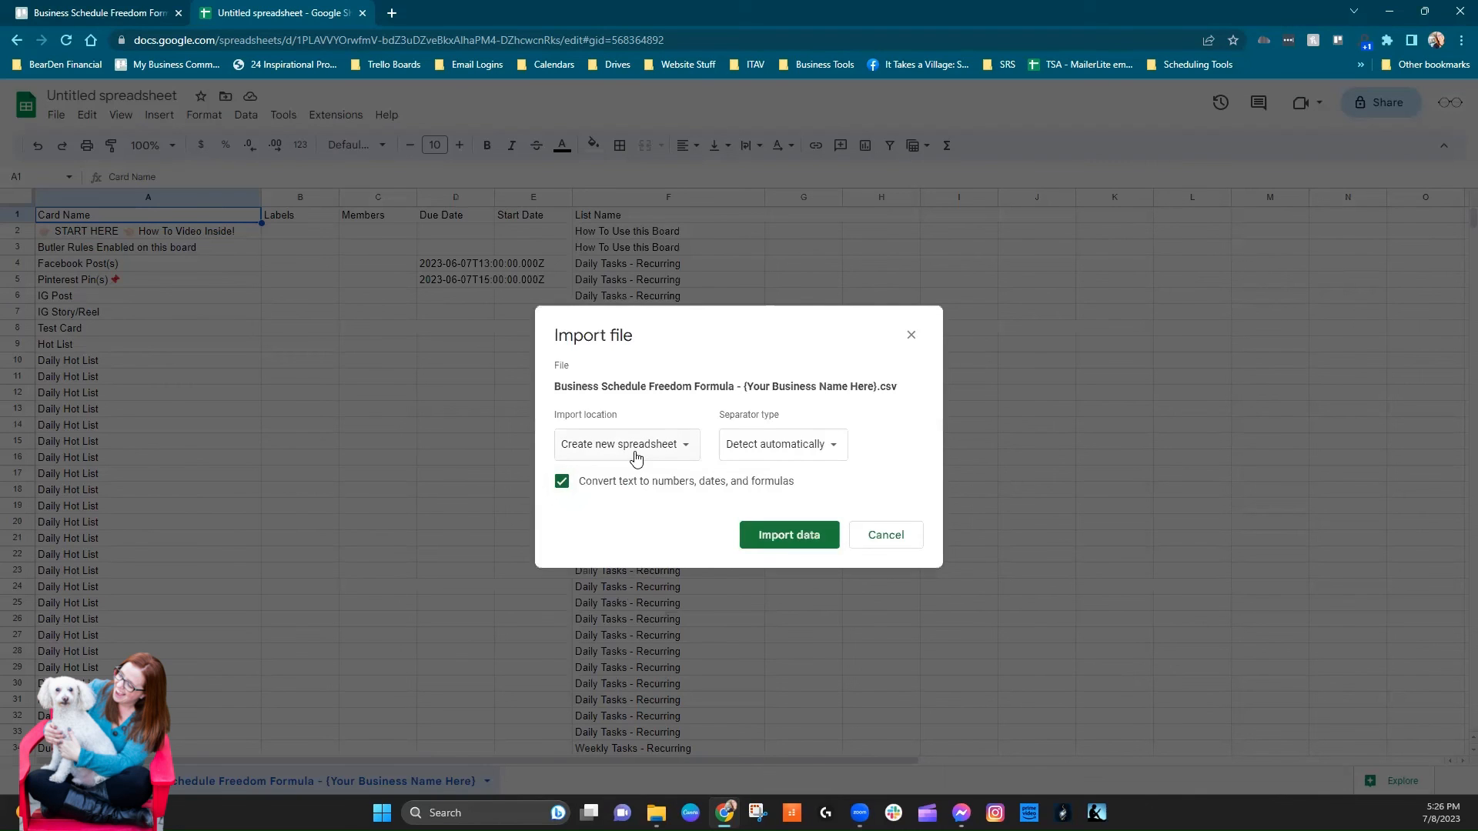
- Keep the import settings at Create new spreadsheet with the separator detected automatically
{"action": "left_click", "coordinate": [627, 444]}
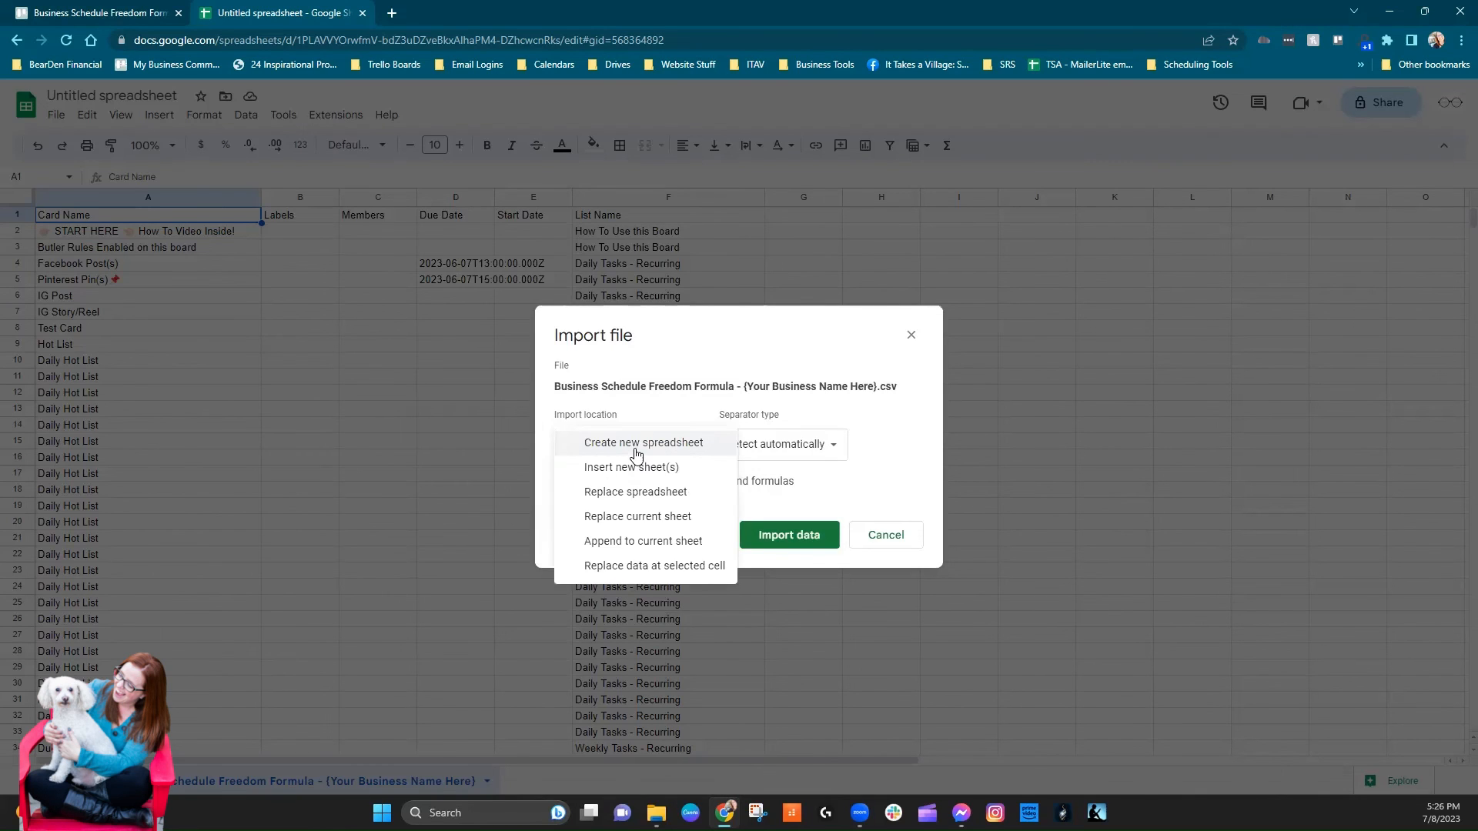
{"action": "left_click", "coordinate": [643, 442]}
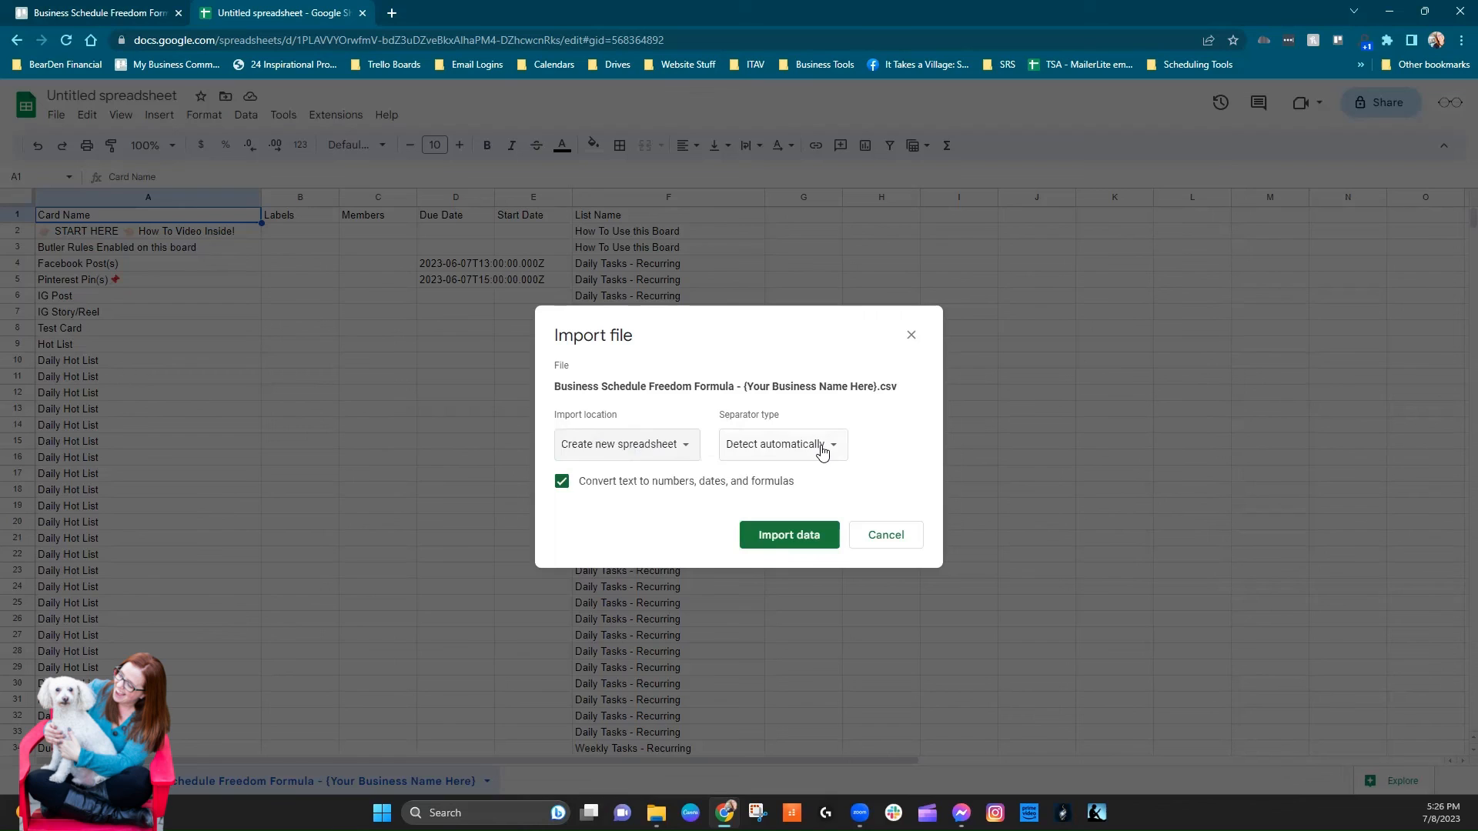
{"action": "left_click", "coordinate": [780, 443]}
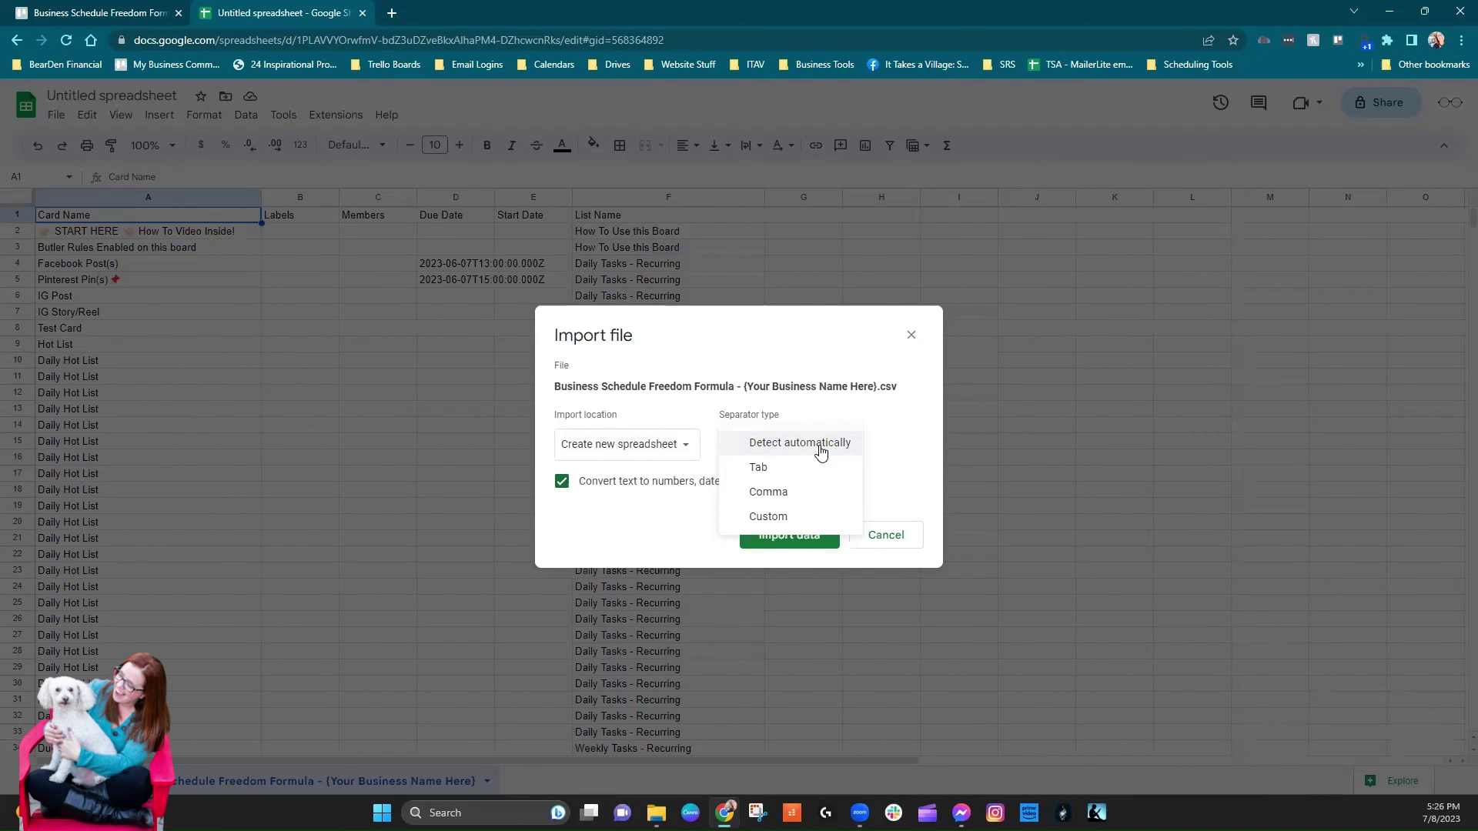
{"action": "mouse_move", "coordinate": [878, 451]}
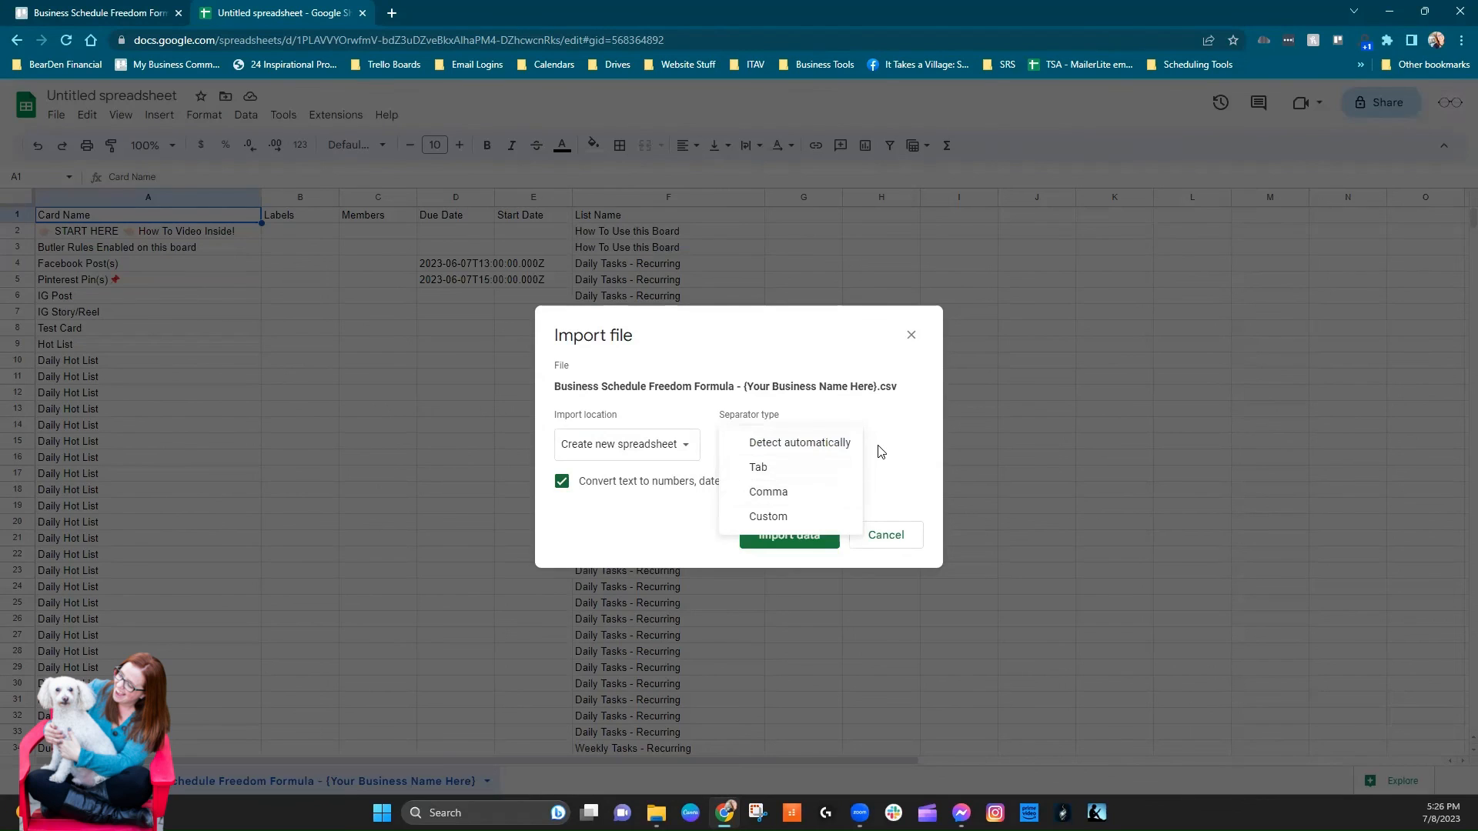
{"action": "left_click", "coordinate": [799, 444]}
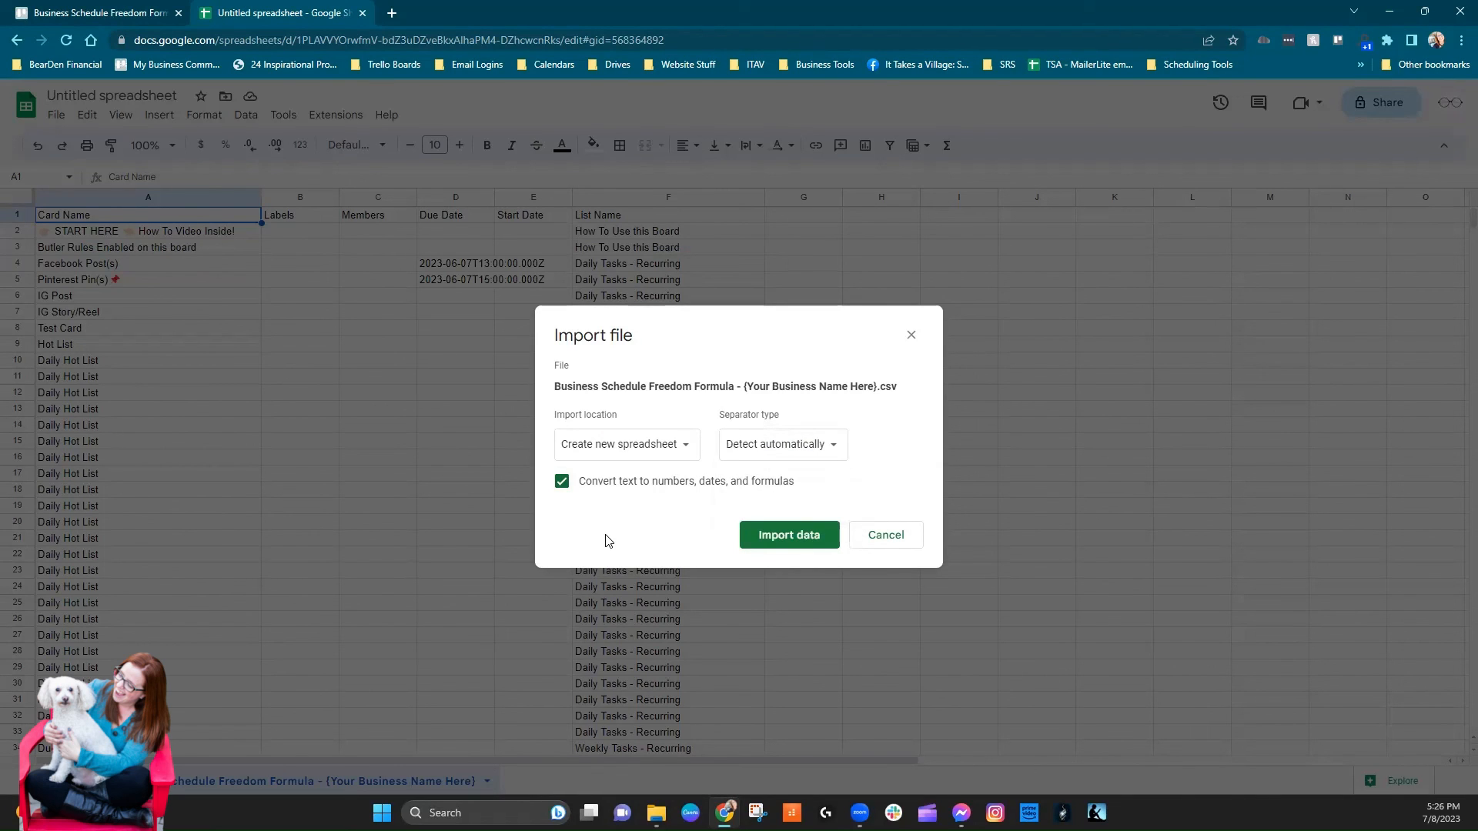